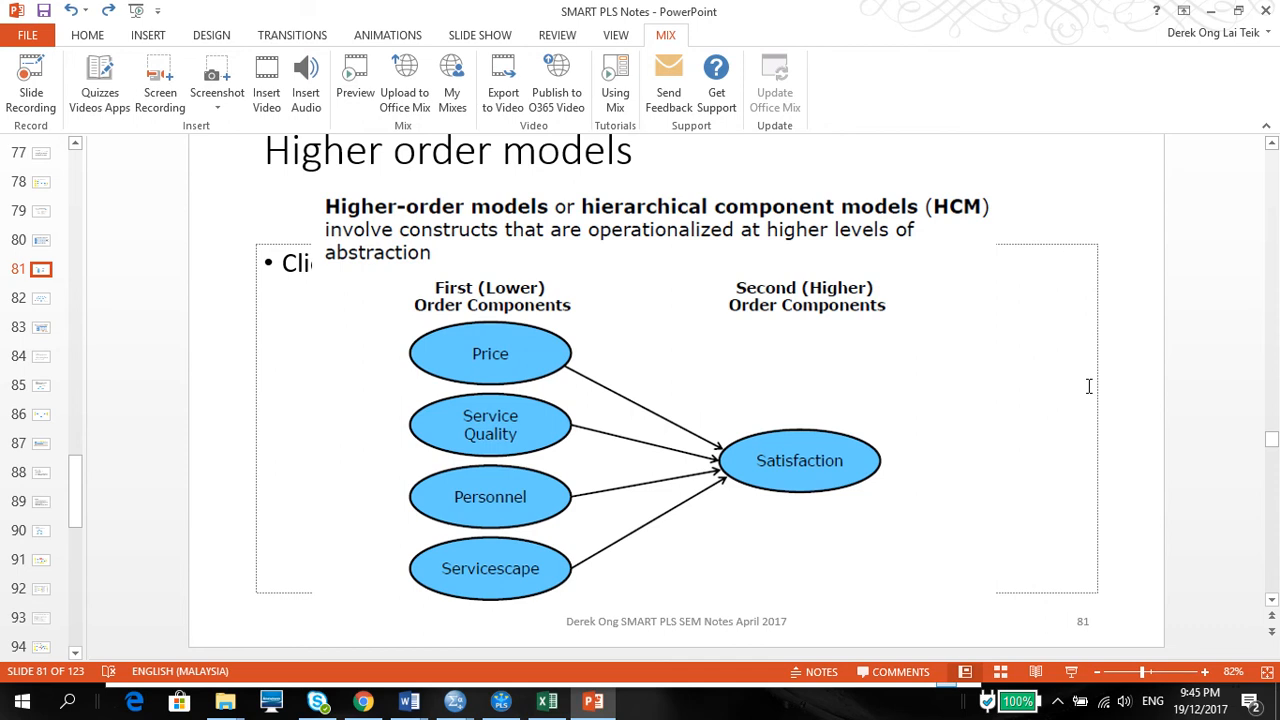
{"action": "mouse_move", "coordinate": [683, 368]}
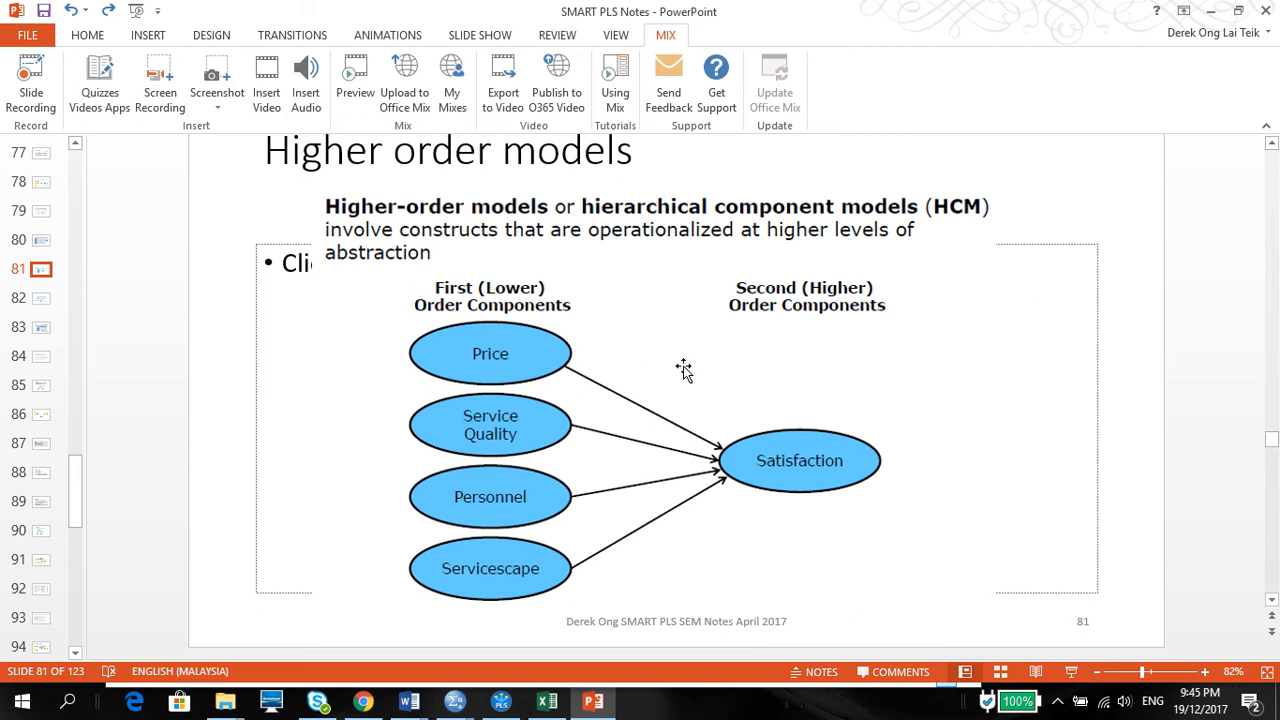
{"action": "mouse_move", "coordinate": [483, 288]}
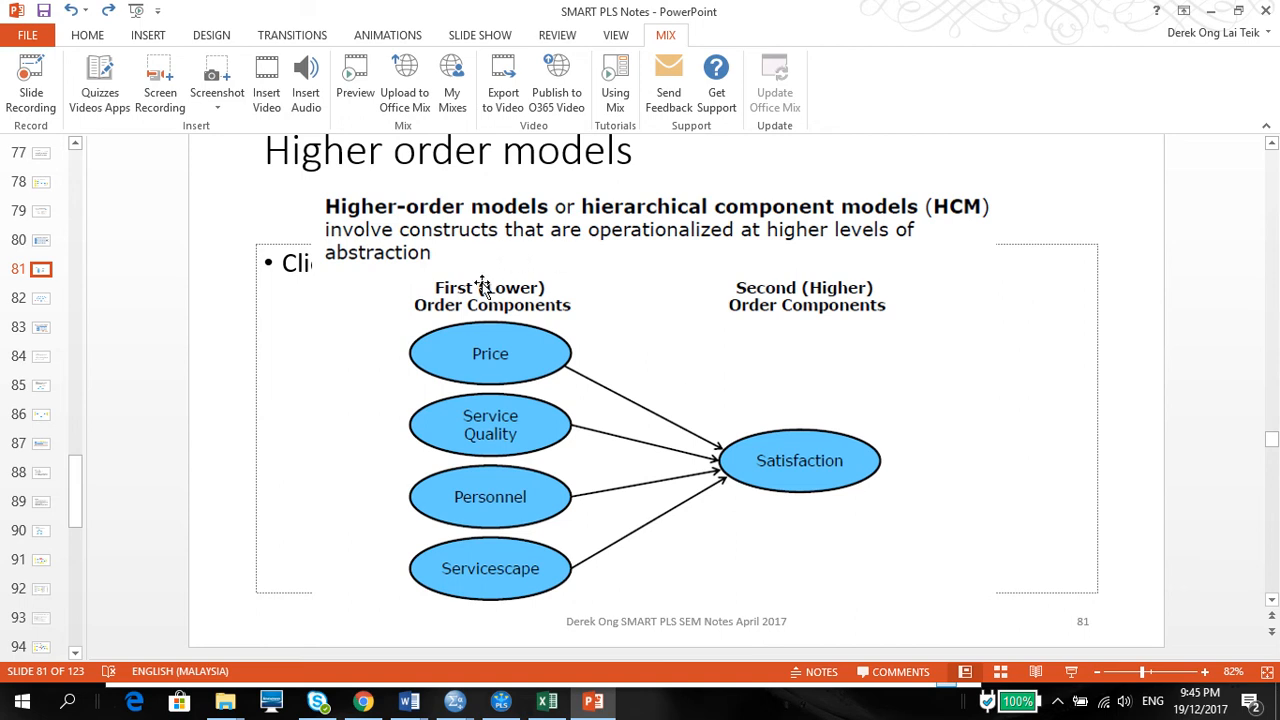
{"action": "mouse_move", "coordinate": [605, 292]}
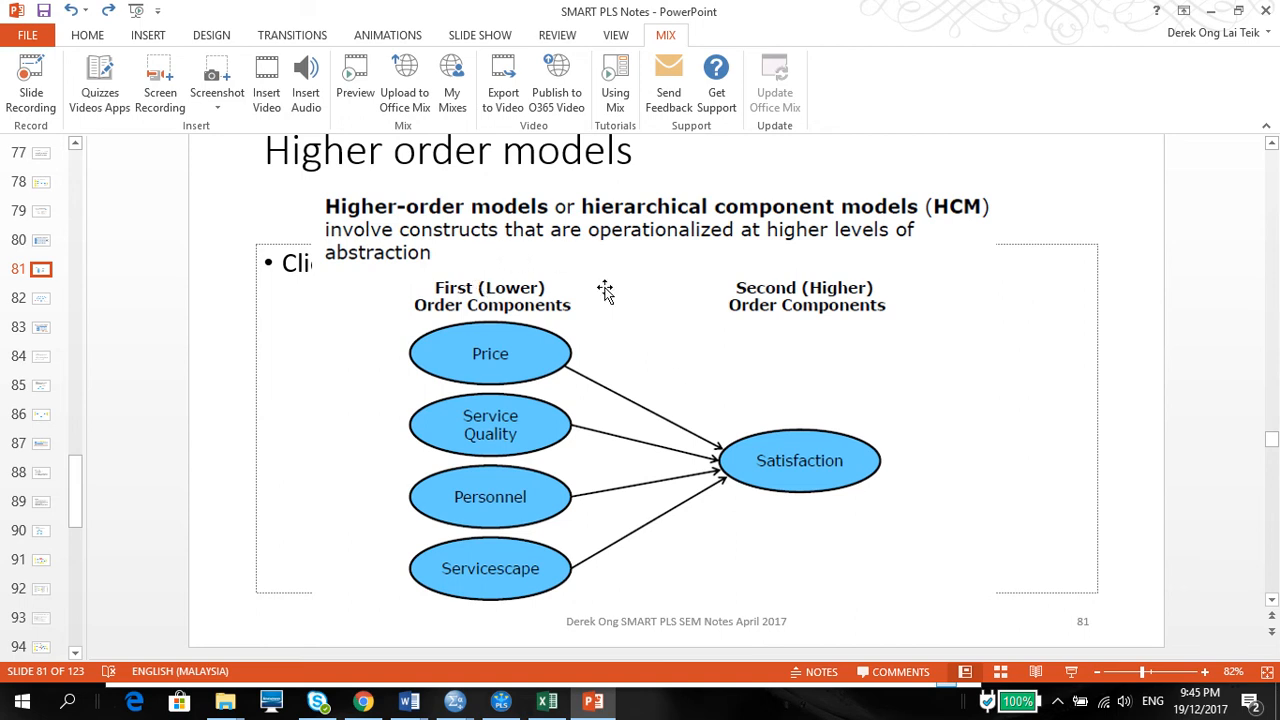
{"action": "mouse_move", "coordinate": [627, 368]}
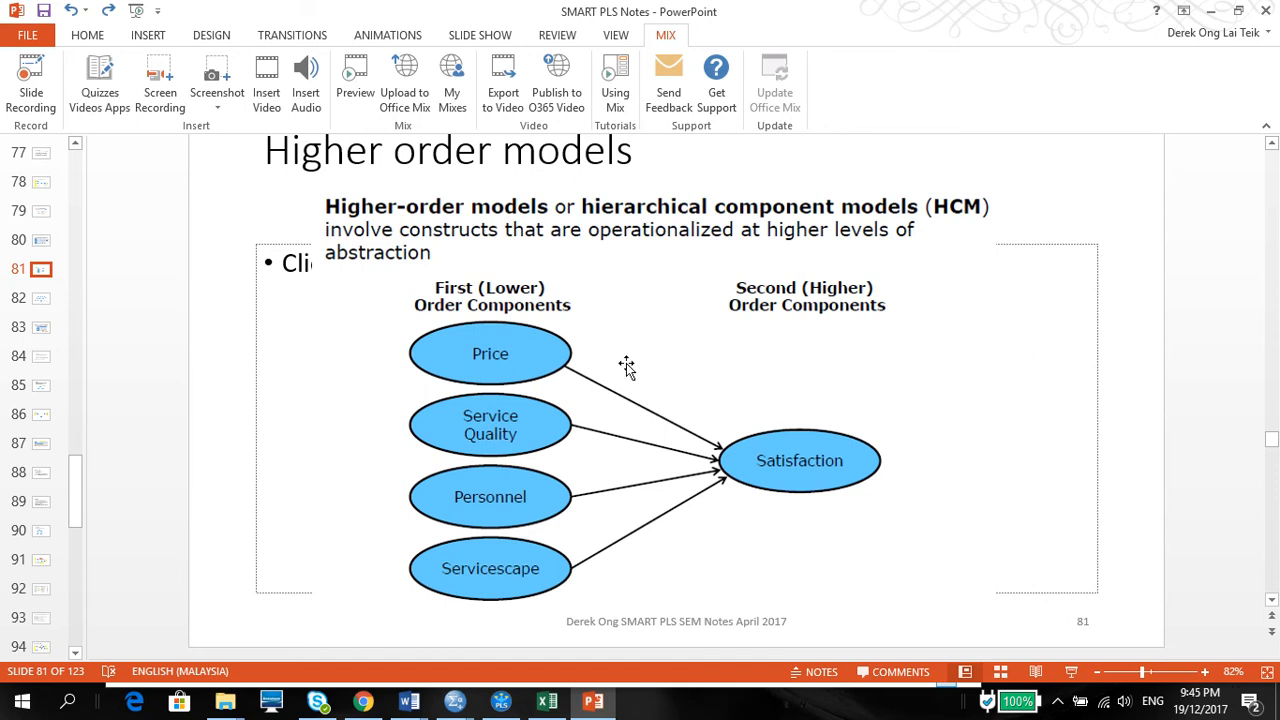
{"action": "mouse_move", "coordinate": [833, 480]}
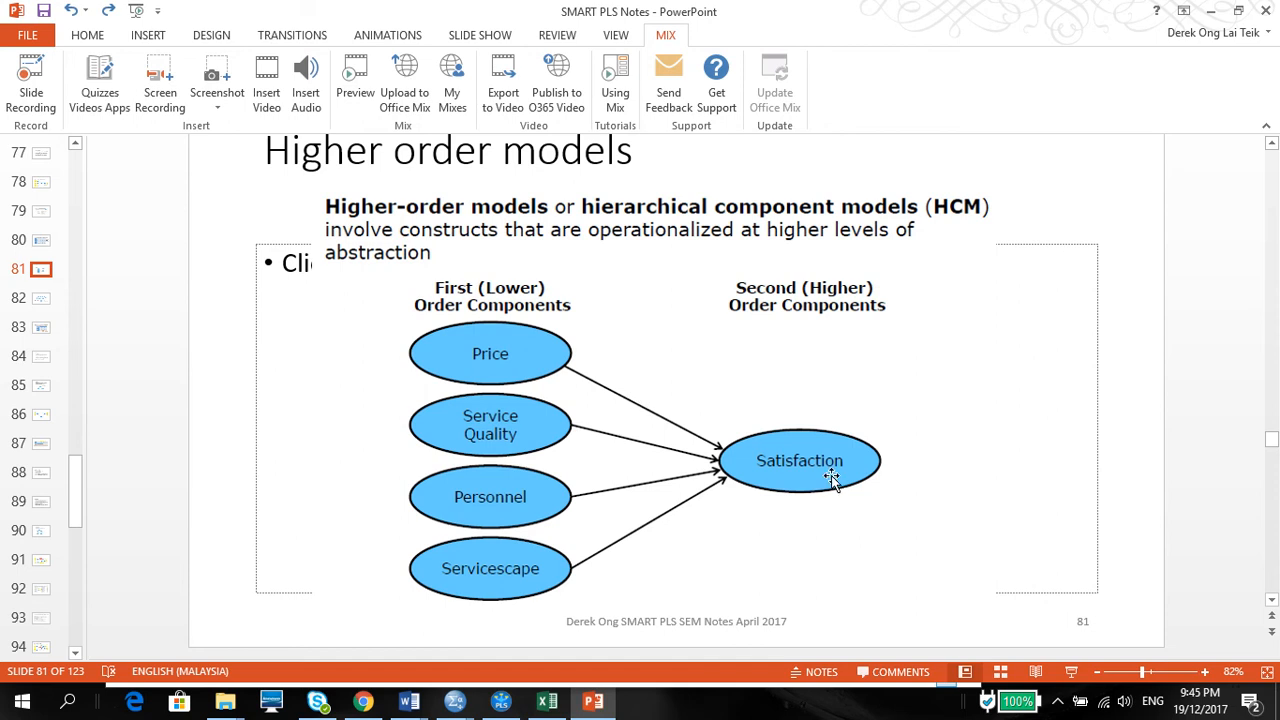
{"action": "mouse_move", "coordinate": [521, 338]}
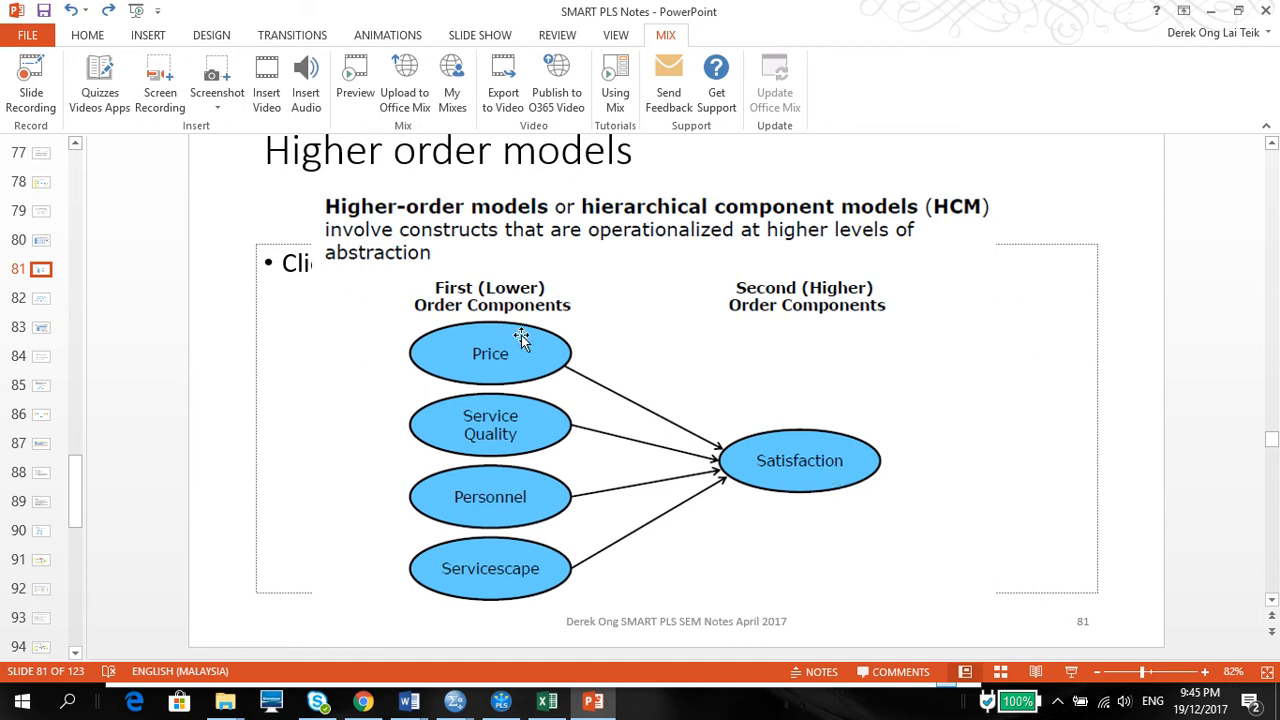
{"action": "mouse_move", "coordinate": [800, 461]}
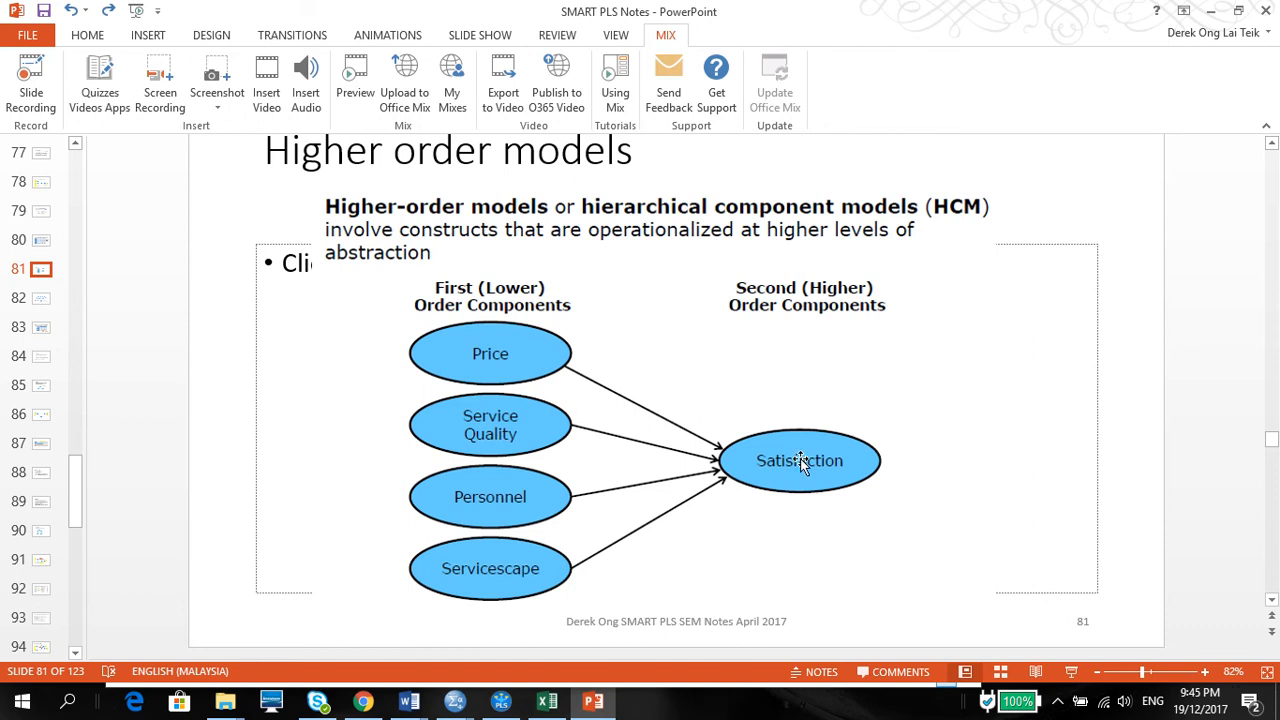
{"action": "mouse_move", "coordinate": [545, 362]}
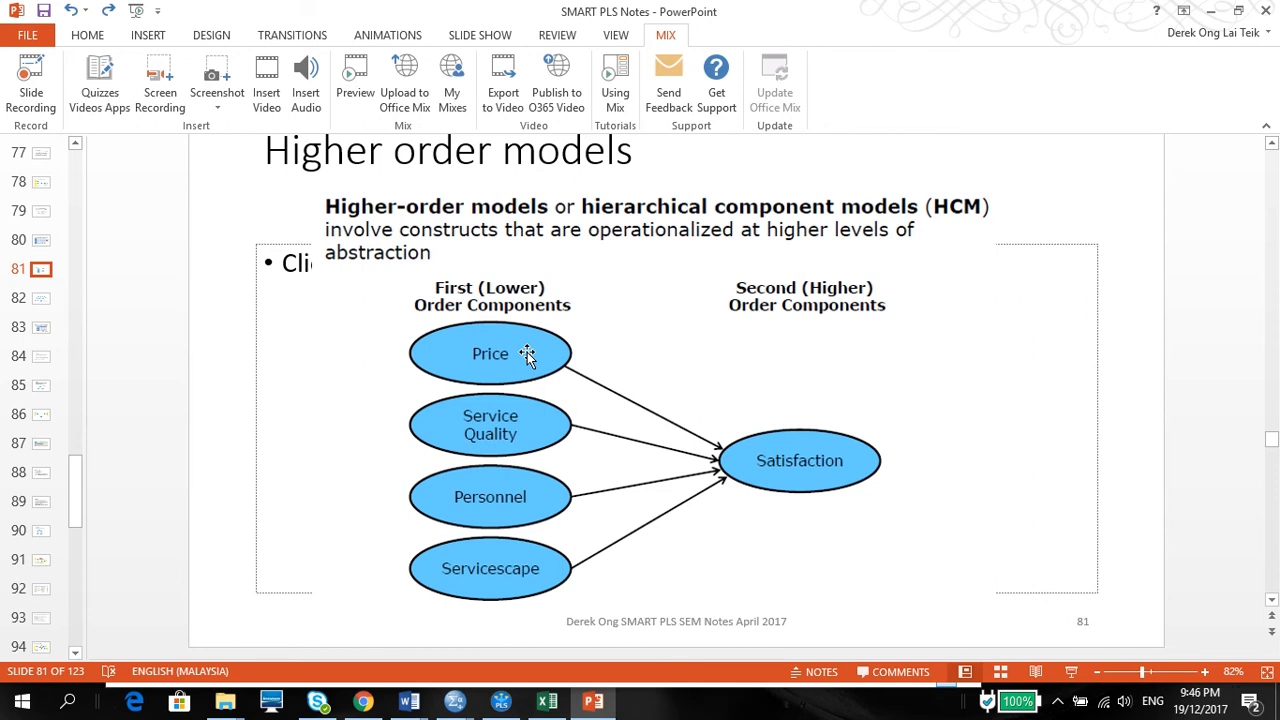
{"action": "mouse_move", "coordinate": [458, 400]}
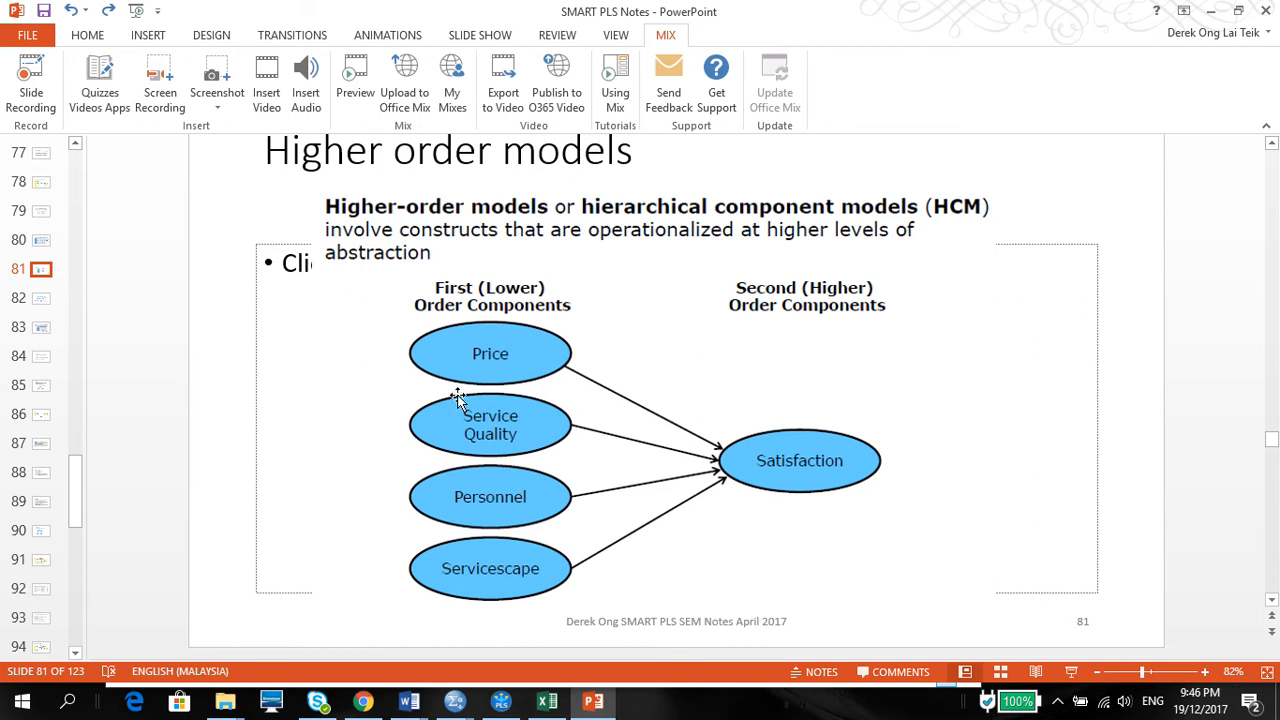
{"action": "mouse_move", "coordinate": [710, 515]}
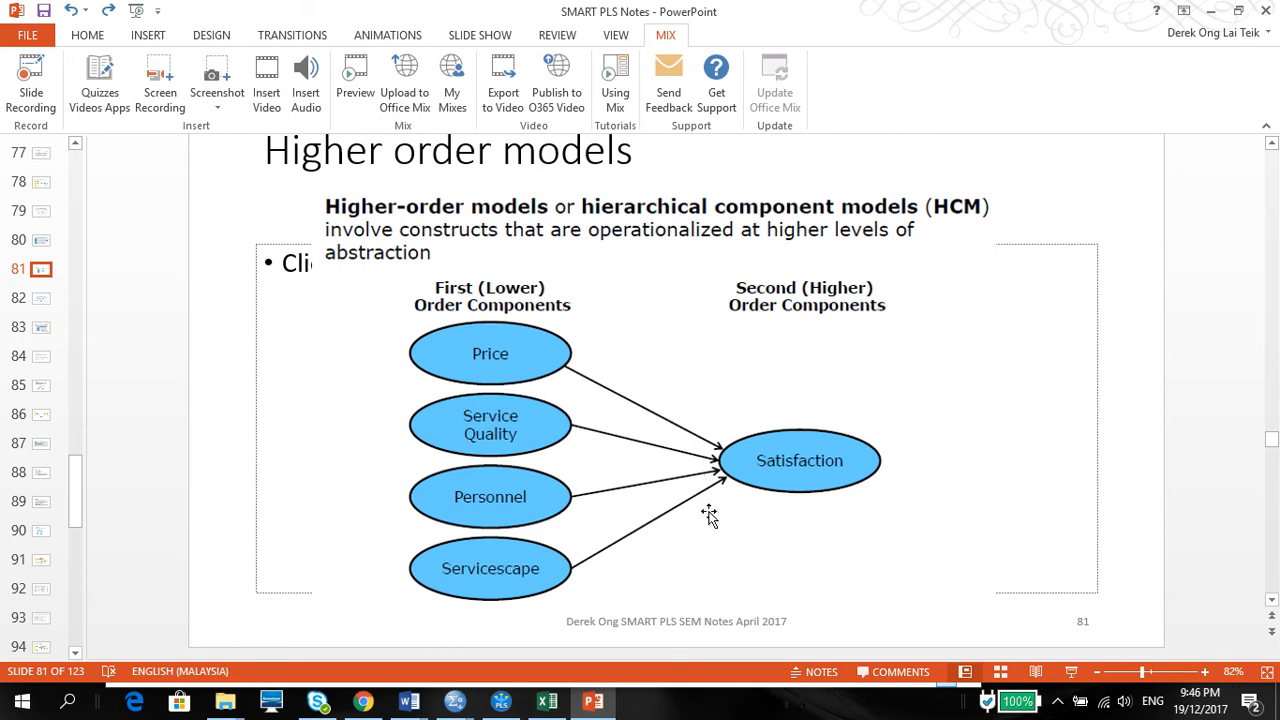
{"action": "mouse_move", "coordinate": [798, 471]}
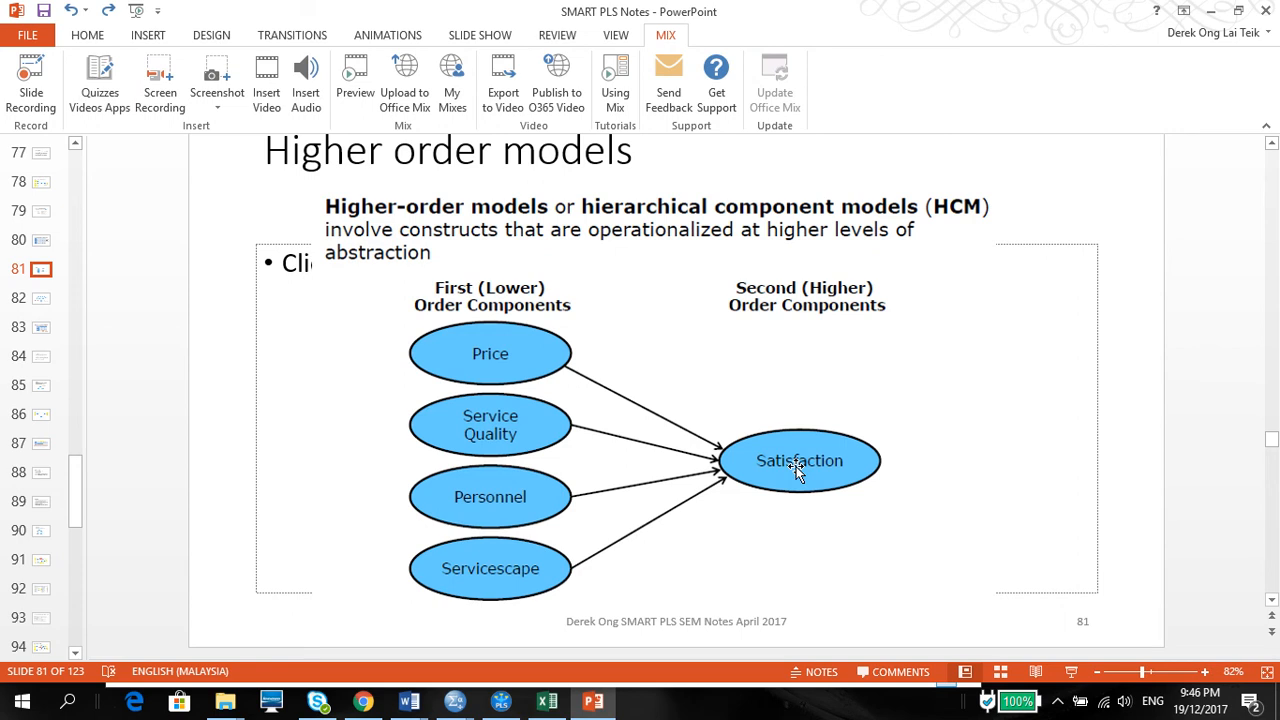
{"action": "mouse_move", "coordinate": [773, 444]}
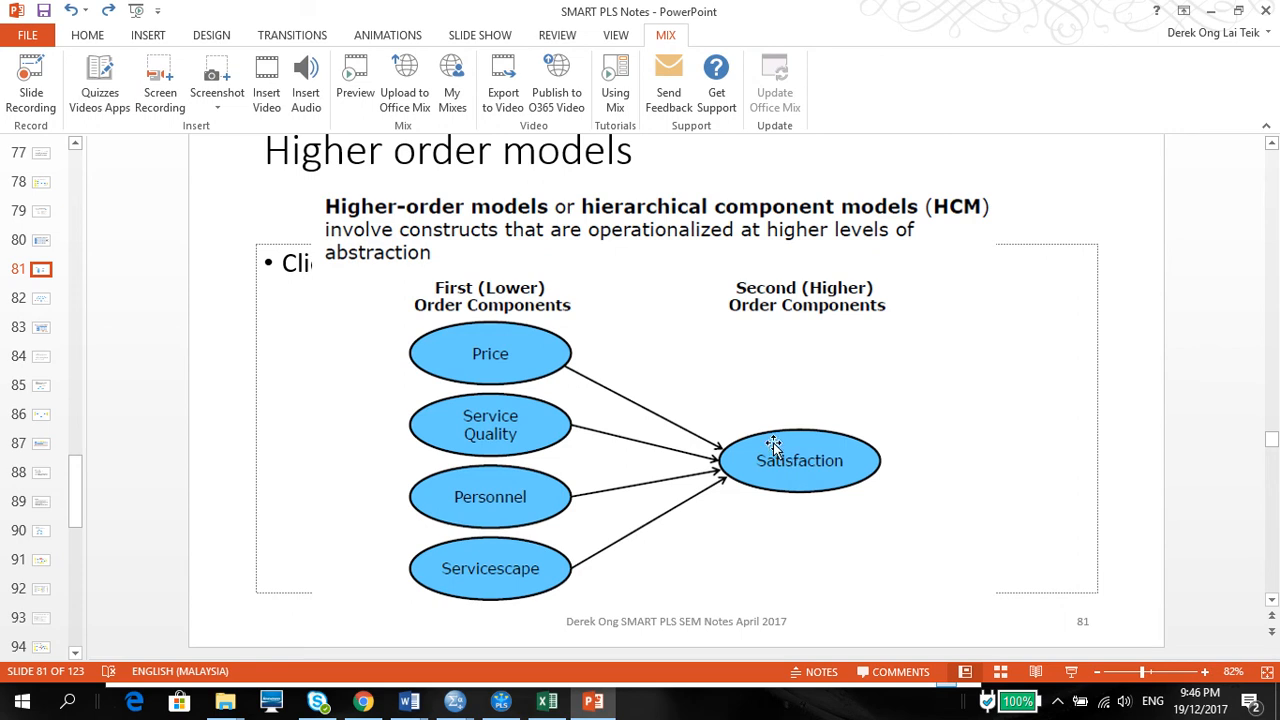
{"action": "mouse_move", "coordinate": [813, 425]}
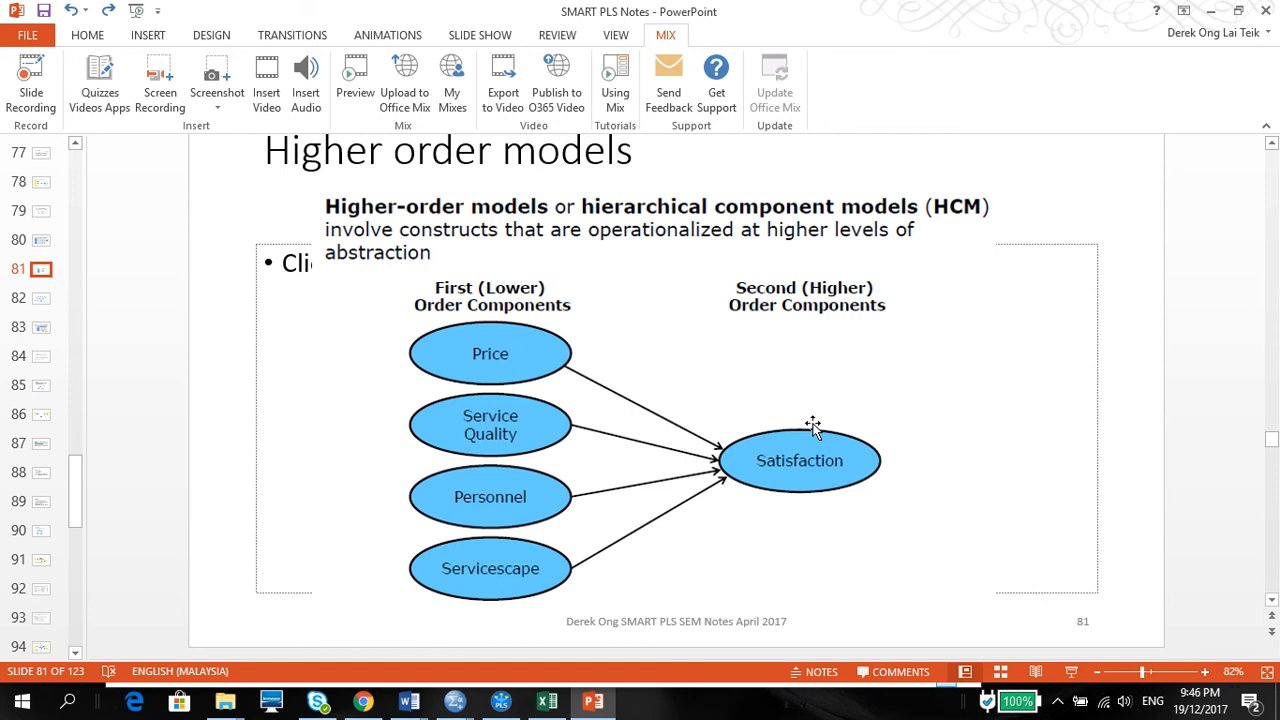
{"action": "mouse_move", "coordinate": [505, 587]}
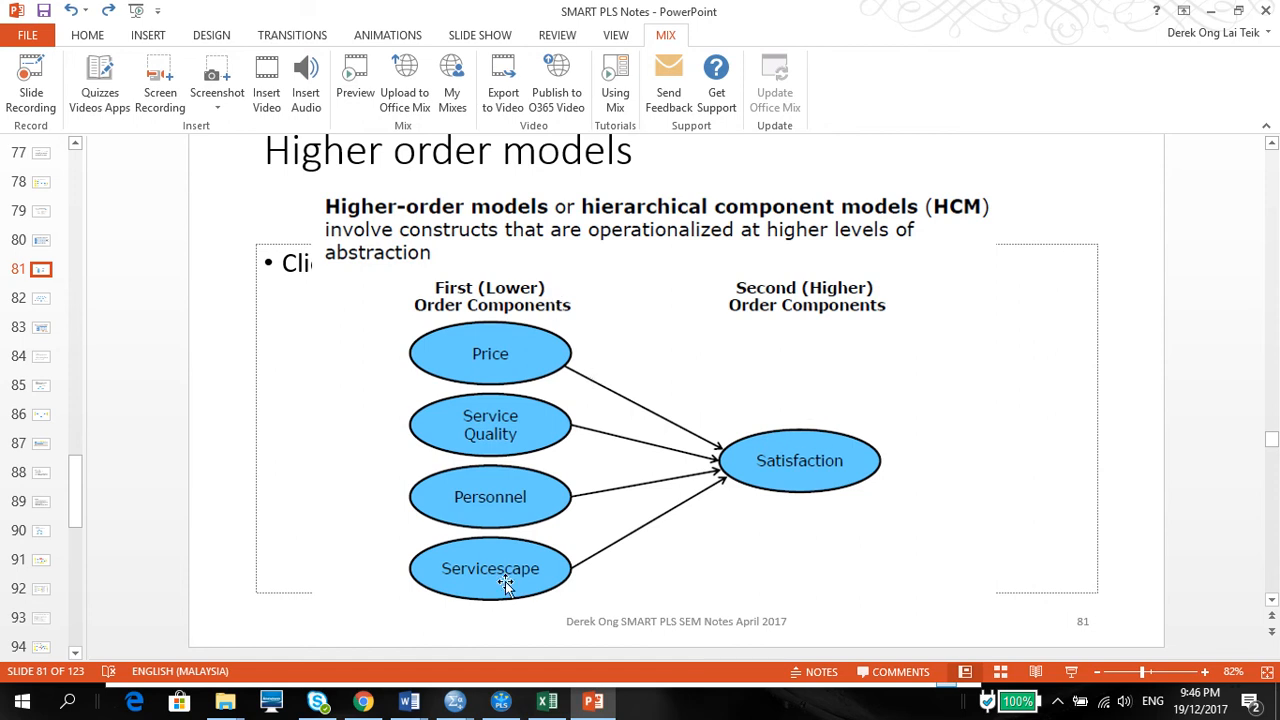
{"action": "mouse_move", "coordinate": [492, 362]}
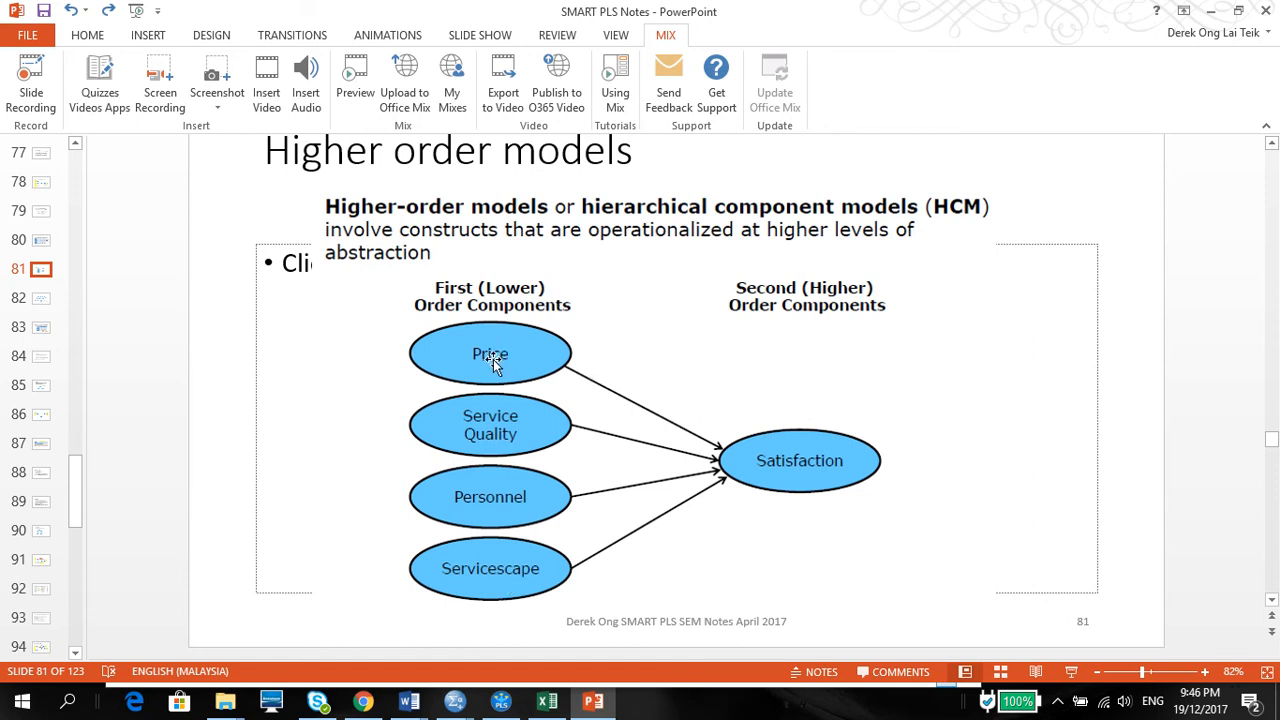
{"action": "mouse_move", "coordinate": [492, 598]}
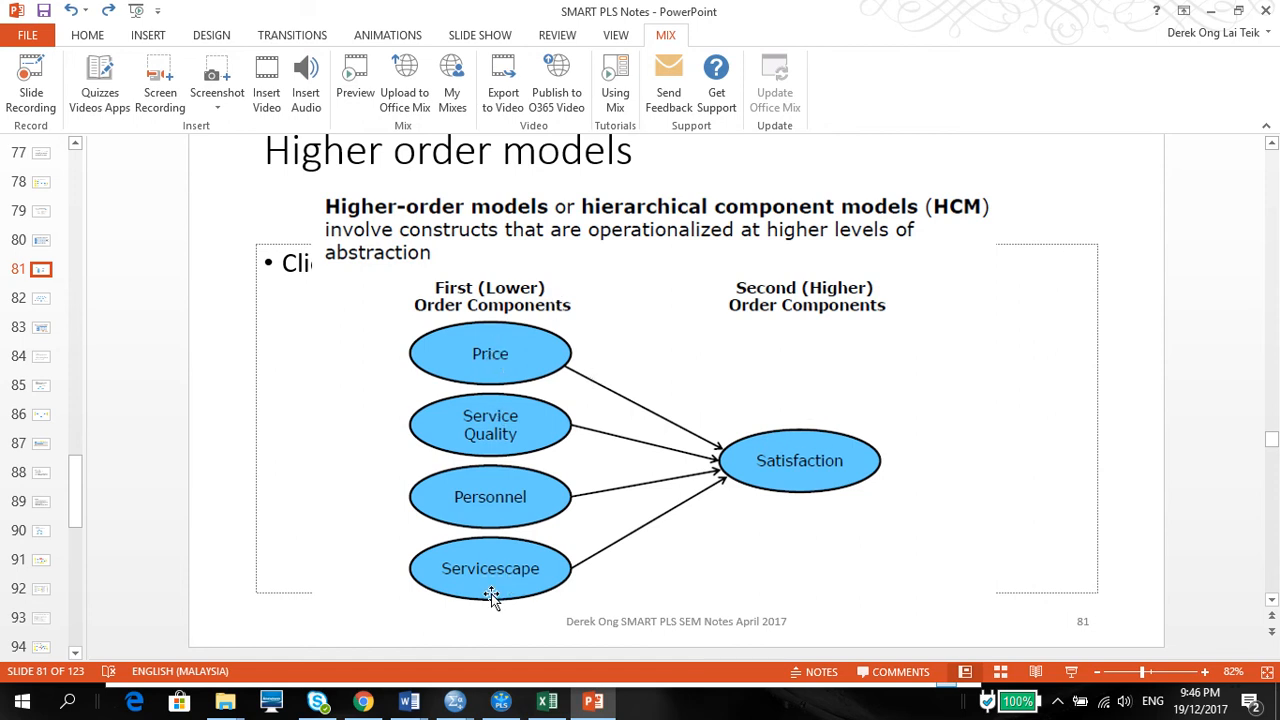
{"action": "mouse_move", "coordinate": [553, 354]}
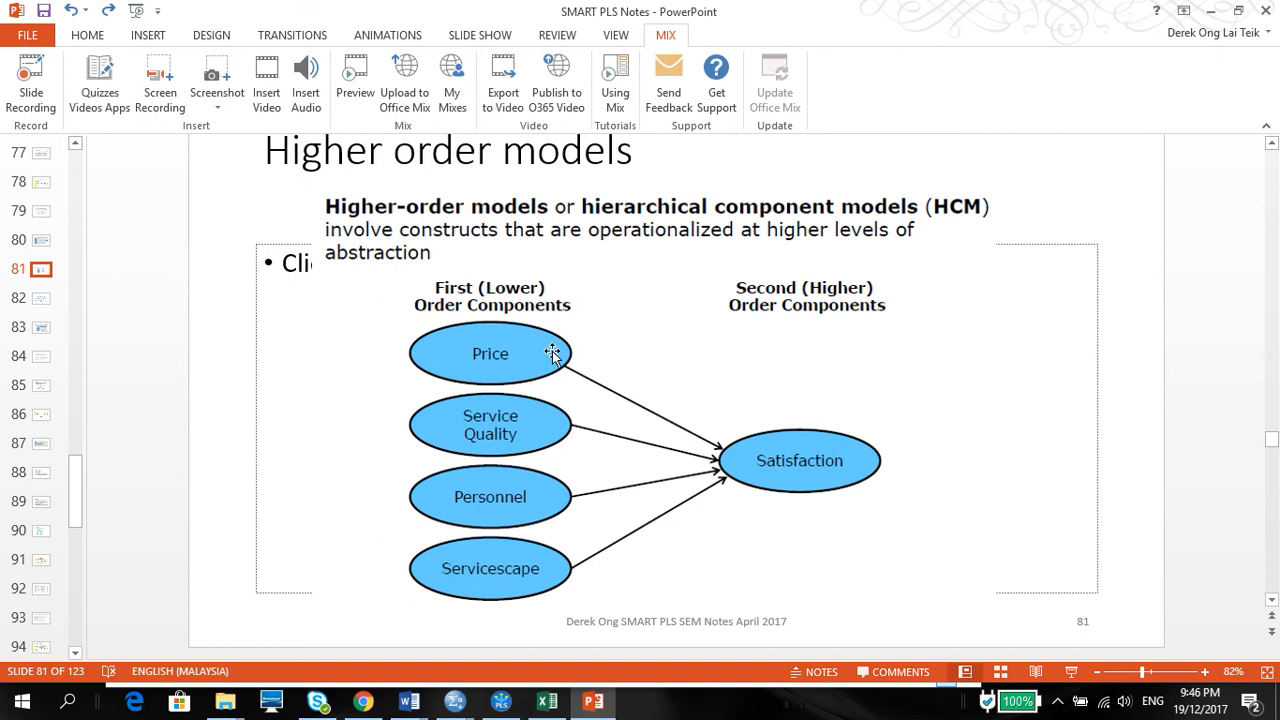
{"action": "mouse_move", "coordinate": [807, 477]}
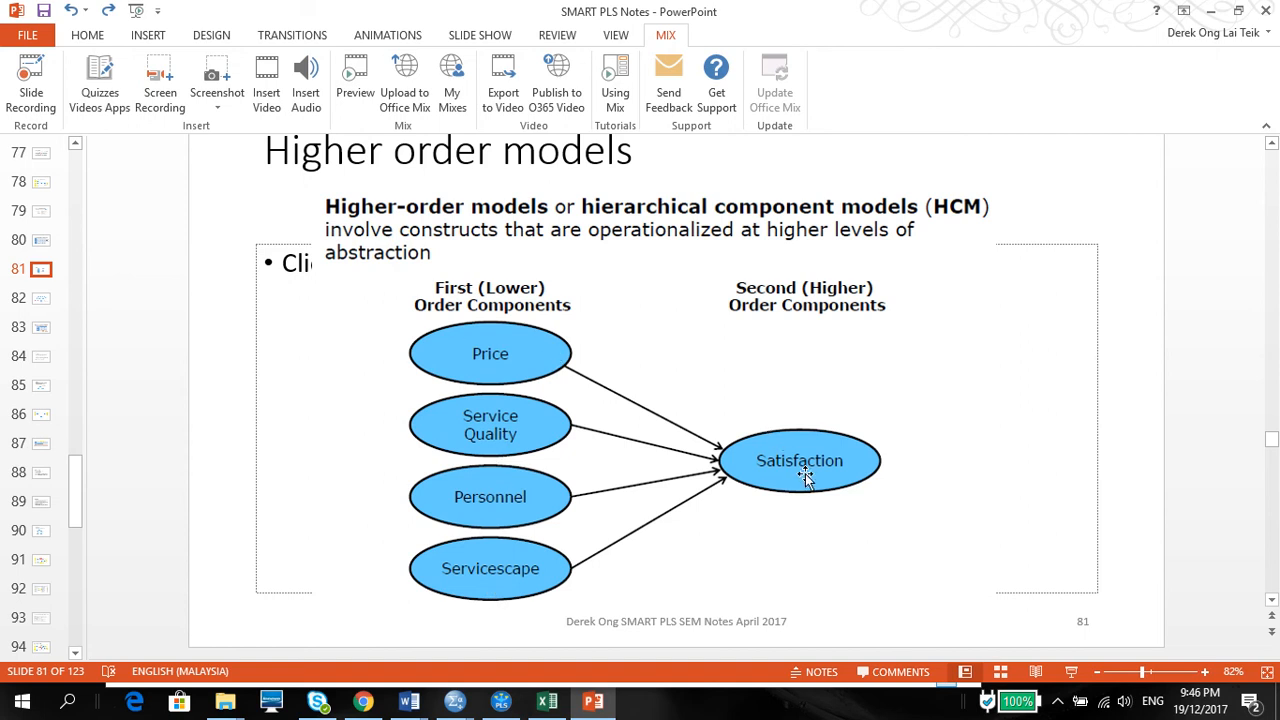
{"action": "mouse_move", "coordinate": [798, 443]}
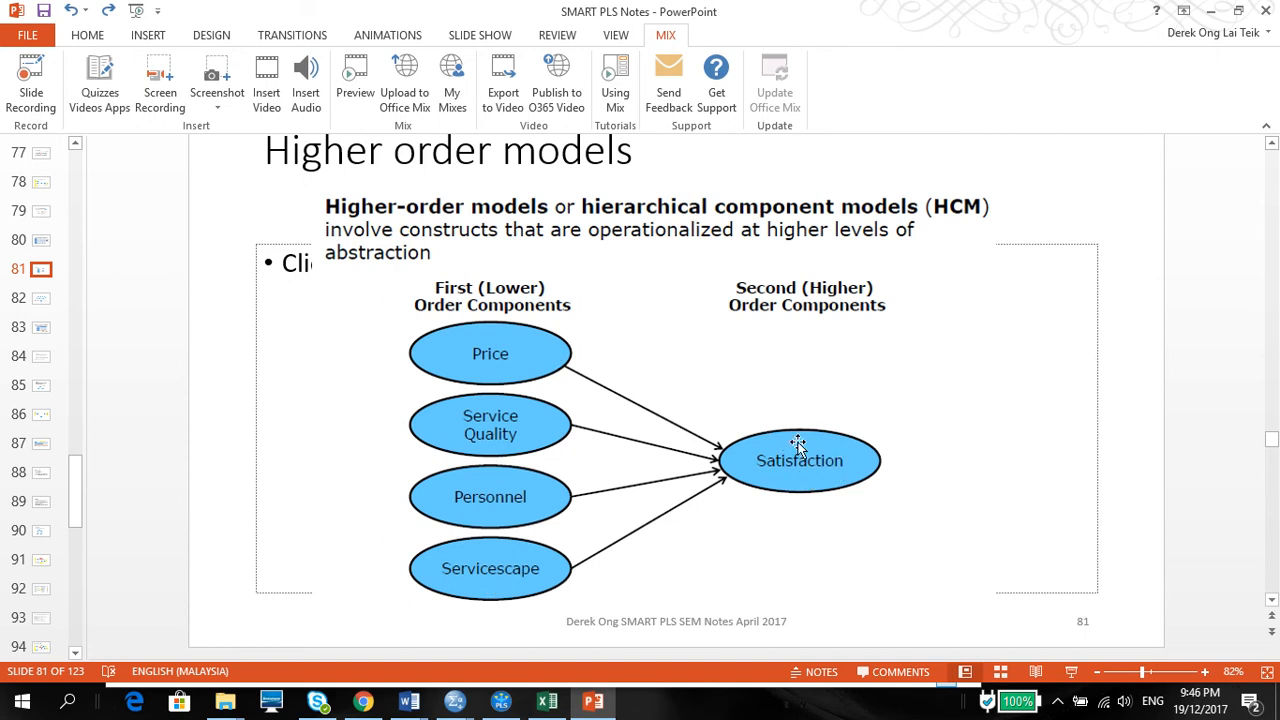
{"action": "mouse_move", "coordinate": [180, 340]}
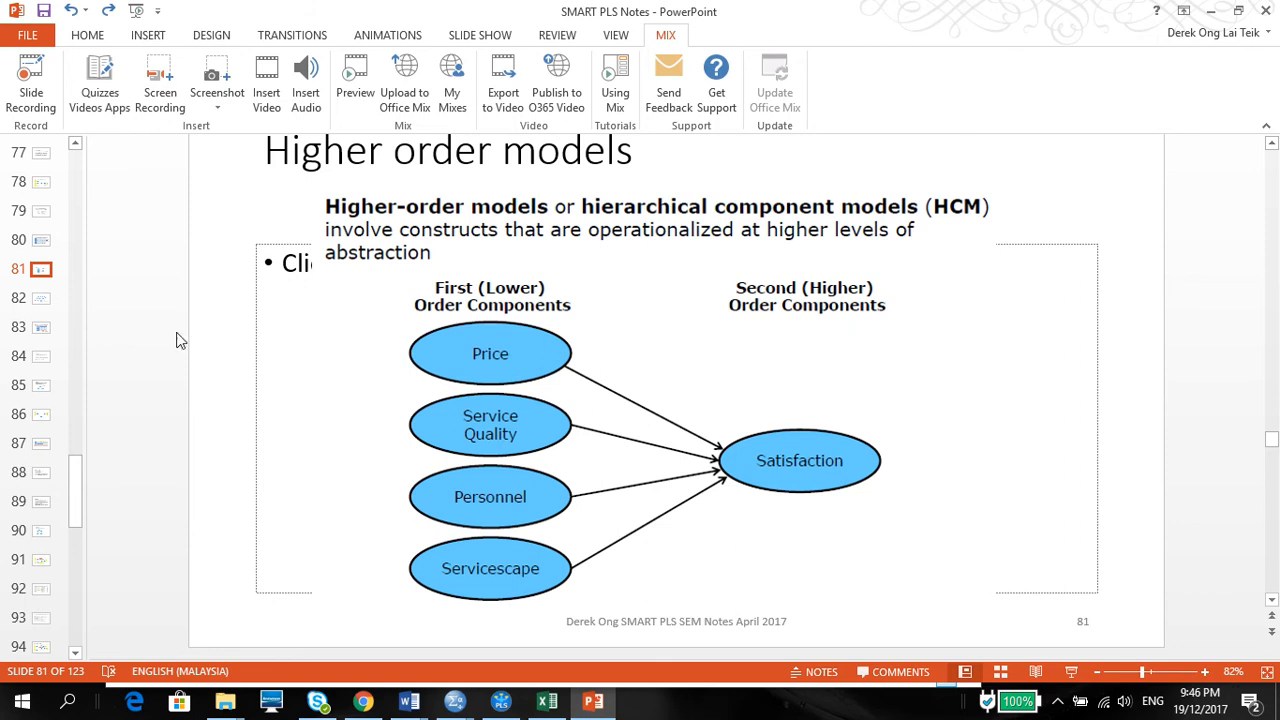
{"action": "mouse_move", "coordinate": [40, 301]}
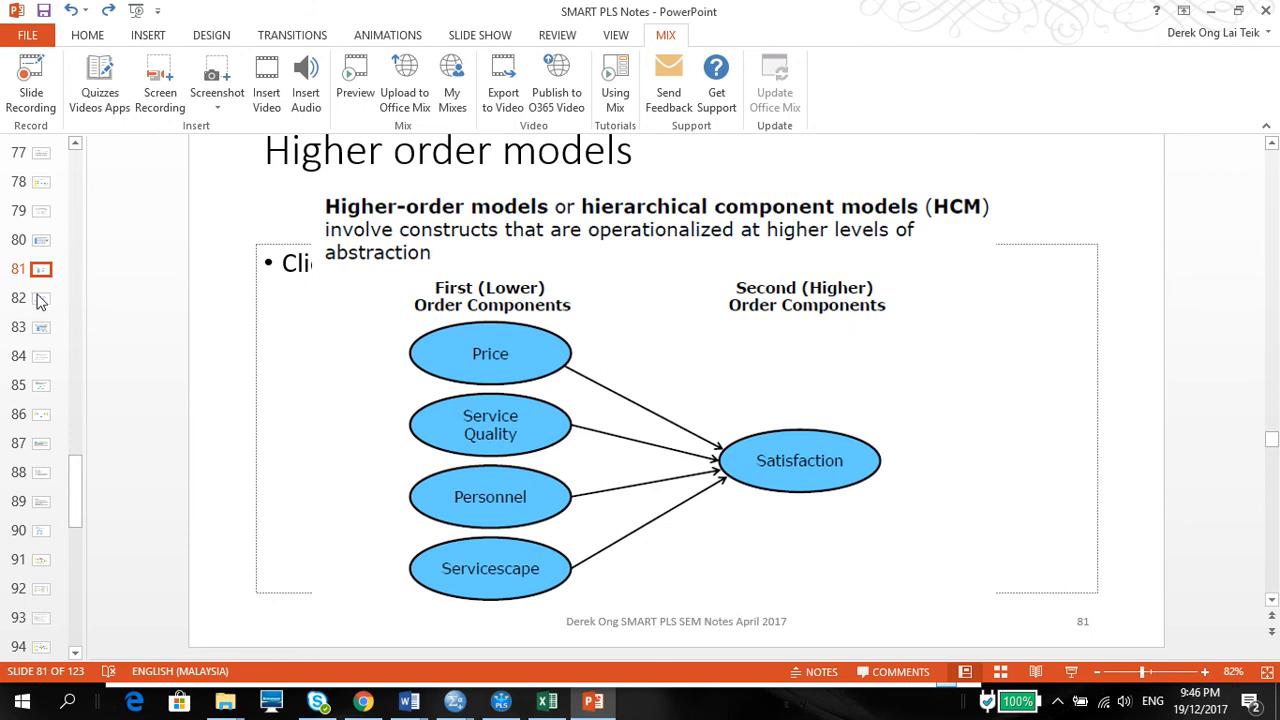
{"action": "mouse_move", "coordinate": [42, 300]}
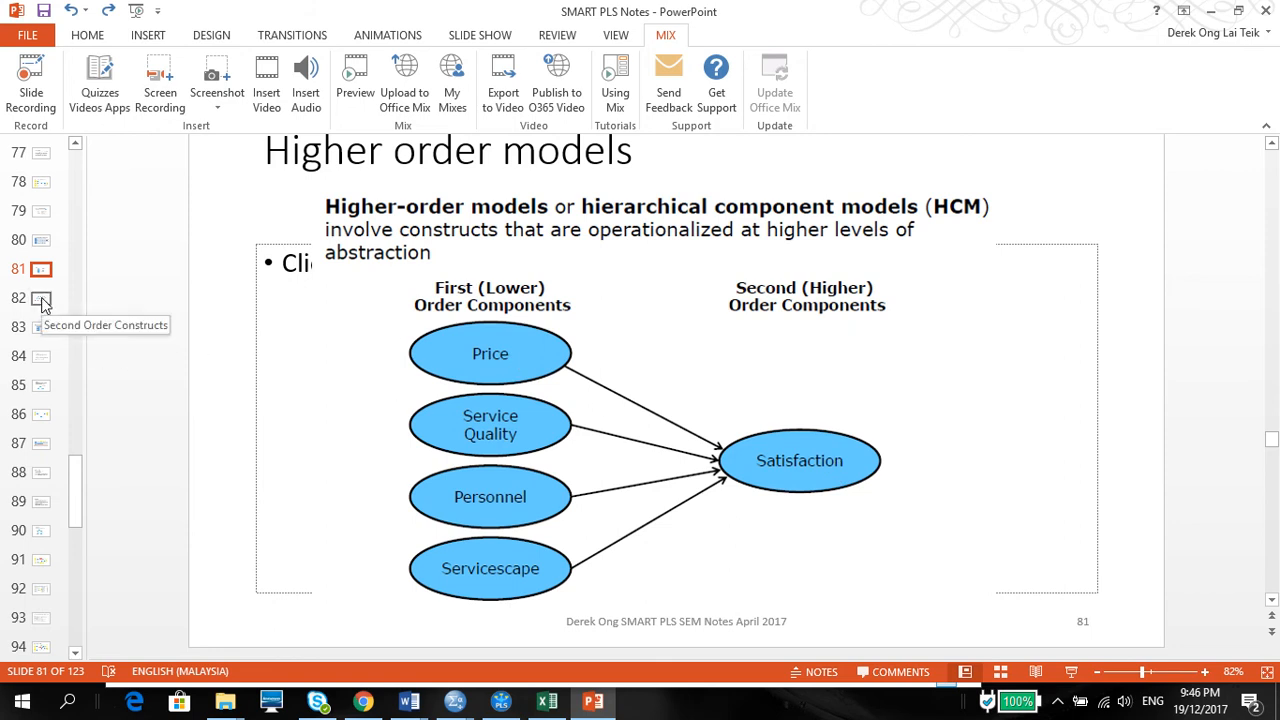
Leave slide 82's second-order diagram for the SmartPLS 'Second Order 2' model window
{"action": "left_click", "coordinate": [42, 298]}
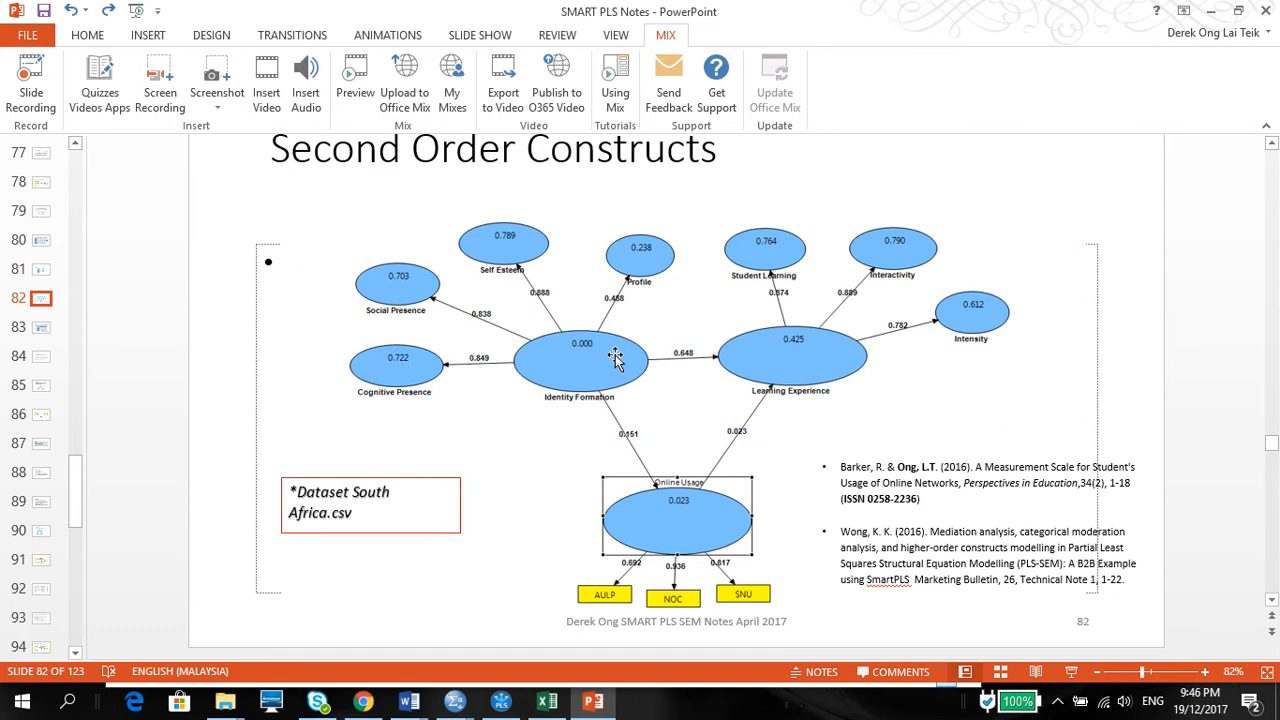
{"action": "mouse_move", "coordinate": [576, 283]}
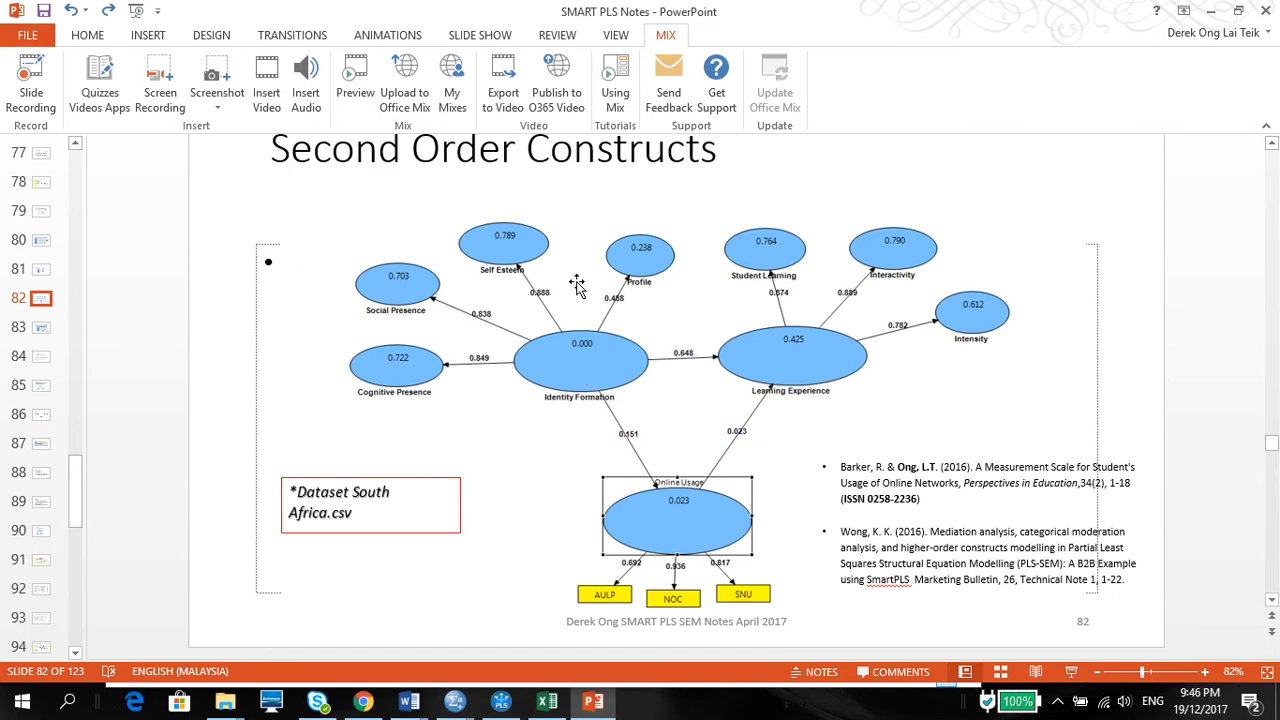
{"action": "mouse_move", "coordinate": [681, 320]}
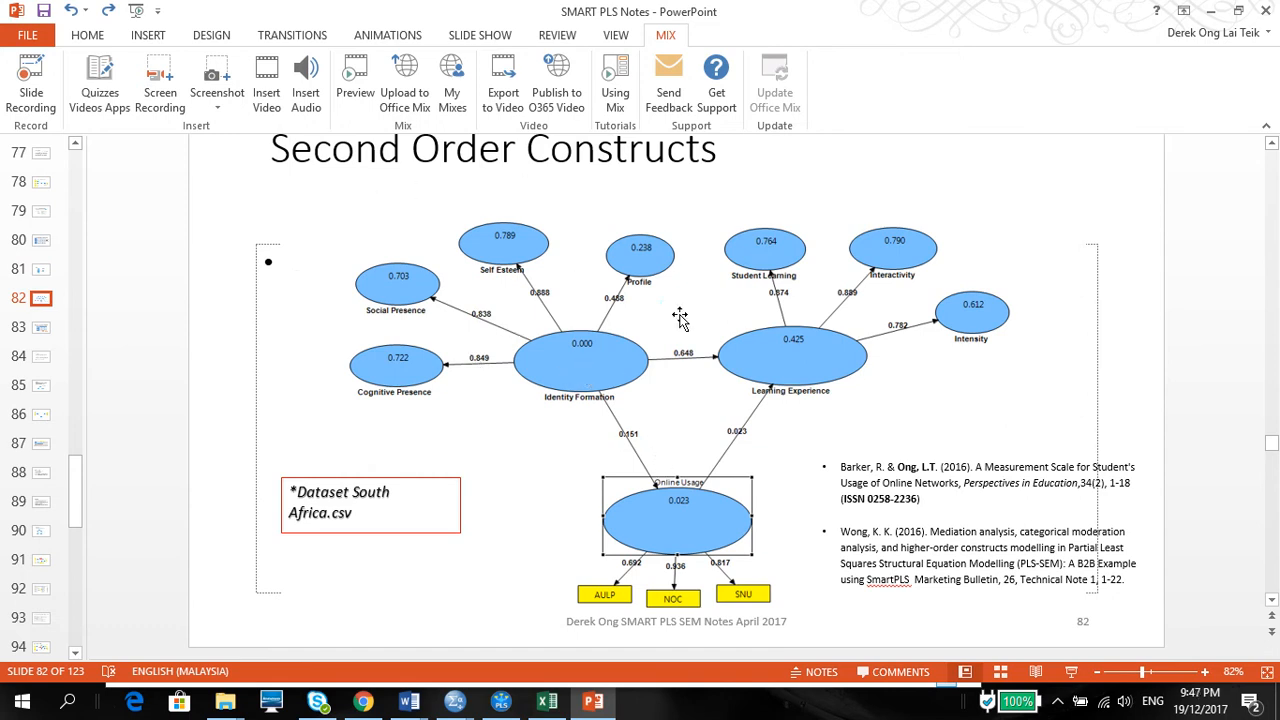
{"action": "mouse_move", "coordinate": [600, 388]}
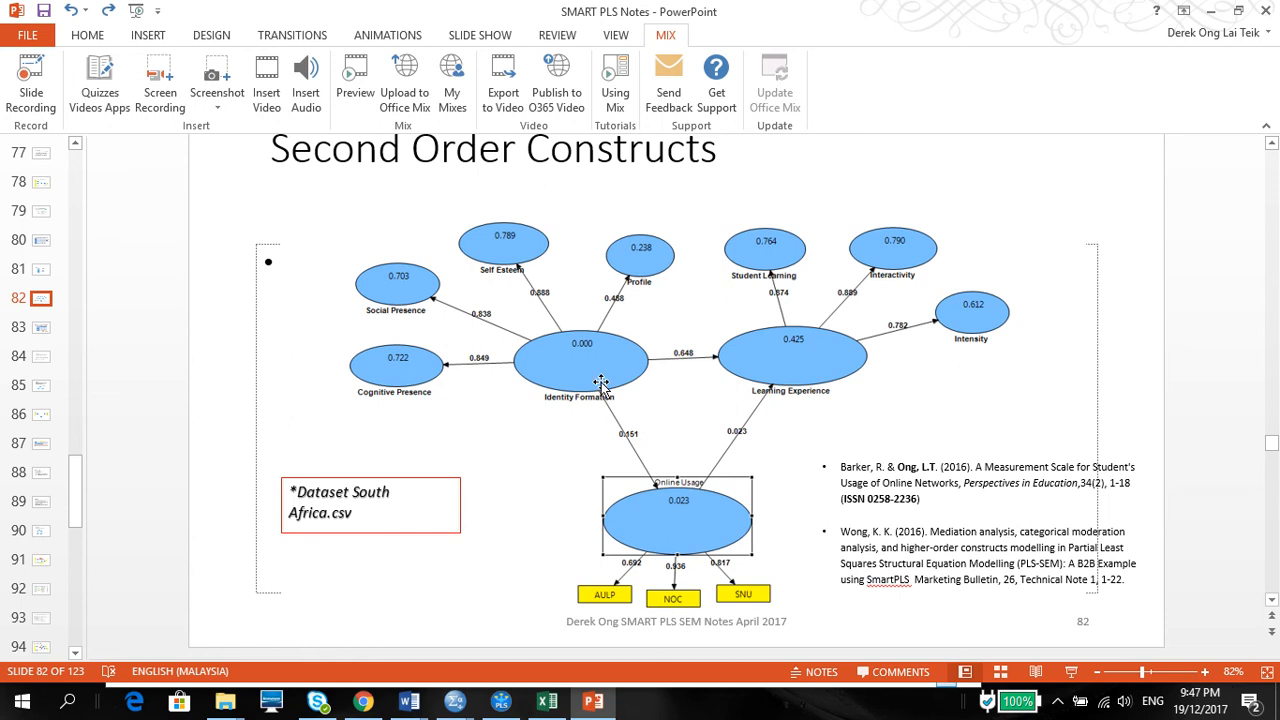
{"action": "mouse_move", "coordinate": [555, 407]}
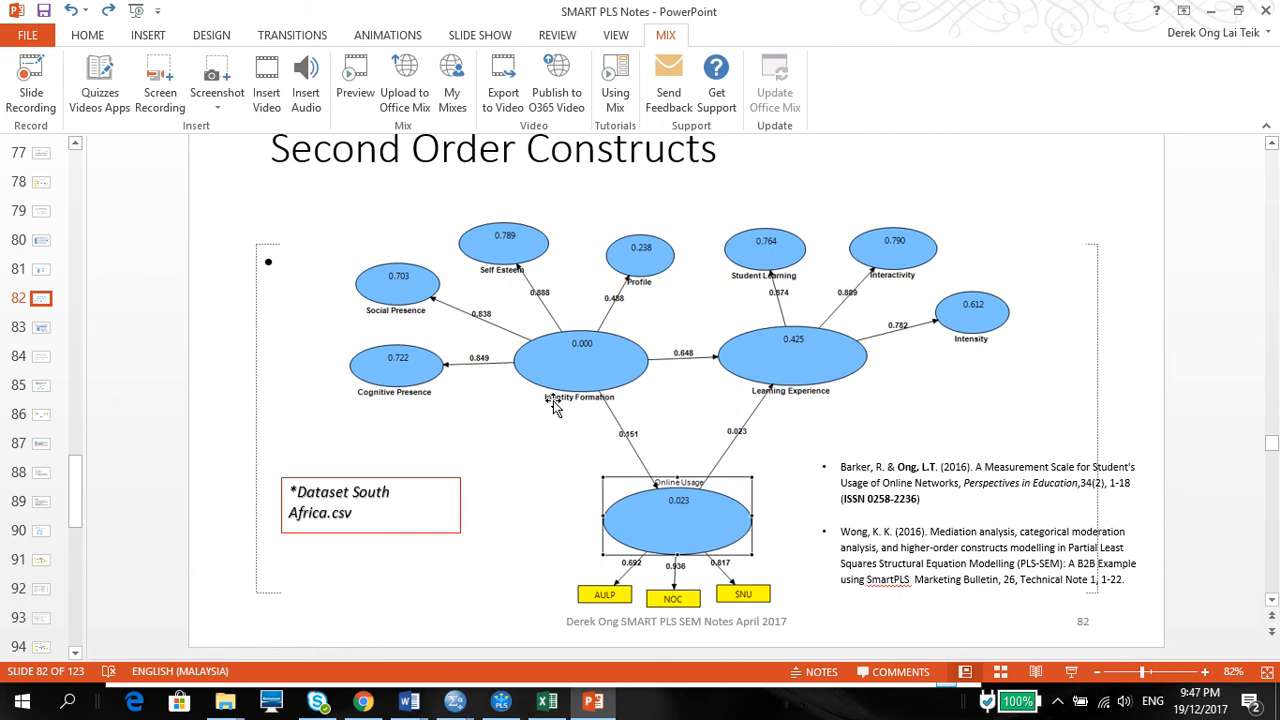
{"action": "mouse_move", "coordinate": [808, 363]}
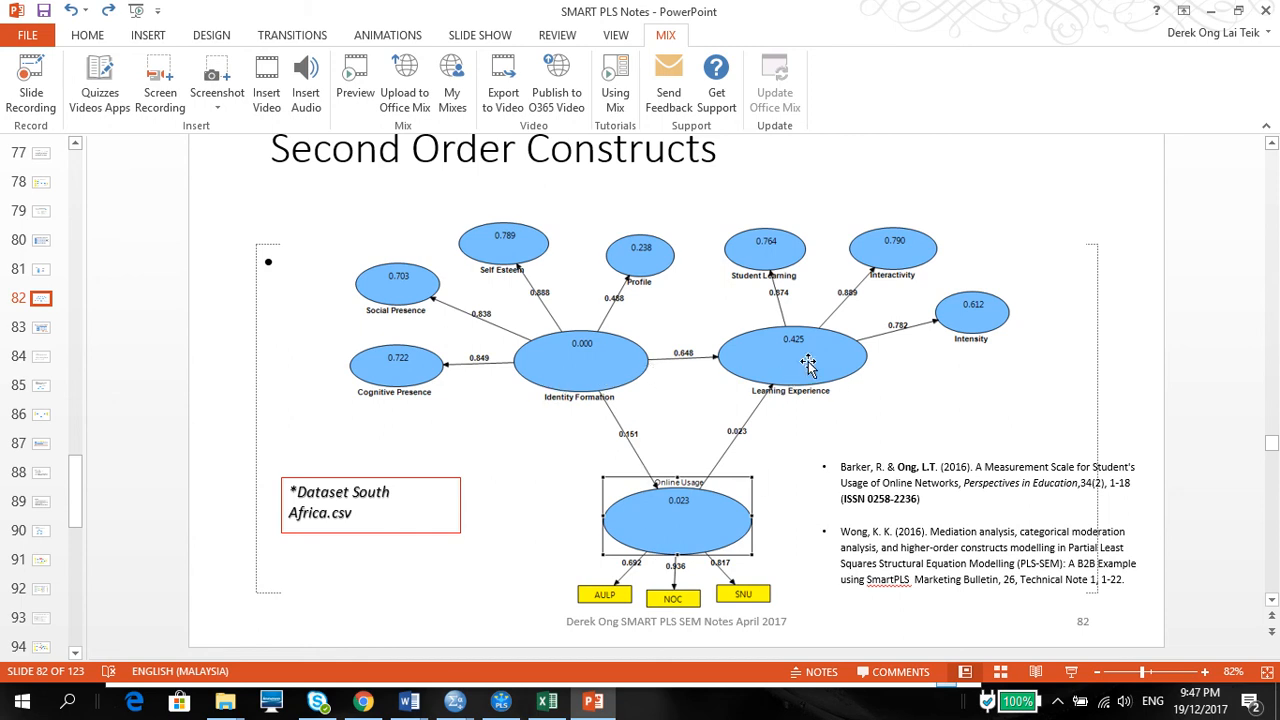
{"action": "mouse_move", "coordinate": [684, 531]}
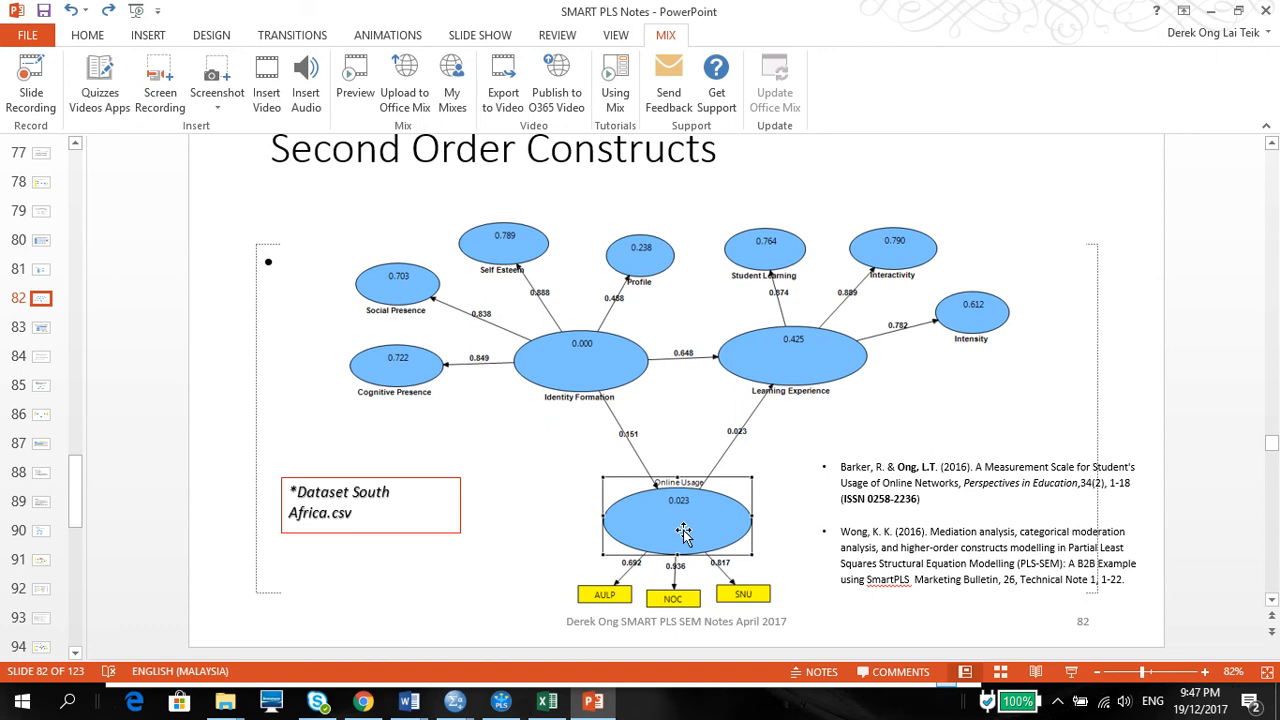
{"action": "mouse_move", "coordinate": [663, 240]}
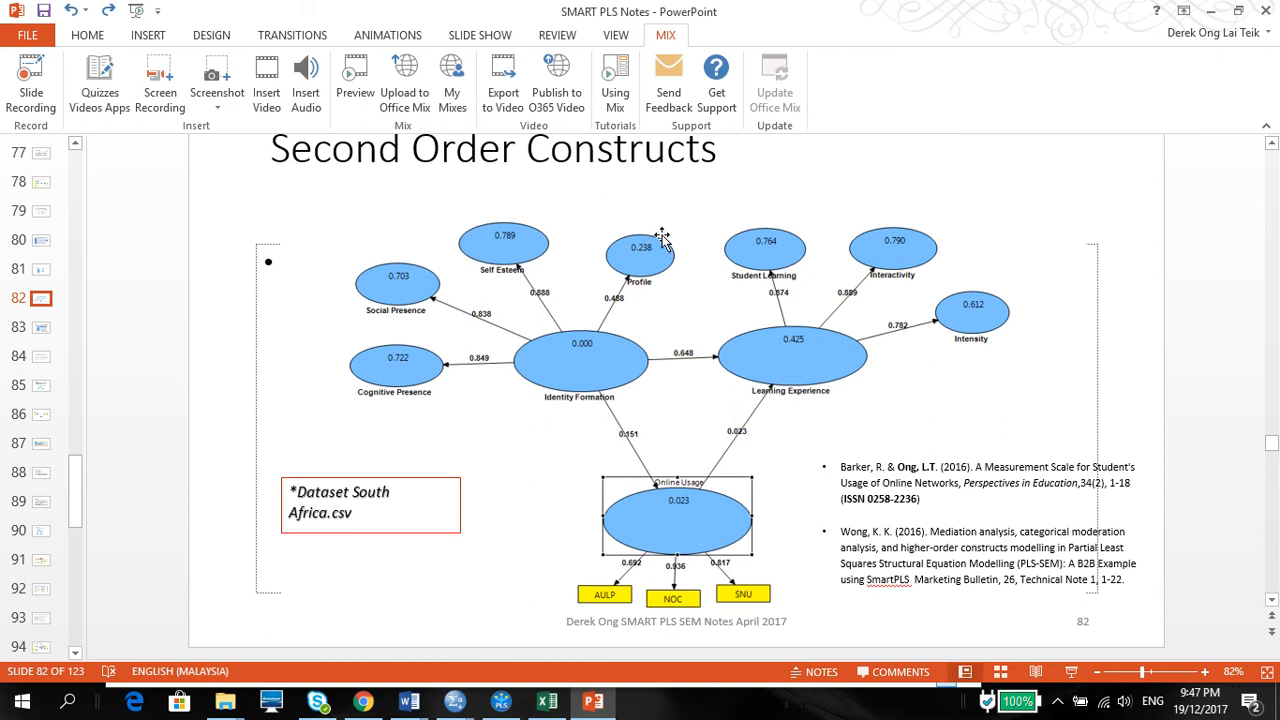
{"action": "mouse_move", "coordinate": [335, 358]}
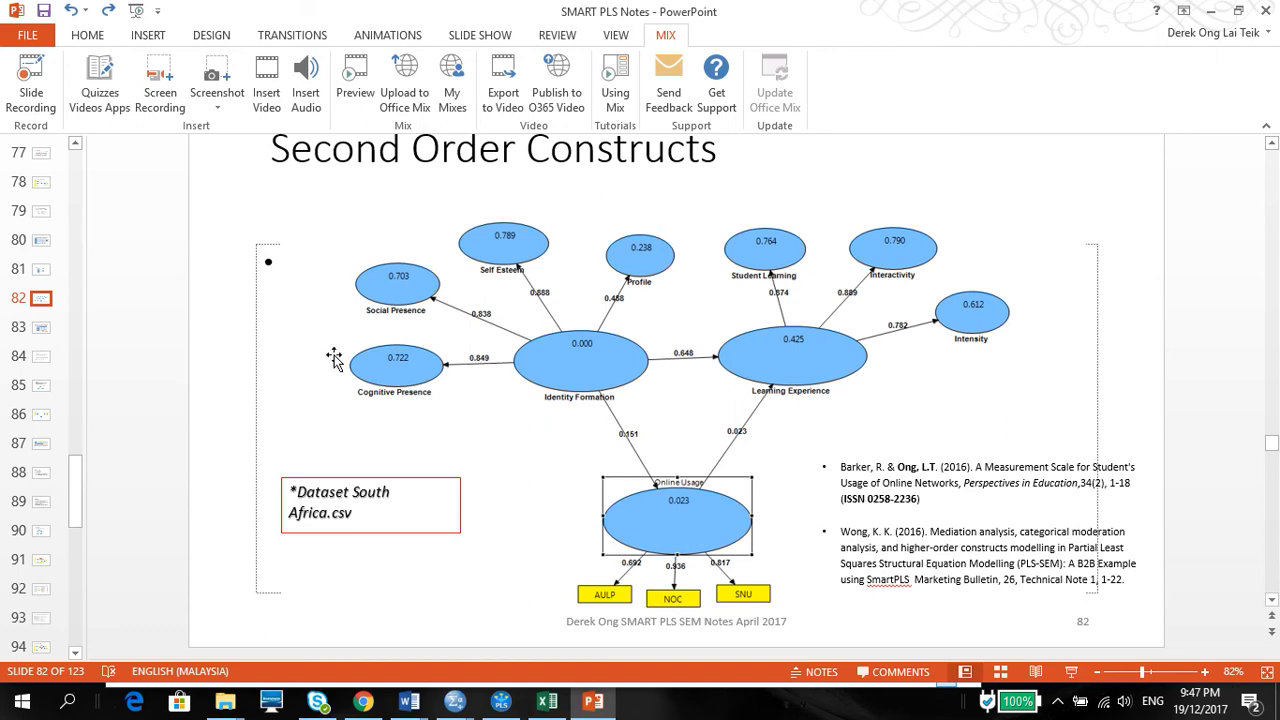
{"action": "mouse_move", "coordinate": [547, 257]}
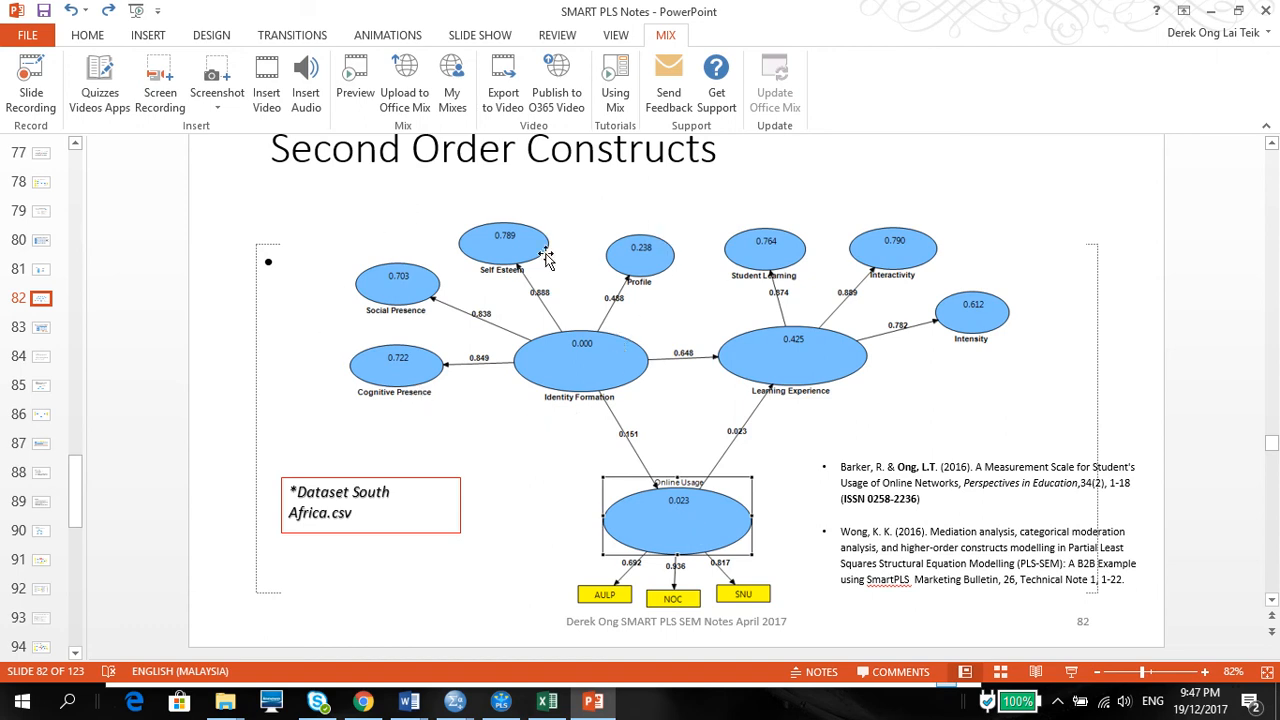
{"action": "mouse_move", "coordinate": [680, 290]}
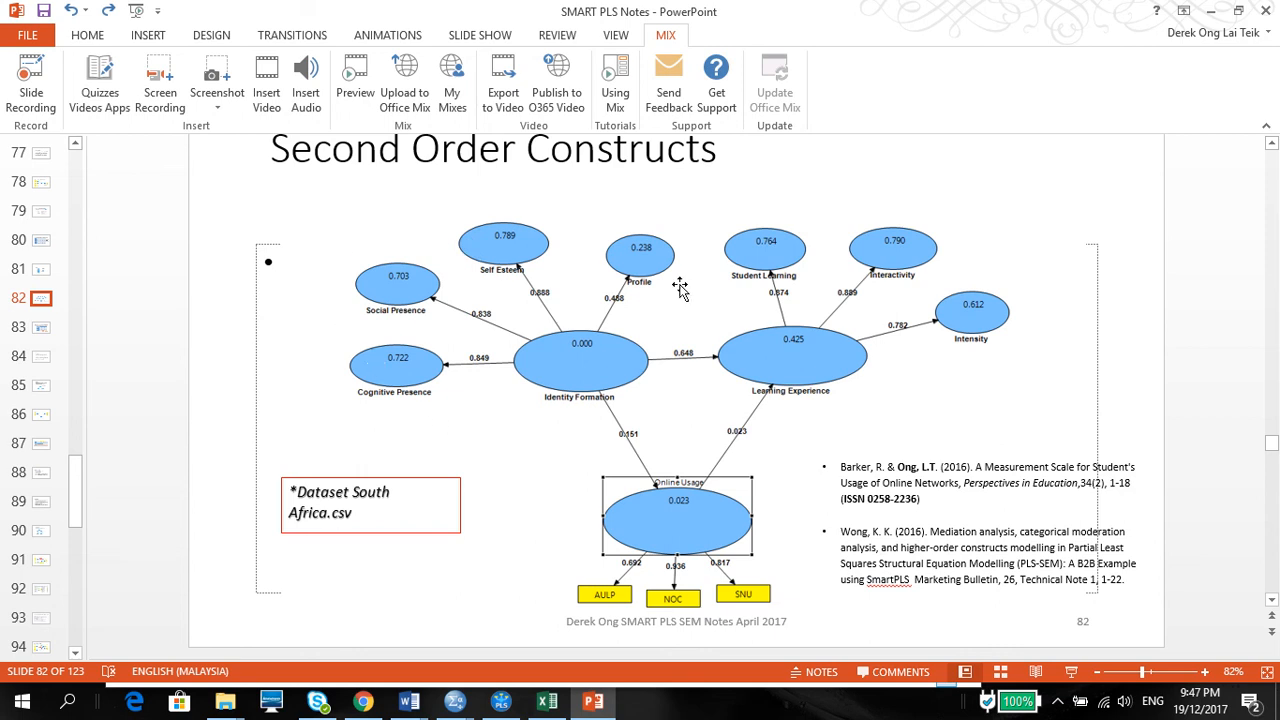
{"action": "mouse_move", "coordinate": [340, 315]}
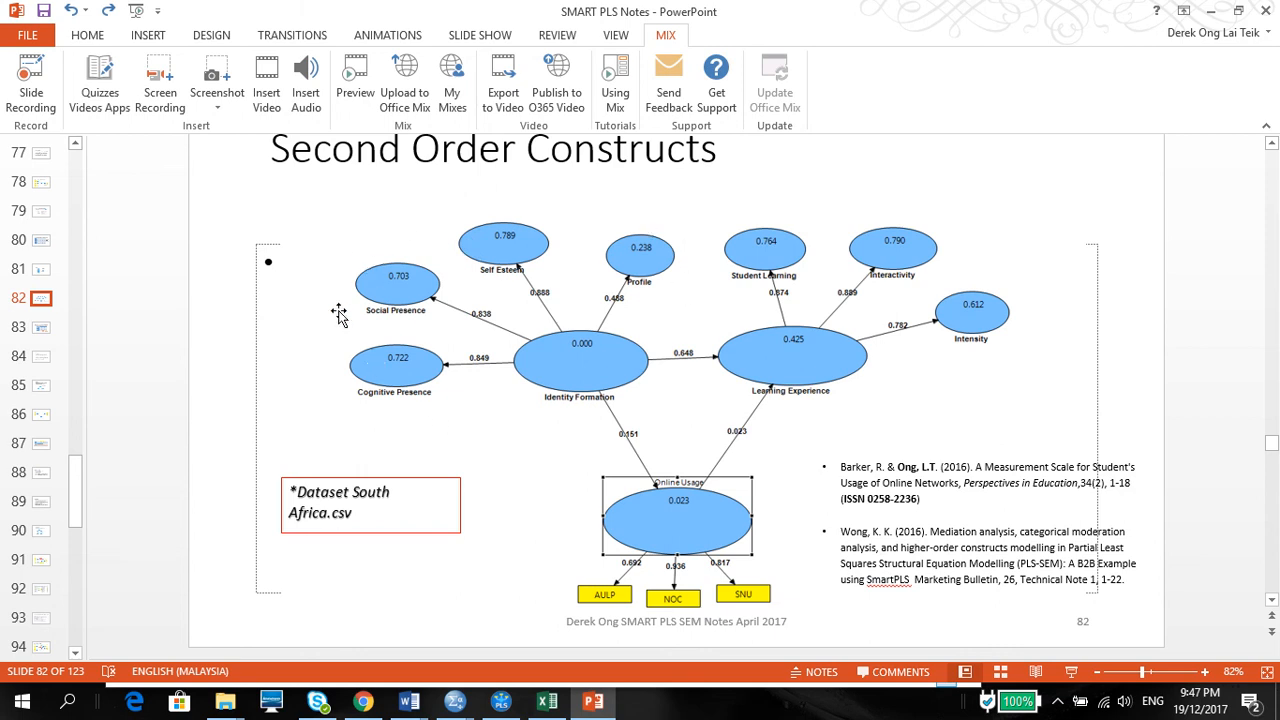
{"action": "mouse_move", "coordinate": [662, 191]}
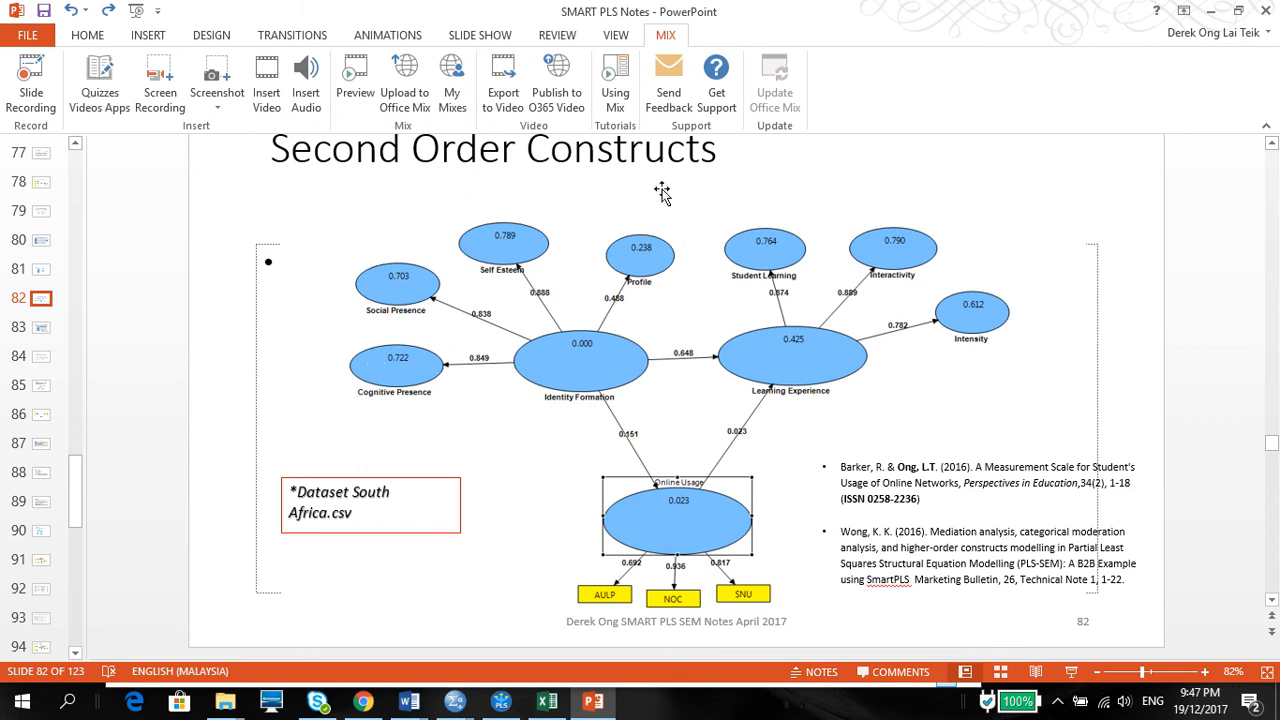
{"action": "mouse_move", "coordinate": [602, 382]}
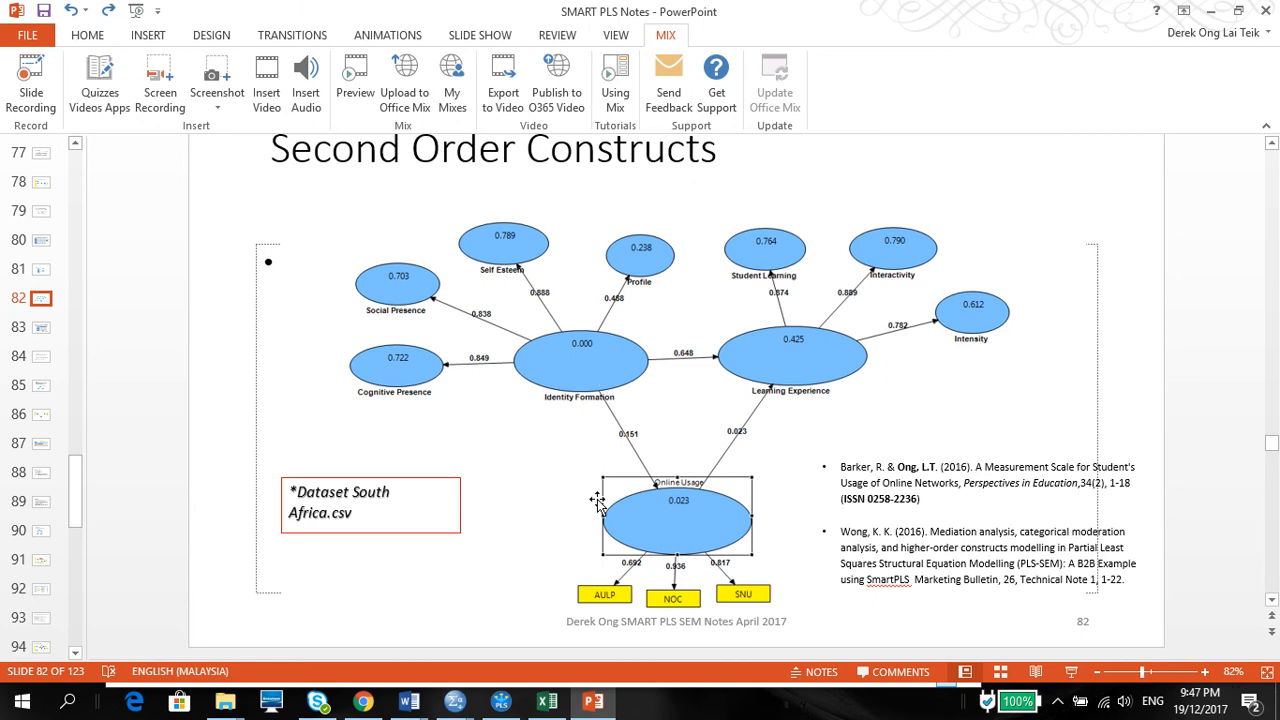
{"action": "left_click", "coordinate": [501, 701]}
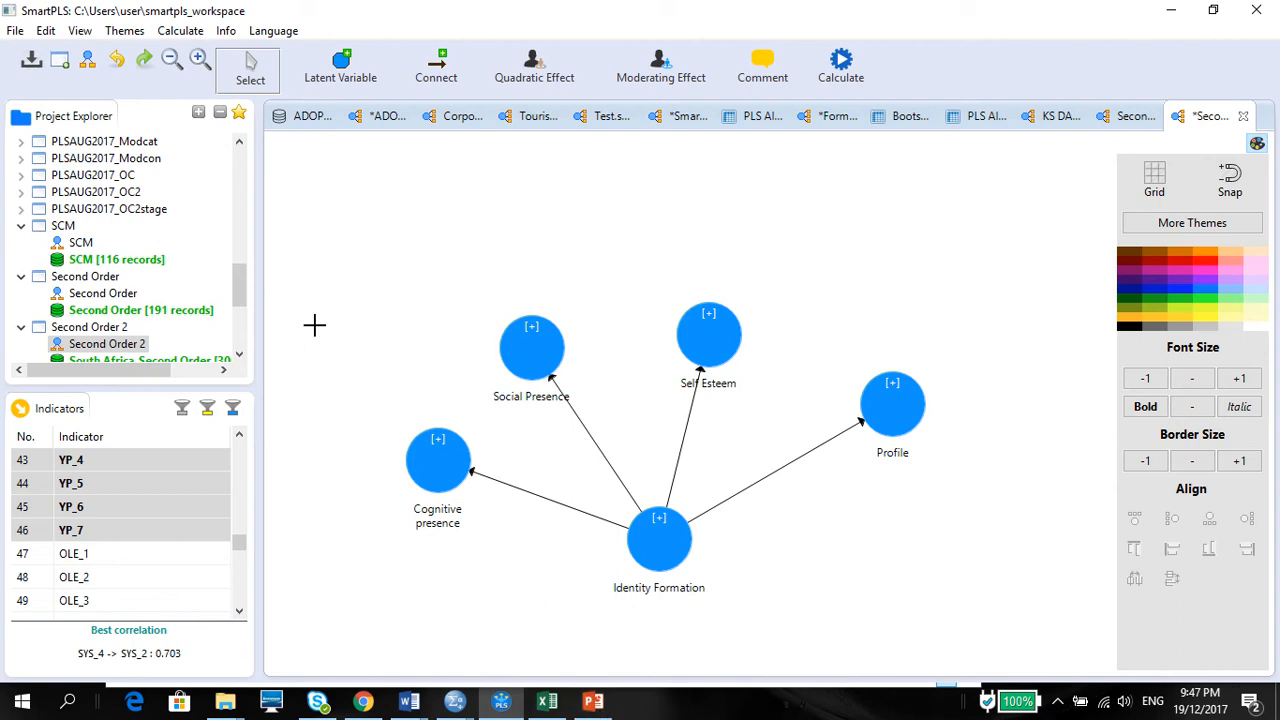
{"action": "mouse_move", "coordinate": [970, 483]}
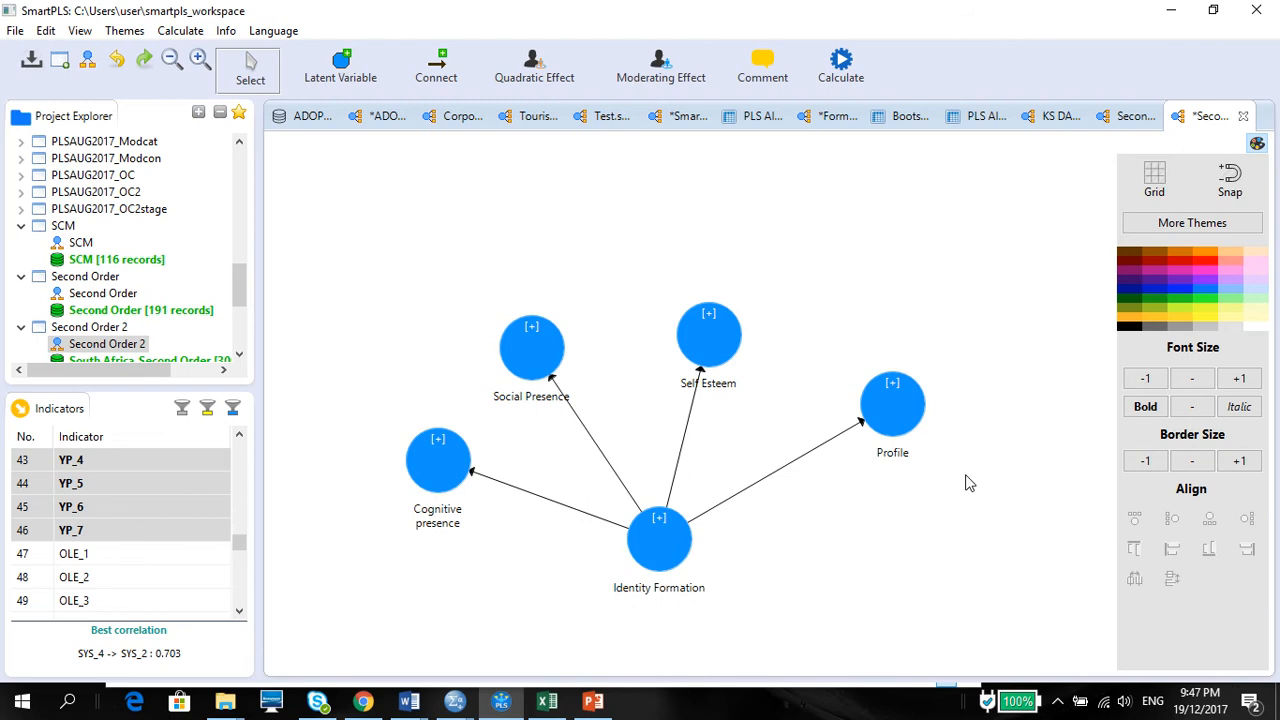
{"action": "mouse_move", "coordinate": [912, 593]}
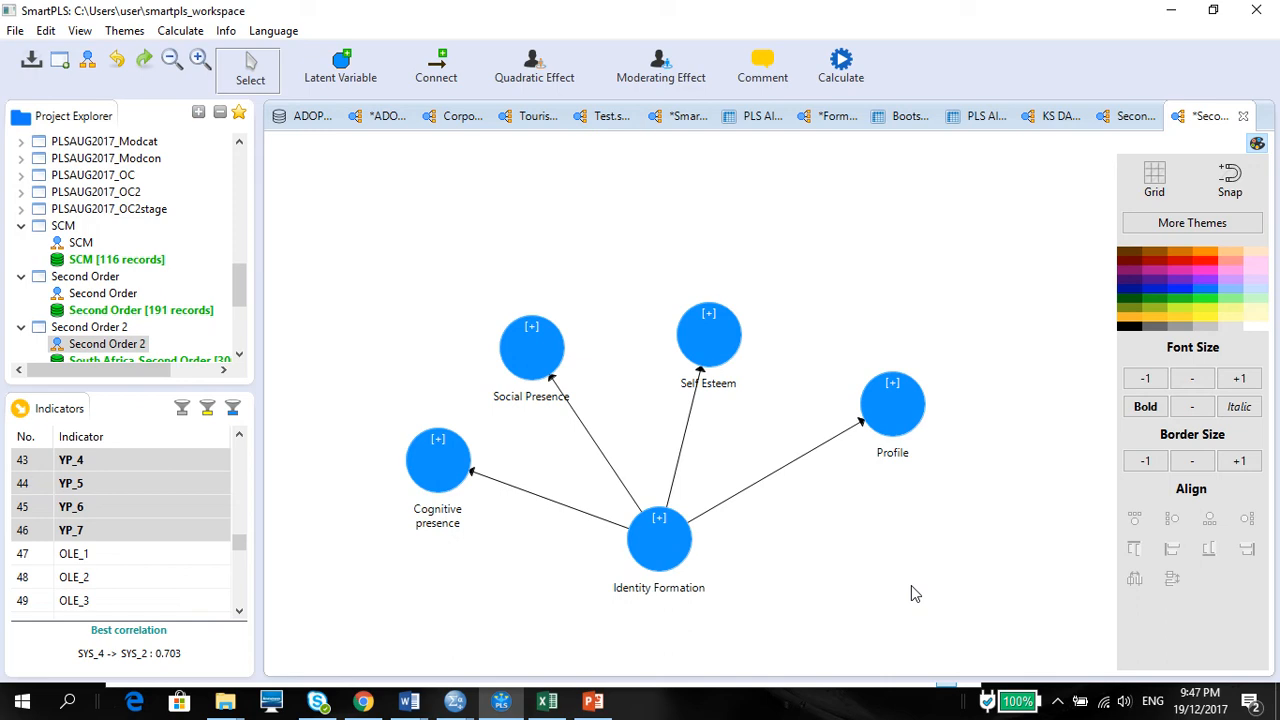
{"action": "mouse_move", "coordinate": [617, 508]}
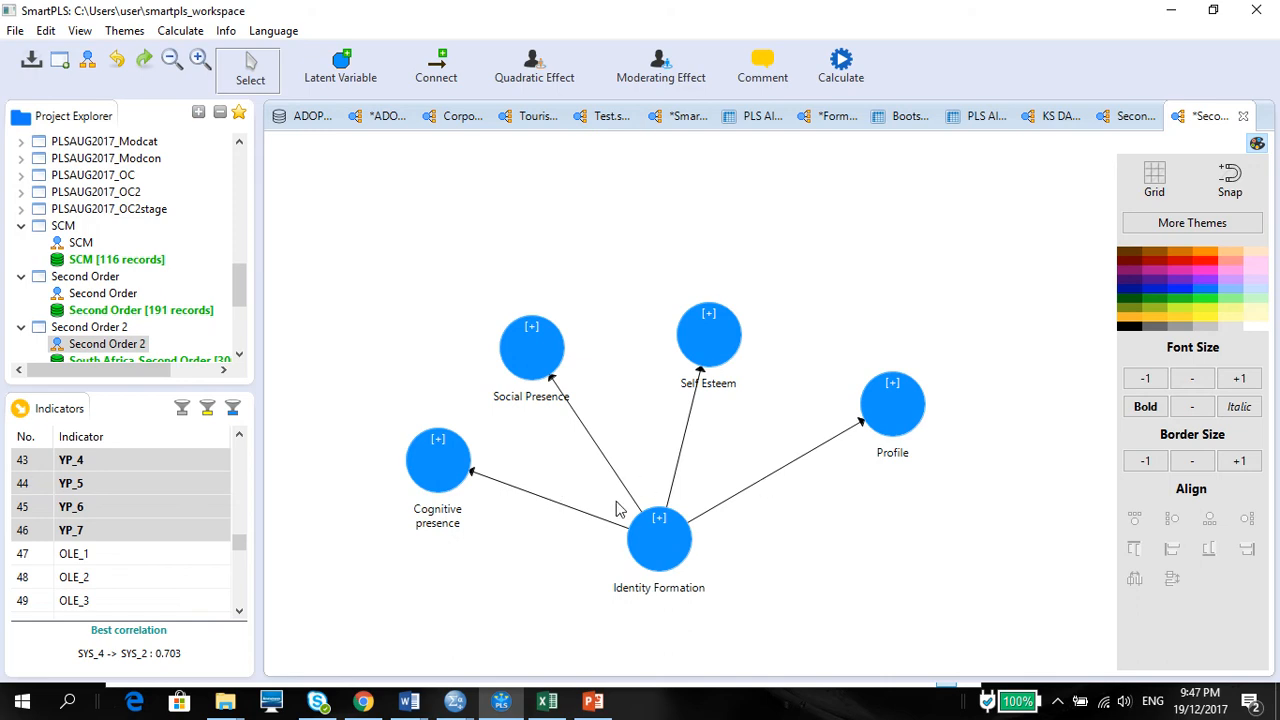
{"action": "mouse_move", "coordinate": [453, 489]}
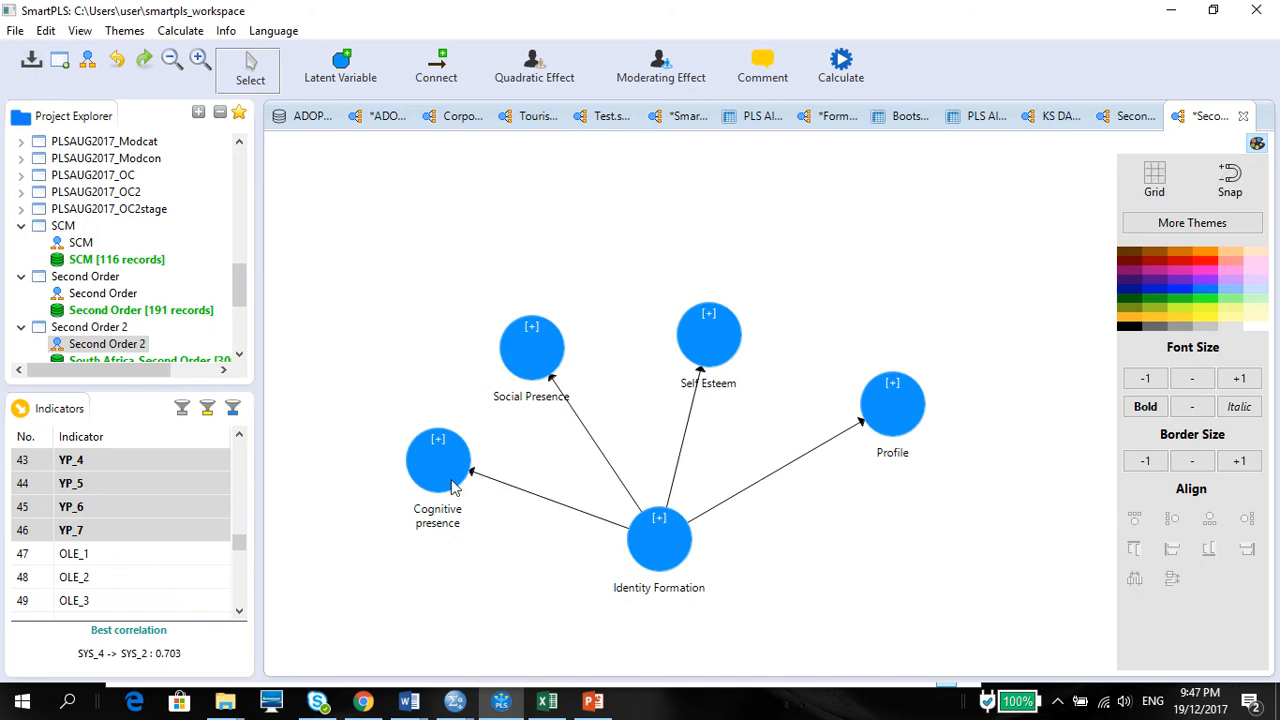
{"action": "right_click", "coordinate": [437, 460]}
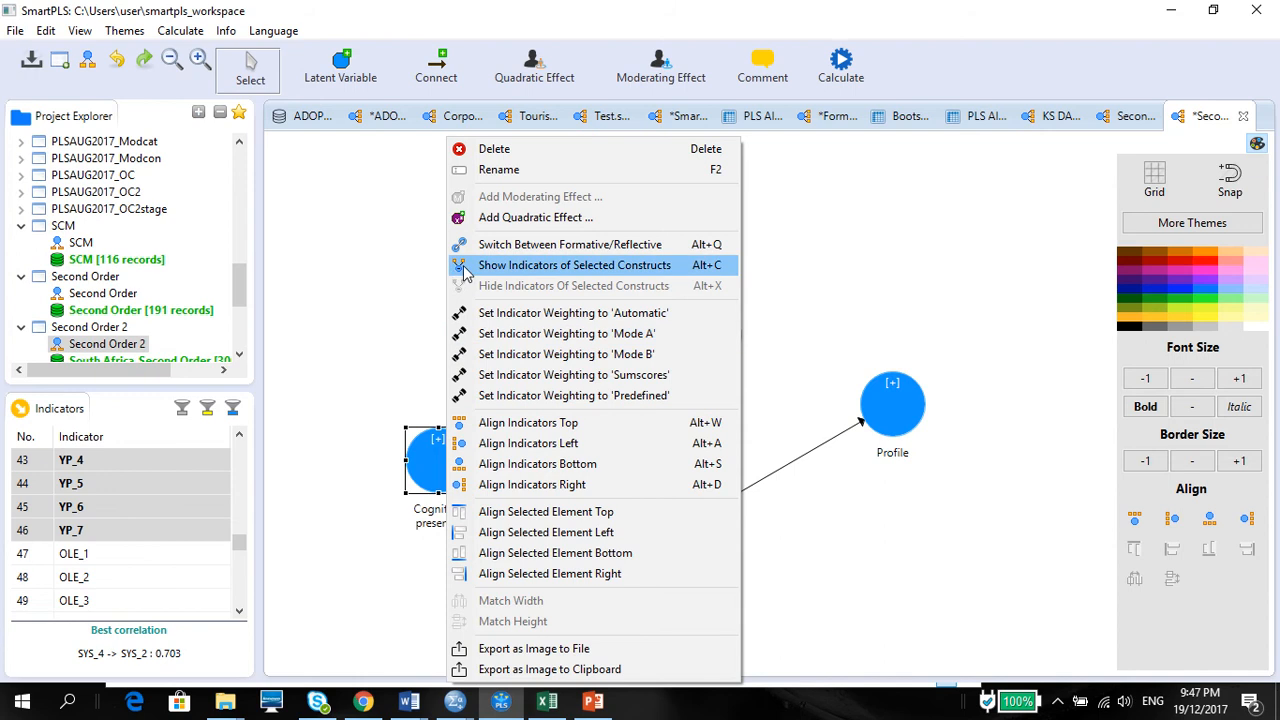
{"action": "left_click", "coordinate": [574, 265]}
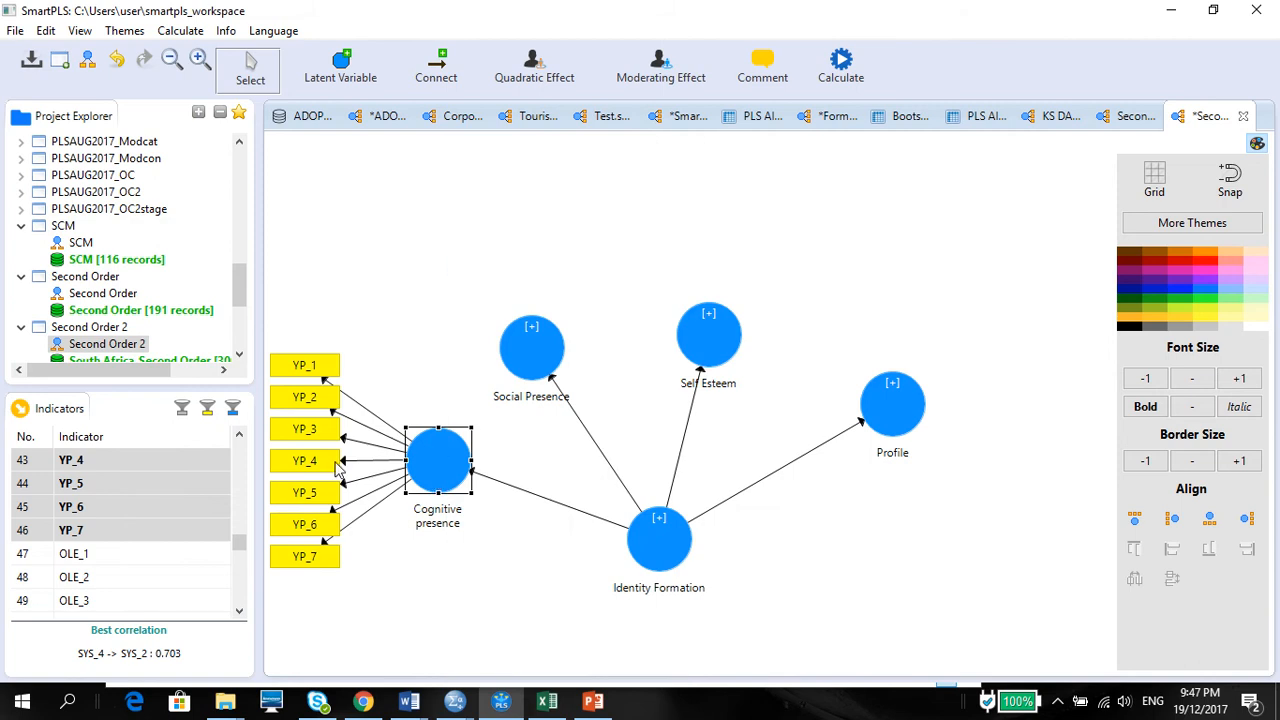
{"action": "mouse_move", "coordinate": [323, 583]}
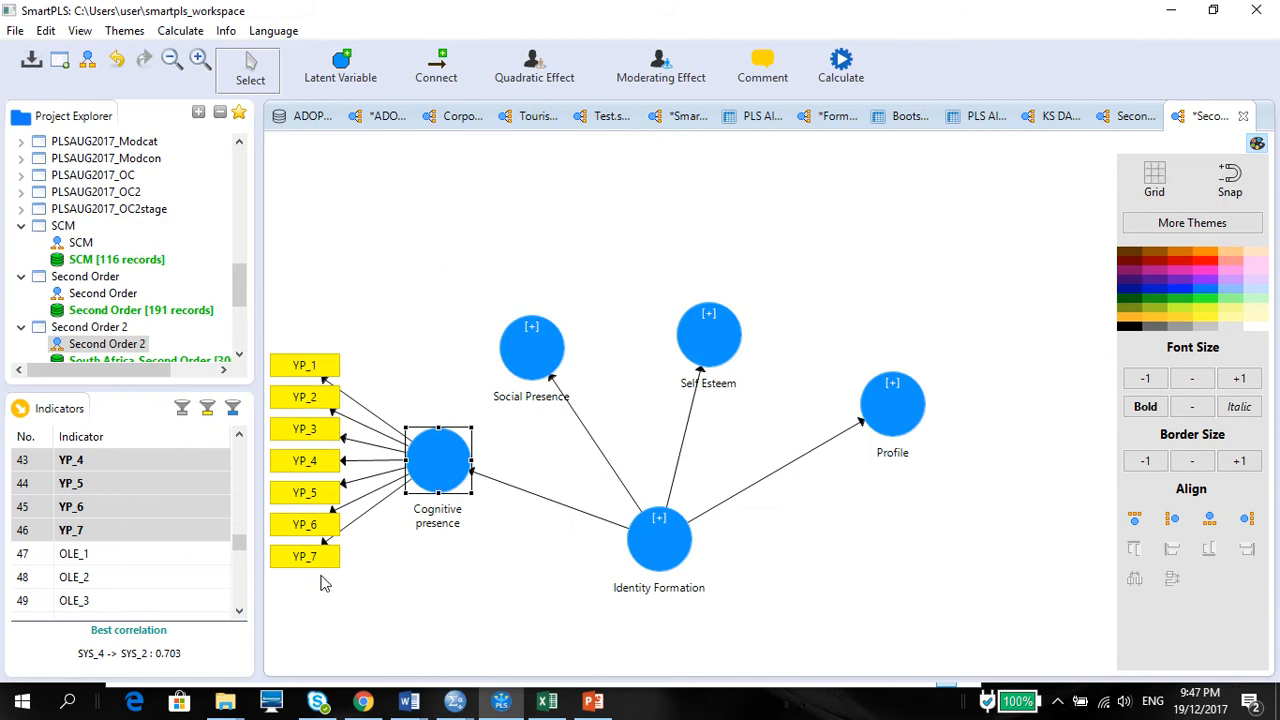
{"action": "mouse_move", "coordinate": [437, 485]}
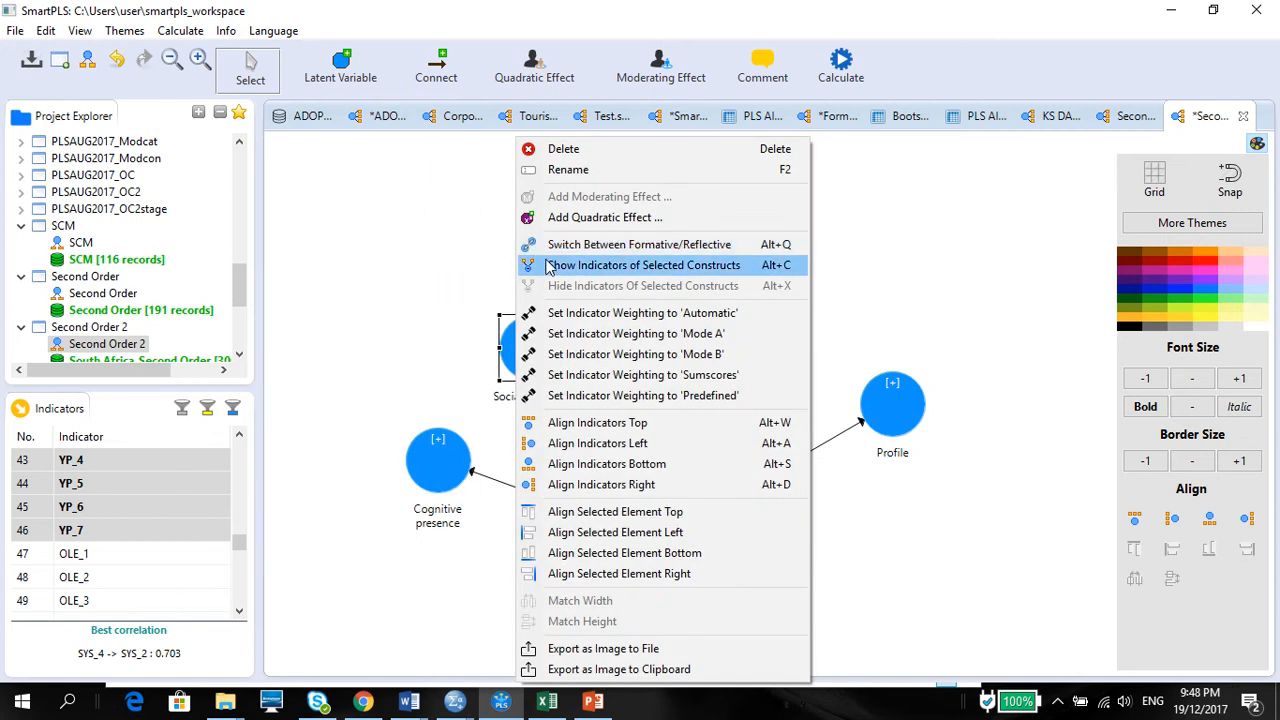
{"action": "left_click", "coordinate": [643, 265]}
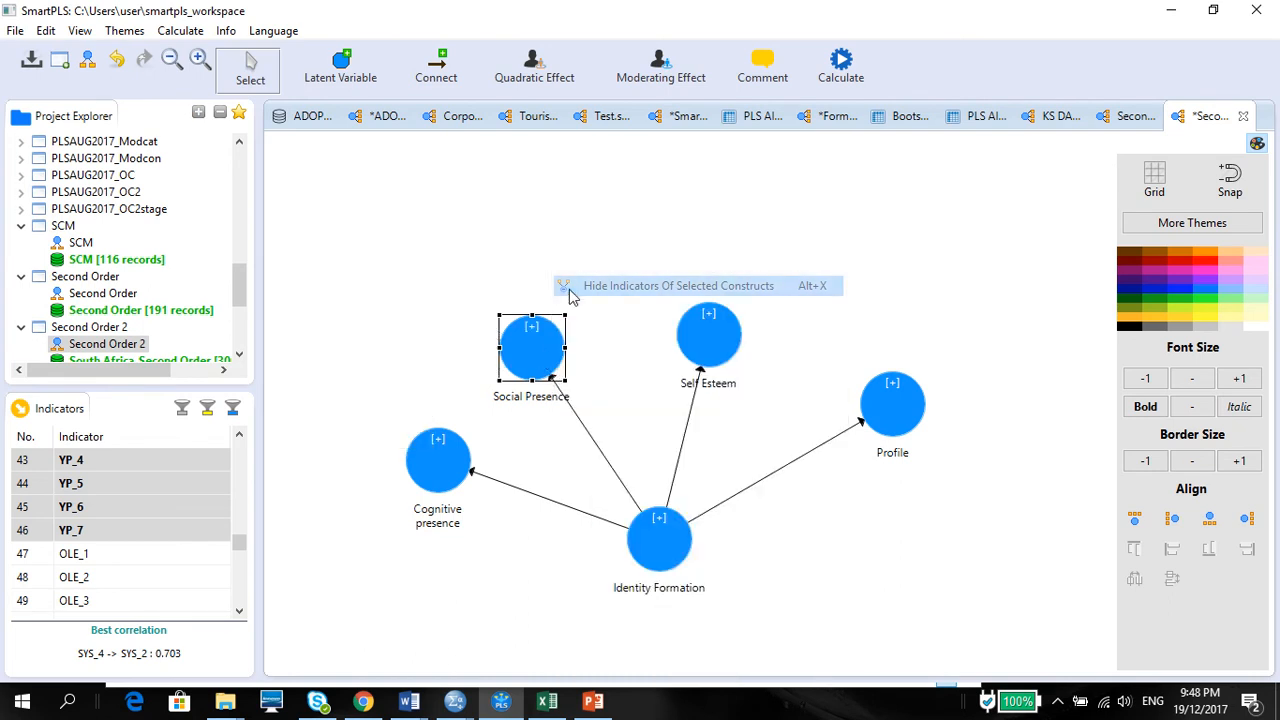
{"action": "mouse_move", "coordinate": [725, 382]}
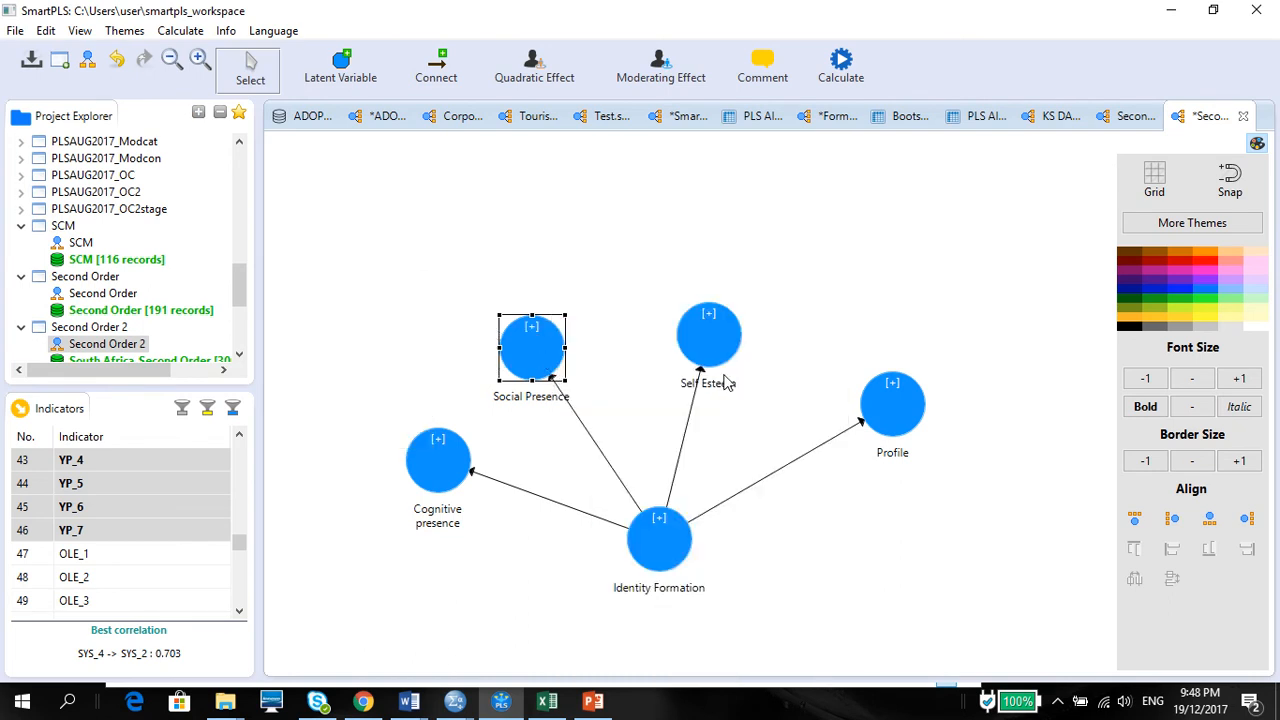
{"action": "right_click", "coordinate": [708, 333]}
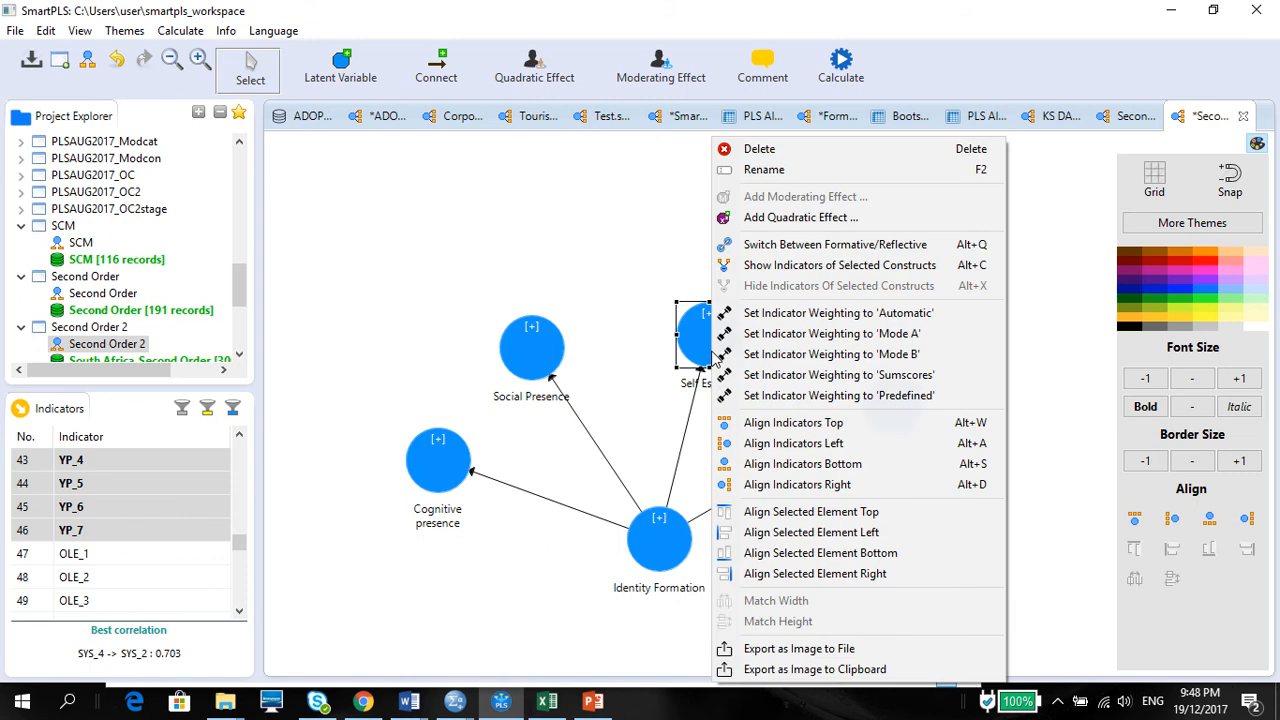
{"action": "left_click", "coordinate": [840, 265]}
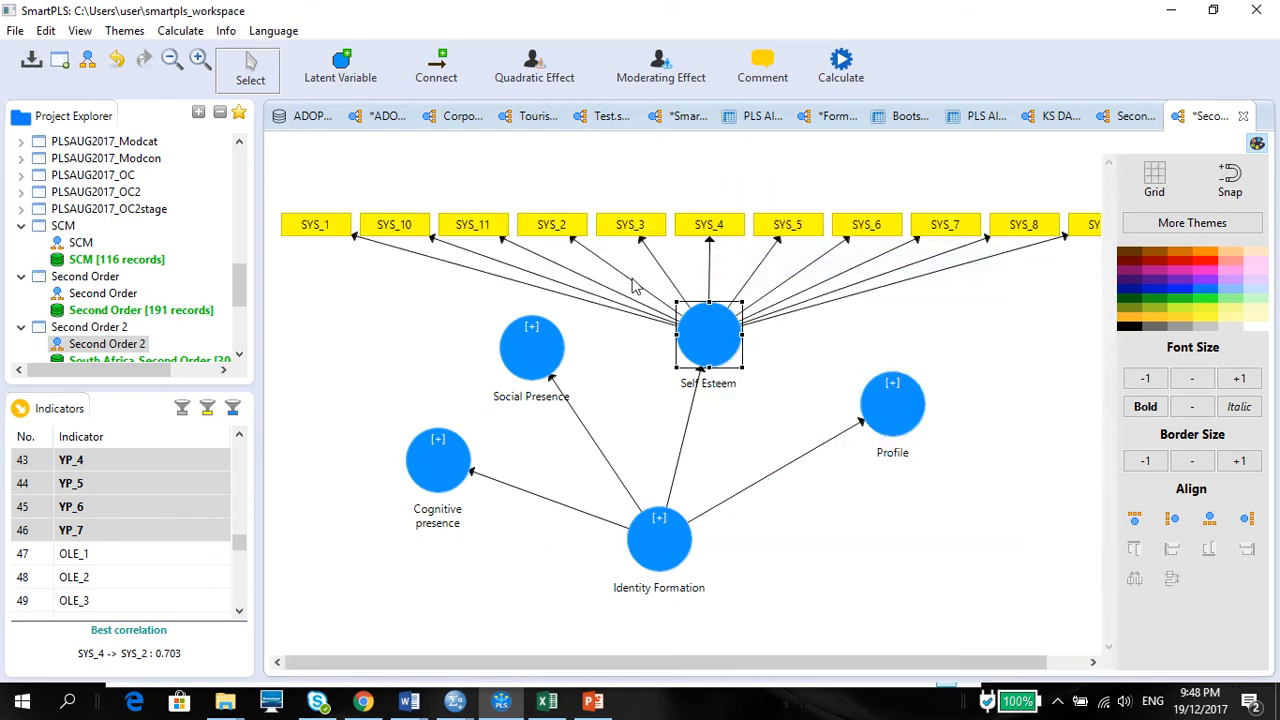
{"action": "mouse_move", "coordinate": [708, 365]}
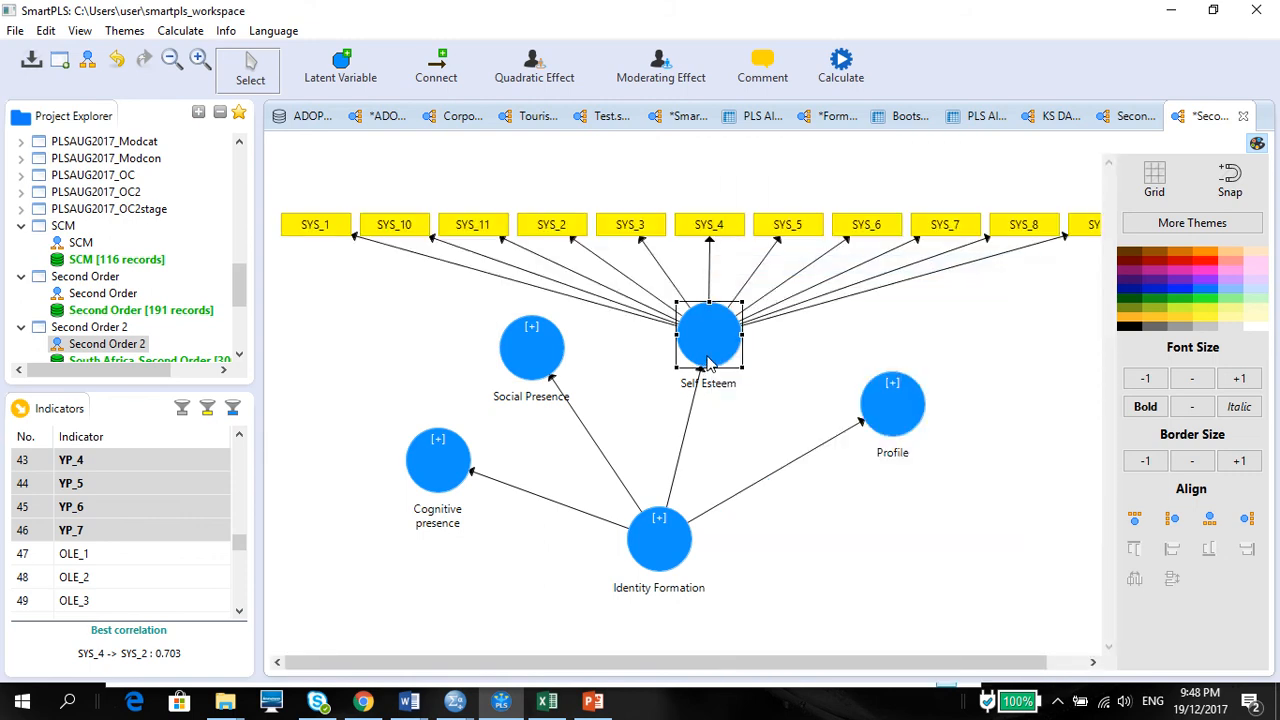
{"action": "right_click", "coordinate": [708, 335]}
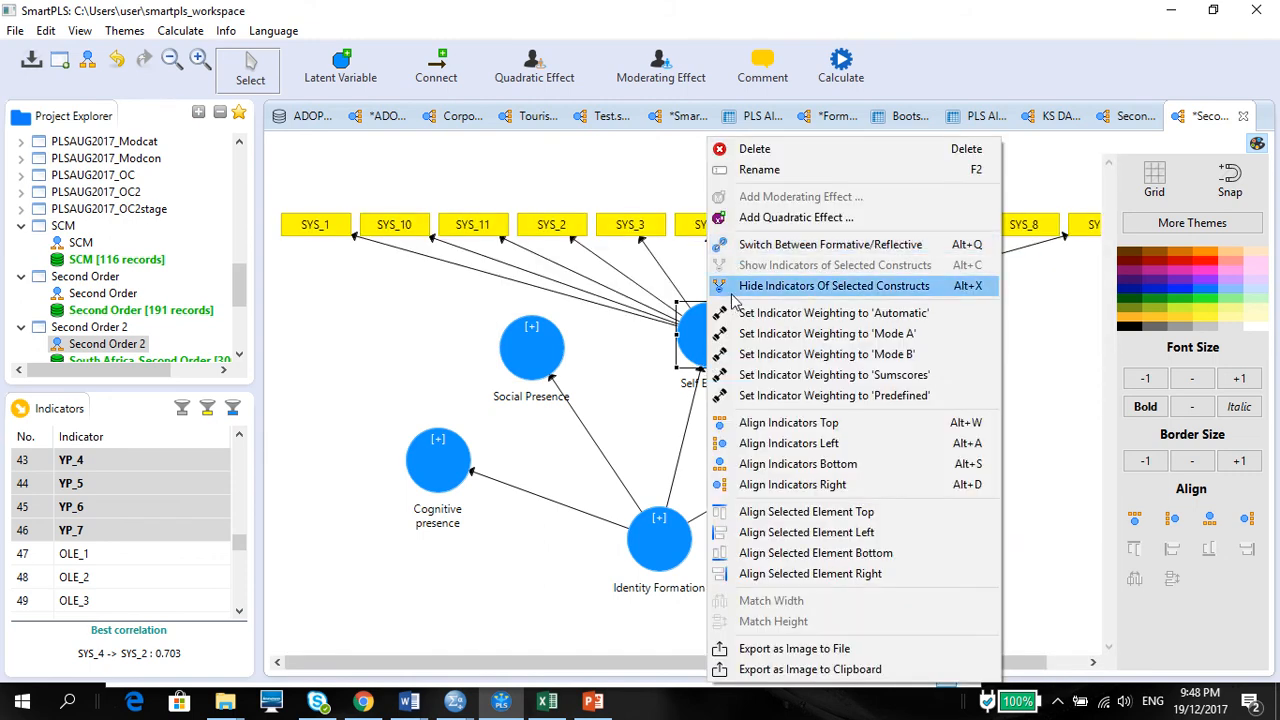
{"action": "left_click", "coordinate": [834, 285]}
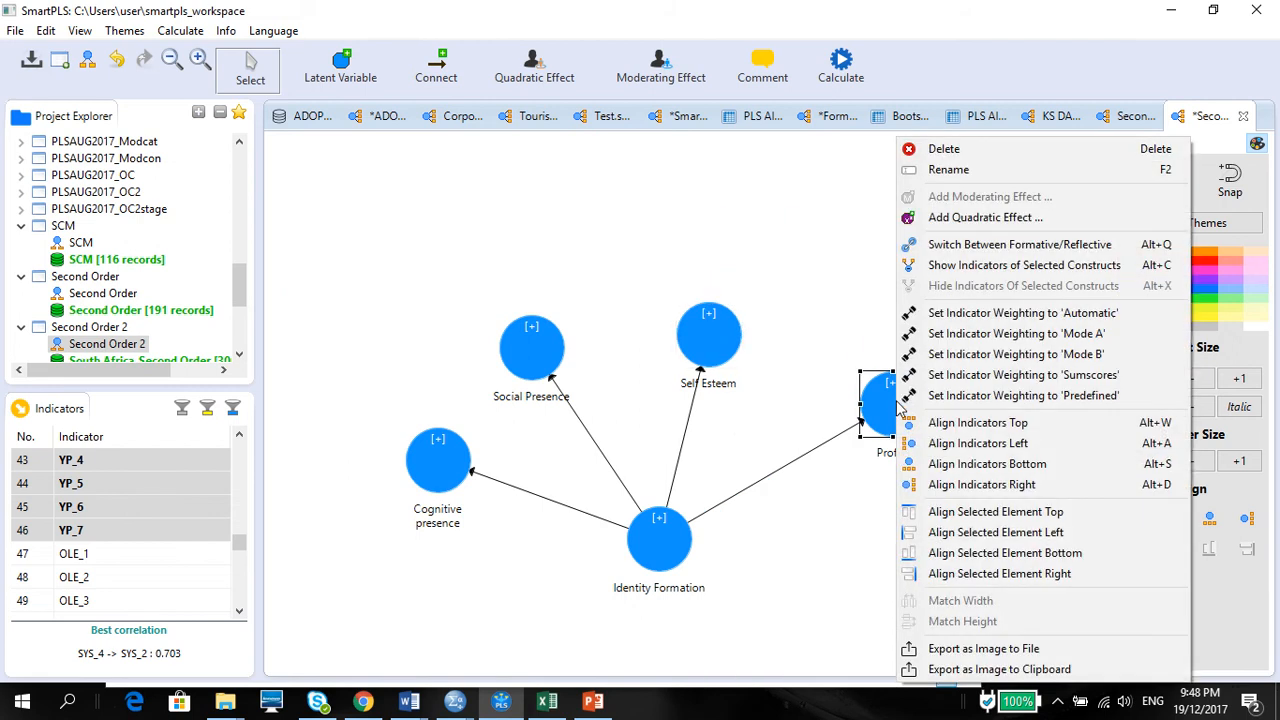
{"action": "left_click", "coordinate": [1024, 265]}
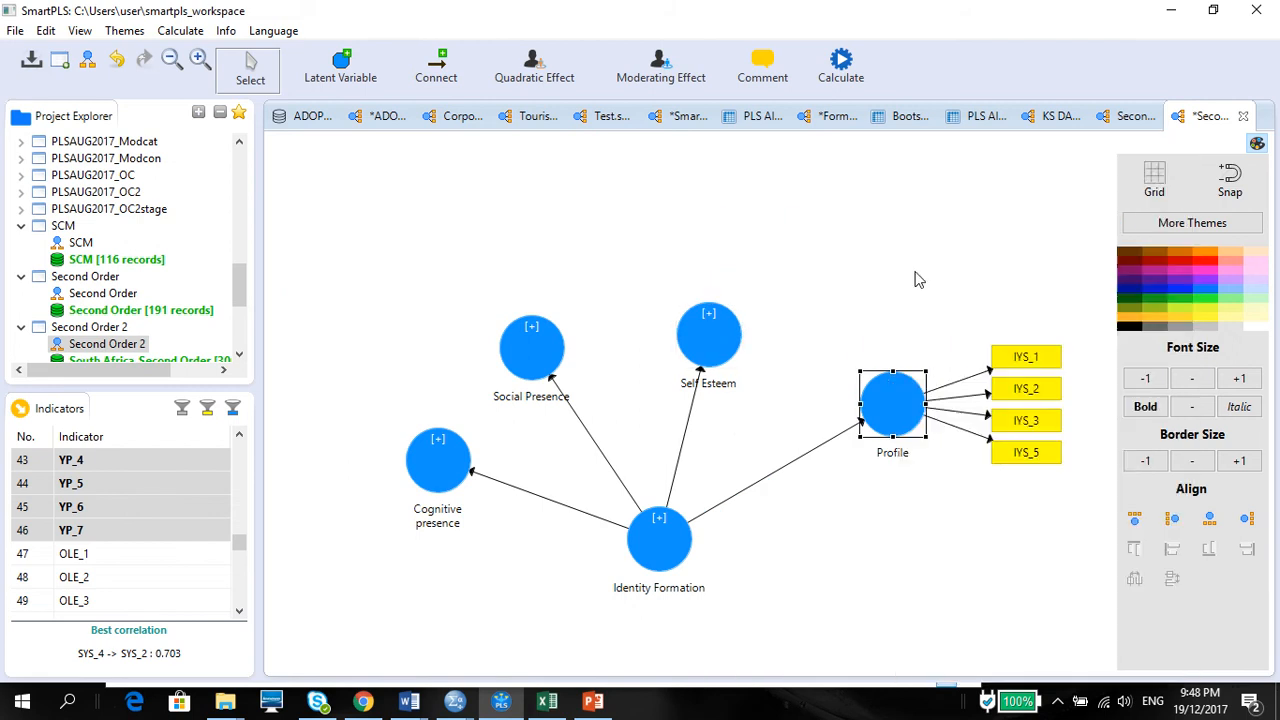
{"action": "right_click", "coordinate": [892, 405]}
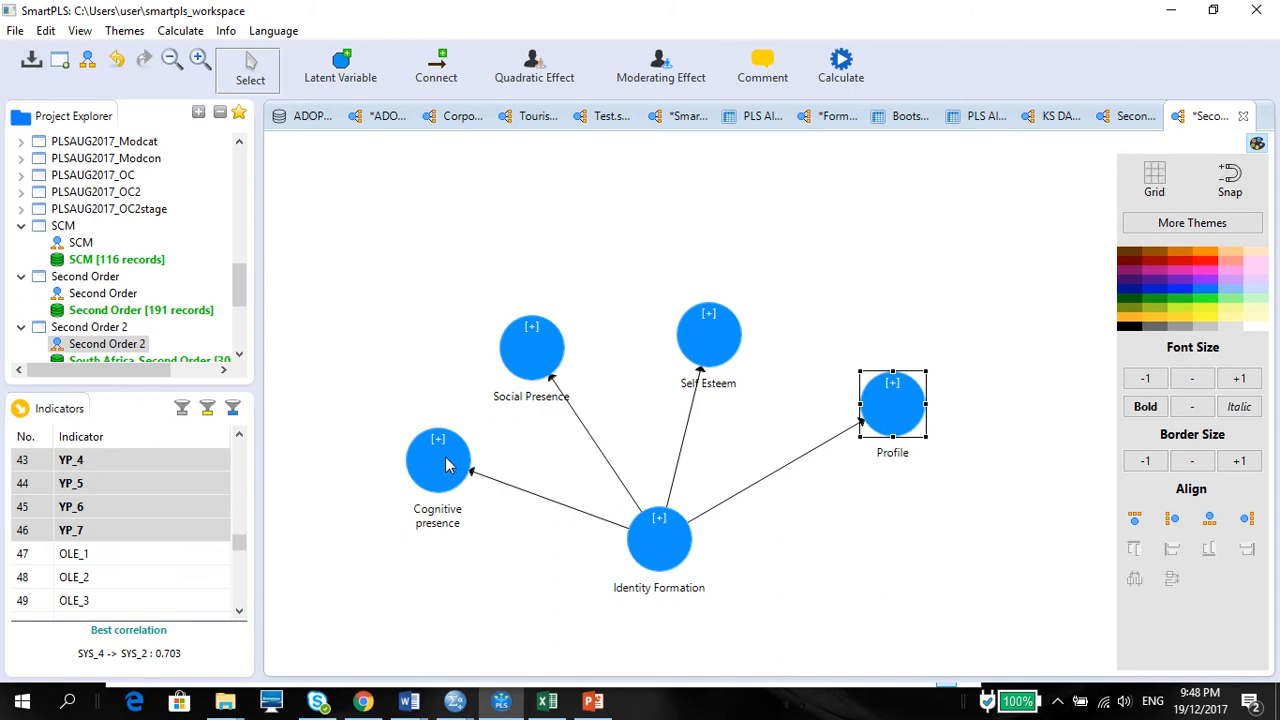
{"action": "mouse_move", "coordinate": [805, 363]}
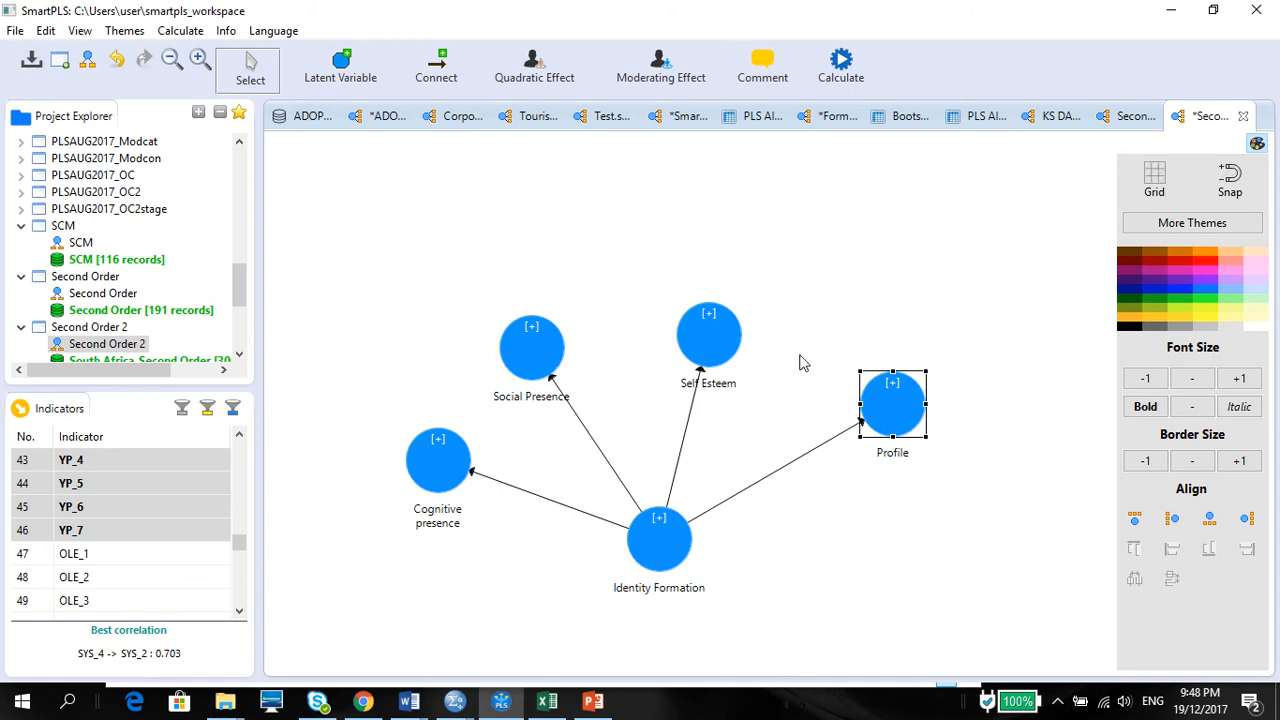
{"action": "left_click", "coordinate": [761, 352]}
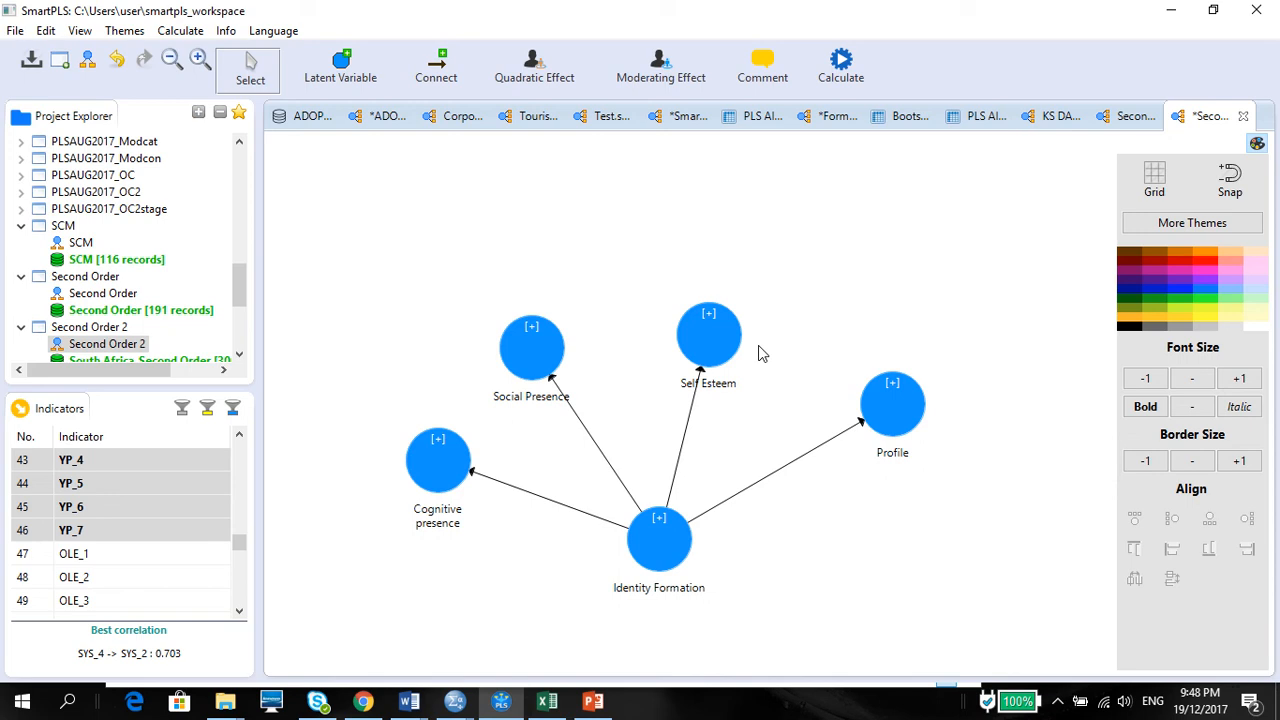
{"action": "mouse_move", "coordinate": [628, 505]}
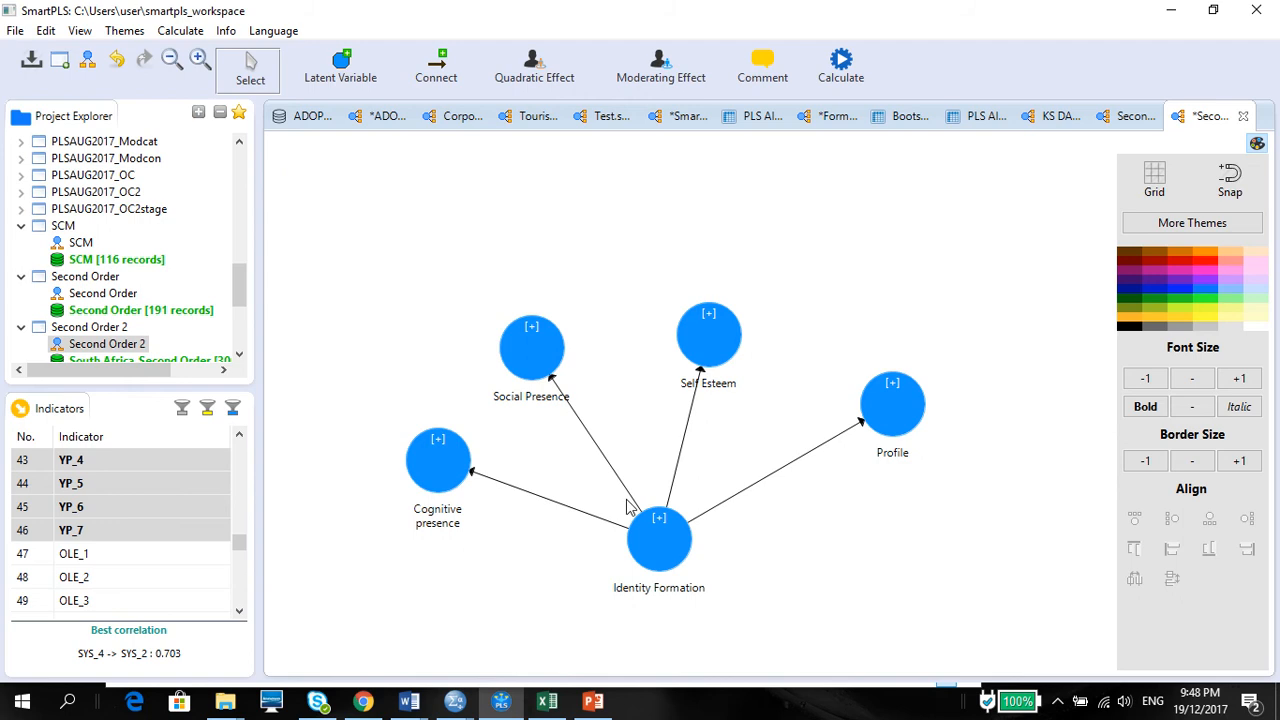
{"action": "left_click", "coordinate": [659, 540]}
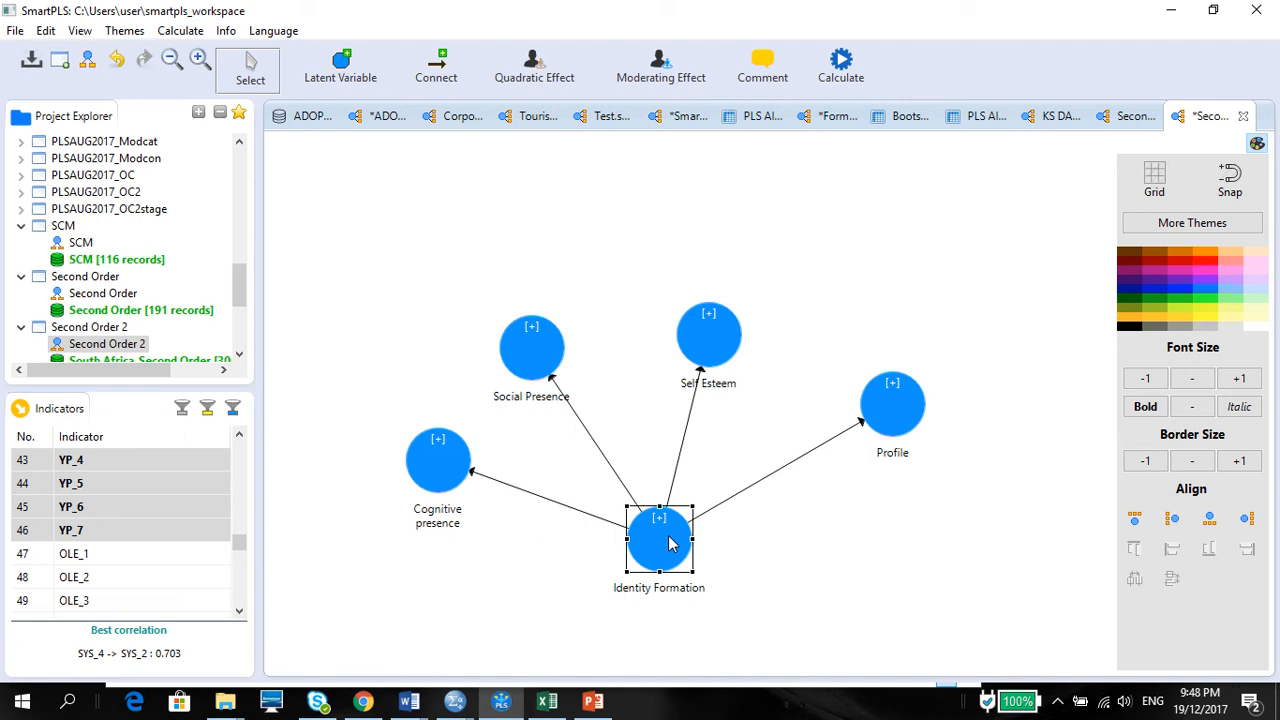
{"action": "left_click", "coordinate": [437, 460]}
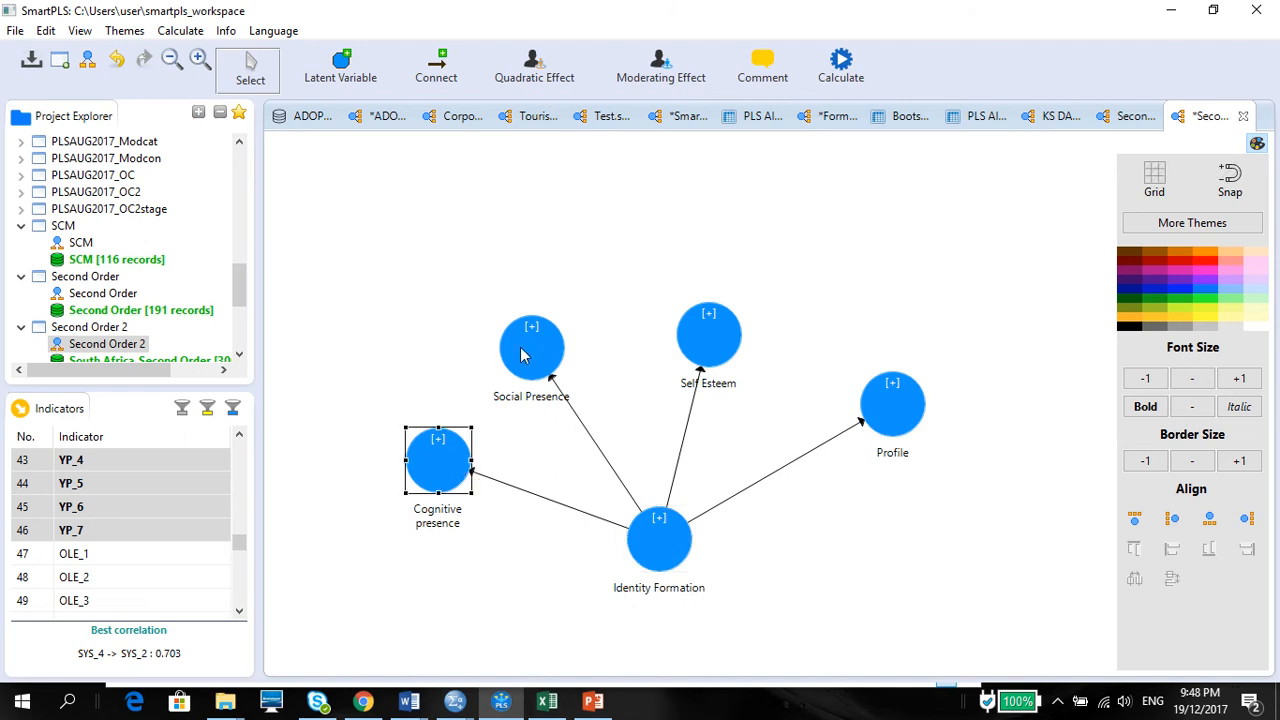
{"action": "mouse_move", "coordinate": [437, 453]}
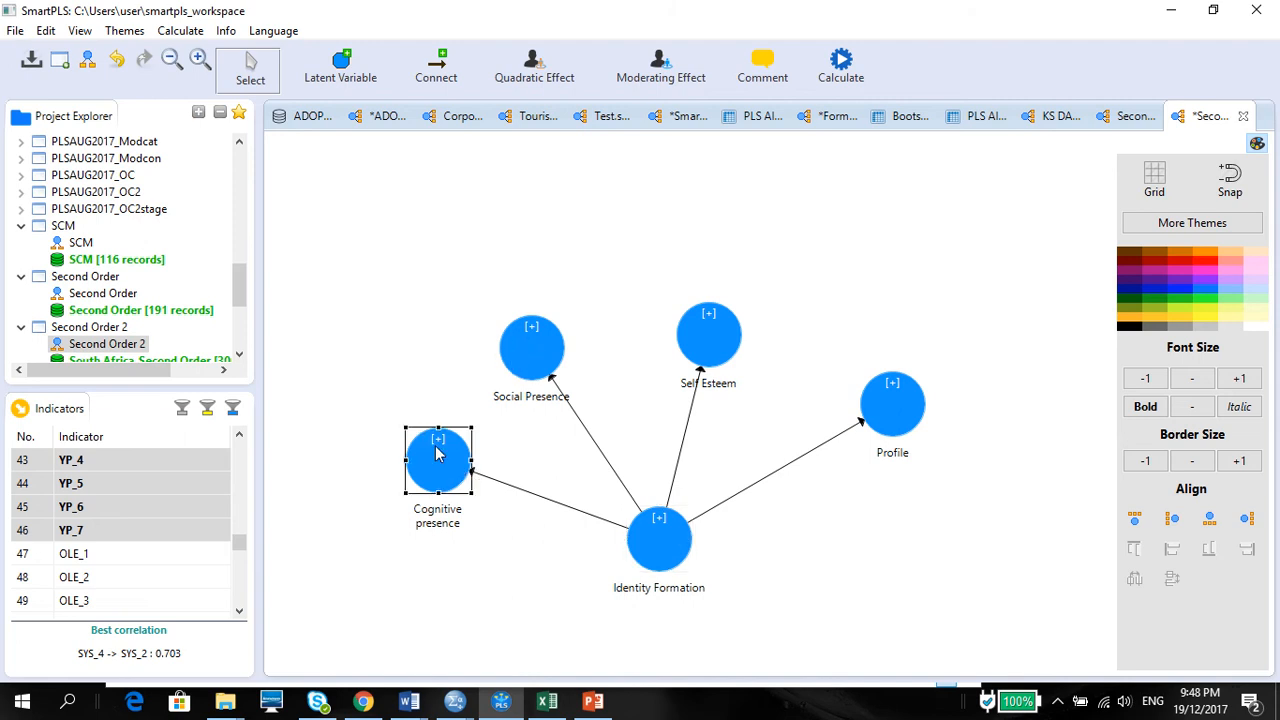
{"action": "left_click", "coordinate": [531, 348]}
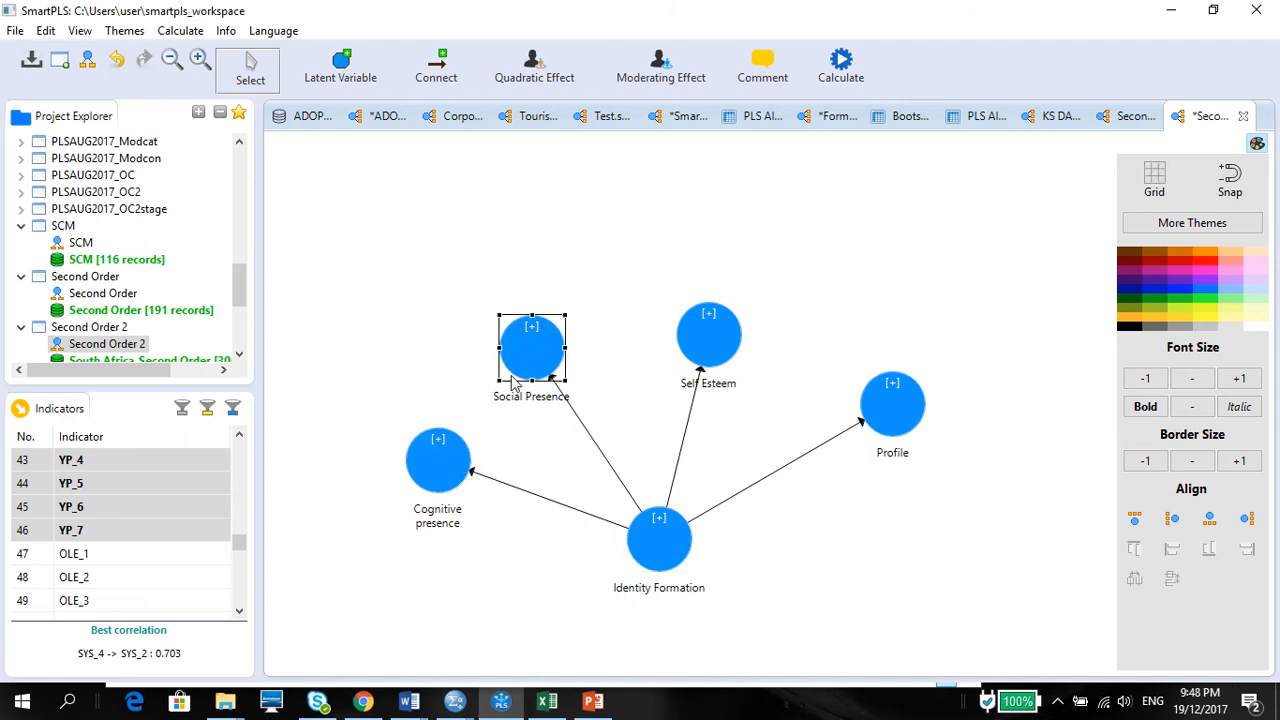
{"action": "left_click", "coordinate": [891, 404]}
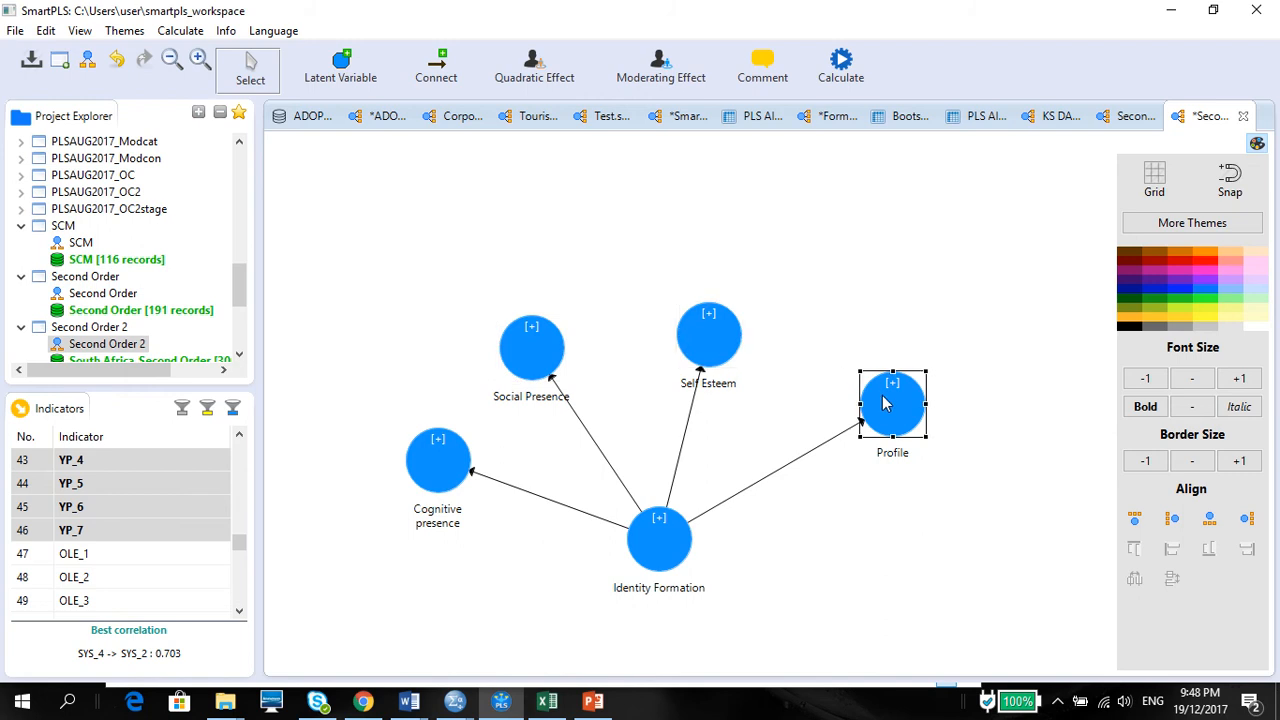
{"action": "left_click", "coordinate": [659, 540]}
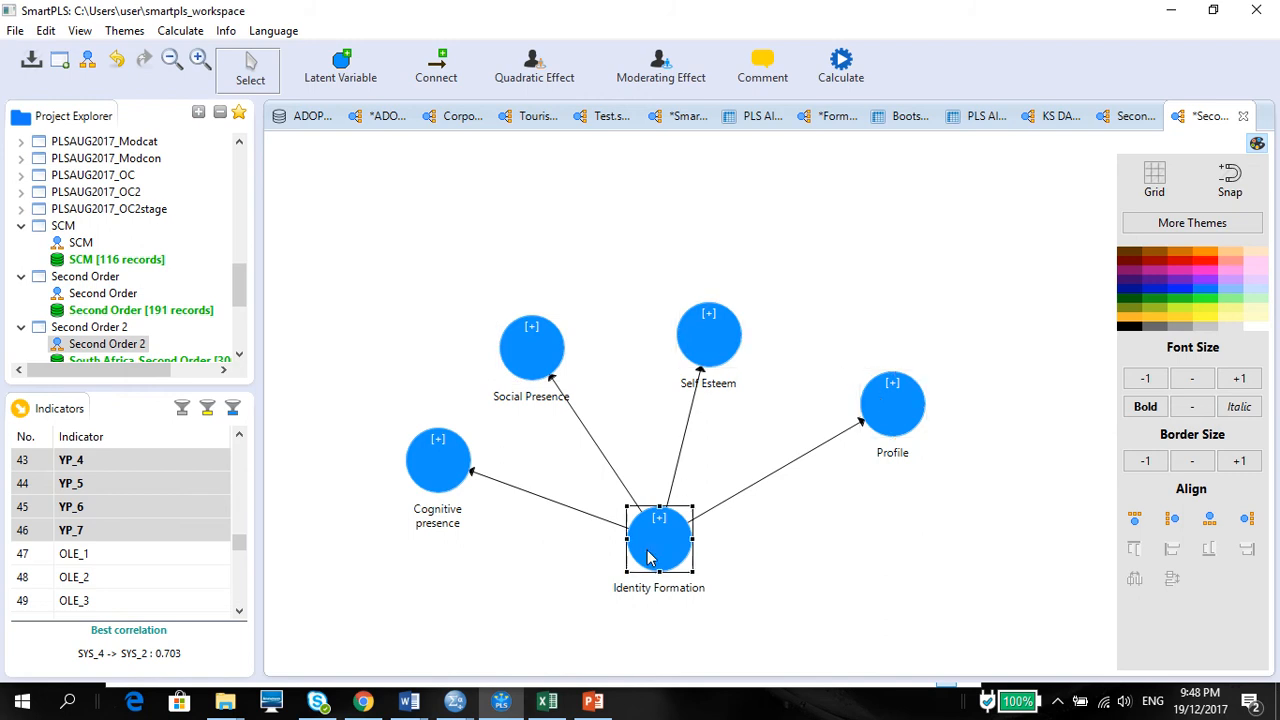
{"action": "right_click", "coordinate": [659, 540]}
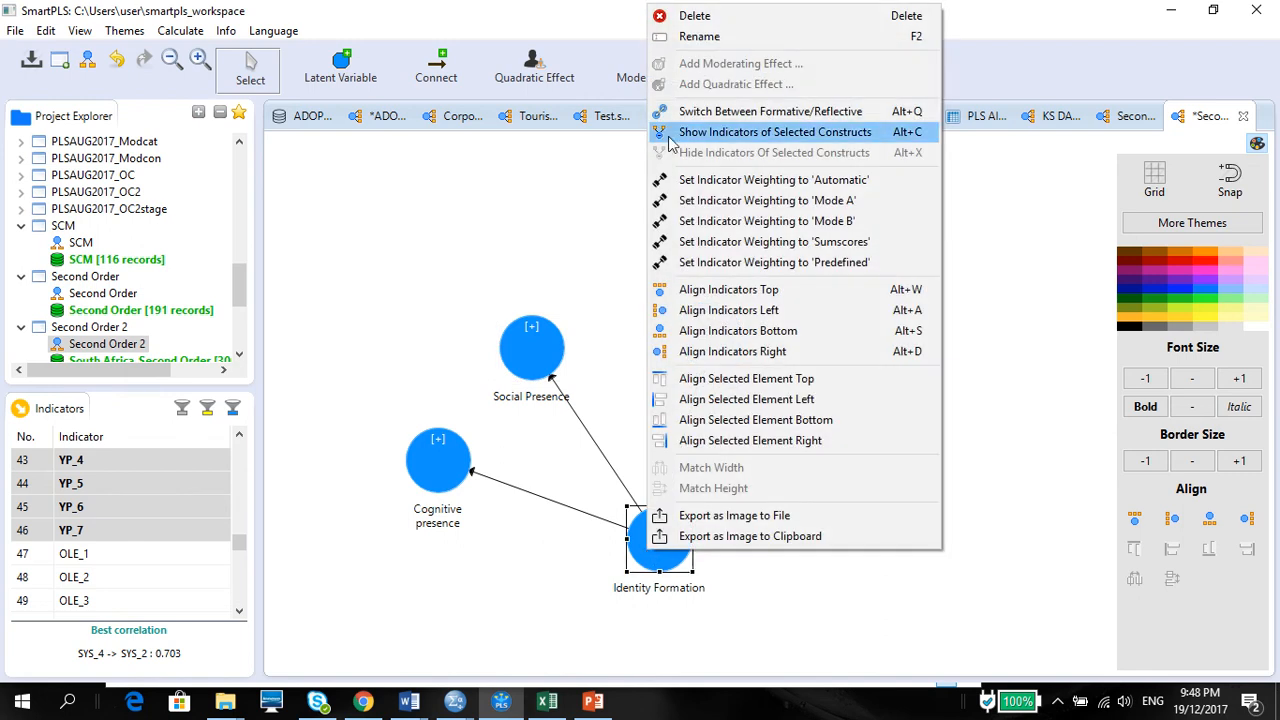
{"action": "left_click", "coordinate": [775, 131]}
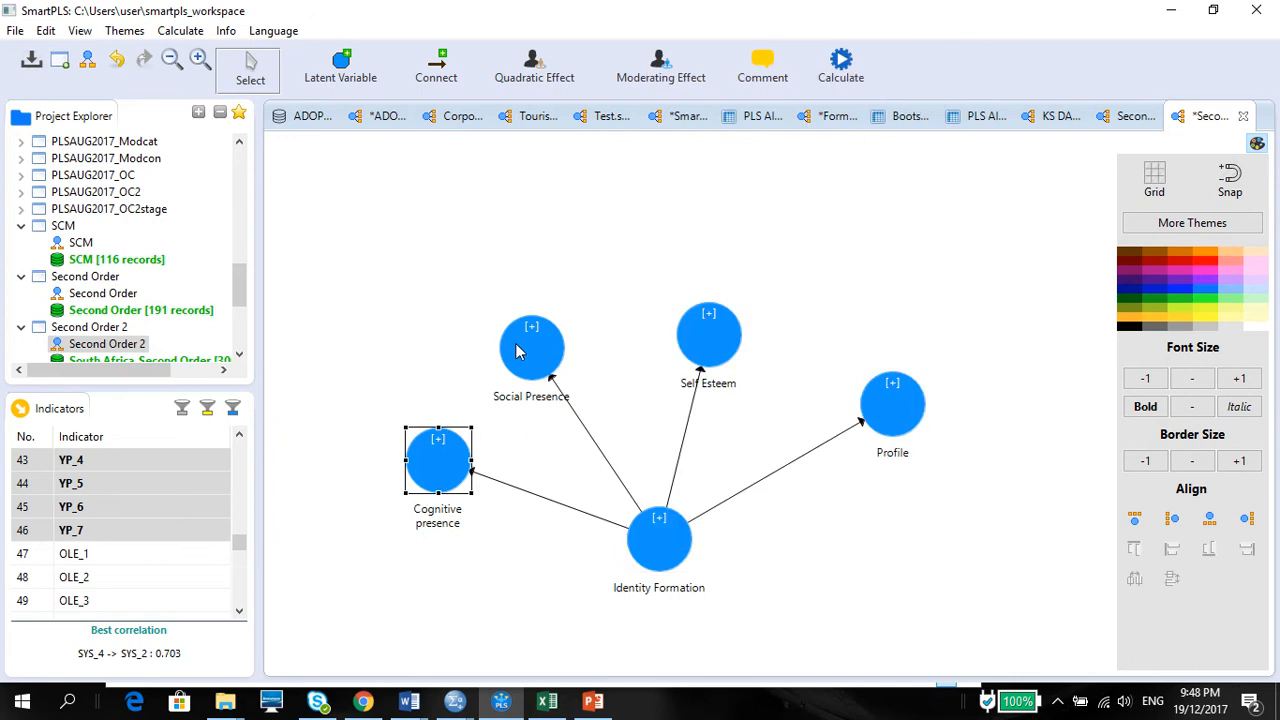
{"action": "left_click", "coordinate": [531, 348]}
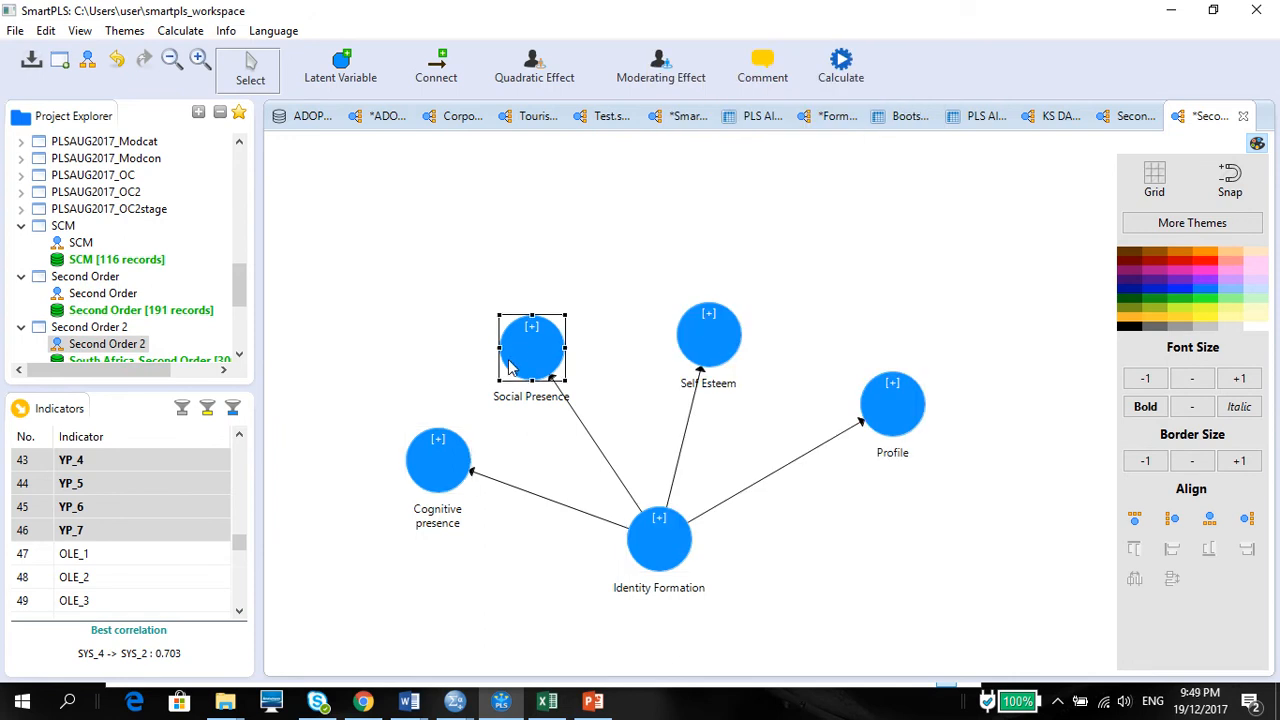
{"action": "left_click", "coordinate": [892, 404]}
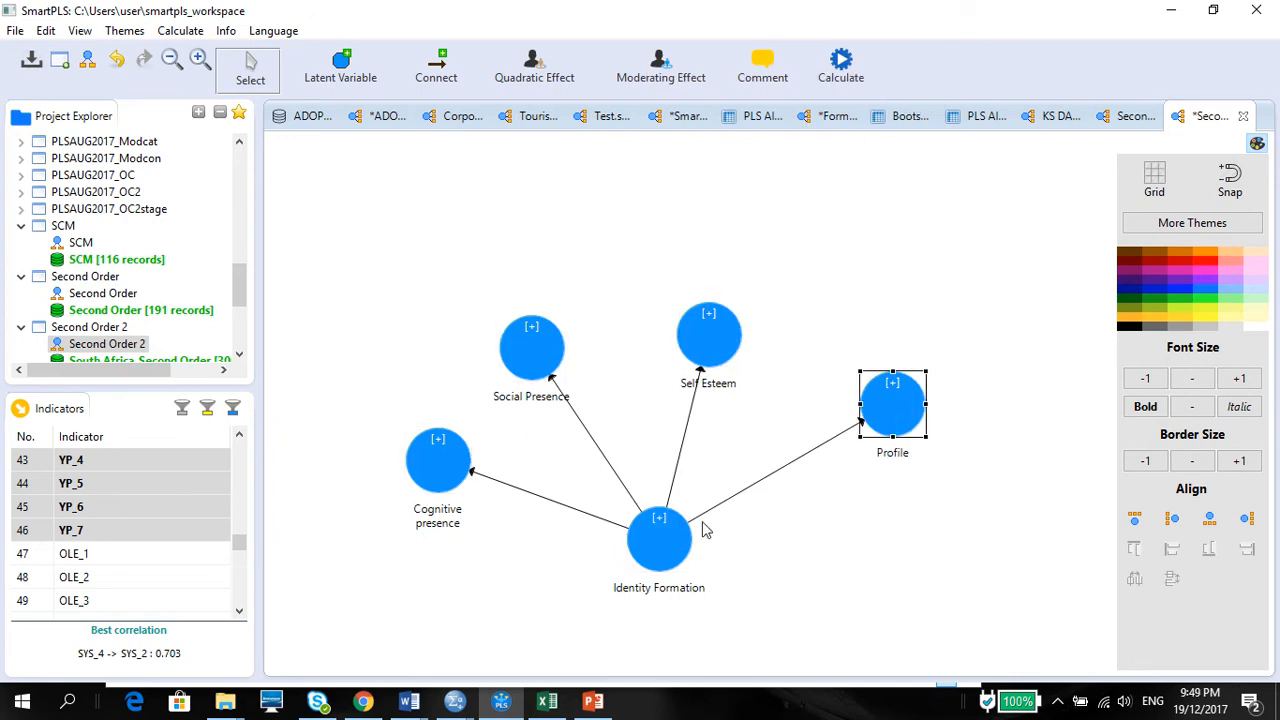
{"action": "left_click", "coordinate": [659, 540]}
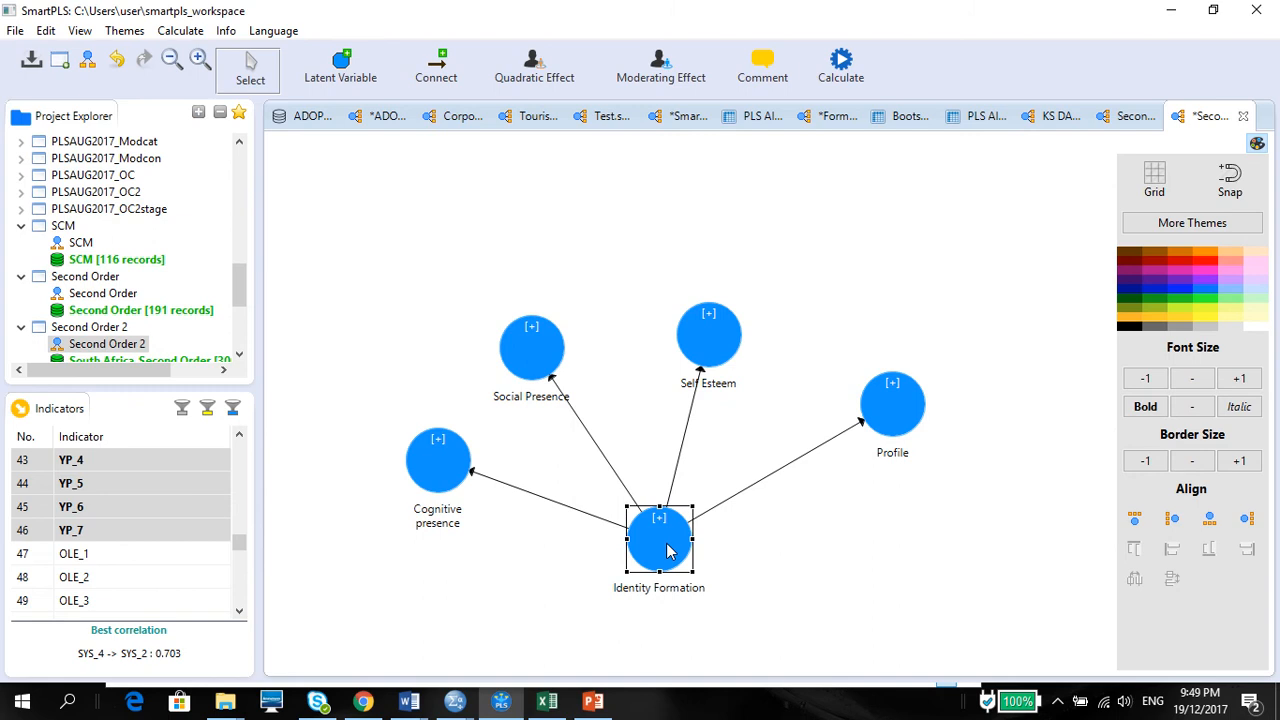
{"action": "right_click", "coordinate": [660, 540]}
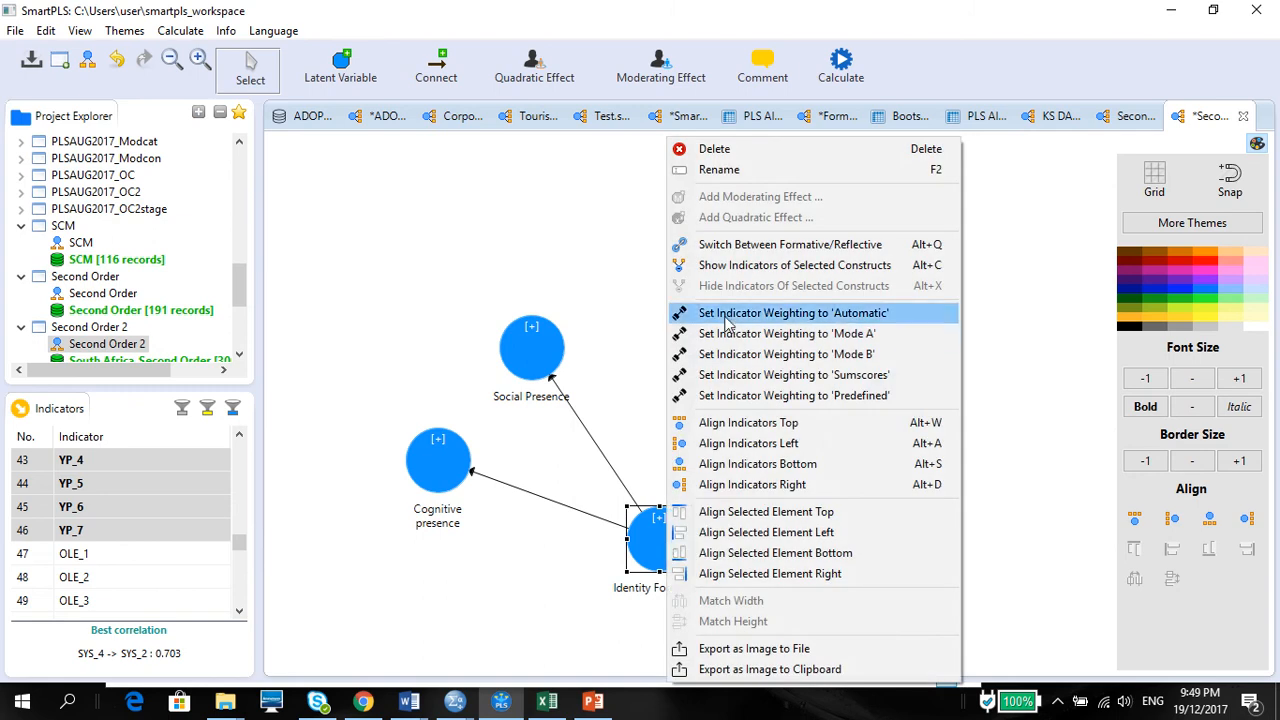
{"action": "left_click", "coordinate": [794, 265]}
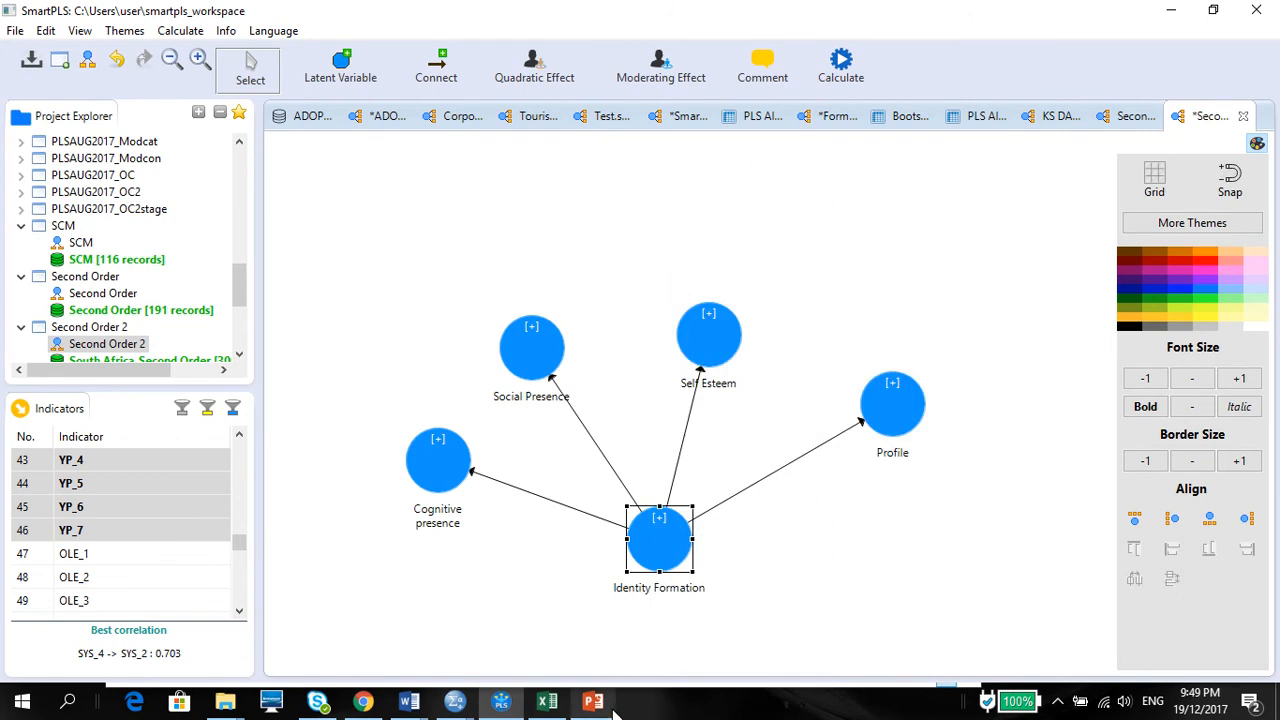
{"action": "mouse_move", "coordinate": [855, 547]}
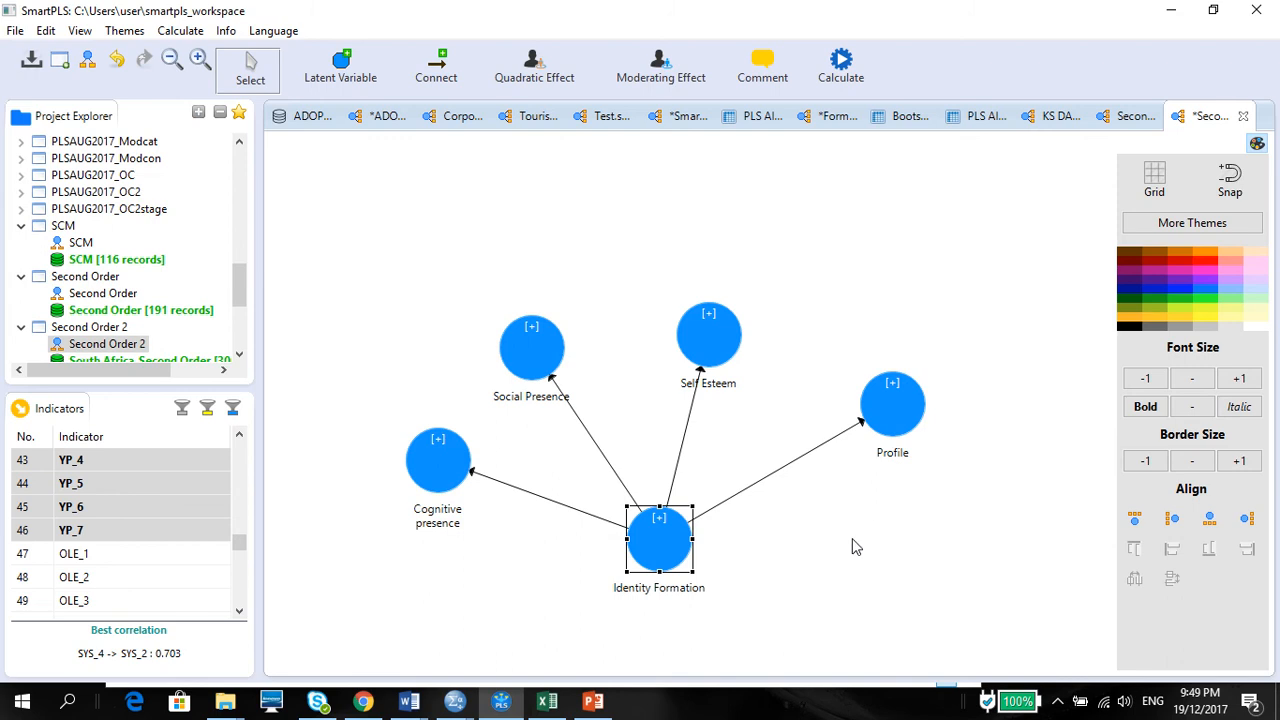
{"action": "mouse_move", "coordinate": [501, 700]}
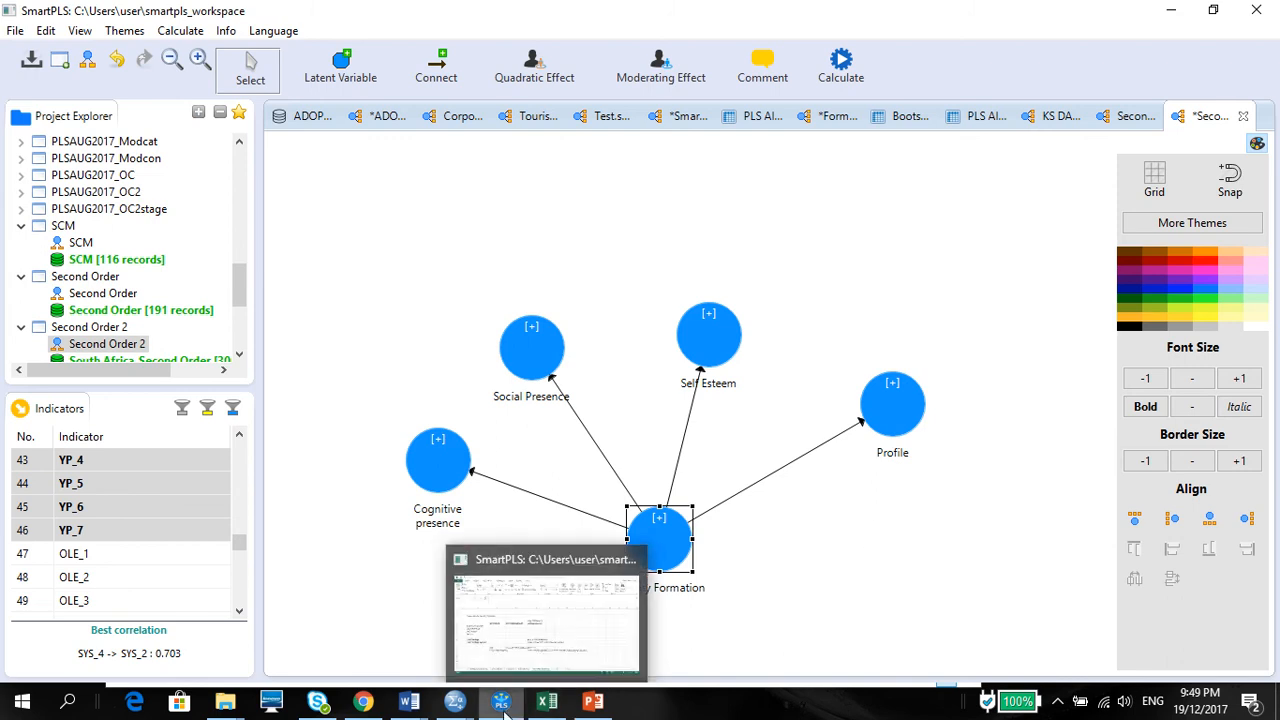
{"action": "mouse_move", "coordinate": [593, 700]}
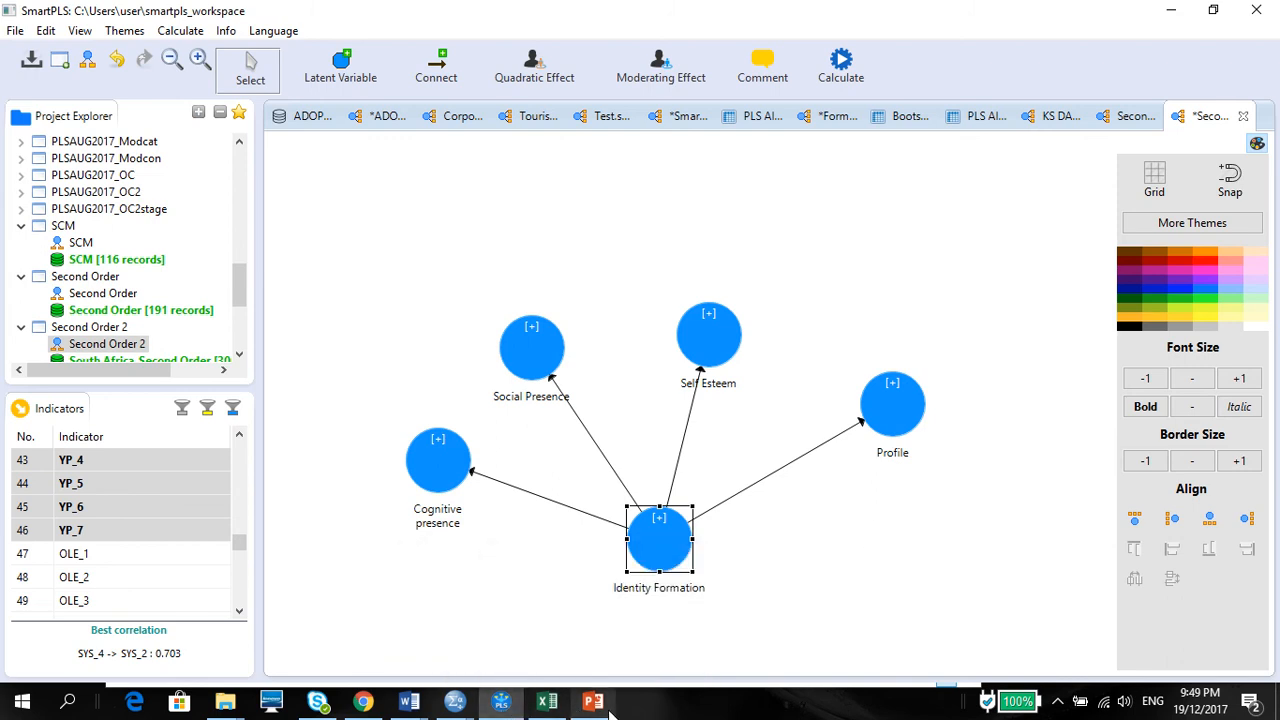
Glance at slide 82's Second Order Constructs values, then return to SmartPLS
{"action": "left_click", "coordinate": [593, 701]}
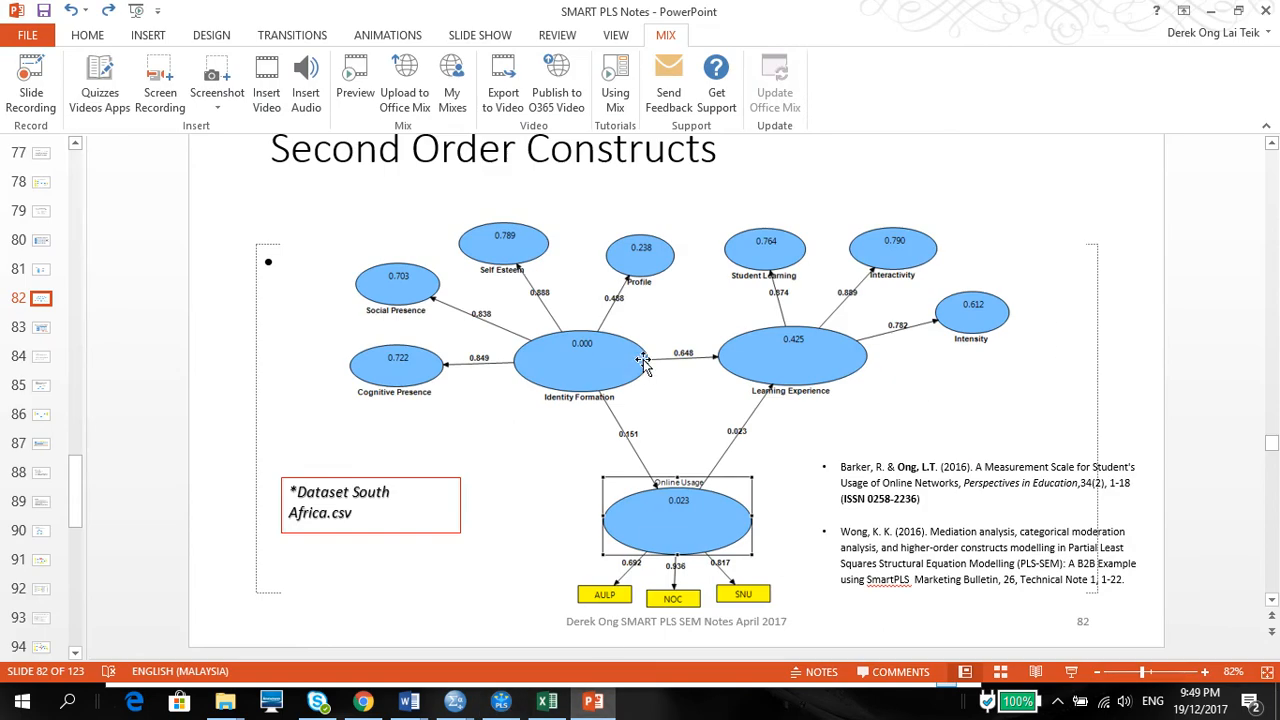
{"action": "mouse_move", "coordinate": [666, 307]}
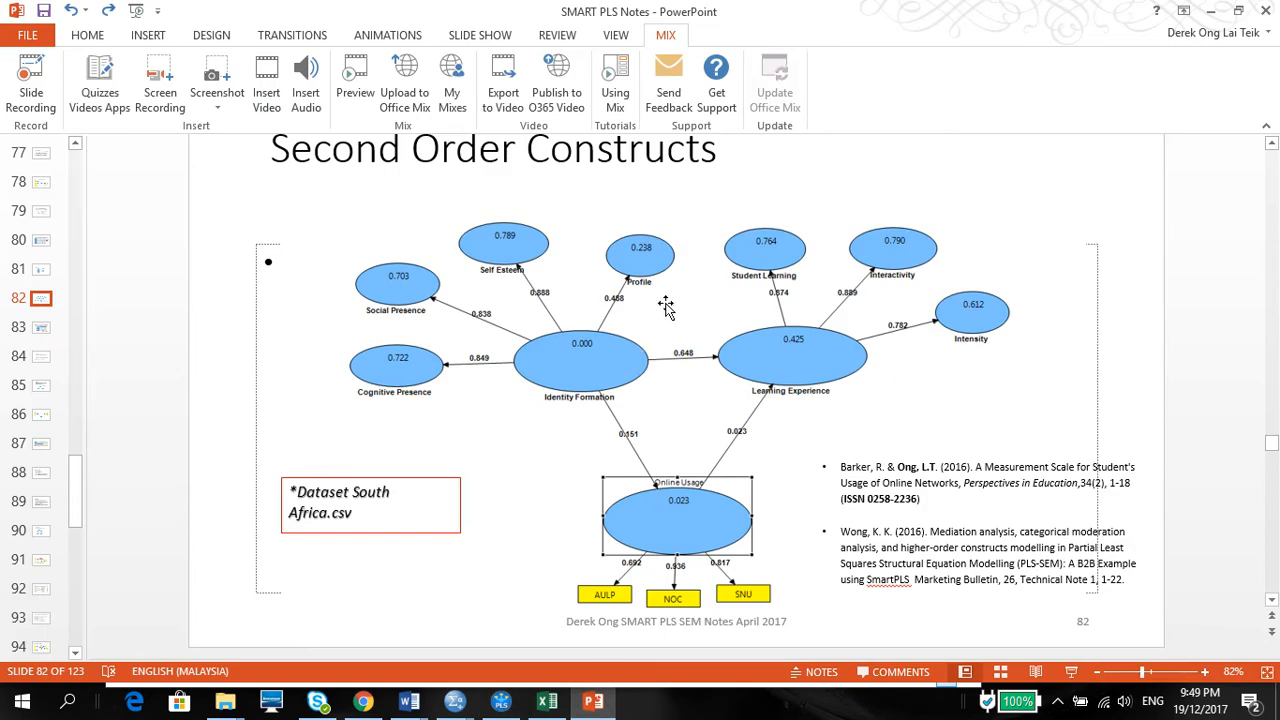
{"action": "mouse_move", "coordinate": [597, 243]}
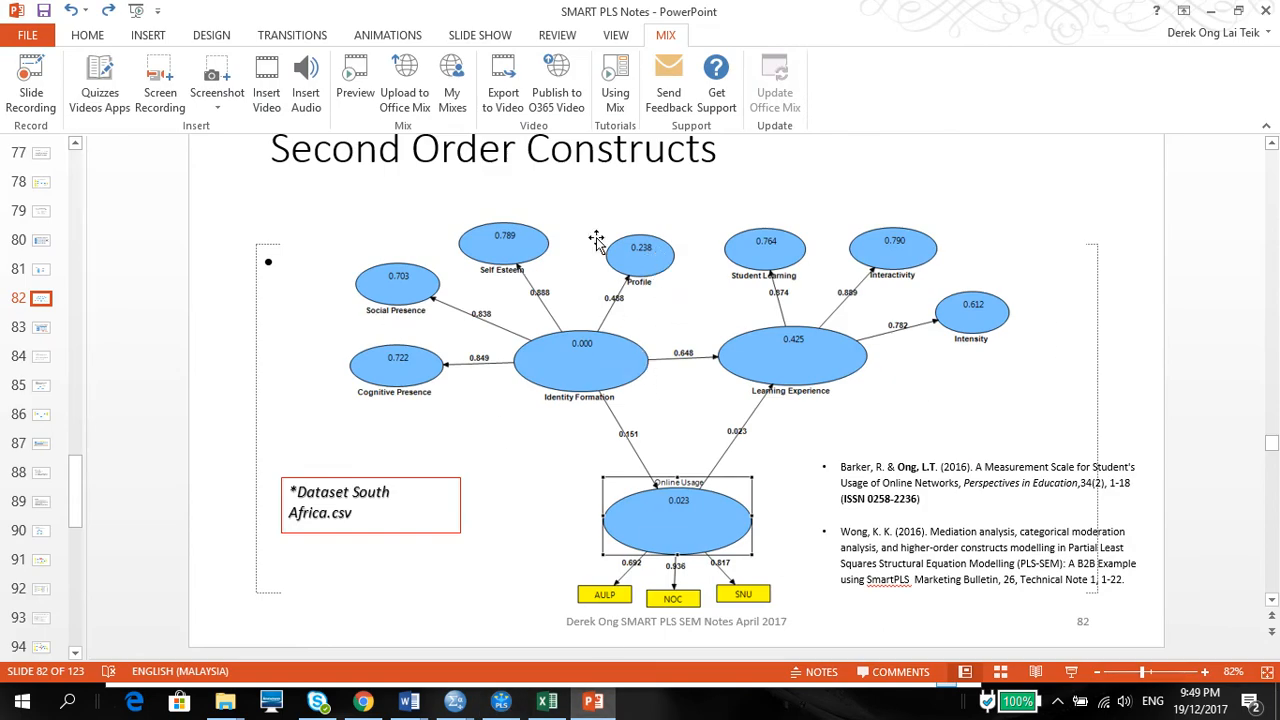
{"action": "left_click", "coordinate": [500, 700]}
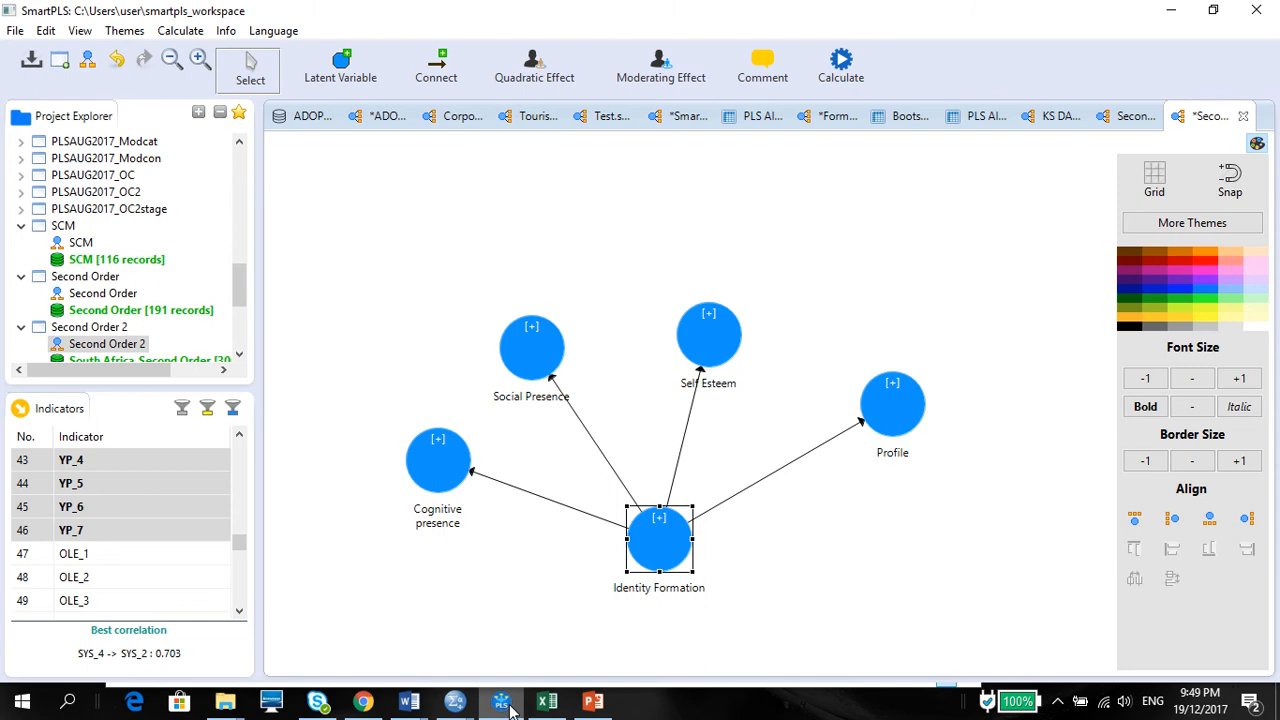
{"action": "mouse_move", "coordinate": [420, 670]}
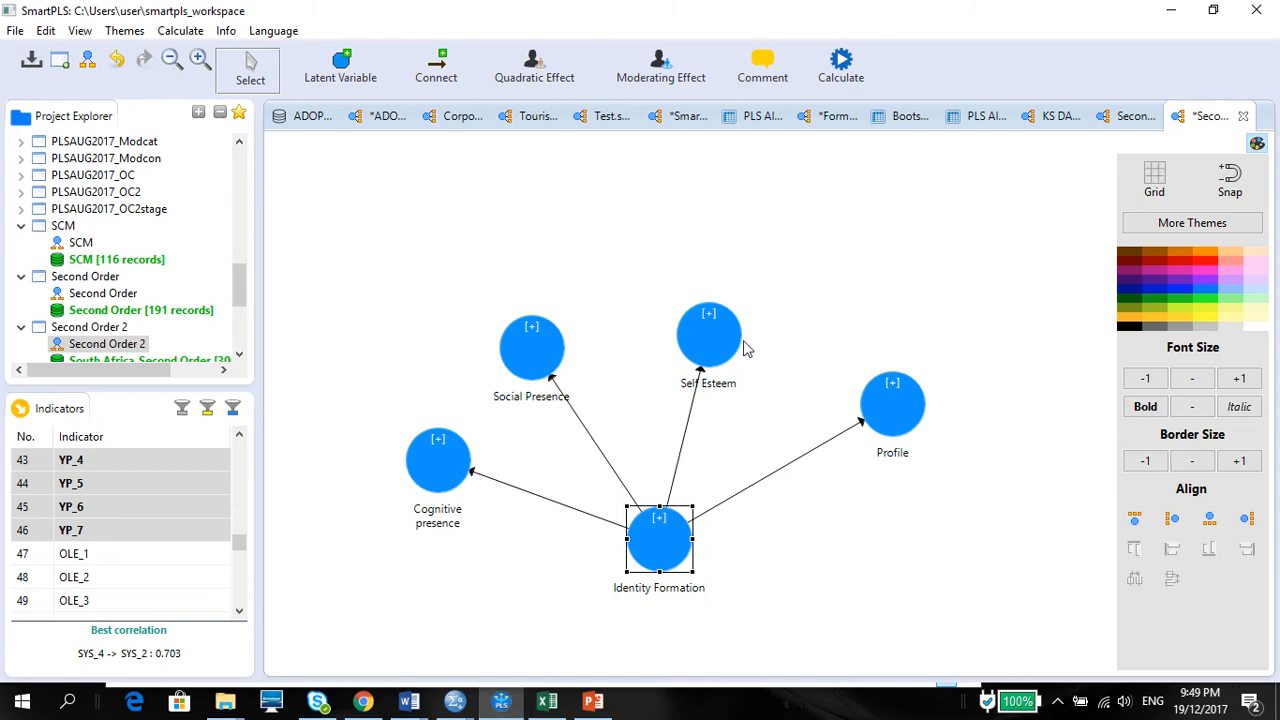
{"action": "mouse_move", "coordinate": [891, 420]}
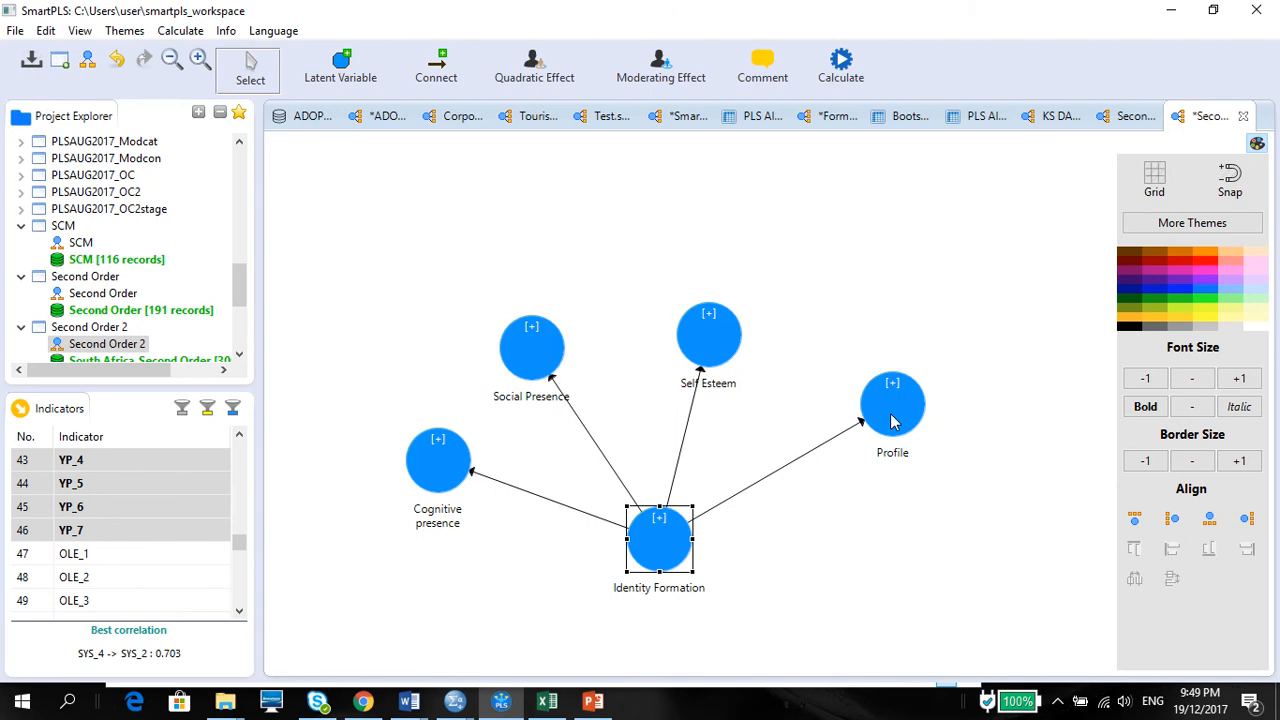
{"action": "mouse_move", "coordinate": [733, 510]}
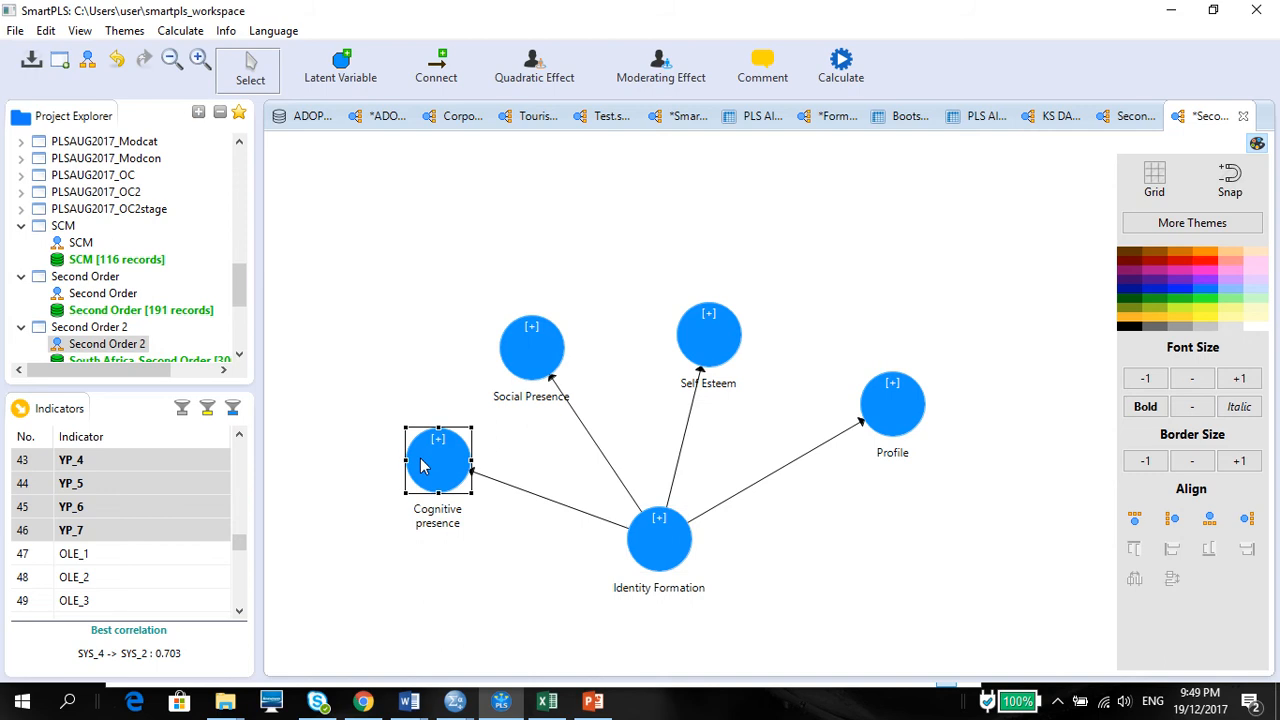
{"action": "left_click", "coordinate": [708, 335]}
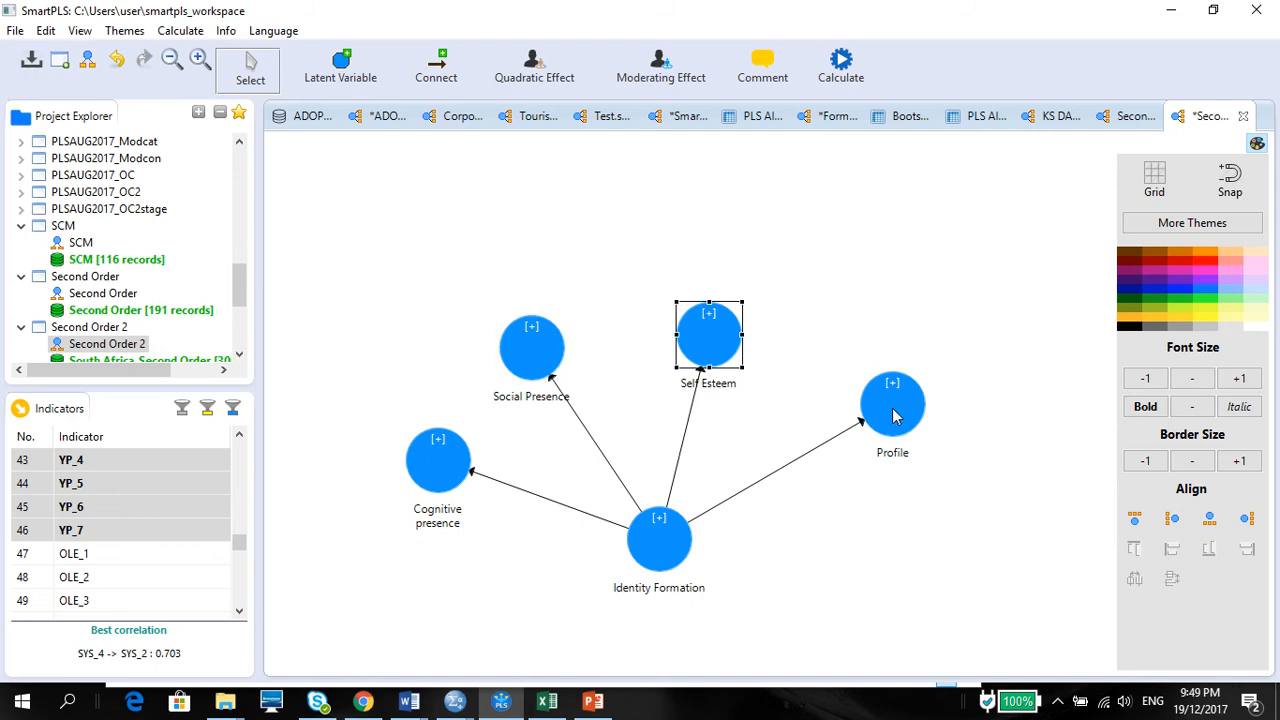
{"action": "left_click", "coordinate": [892, 404]}
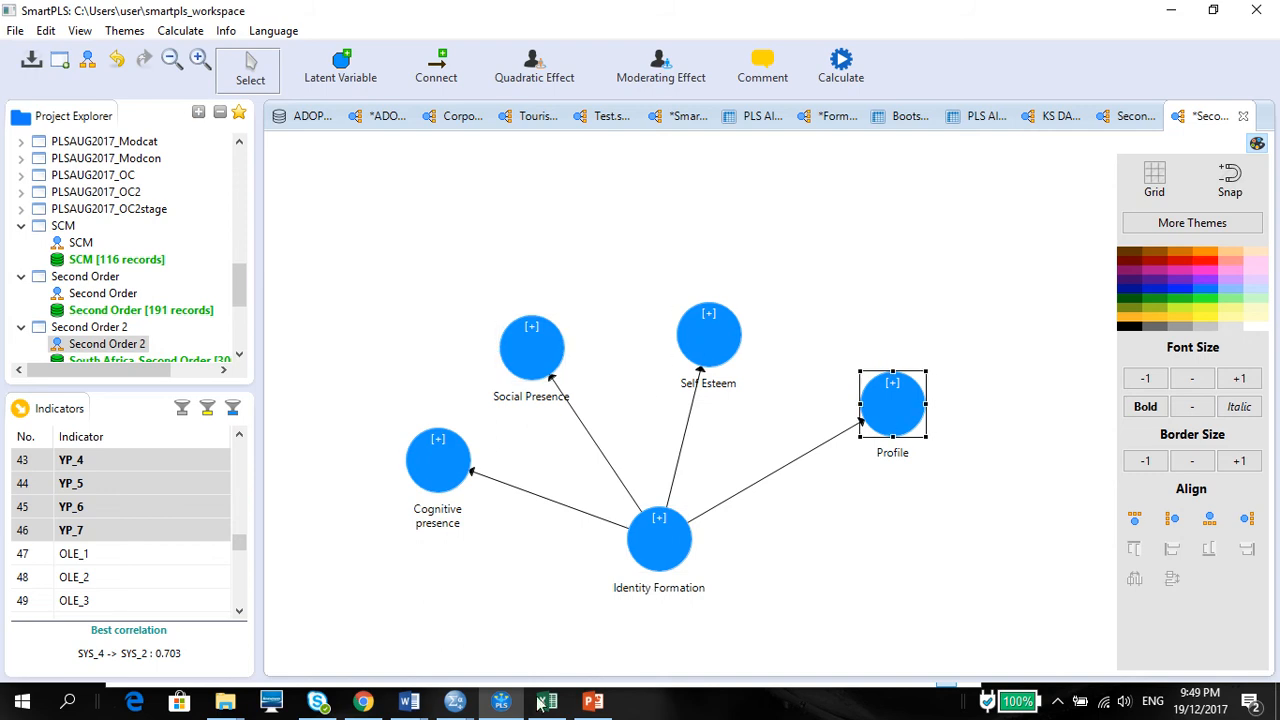
{"action": "left_click", "coordinate": [547, 700]}
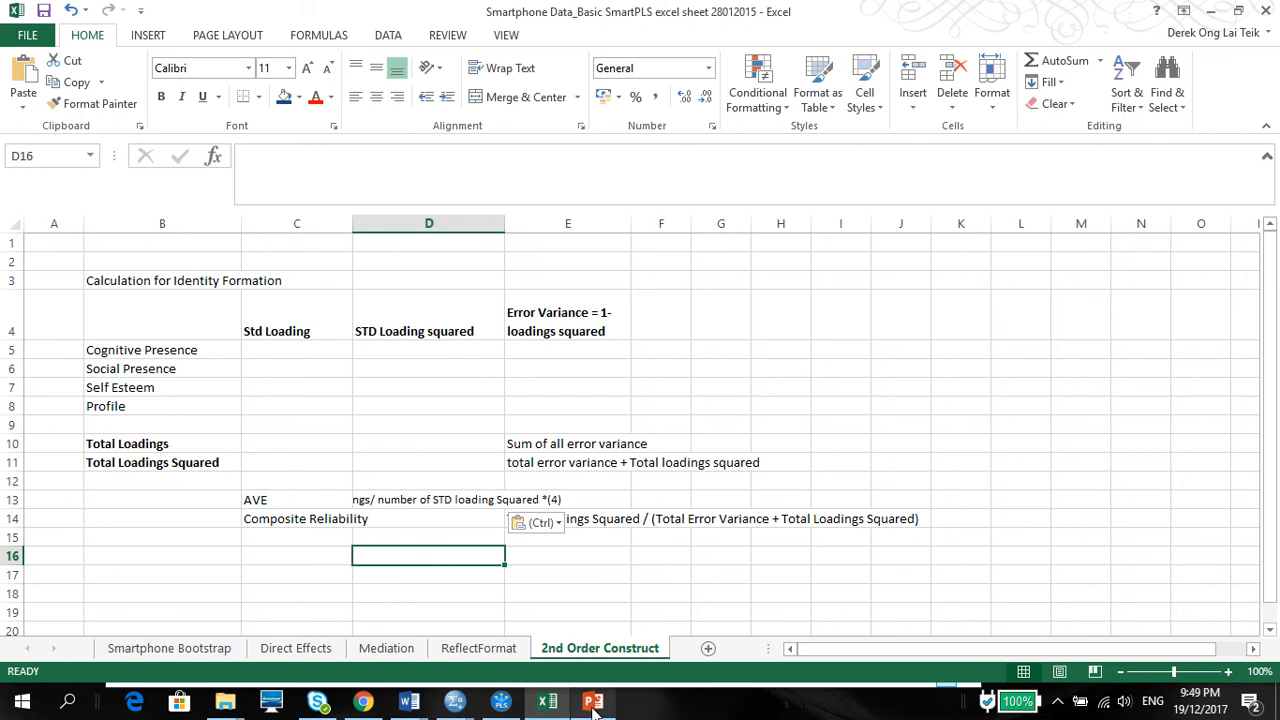
{"action": "left_click", "coordinate": [594, 701]}
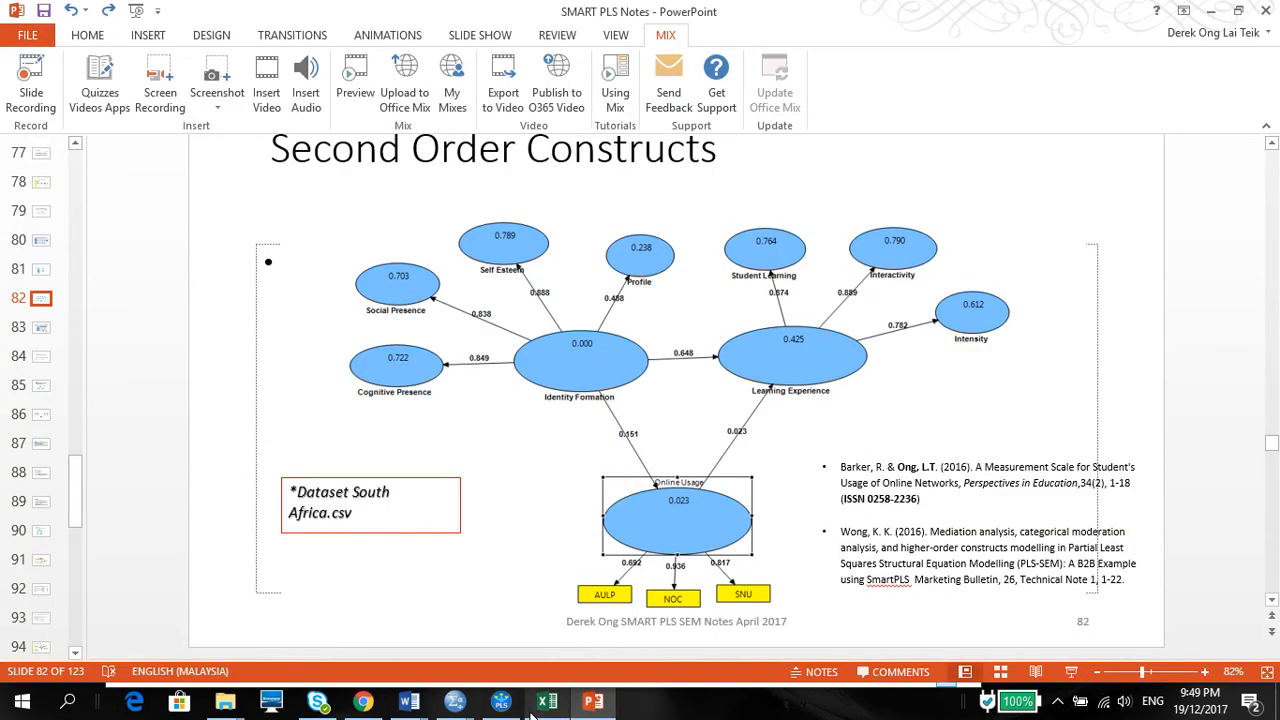
{"action": "left_click", "coordinate": [500, 700]}
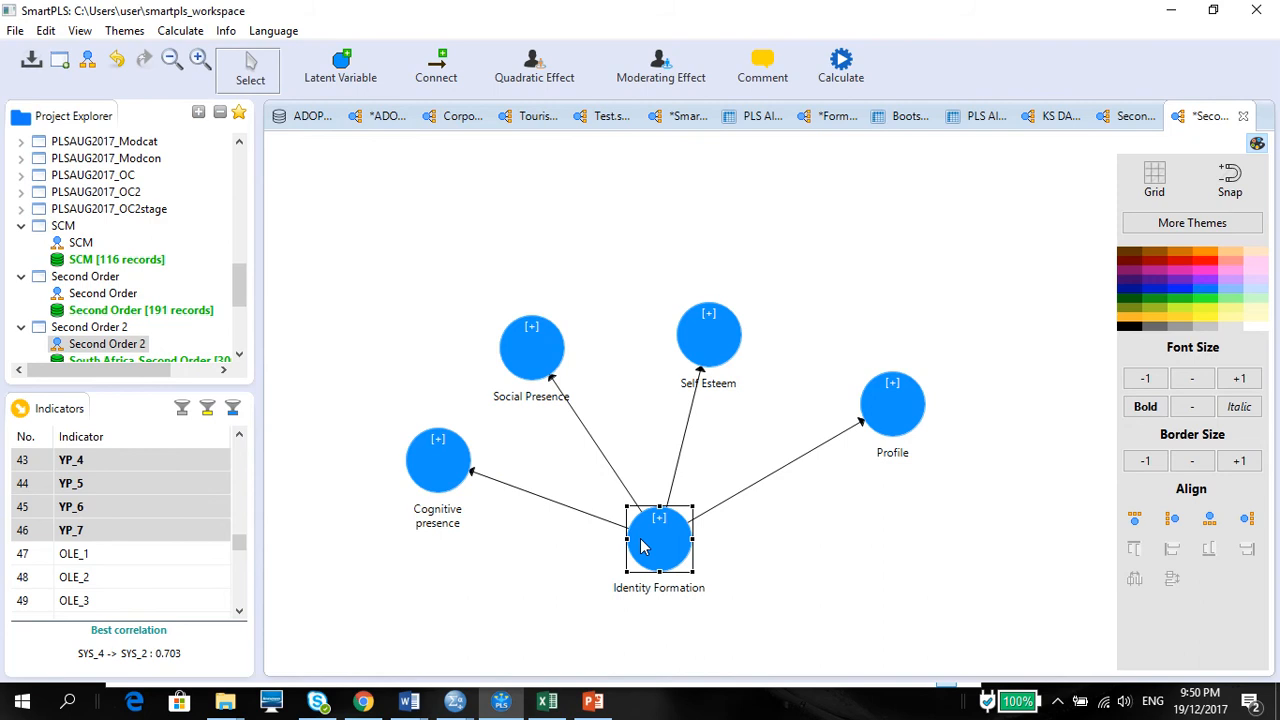
Open the PLS Algorithm setup from the Calculate menu for the Second Order 2 model
{"action": "left_click", "coordinate": [180, 30]}
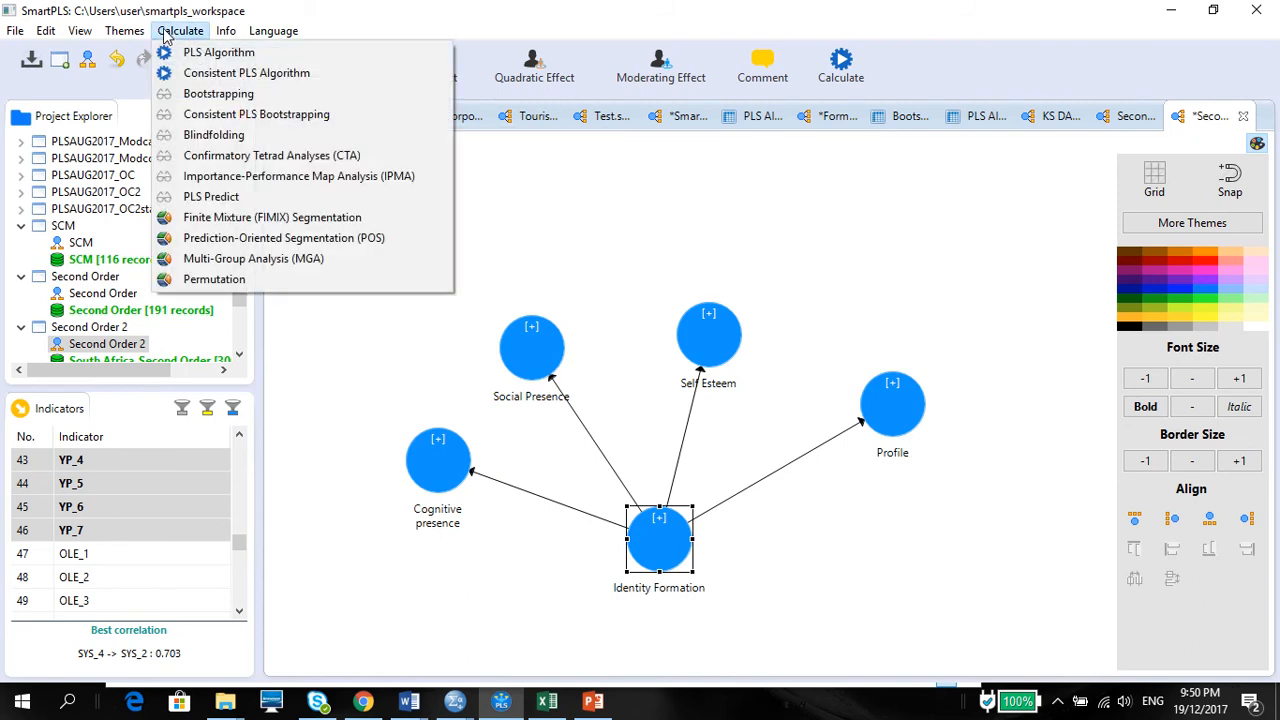
{"action": "left_click", "coordinate": [218, 52]}
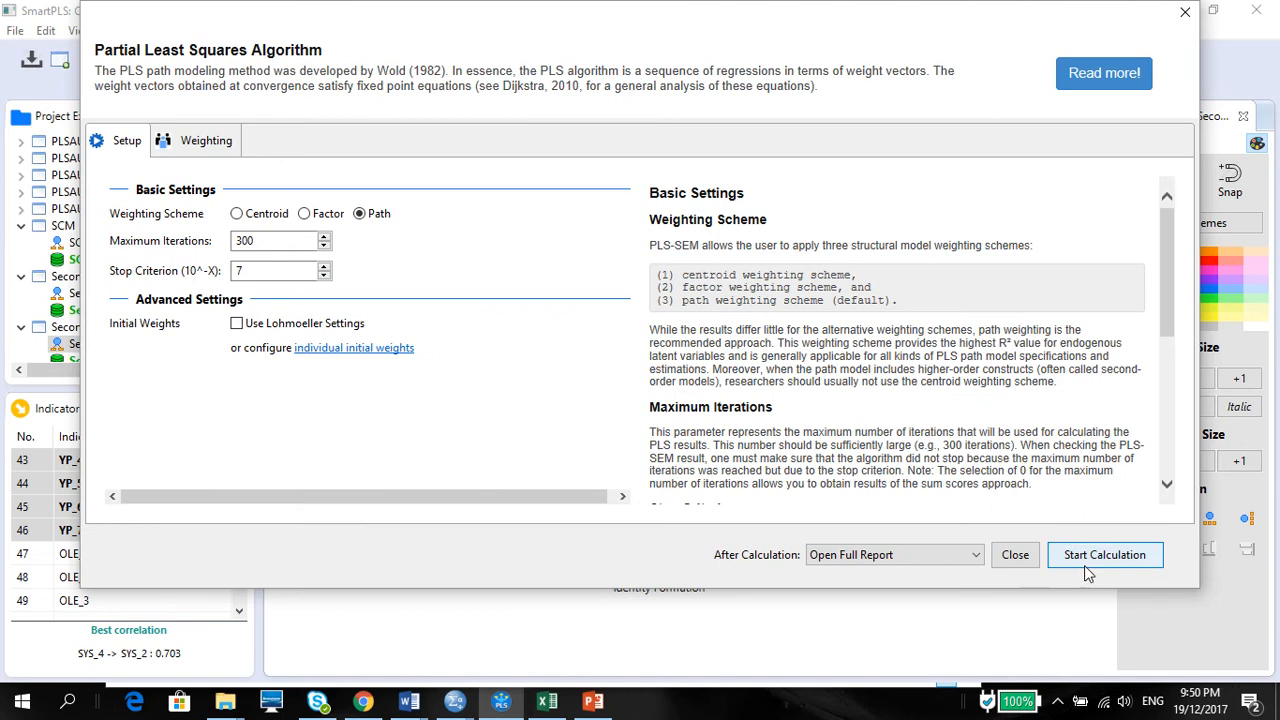
Run the PLS algorithm and view the diagram showing loadings 0.851, 0.831, 0.894 and 0.490
{"action": "left_click", "coordinate": [1104, 554]}
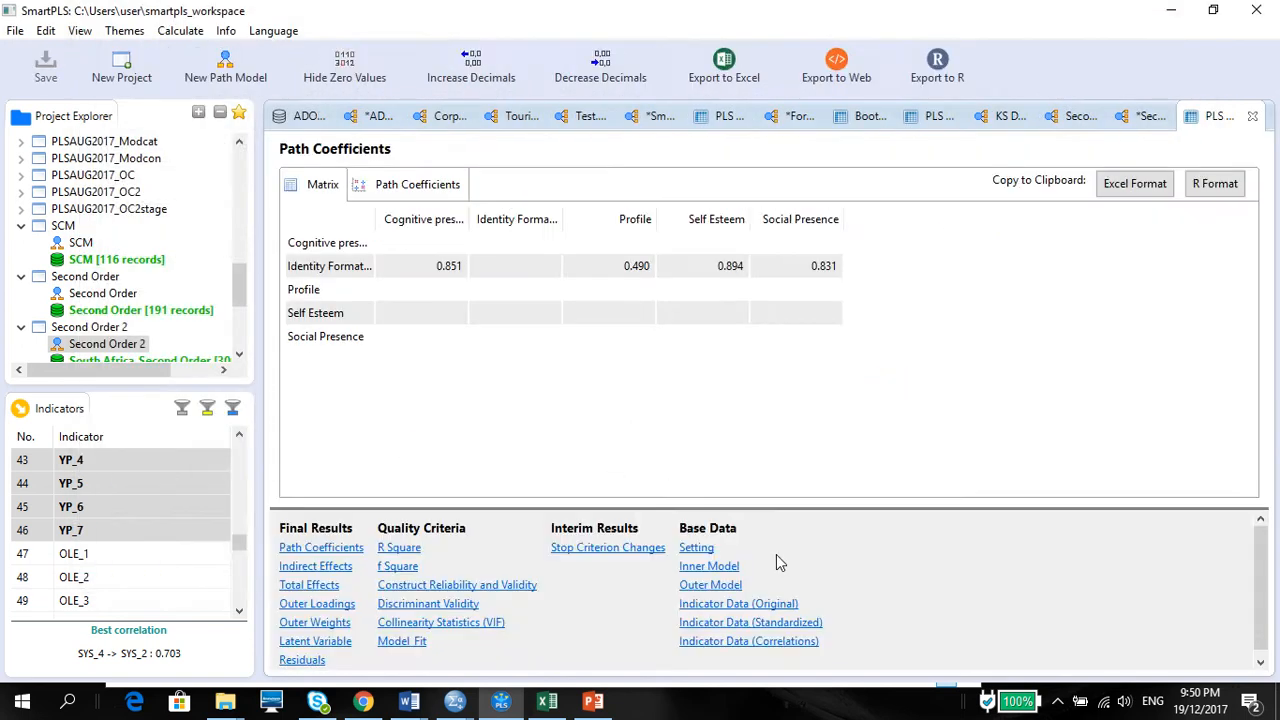
{"action": "left_click", "coordinate": [165, 408]}
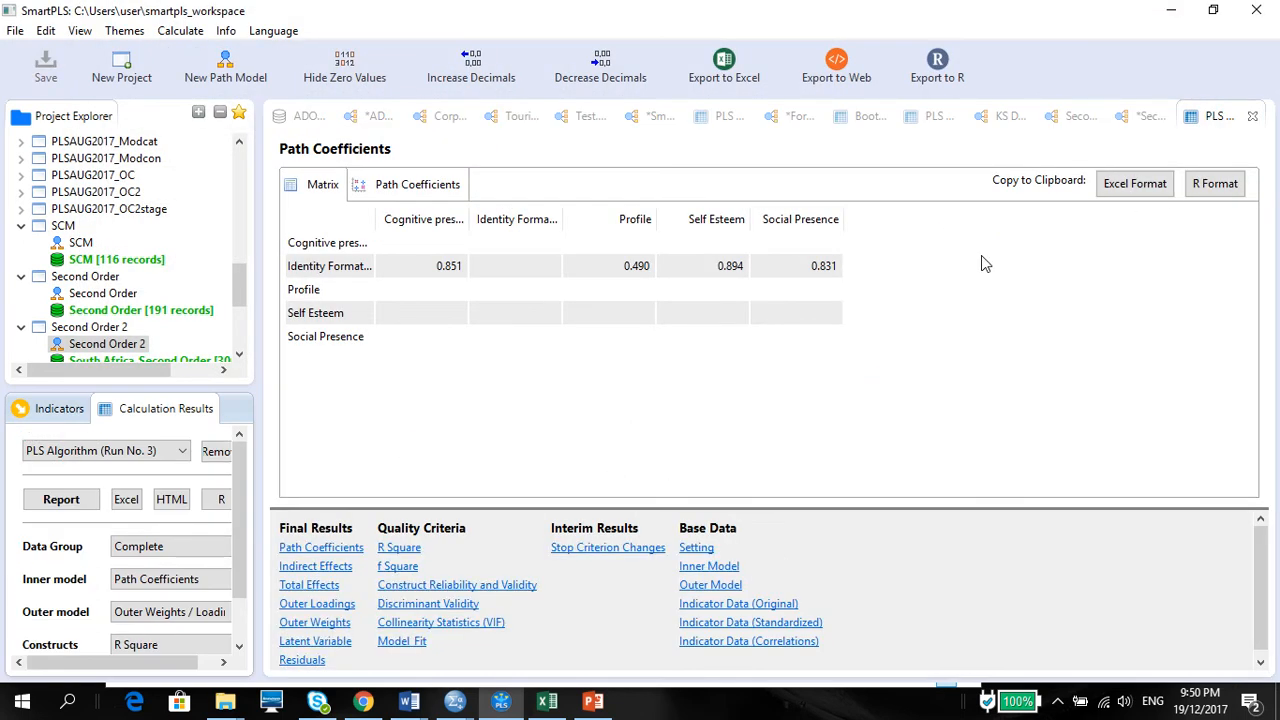
{"action": "mouse_move", "coordinate": [1135, 131]}
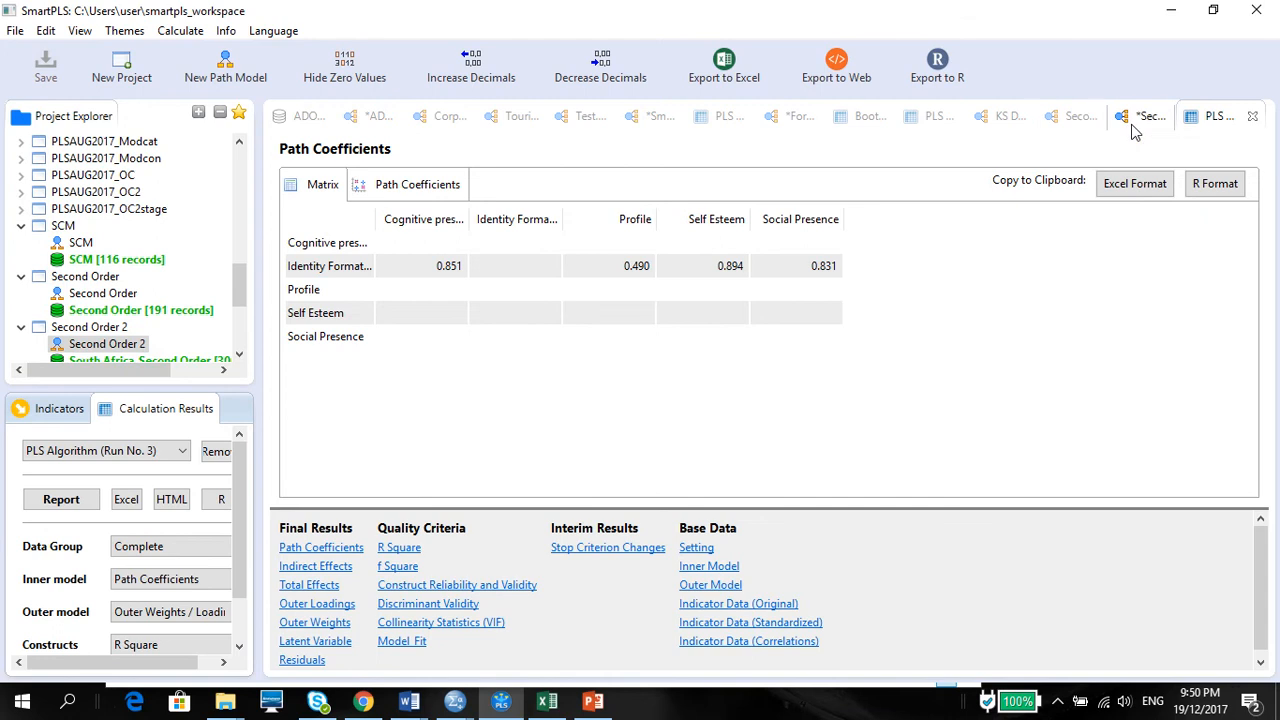
{"action": "left_click", "coordinate": [1148, 116]}
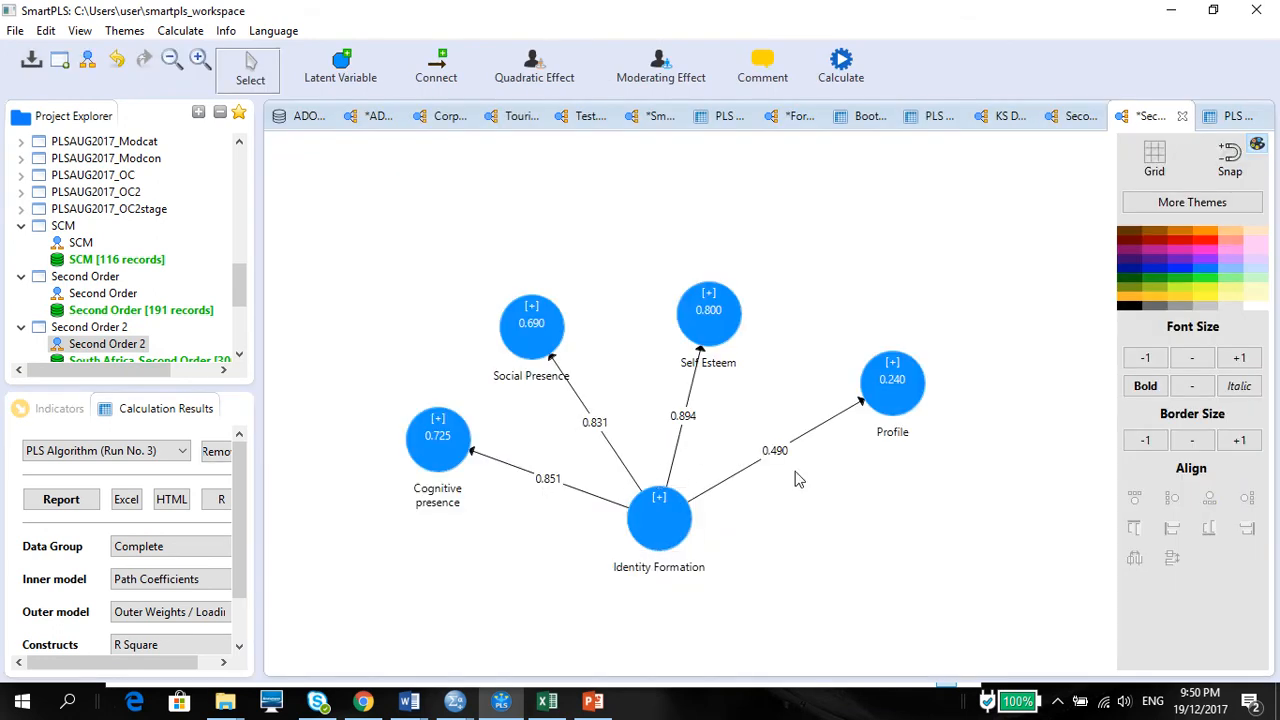
{"action": "mouse_move", "coordinate": [785, 470]}
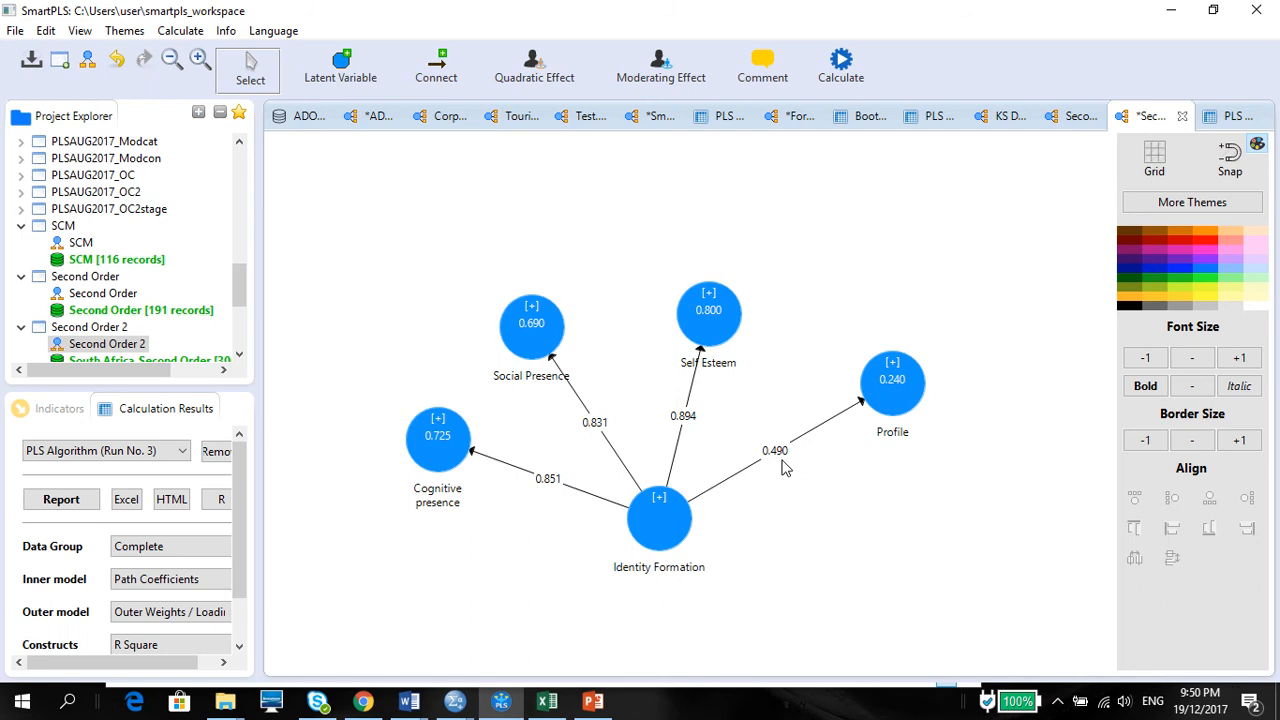
{"action": "mouse_move", "coordinate": [548, 468]}
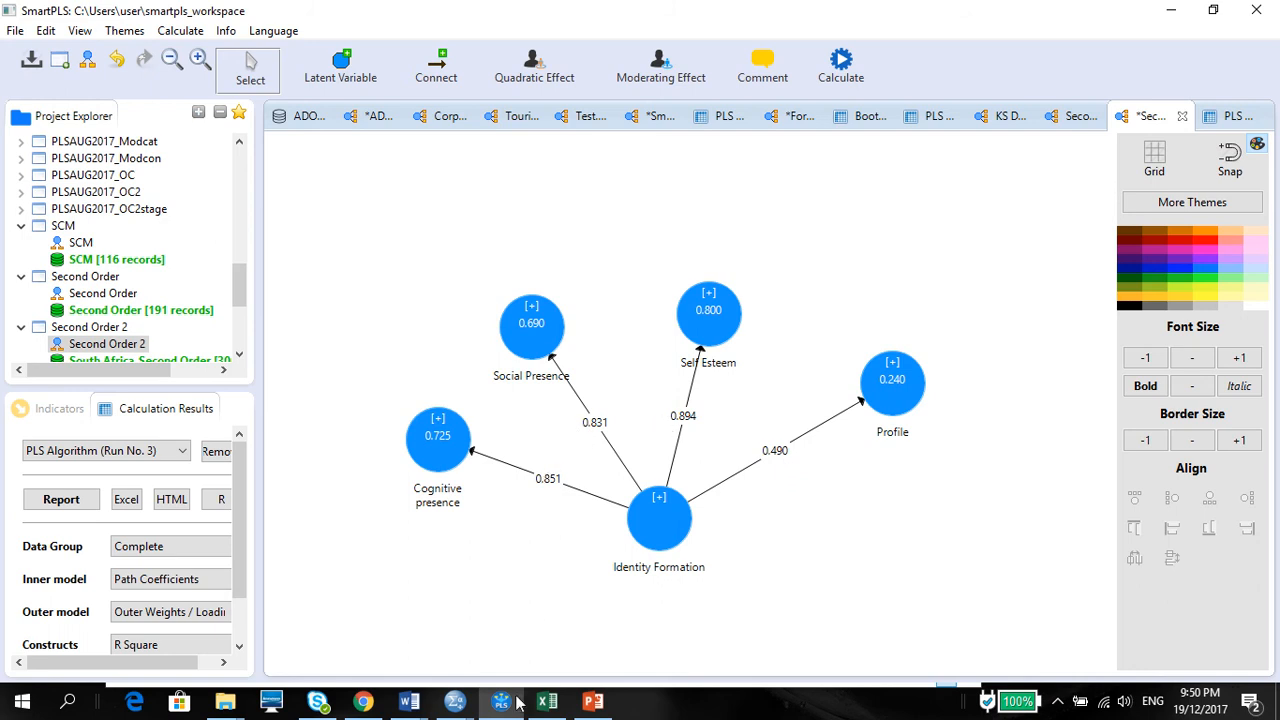
Enter the Cognitive Presence and Social Presence loadings, cross-checking SmartPLS and the slide
{"action": "left_click", "coordinate": [546, 700]}
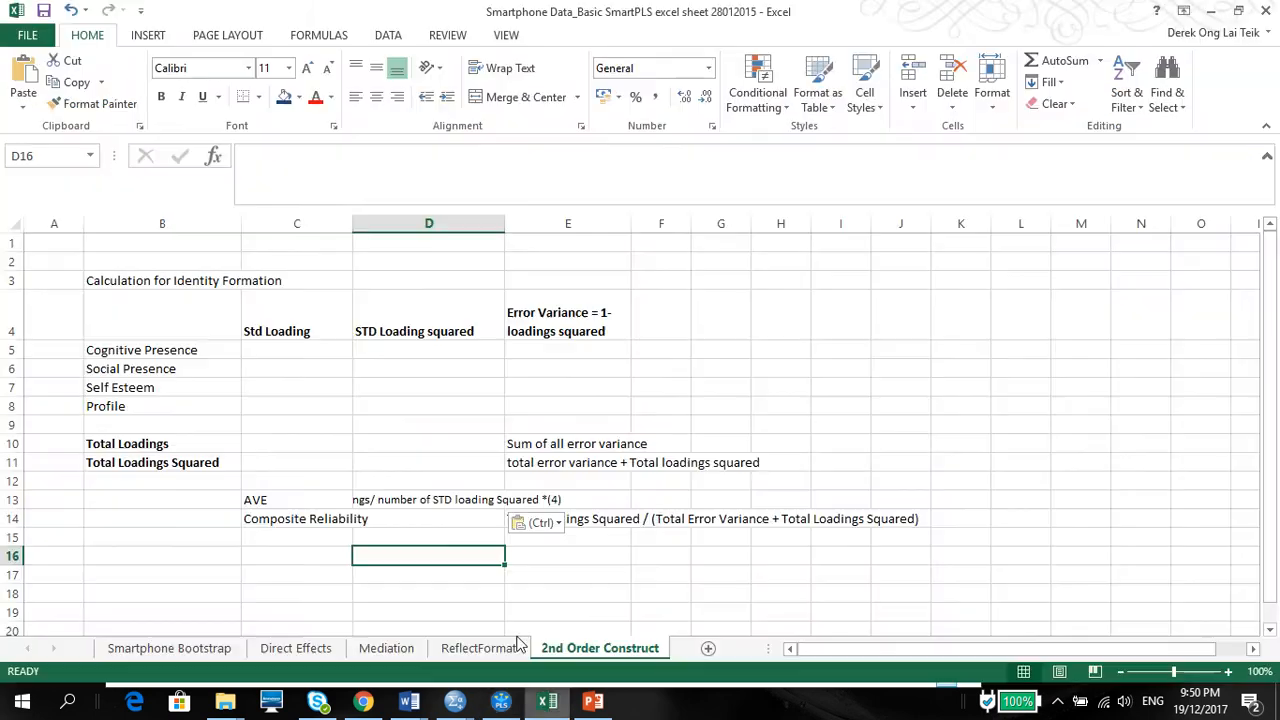
{"action": "type", "text": "0"}
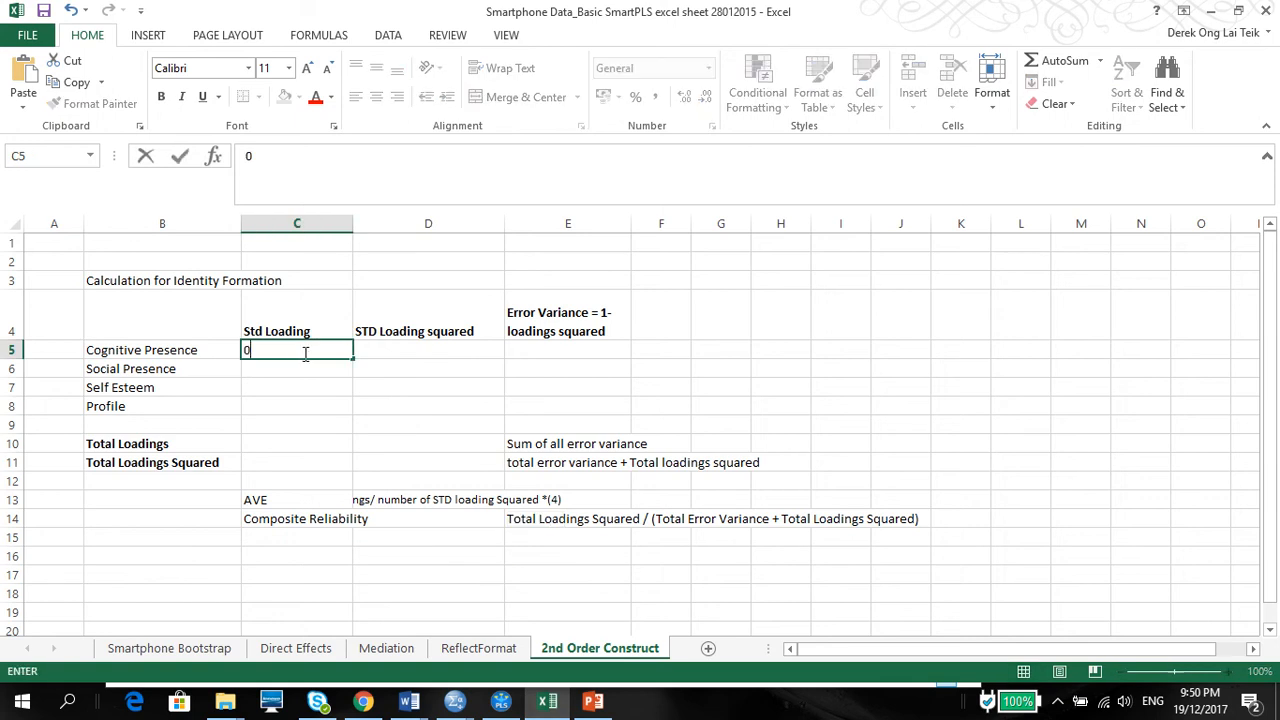
{"action": "type", "text": ".851"}
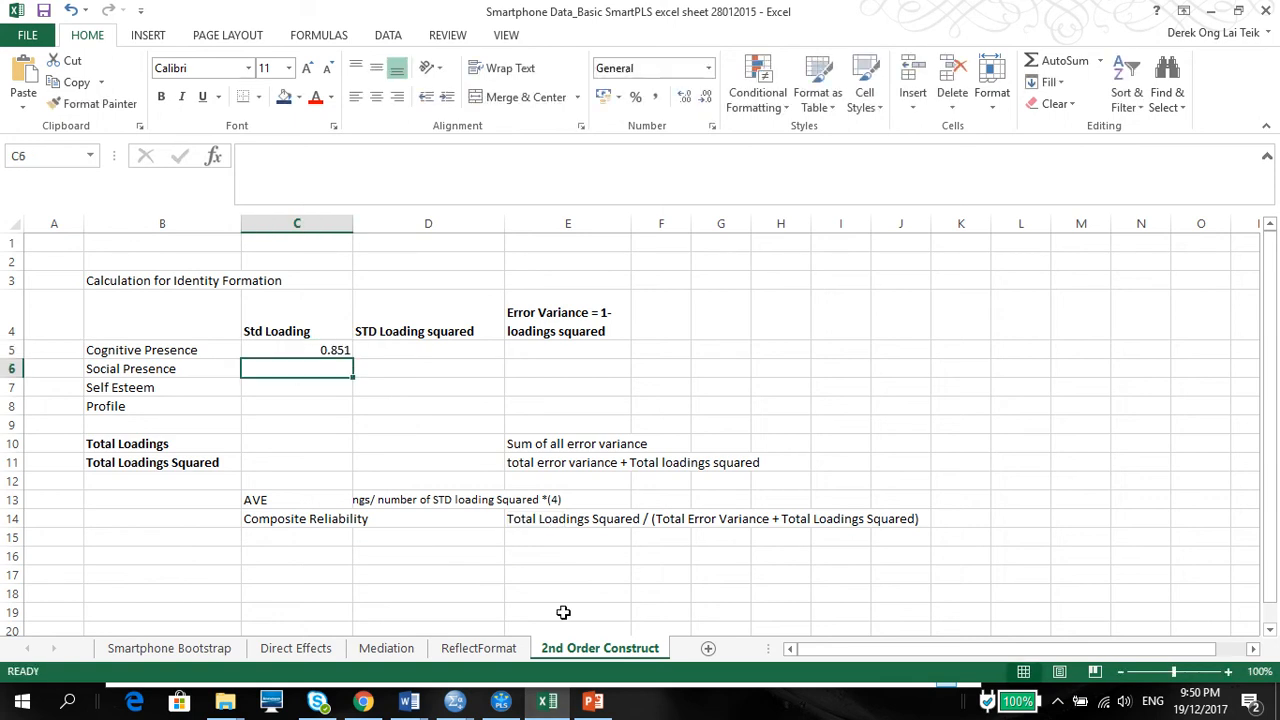
{"action": "left_click", "coordinate": [500, 700]}
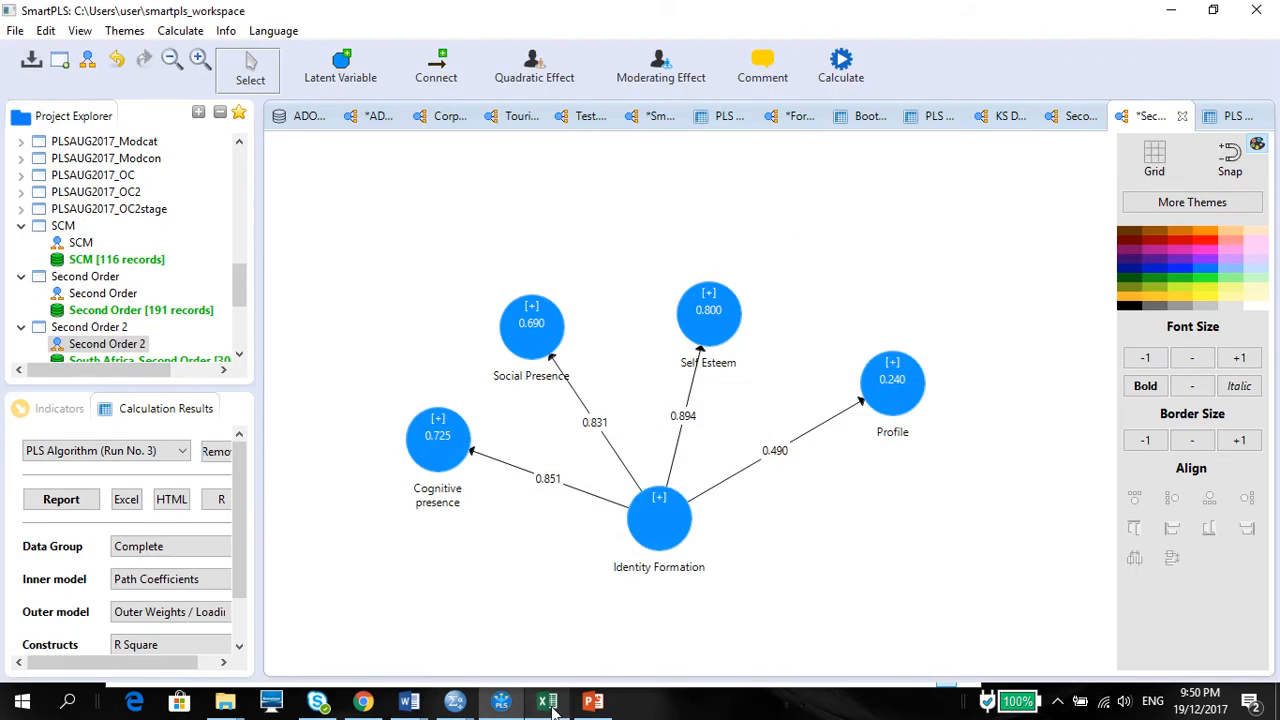
{"action": "left_click", "coordinate": [593, 701]}
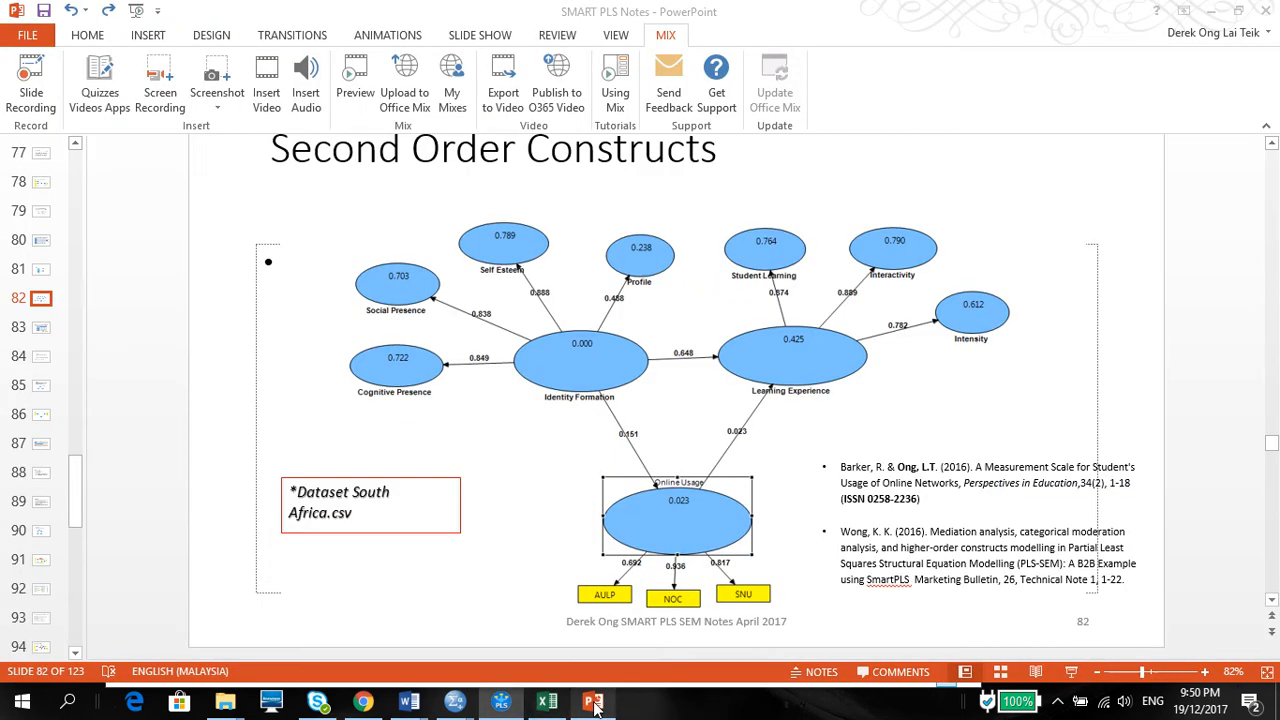
{"action": "left_click", "coordinate": [546, 700]}
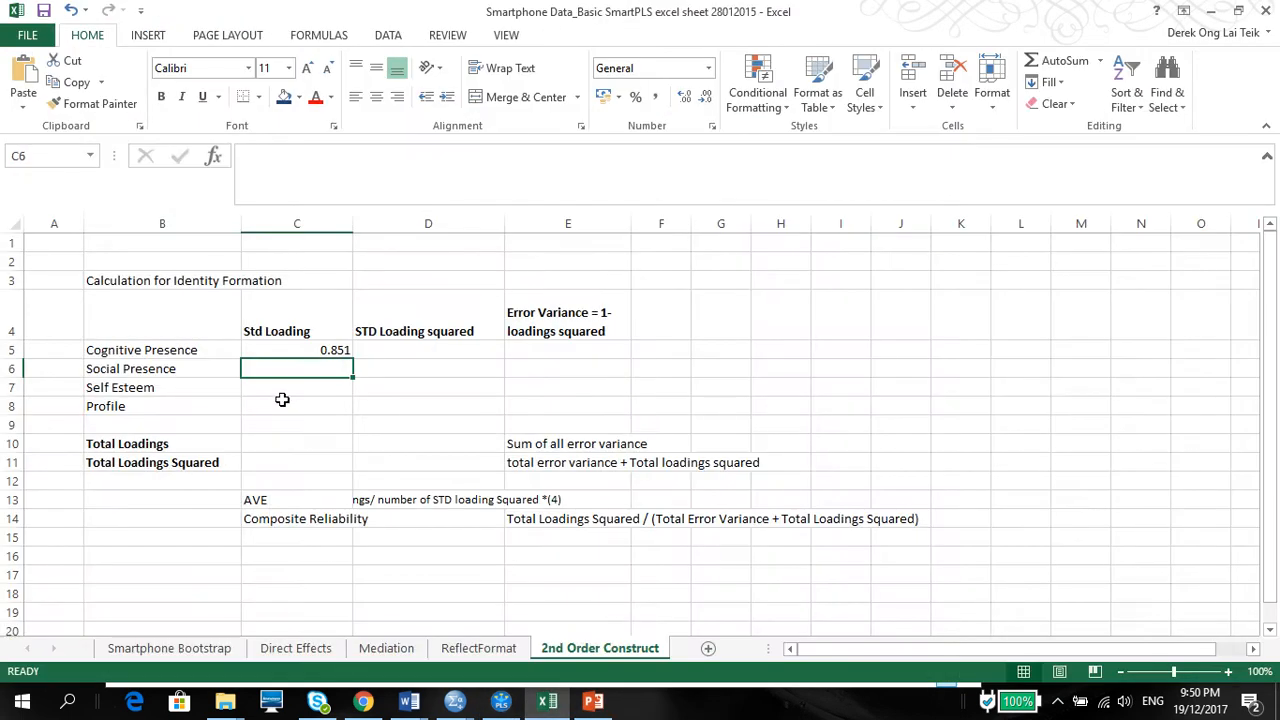
{"action": "type", "text": "0.8"}
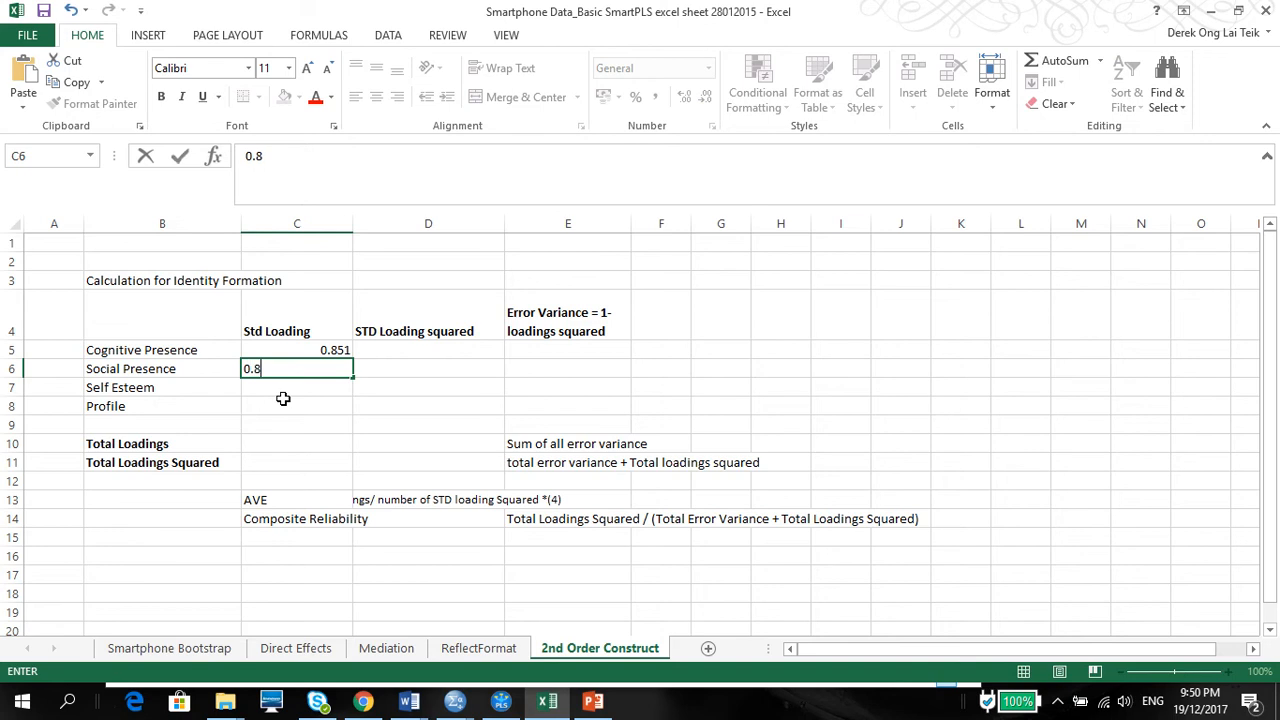
{"action": "key", "text": "Return"}
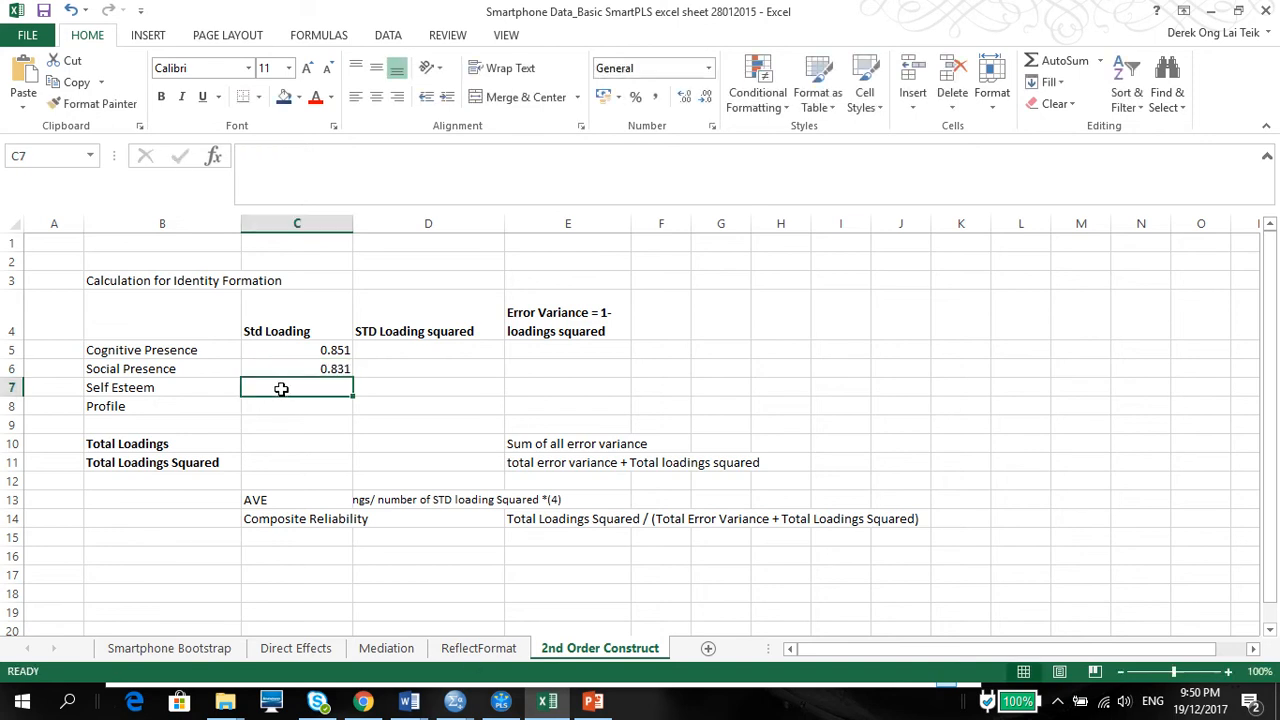
Enter Self Esteem's loading 0.894 and Profile's loading 0.49
{"action": "left_click", "coordinate": [593, 700]}
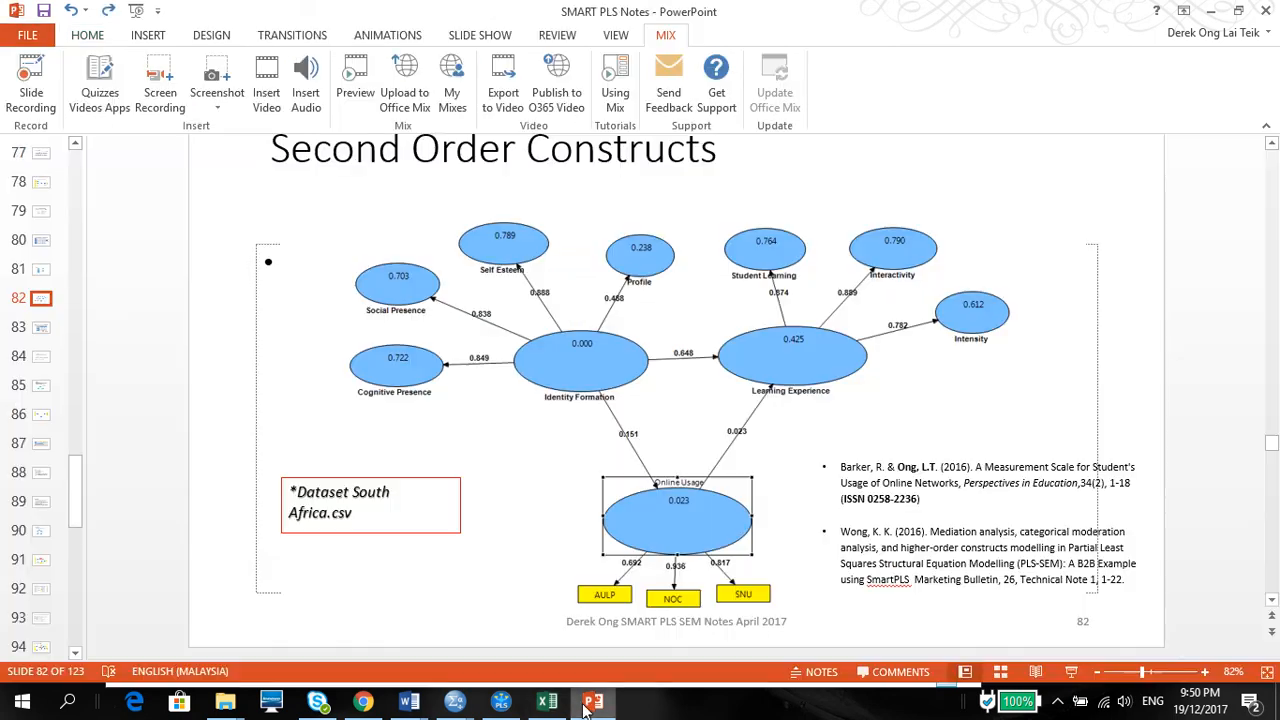
{"action": "left_click", "coordinate": [500, 701]}
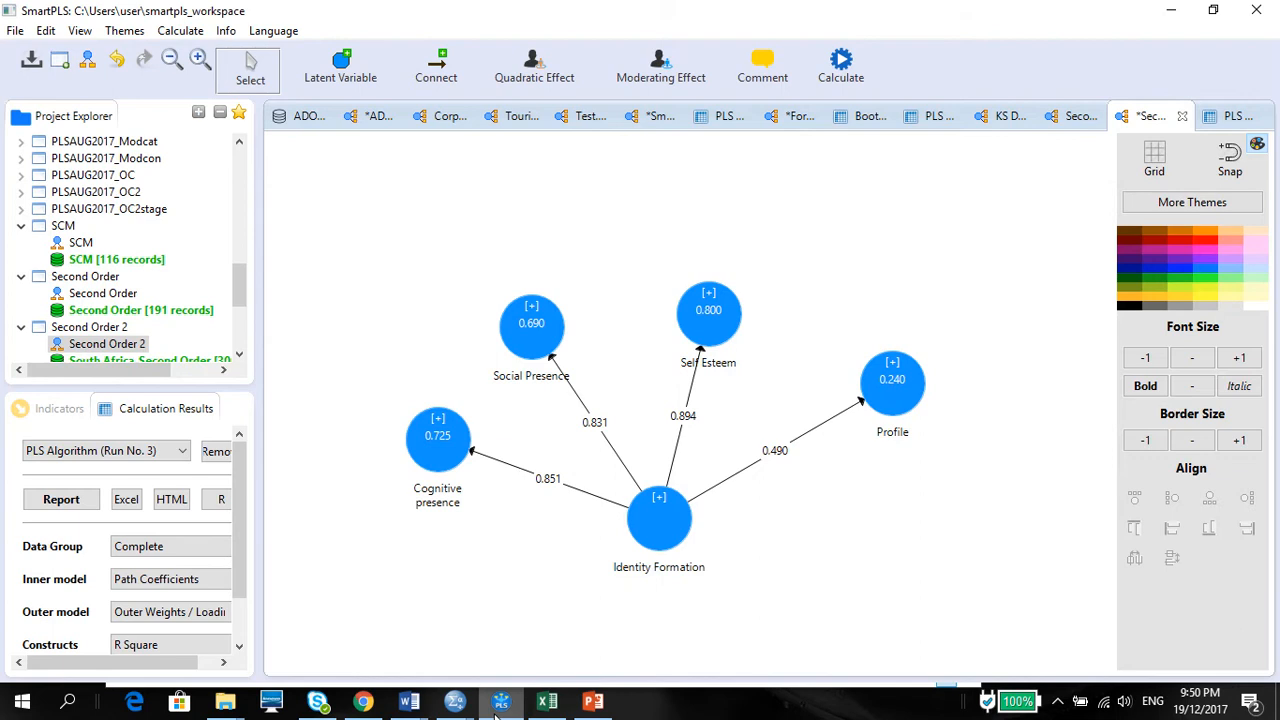
{"action": "left_click", "coordinate": [546, 700]}
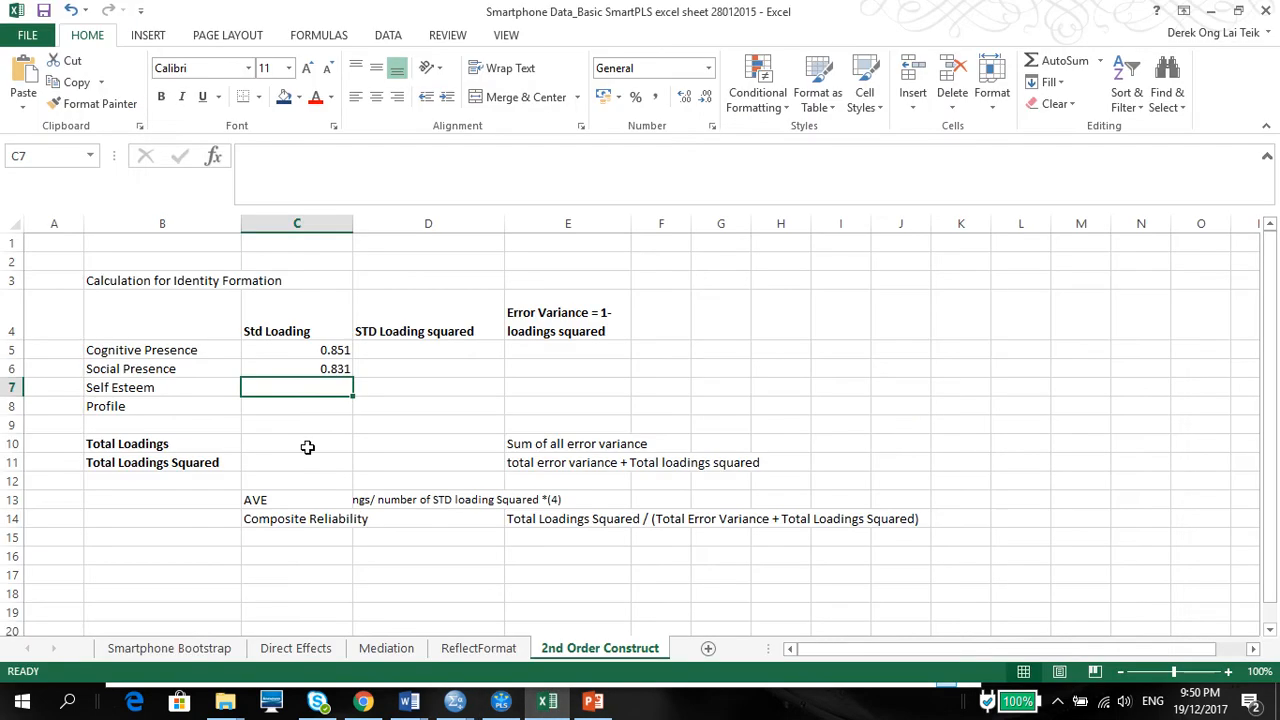
{"action": "type", "text": "0.89"}
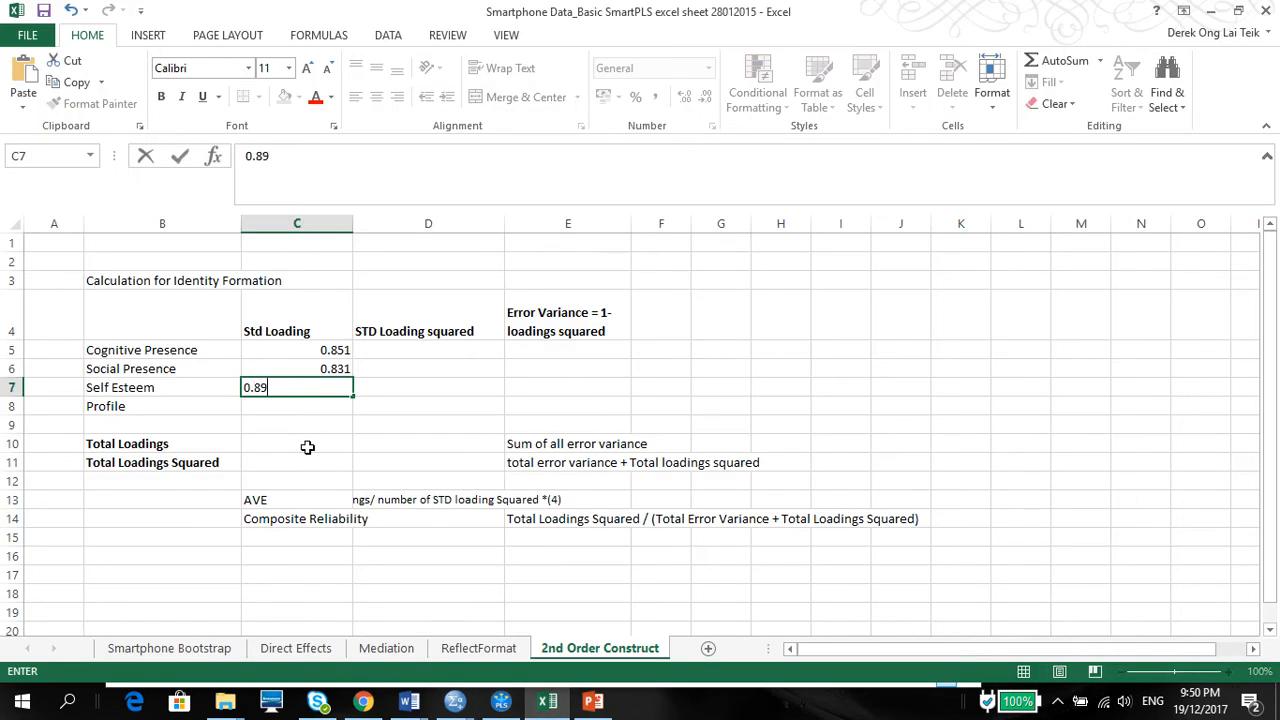
{"action": "type", "text": "4"}
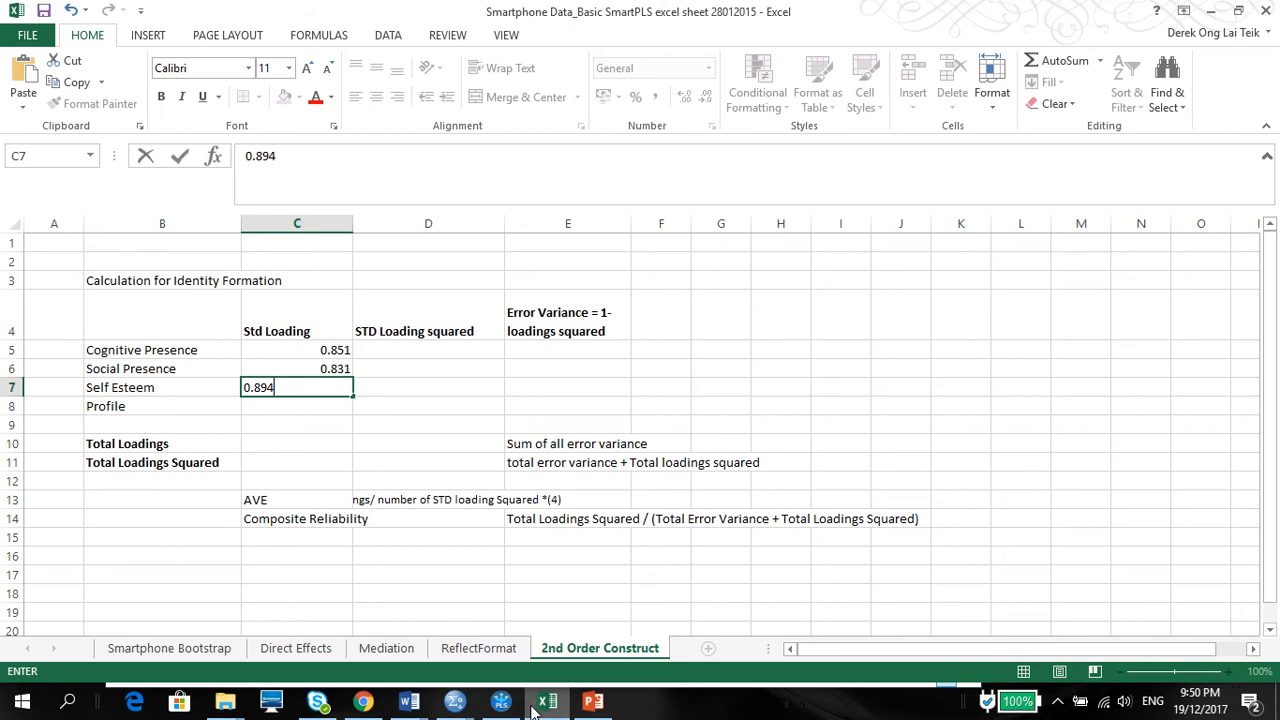
{"action": "left_click", "coordinate": [500, 700]}
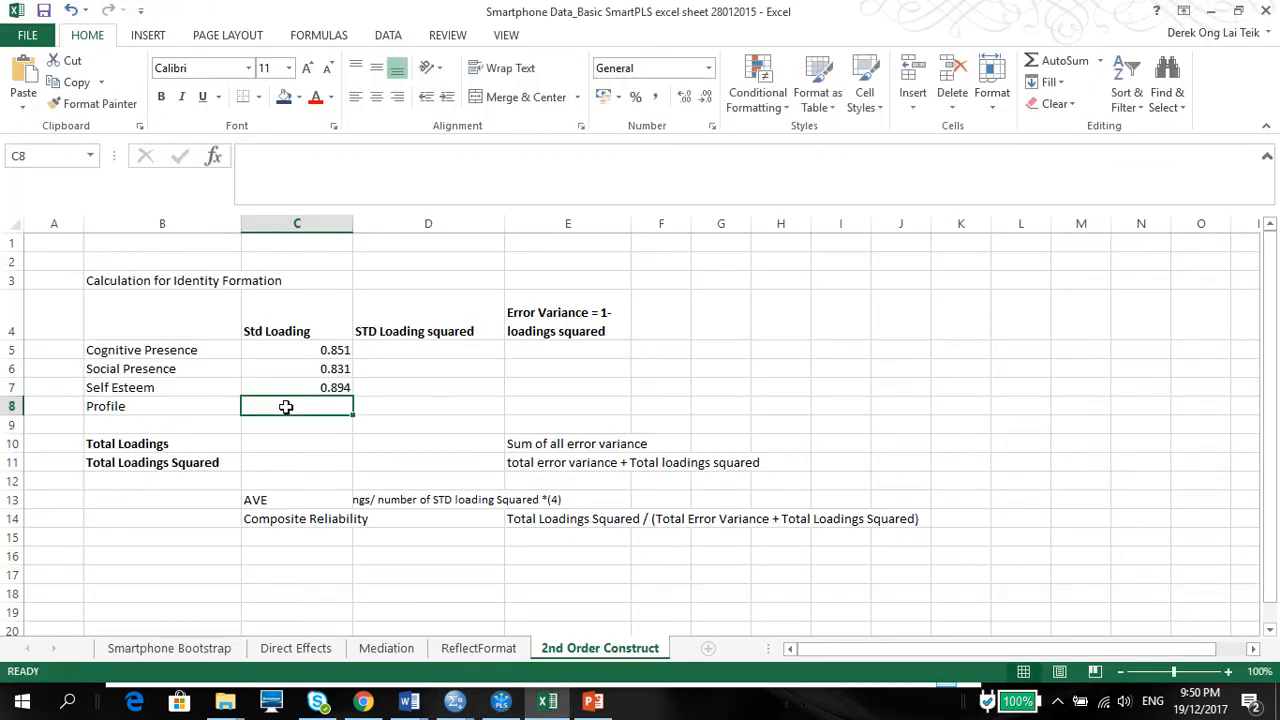
{"action": "type", "text": "0."}
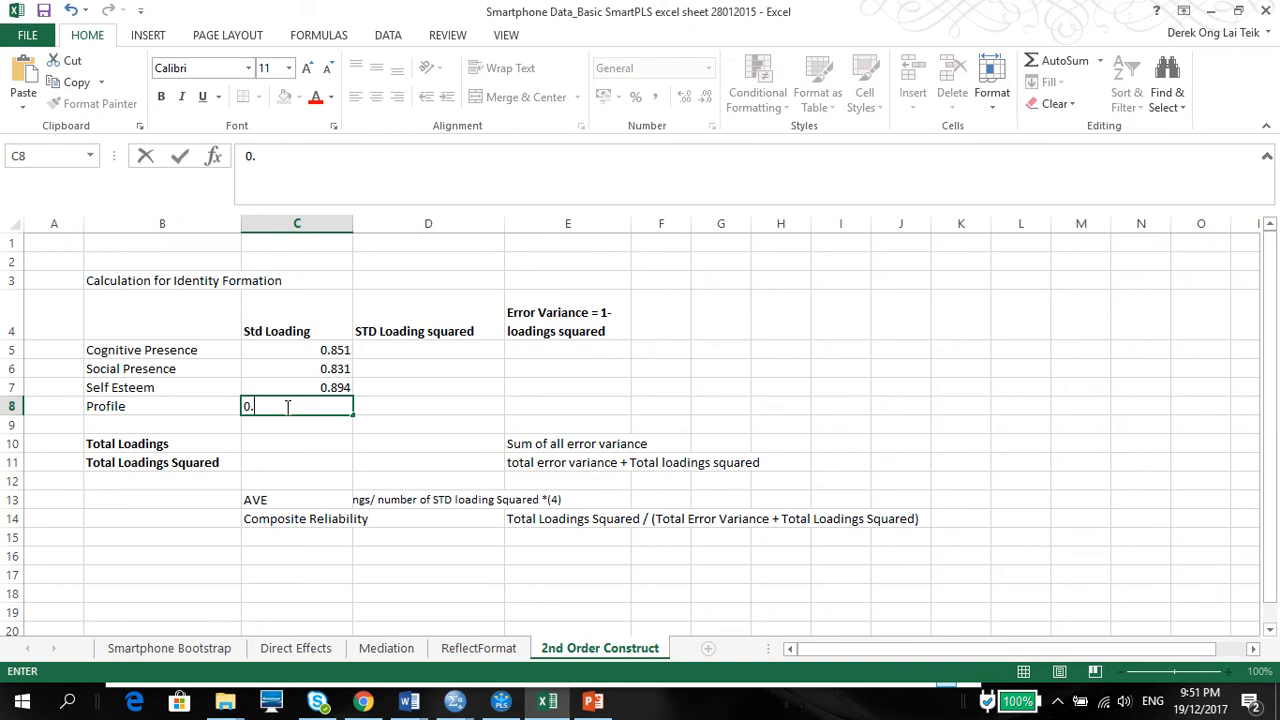
{"action": "type", "text": "490"}
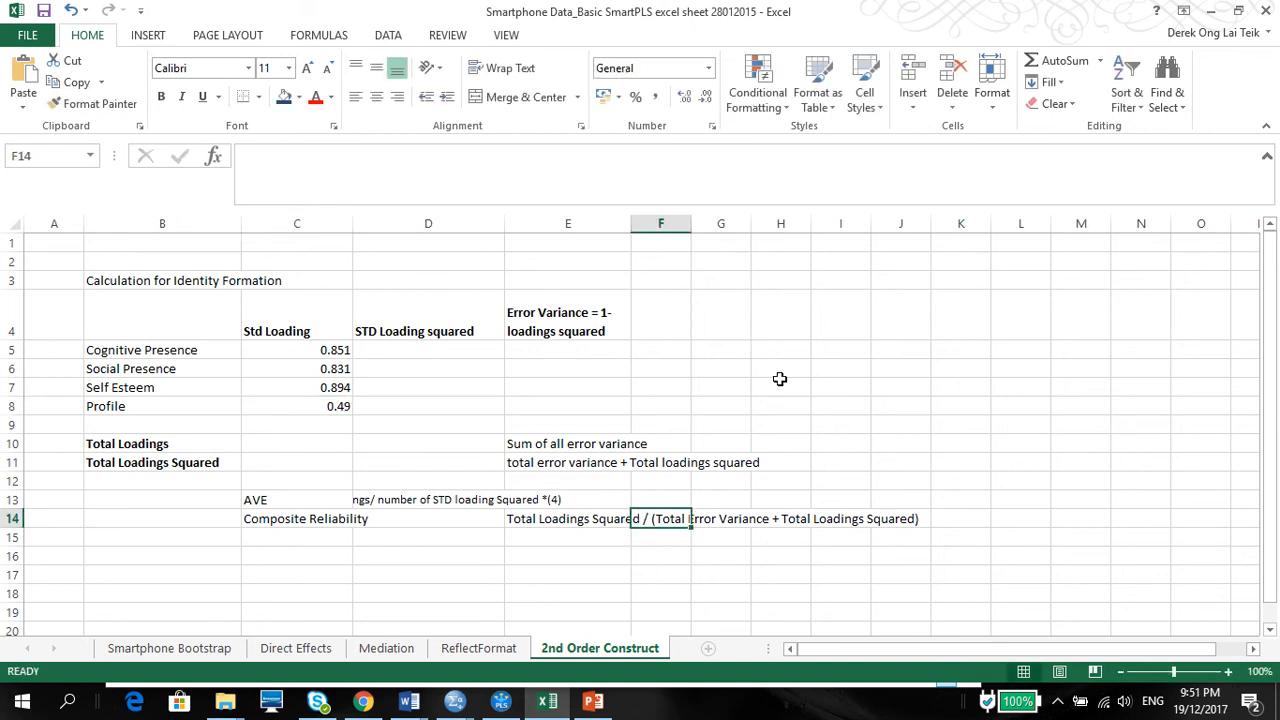
{"action": "left_click", "coordinate": [781, 368]}
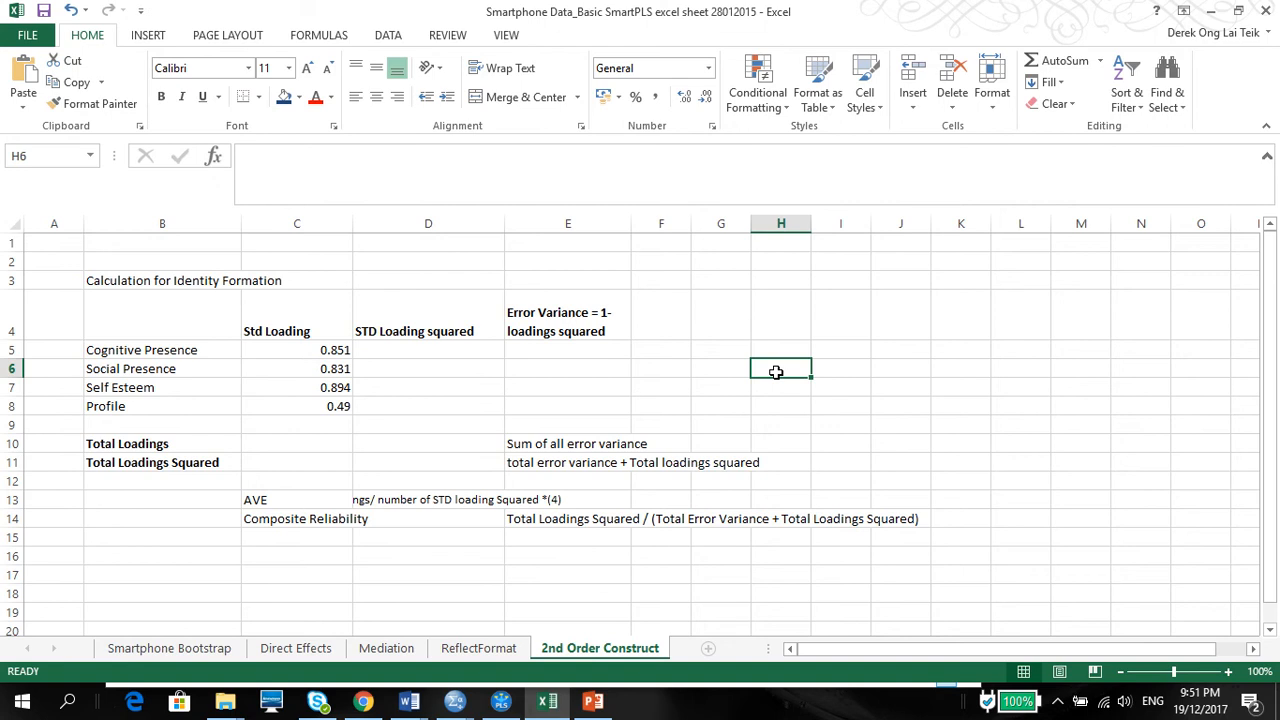
{"action": "mouse_move", "coordinate": [738, 343]}
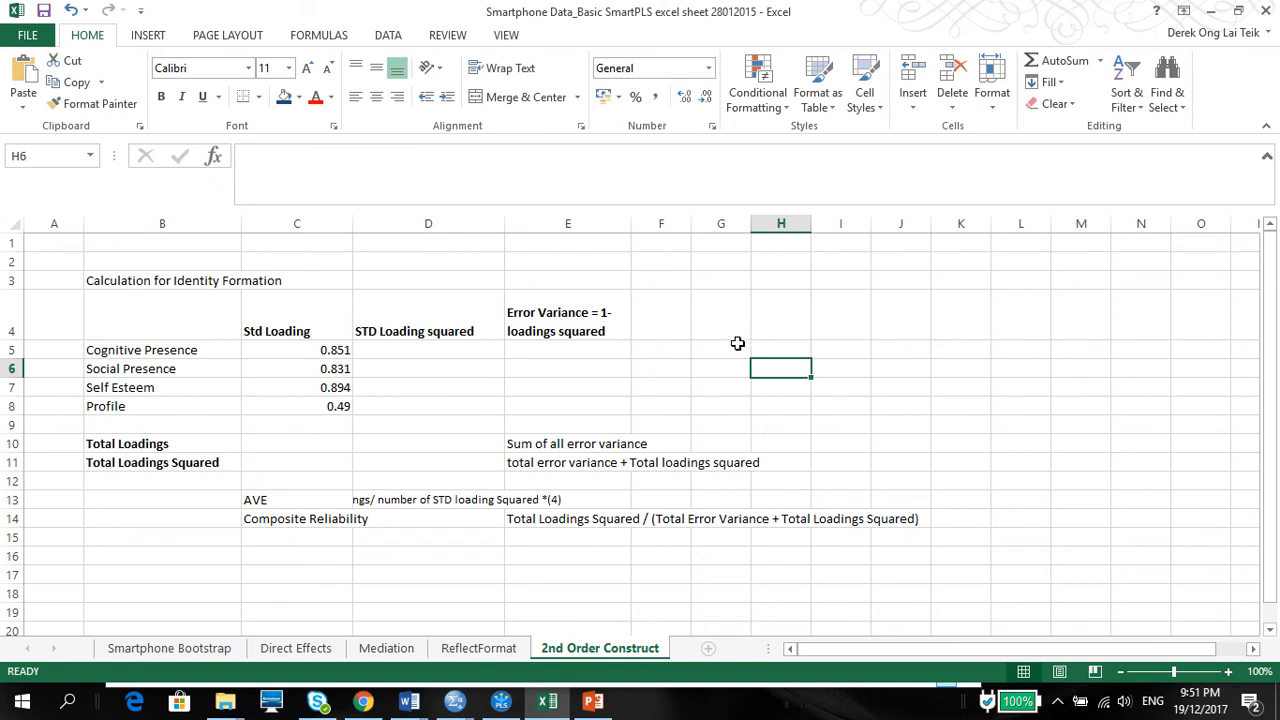
{"action": "mouse_move", "coordinate": [165, 259]}
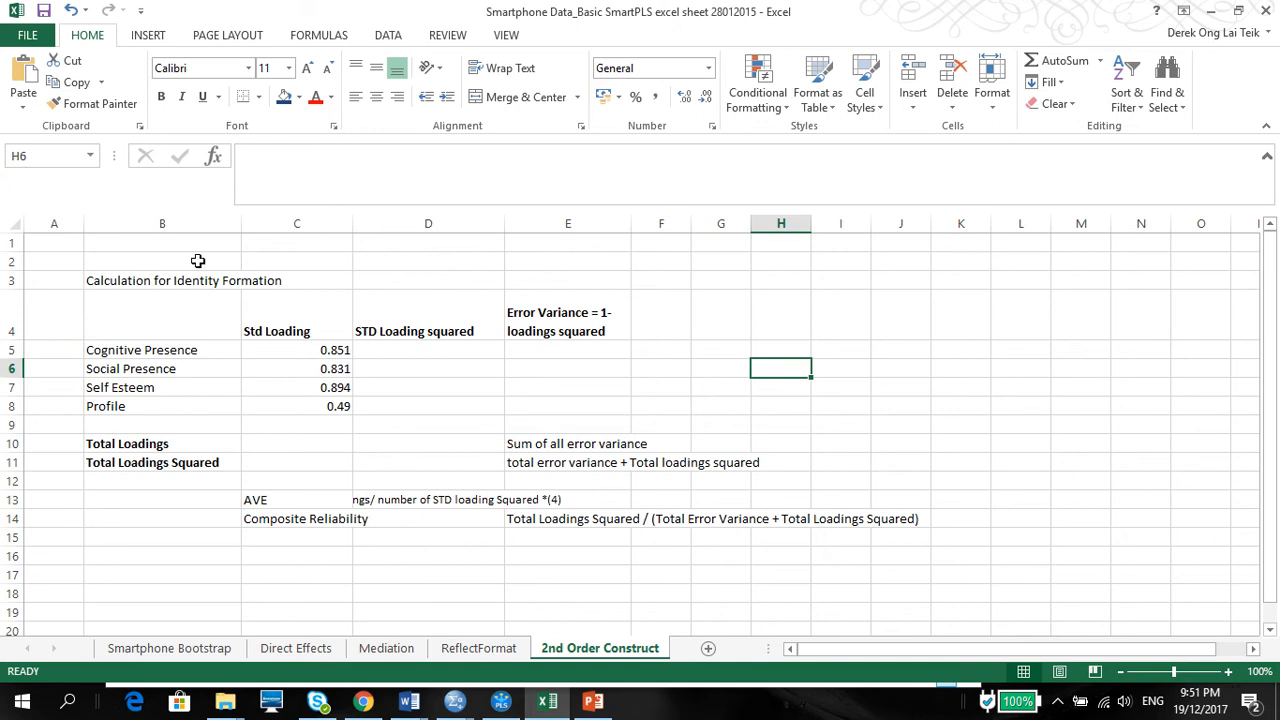
{"action": "left_click", "coordinate": [162, 280]}
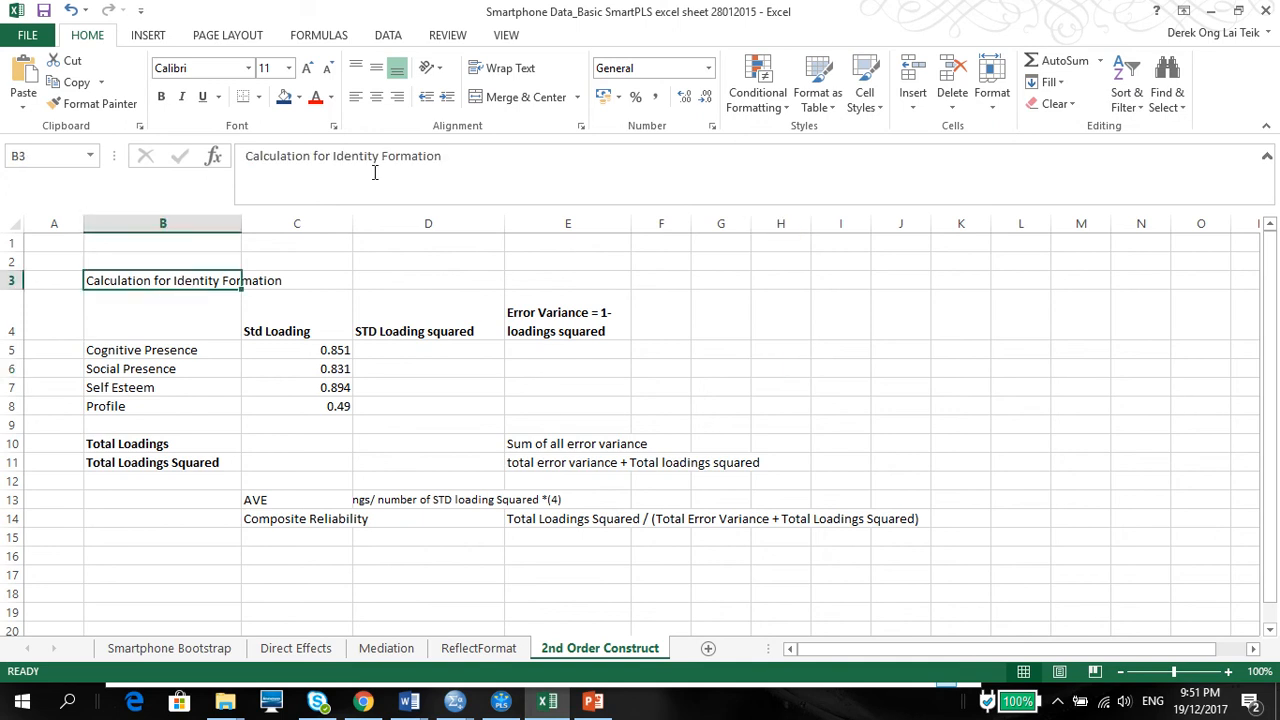
{"action": "mouse_move", "coordinate": [229, 431]}
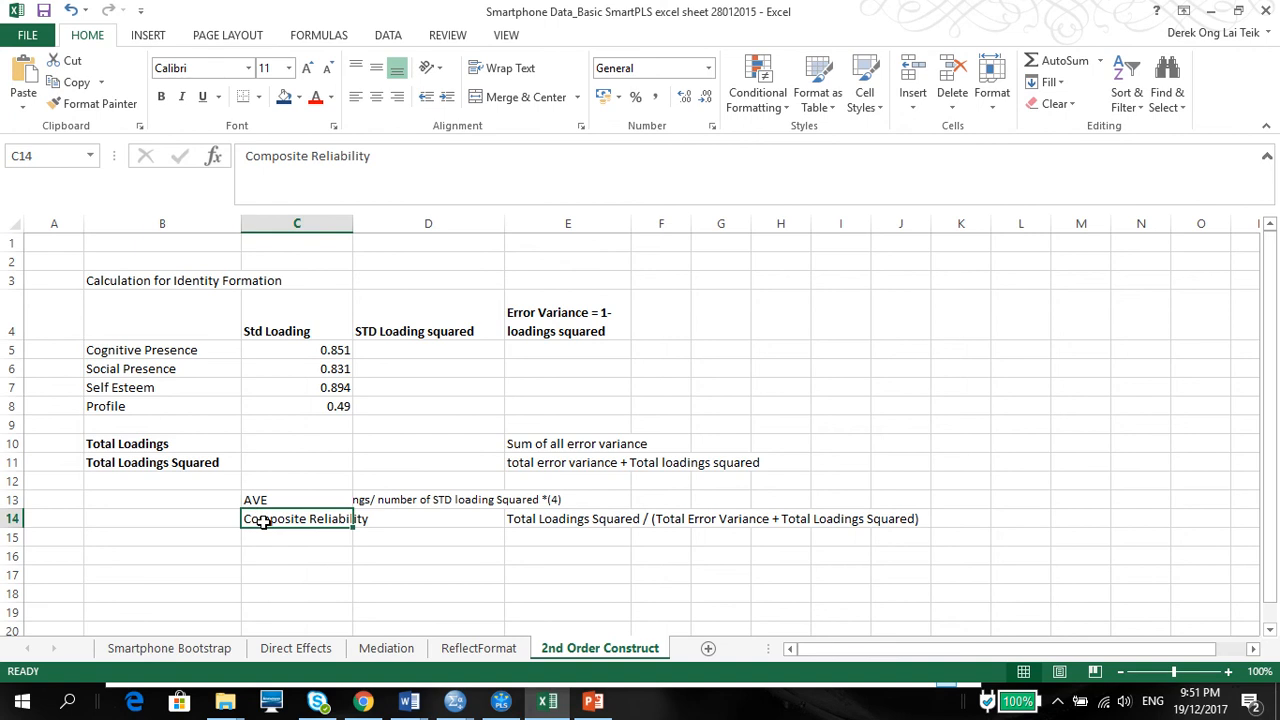
{"action": "left_click", "coordinate": [163, 280]}
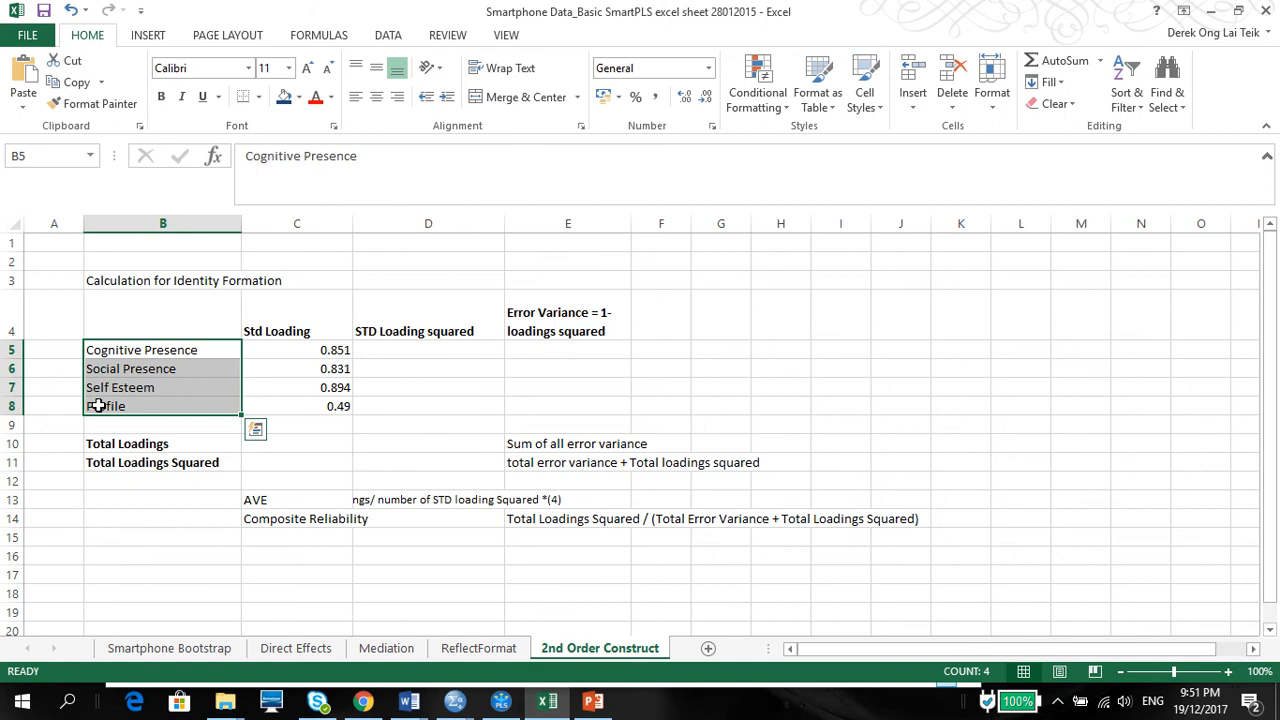
{"action": "mouse_move", "coordinate": [240, 405]}
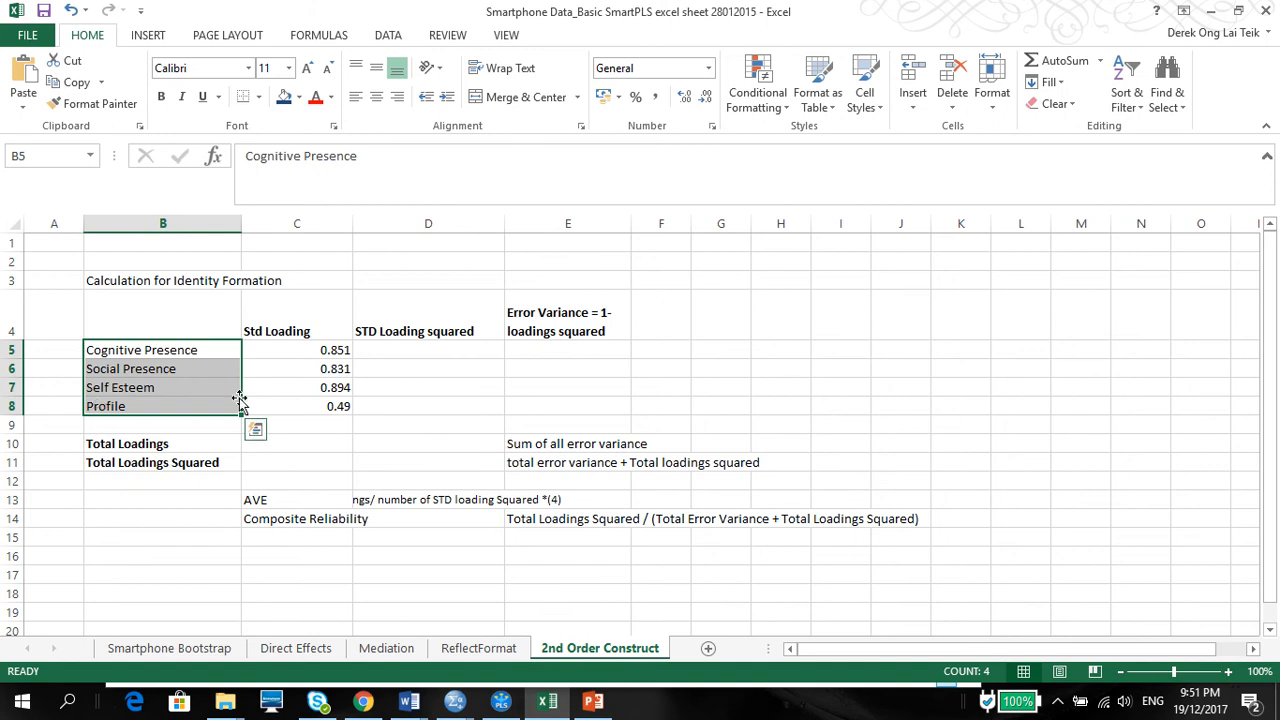
{"action": "mouse_move", "coordinate": [349, 371]}
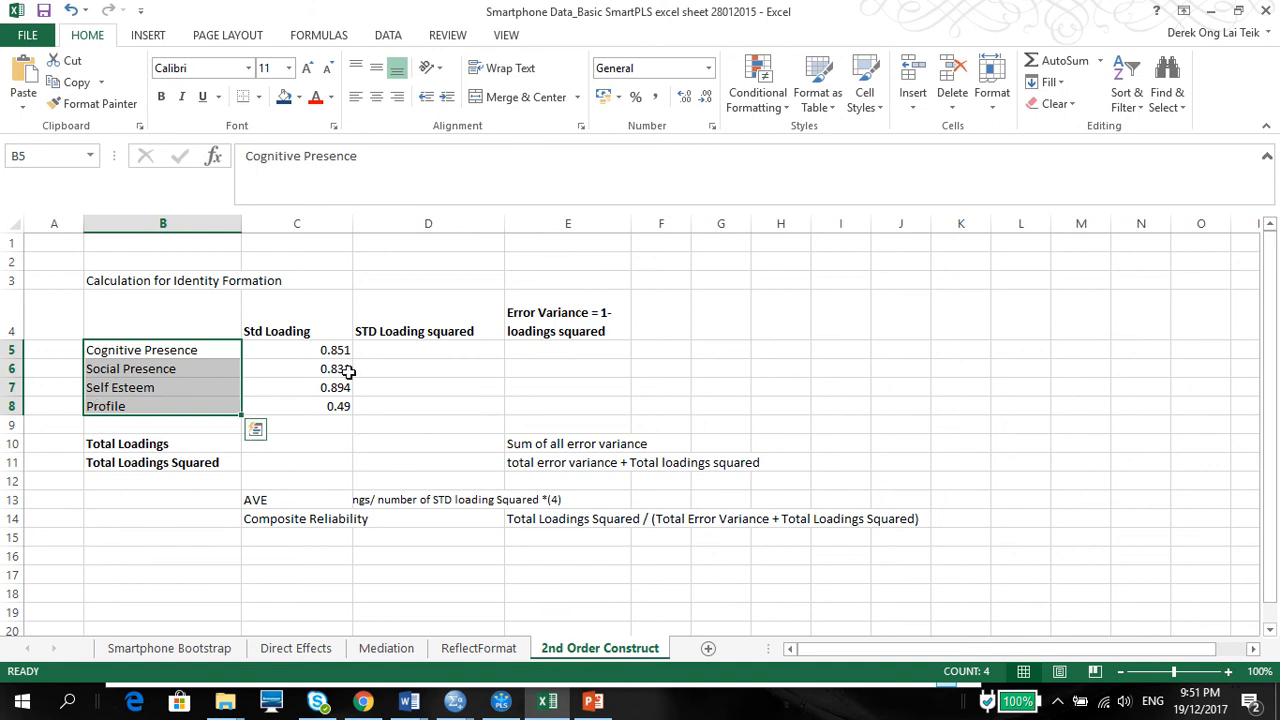
Enter =C5^2 in D5 and fill it down to D8, from 0.724201 to 0.2401
{"action": "left_click", "coordinate": [428, 350]}
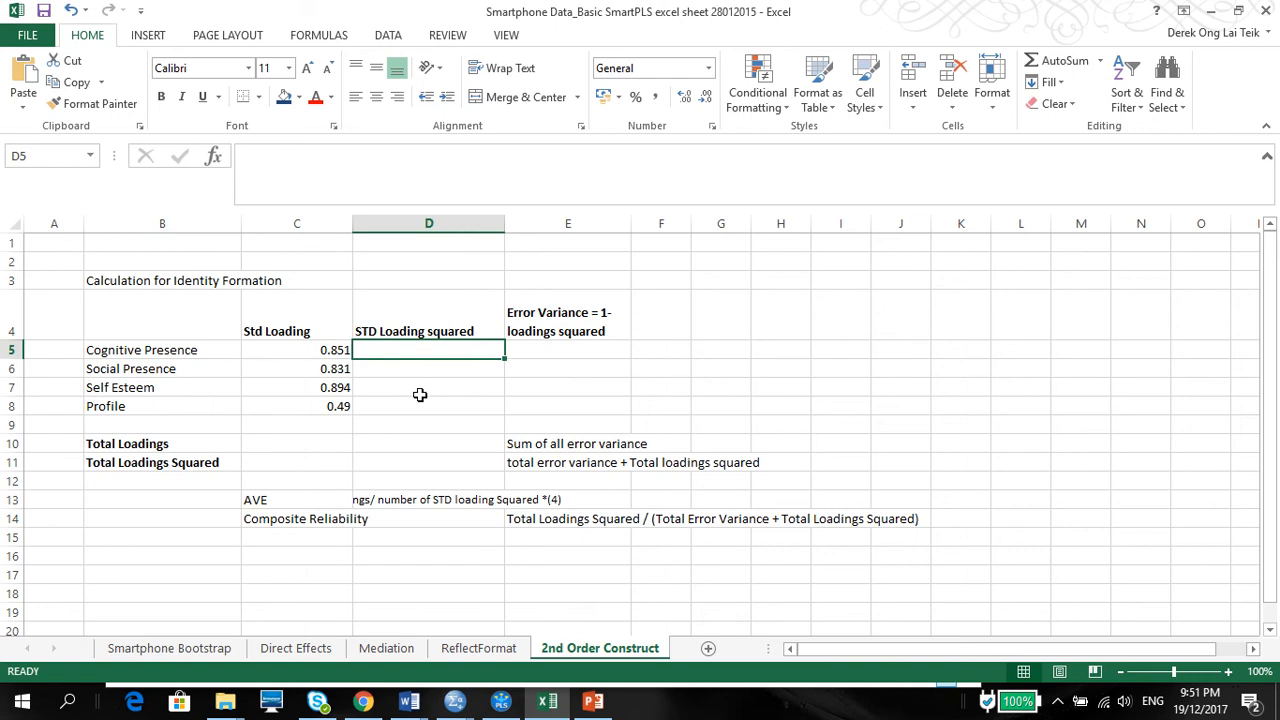
{"action": "mouse_move", "coordinate": [332, 356]}
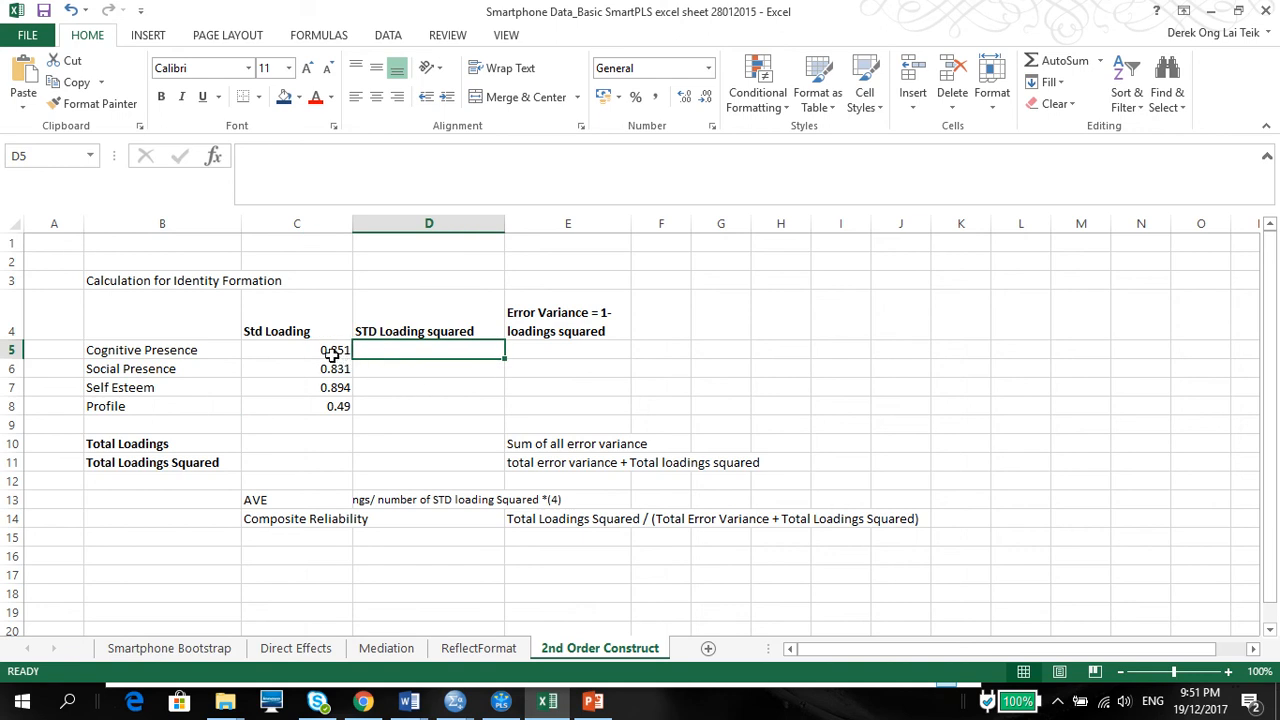
{"action": "left_click", "coordinate": [296, 349]}
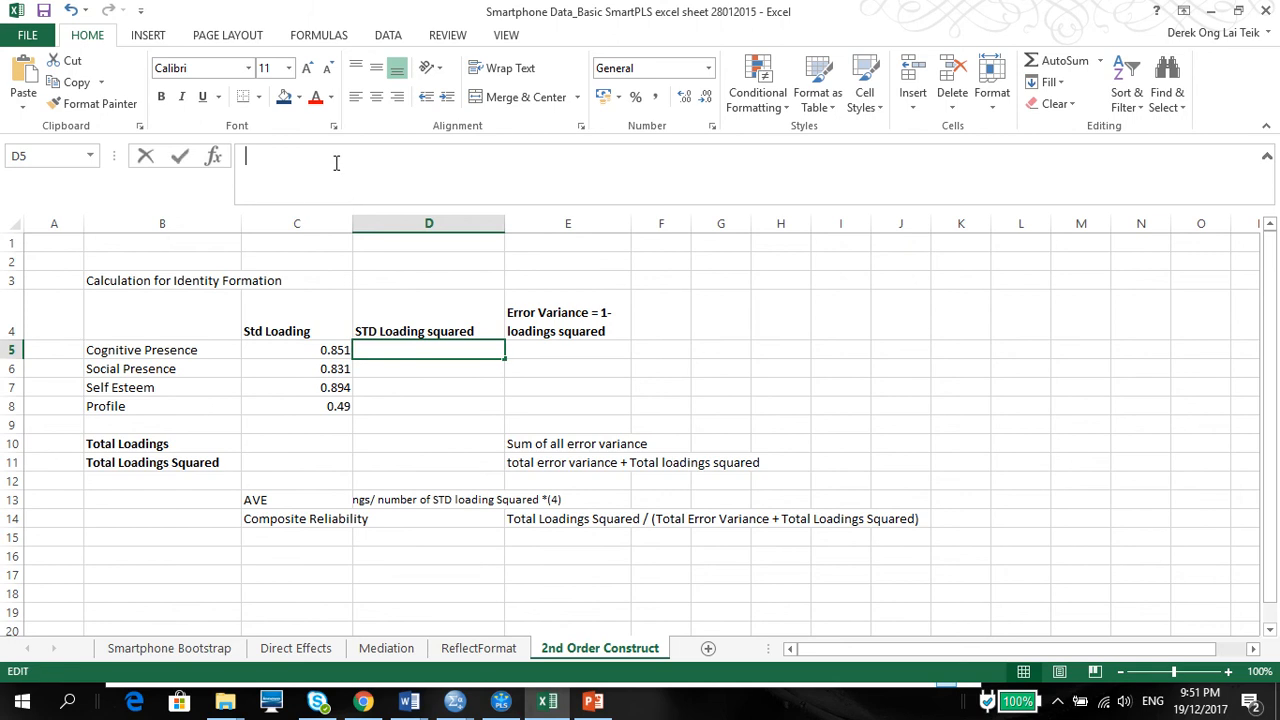
{"action": "type", "text": "="}
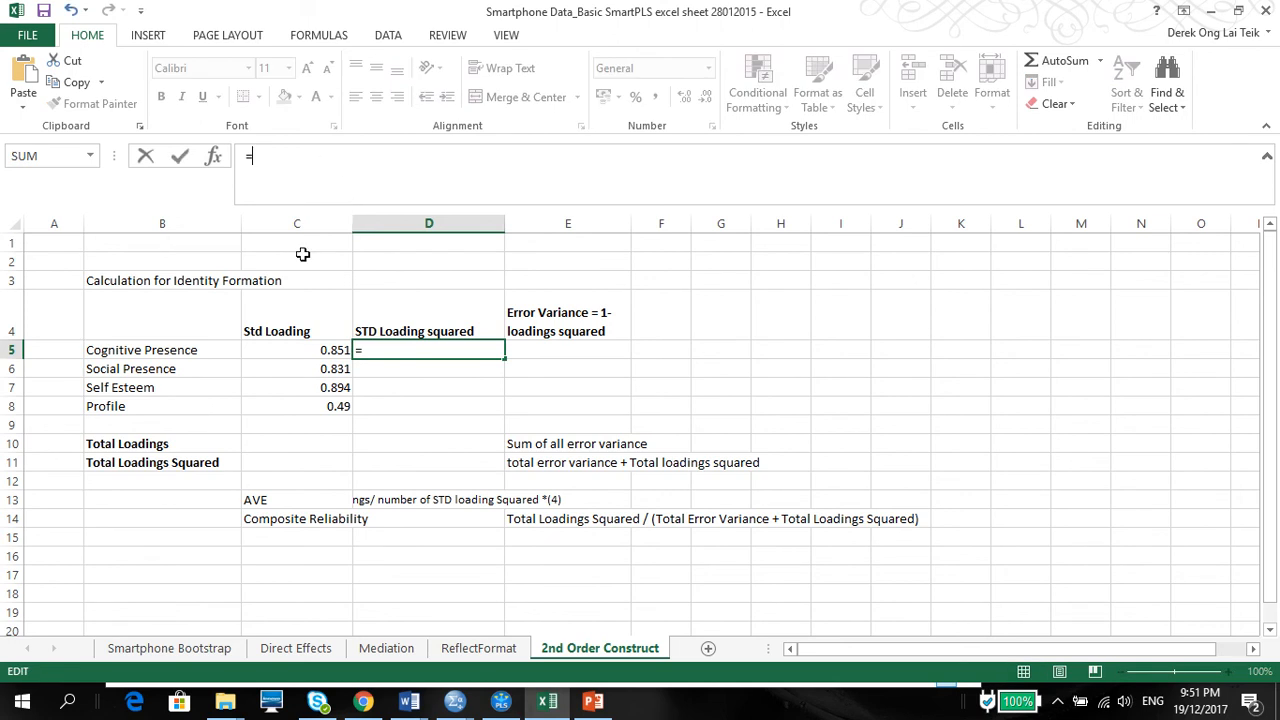
{"action": "left_click", "coordinate": [296, 349]}
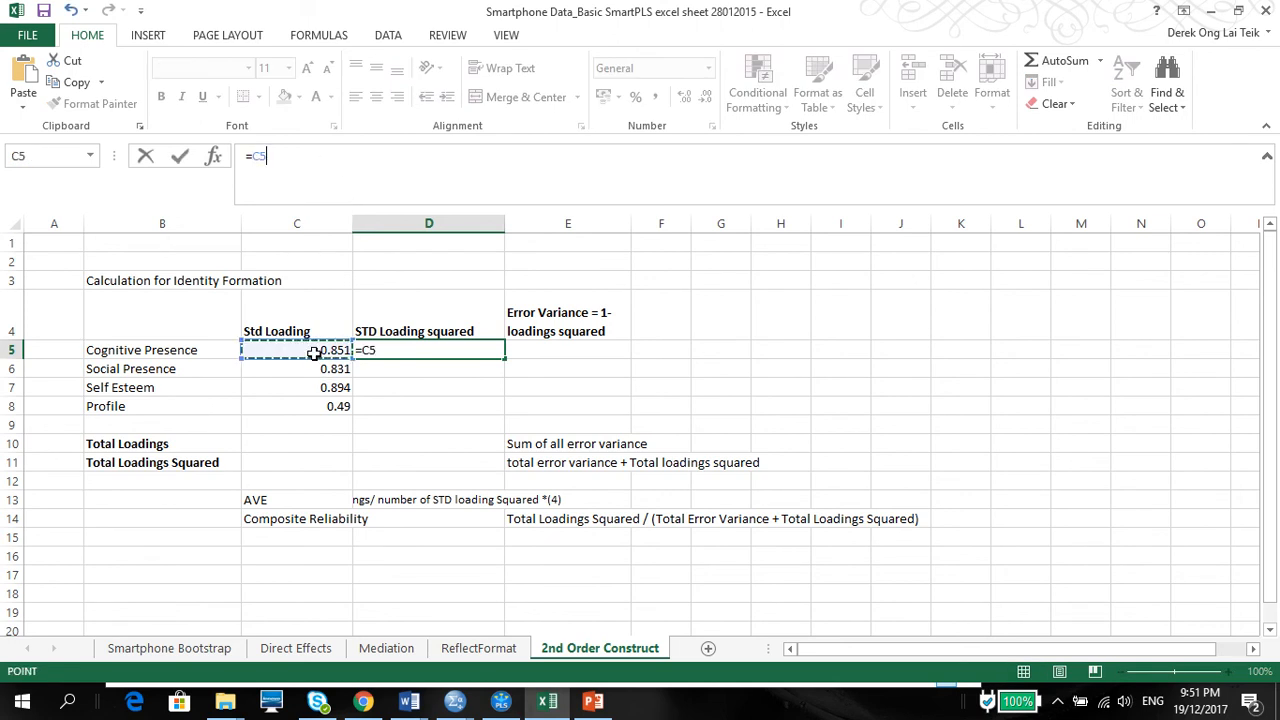
{"action": "key", "text": "Return"}
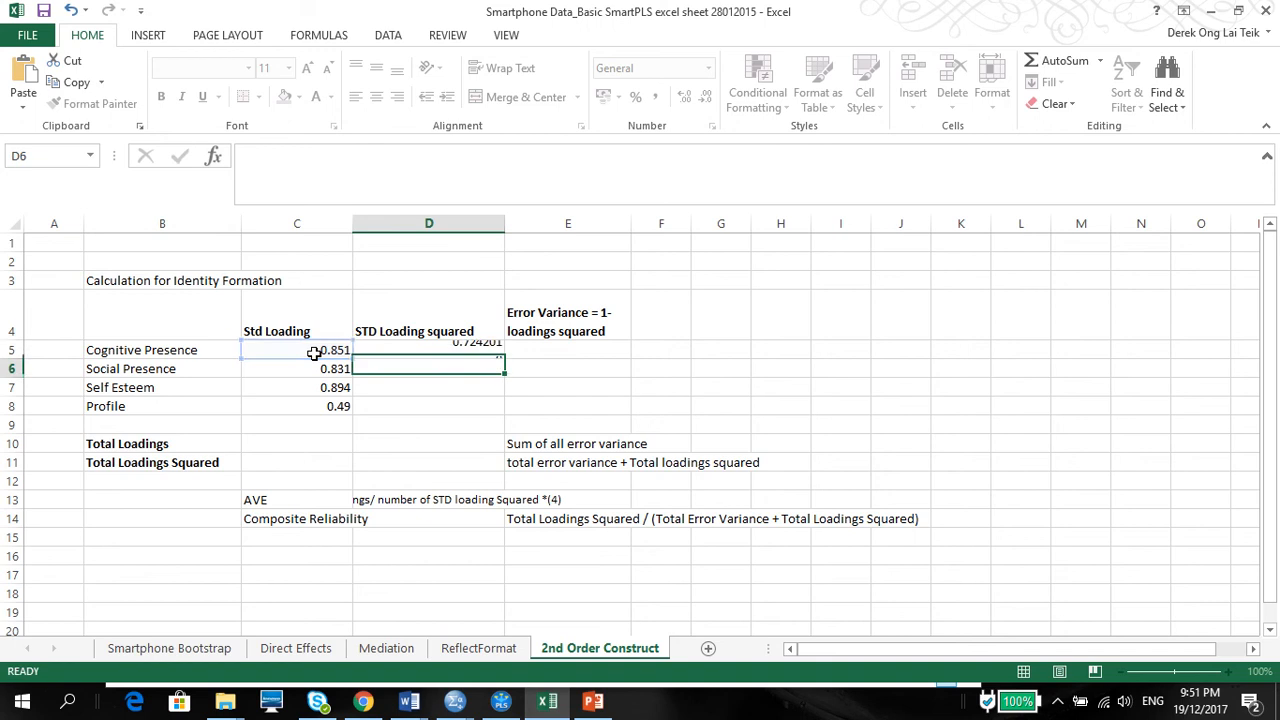
{"action": "left_click", "coordinate": [429, 349]}
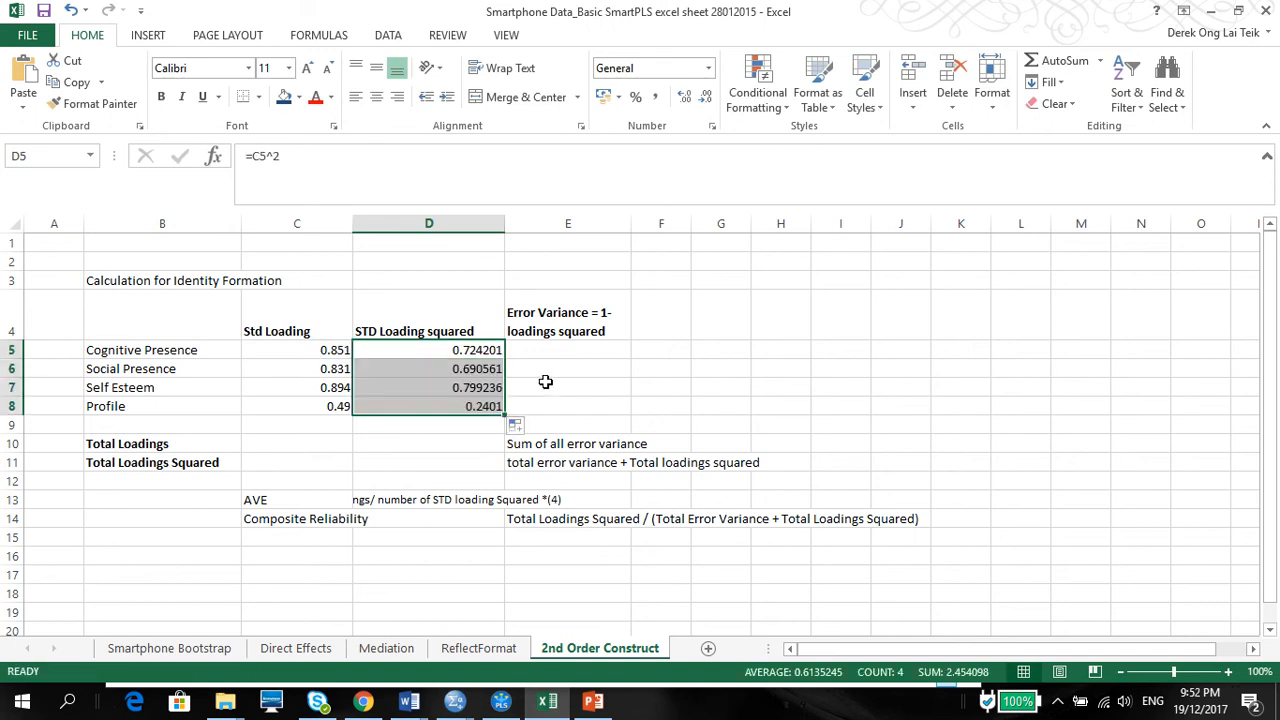
{"action": "left_click", "coordinate": [568, 350]}
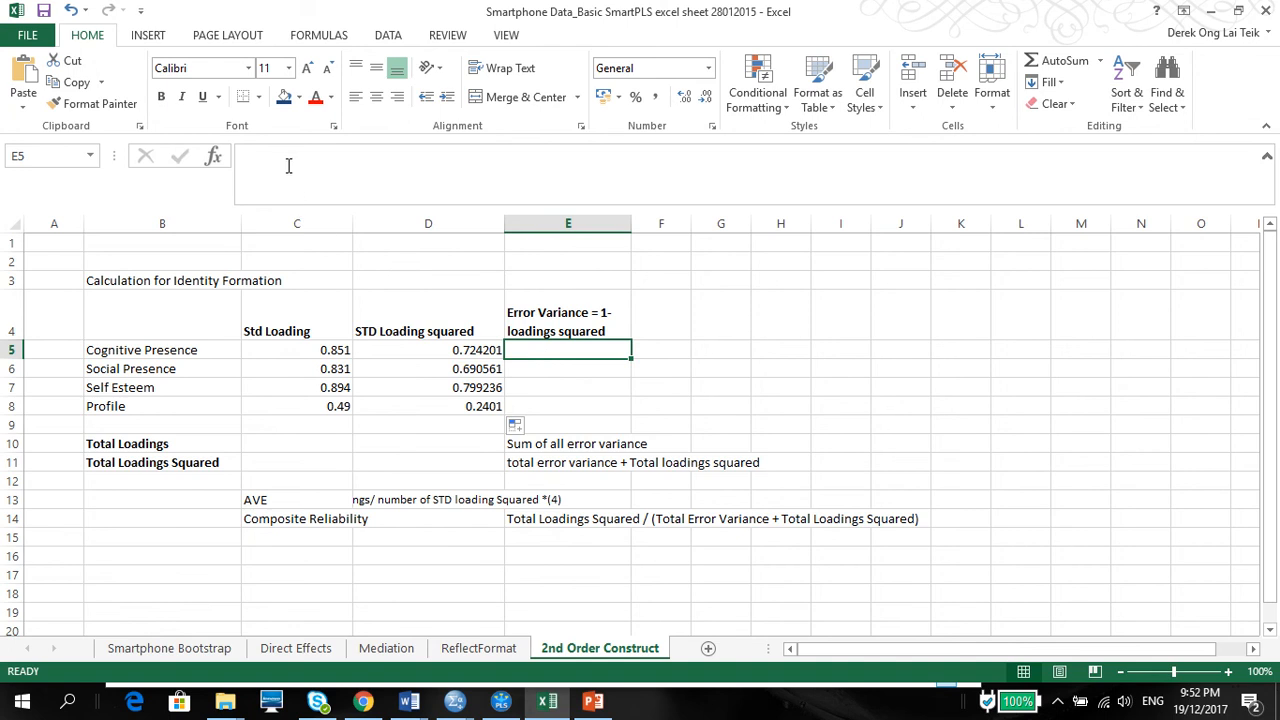
Fill E5:E8 with one minus each squared loading: 0.275799, 0.309439, 0.200764, 0.7599
{"action": "type", "text": "="}
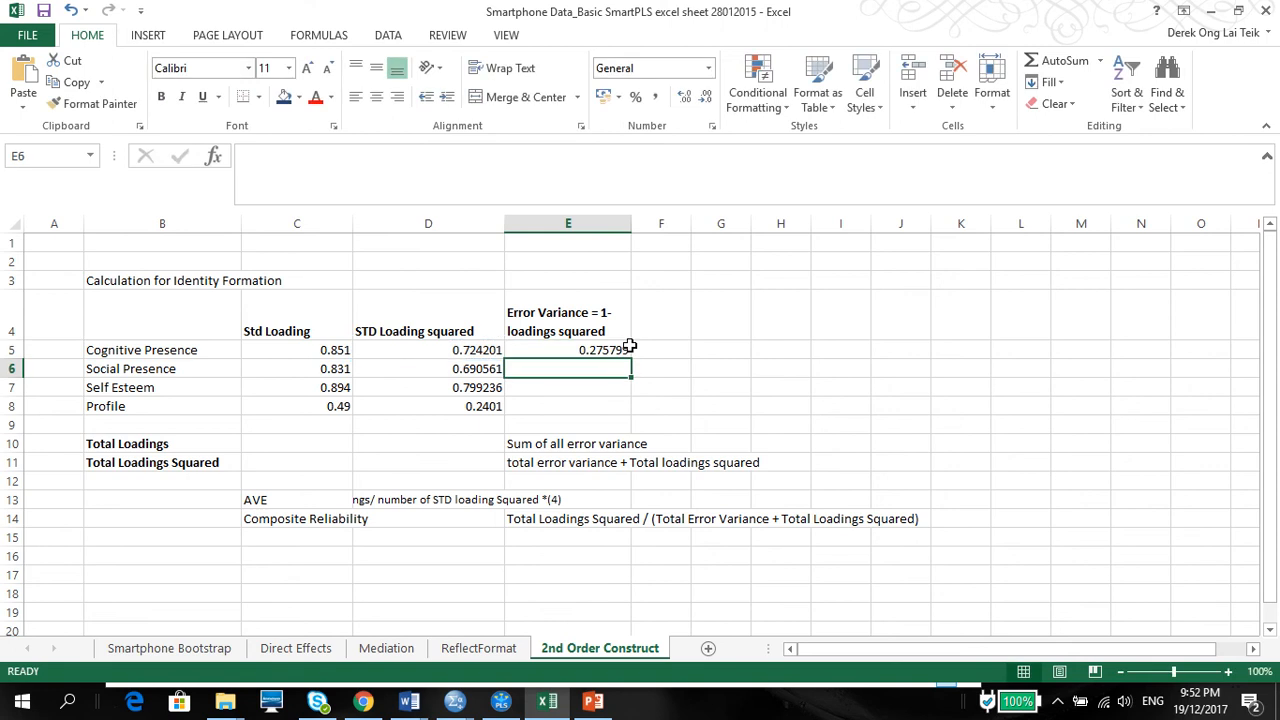
{"action": "left_click_drag", "start_coordinate": [629, 349], "coordinate": [635, 405]}
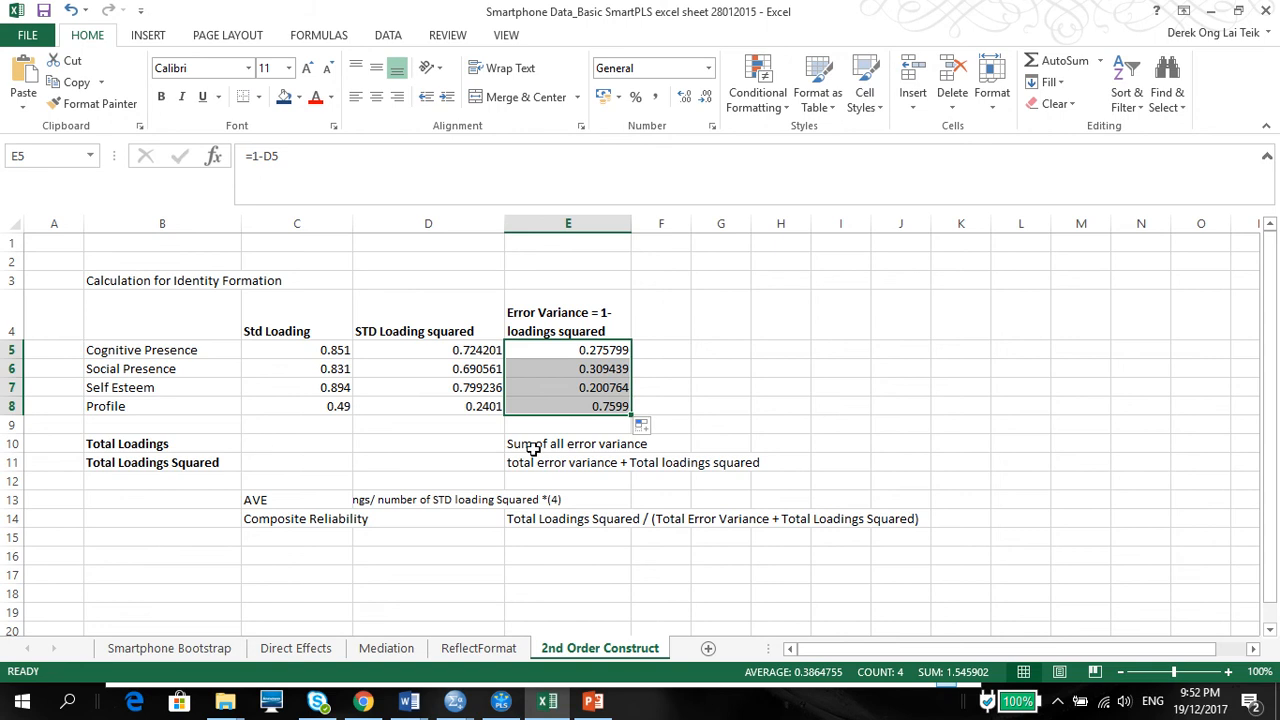
{"action": "left_click", "coordinate": [568, 443]}
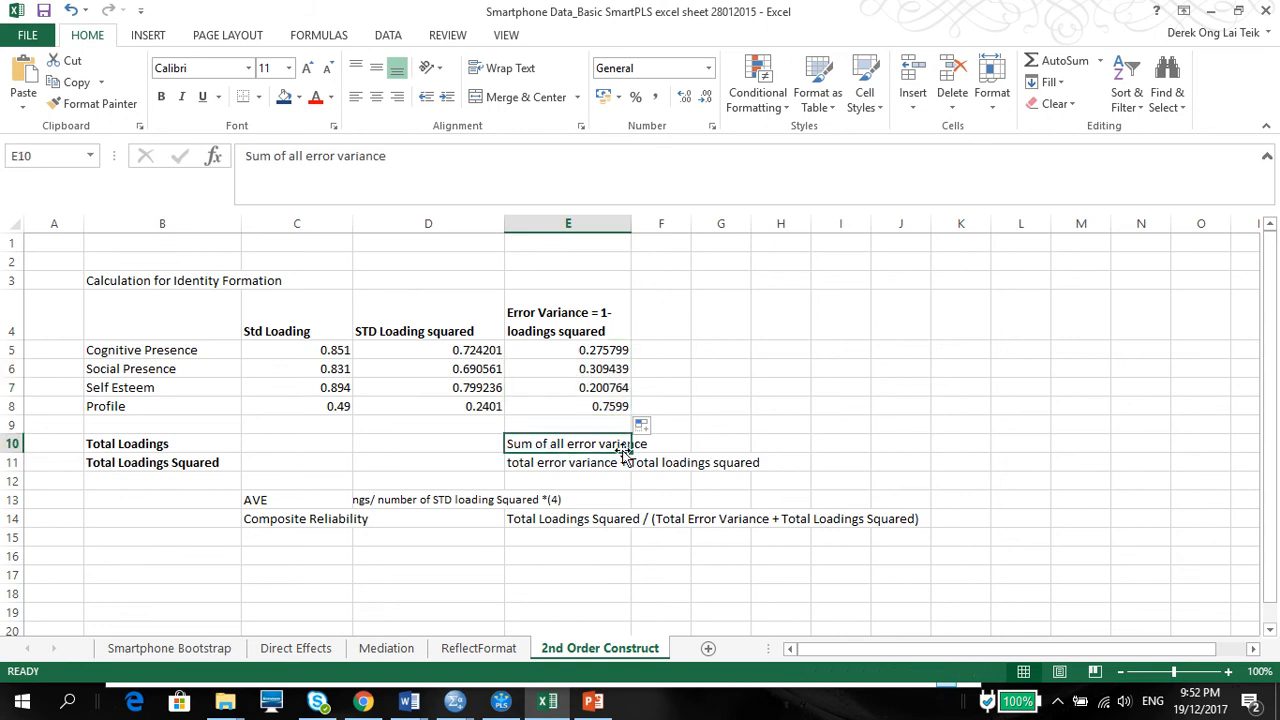
{"action": "left_click_drag", "start_coordinate": [568, 349], "coordinate": [568, 406]}
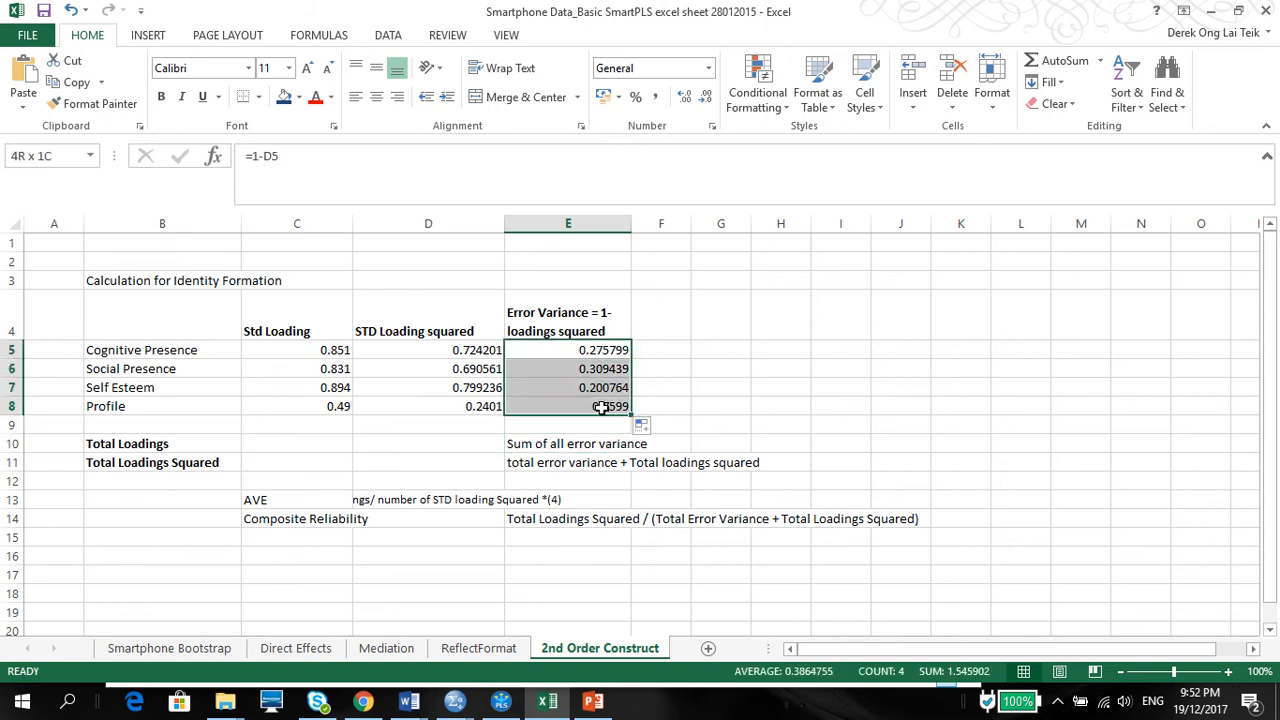
{"action": "left_click", "coordinate": [568, 443]}
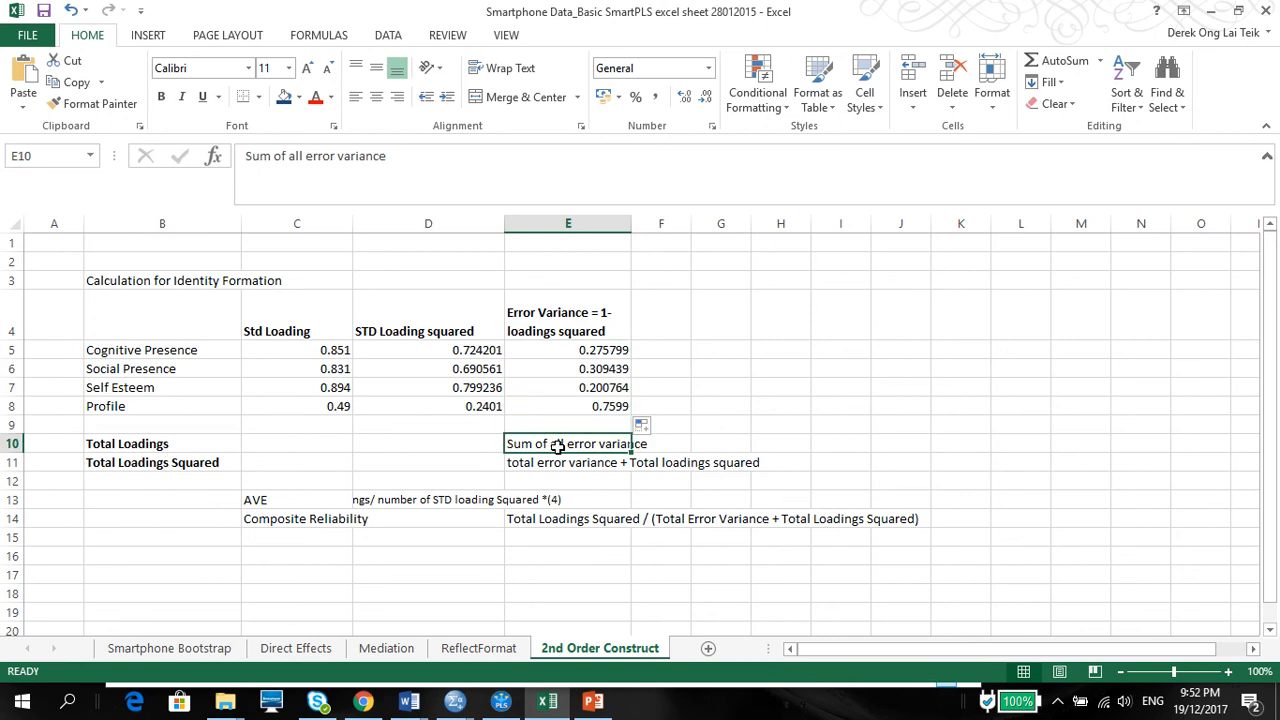
{"action": "mouse_move", "coordinate": [555, 385]}
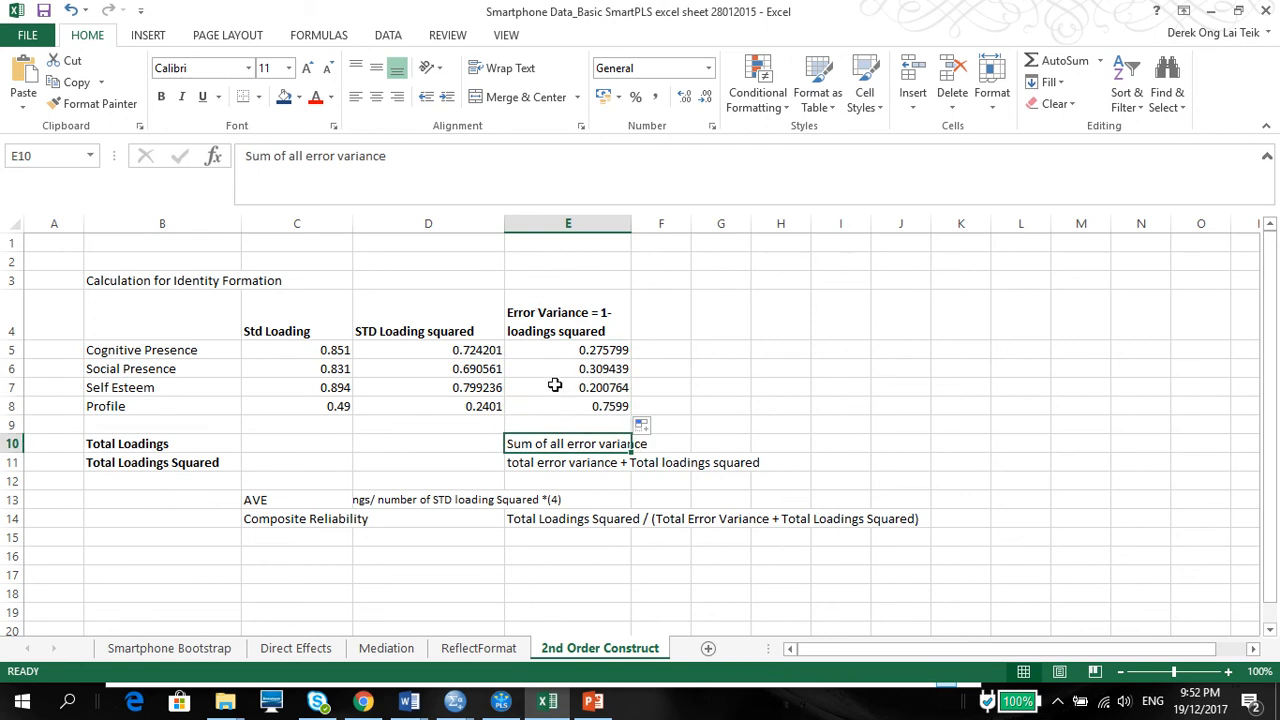
Replace the E10 note with =SUM(E5:E8), totalling 1.545902, and check the slide
{"action": "double_click", "coordinate": [568, 443]}
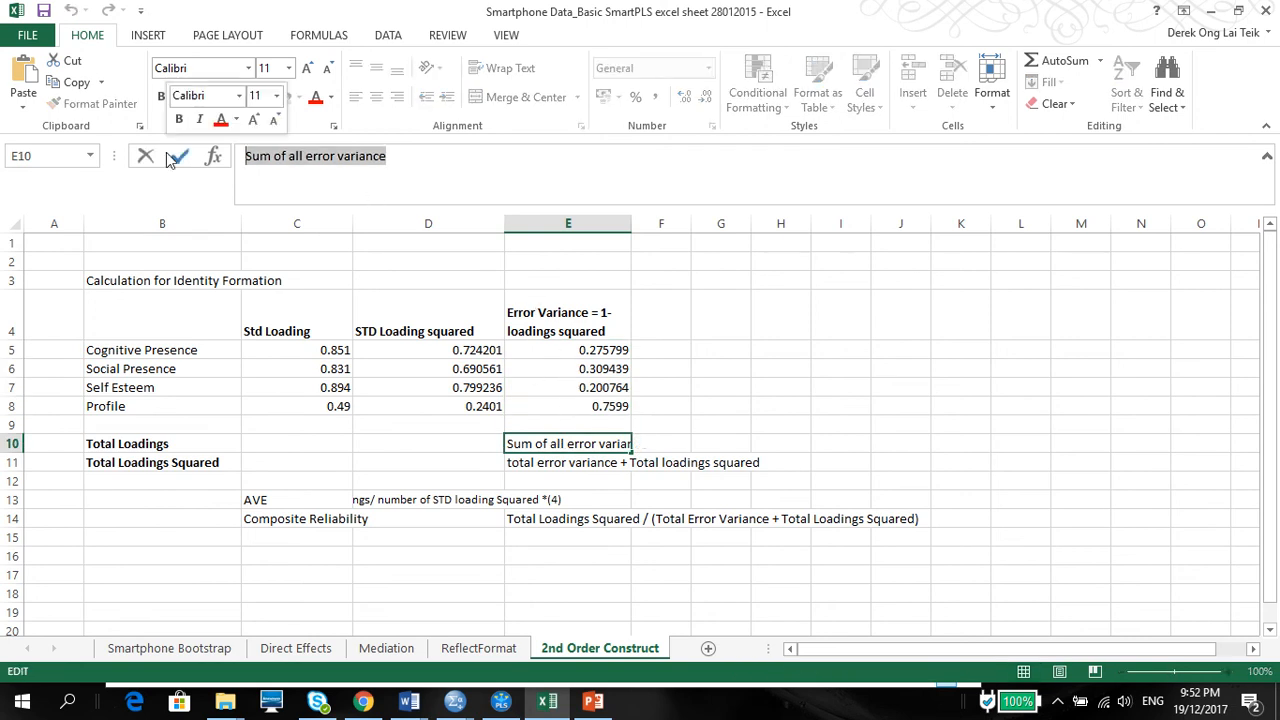
{"action": "left_click", "coordinate": [568, 350]}
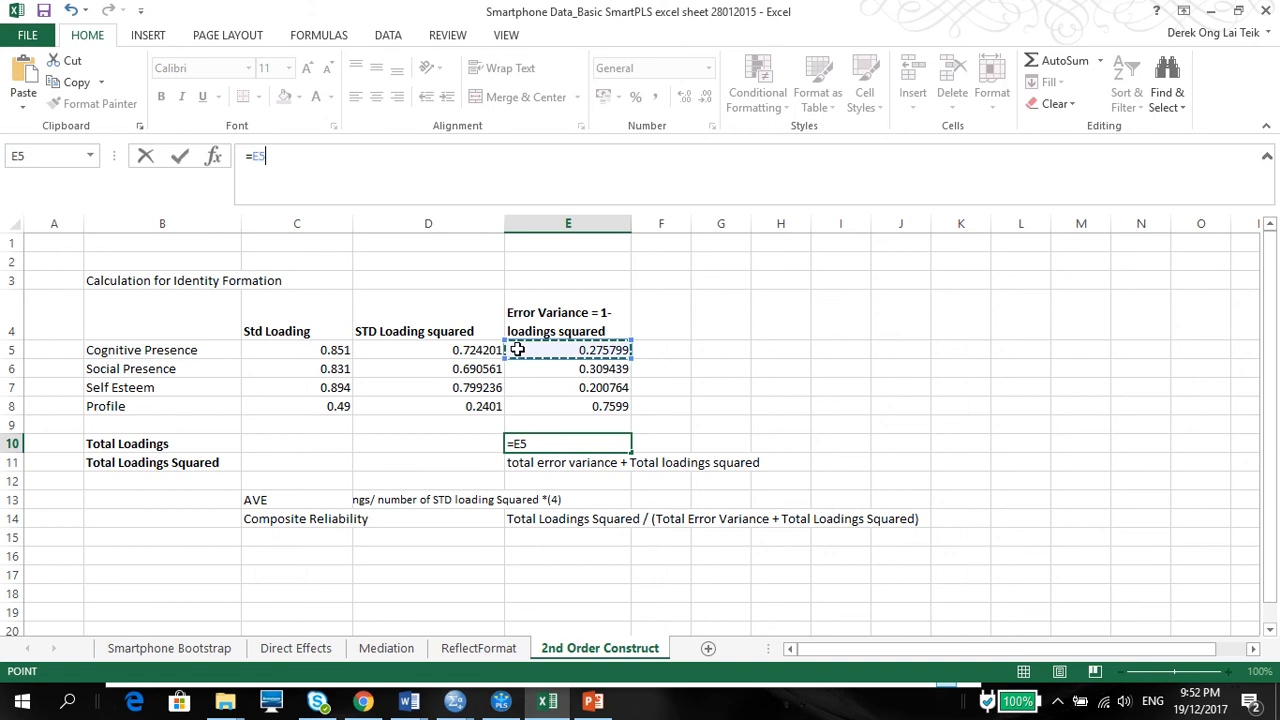
{"action": "left_click_drag", "start_coordinate": [568, 349], "coordinate": [568, 406]}
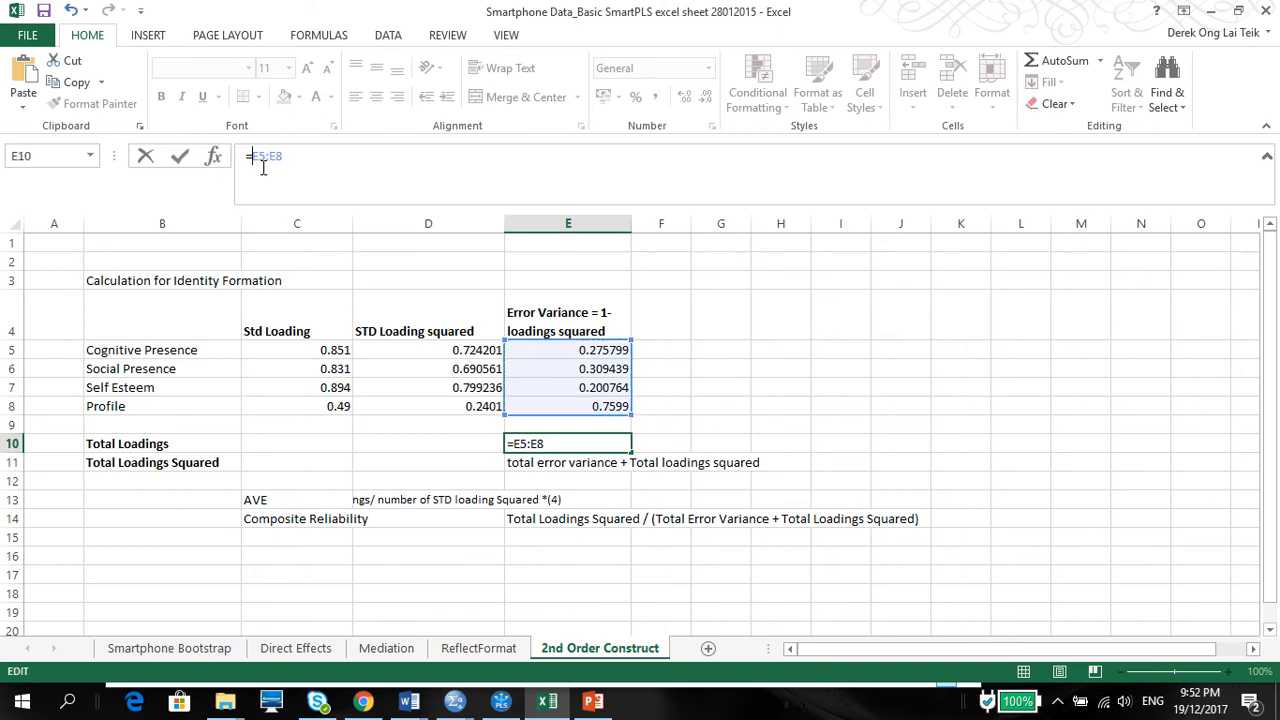
{"action": "type", "text": "S"}
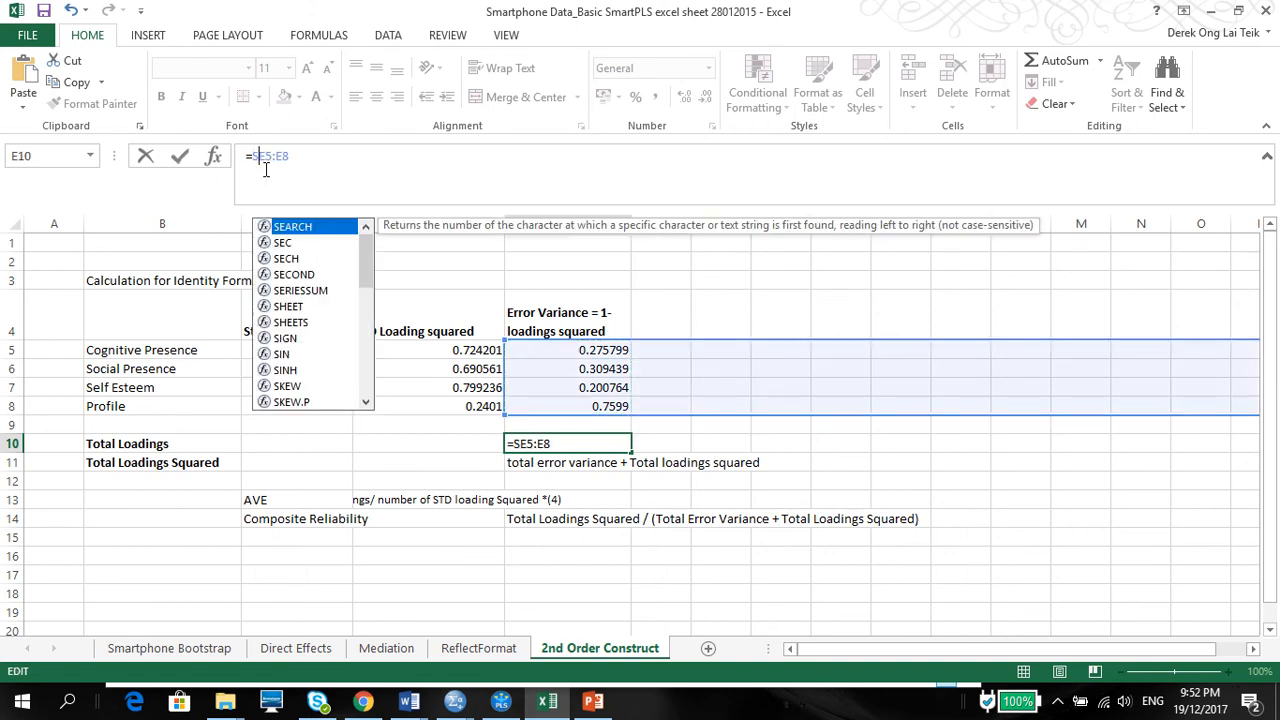
{"action": "type", "text": "UM("}
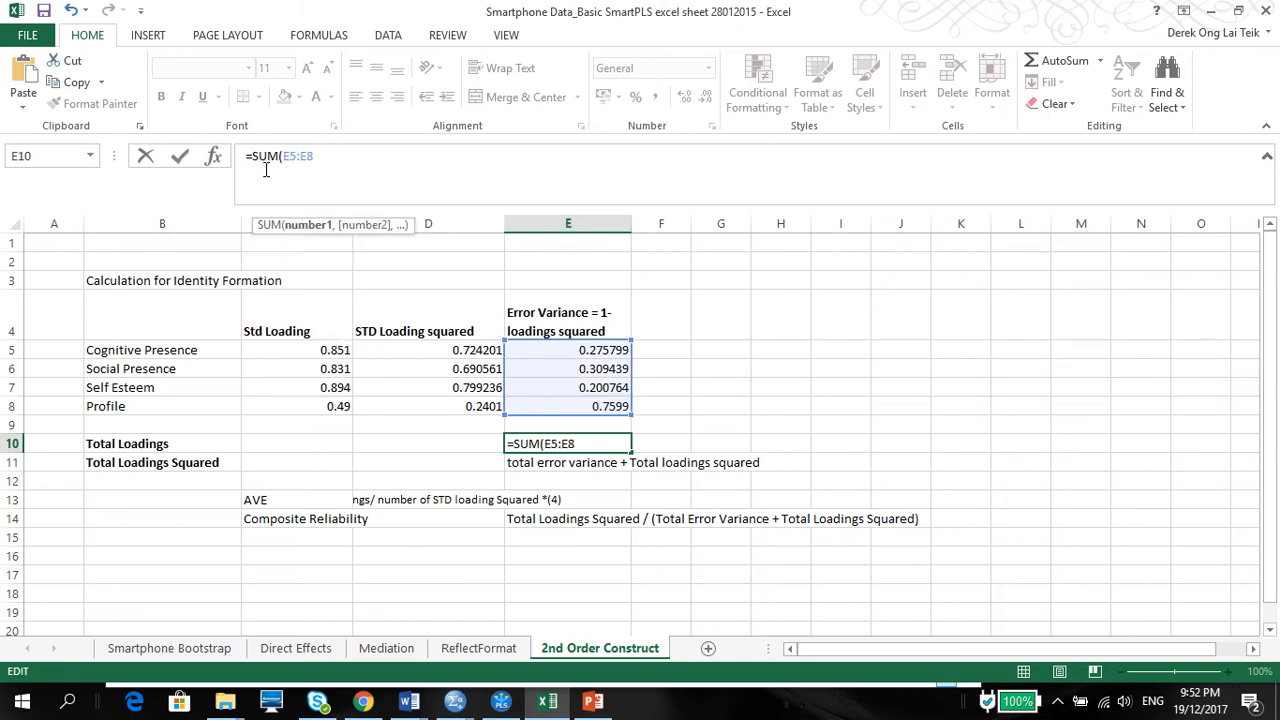
{"action": "key", "text": "Return"}
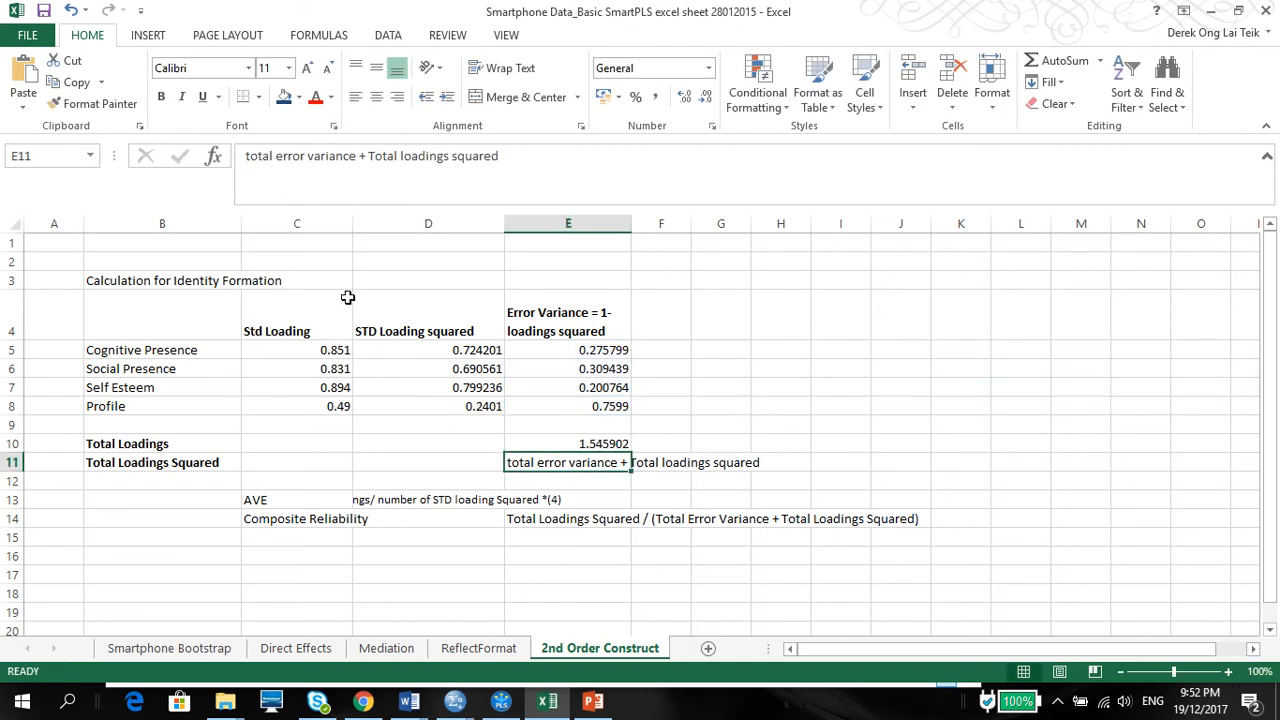
{"action": "mouse_move", "coordinate": [175, 476]}
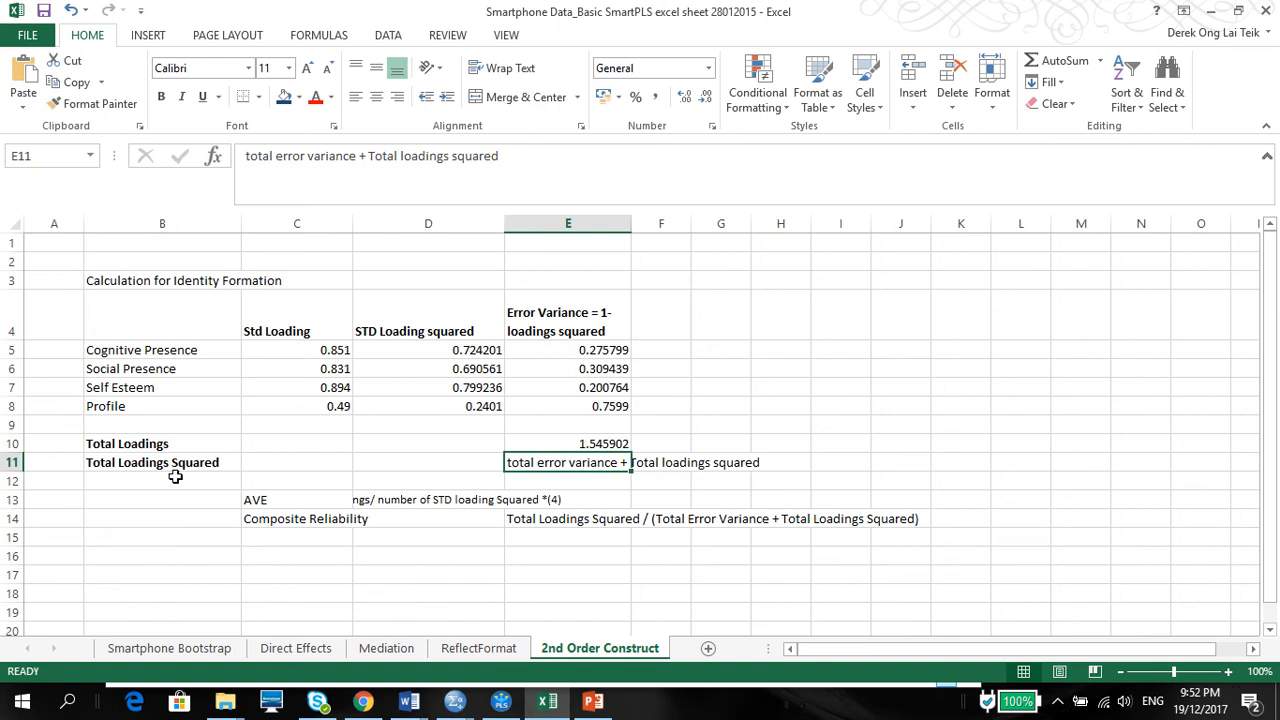
{"action": "left_click", "coordinate": [162, 462]}
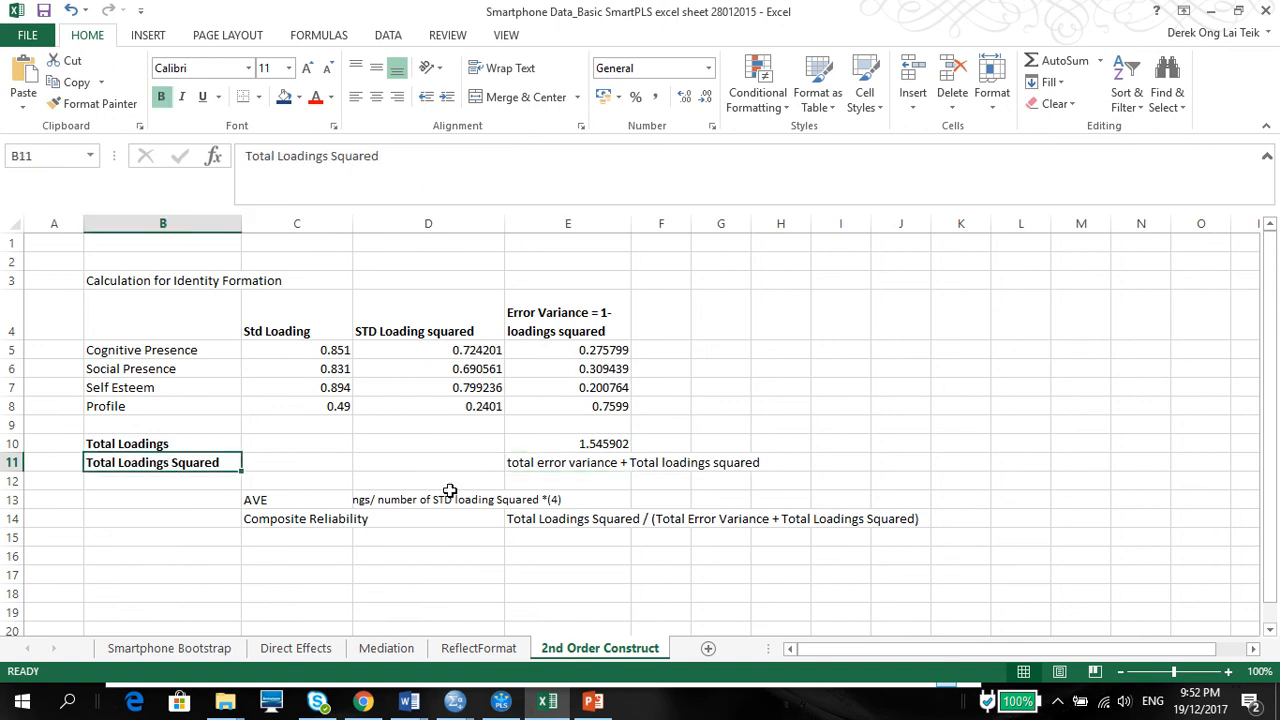
{"action": "mouse_move", "coordinate": [349, 459]}
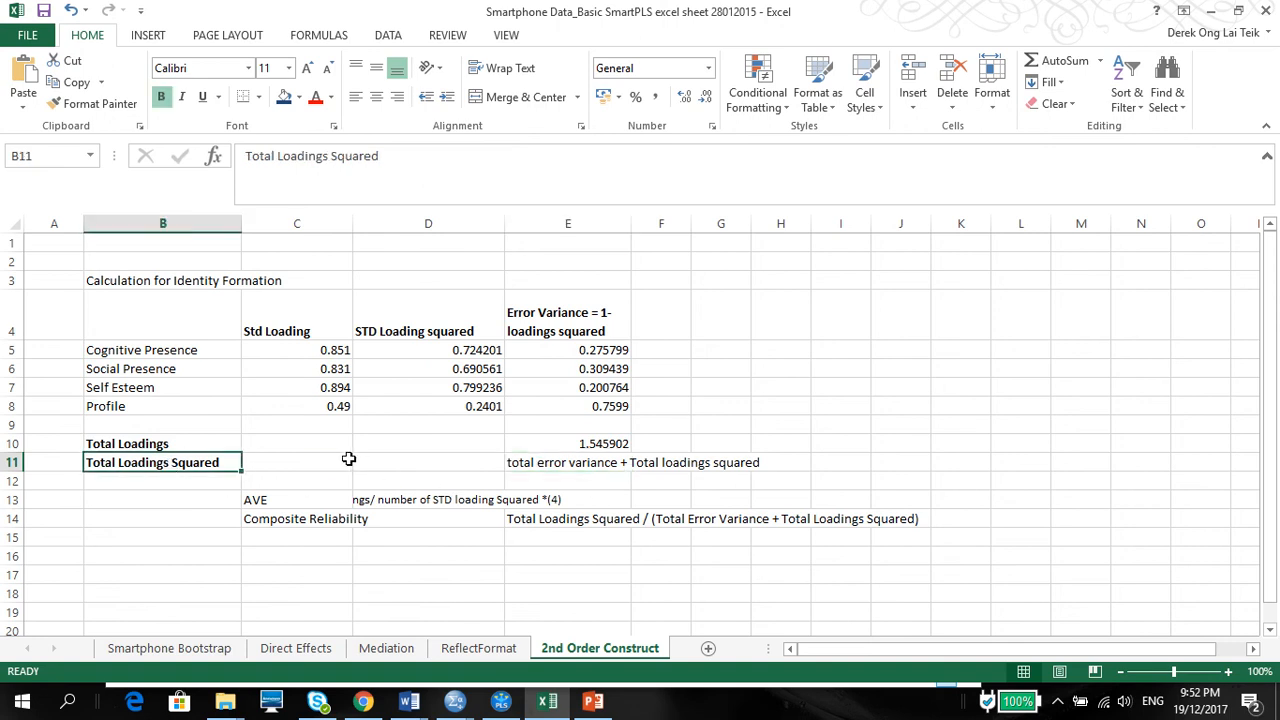
{"action": "left_click", "coordinate": [594, 700]}
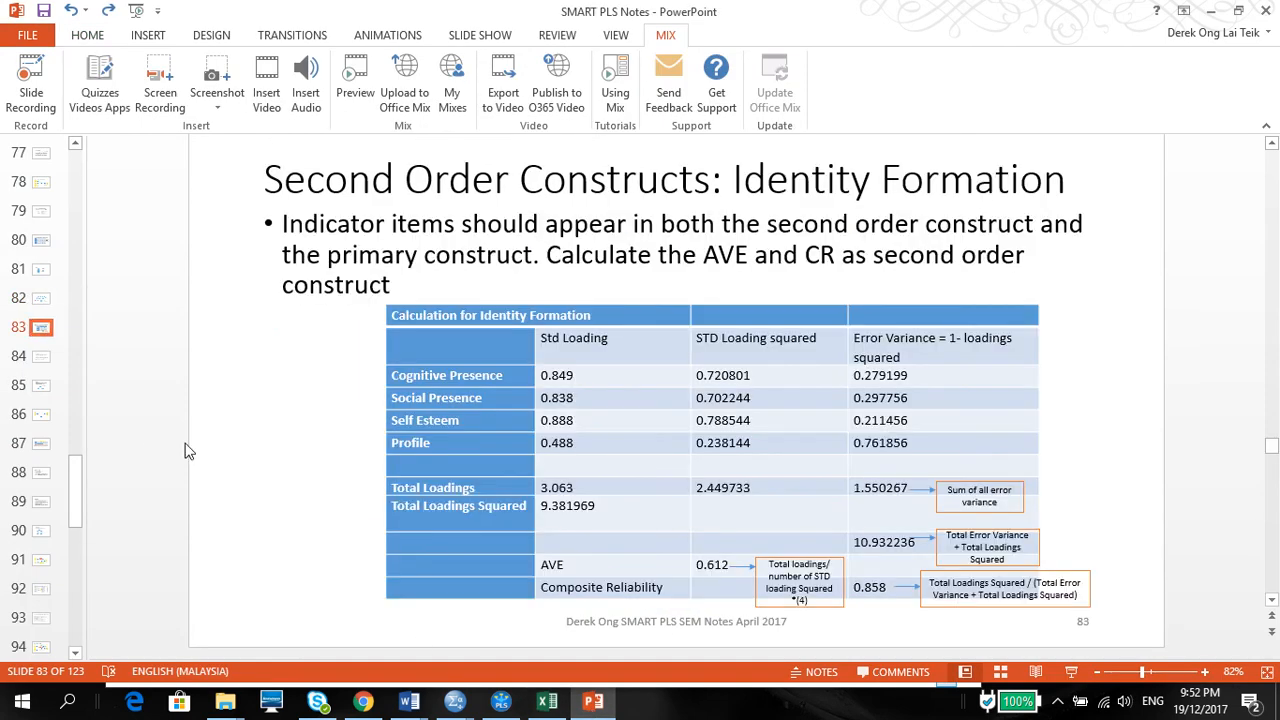
{"action": "mouse_move", "coordinate": [592, 703]}
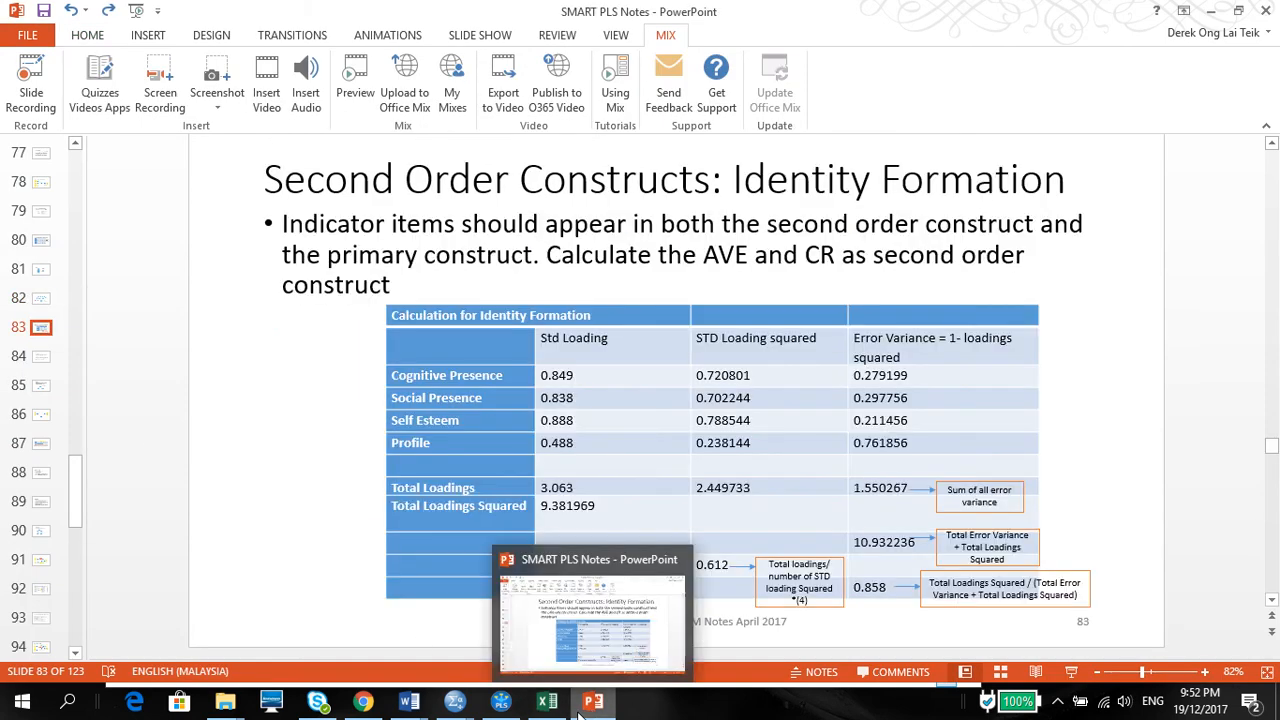
{"action": "left_click", "coordinate": [547, 701]}
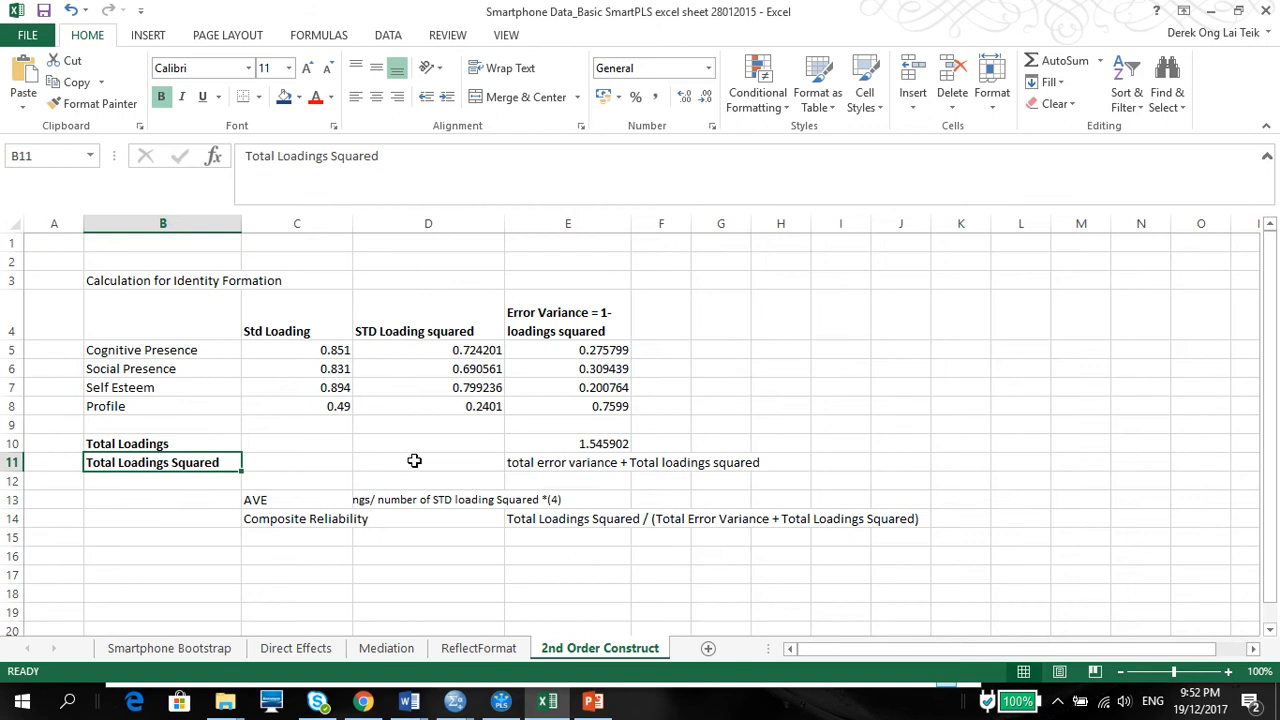
{"action": "left_click", "coordinate": [428, 443]}
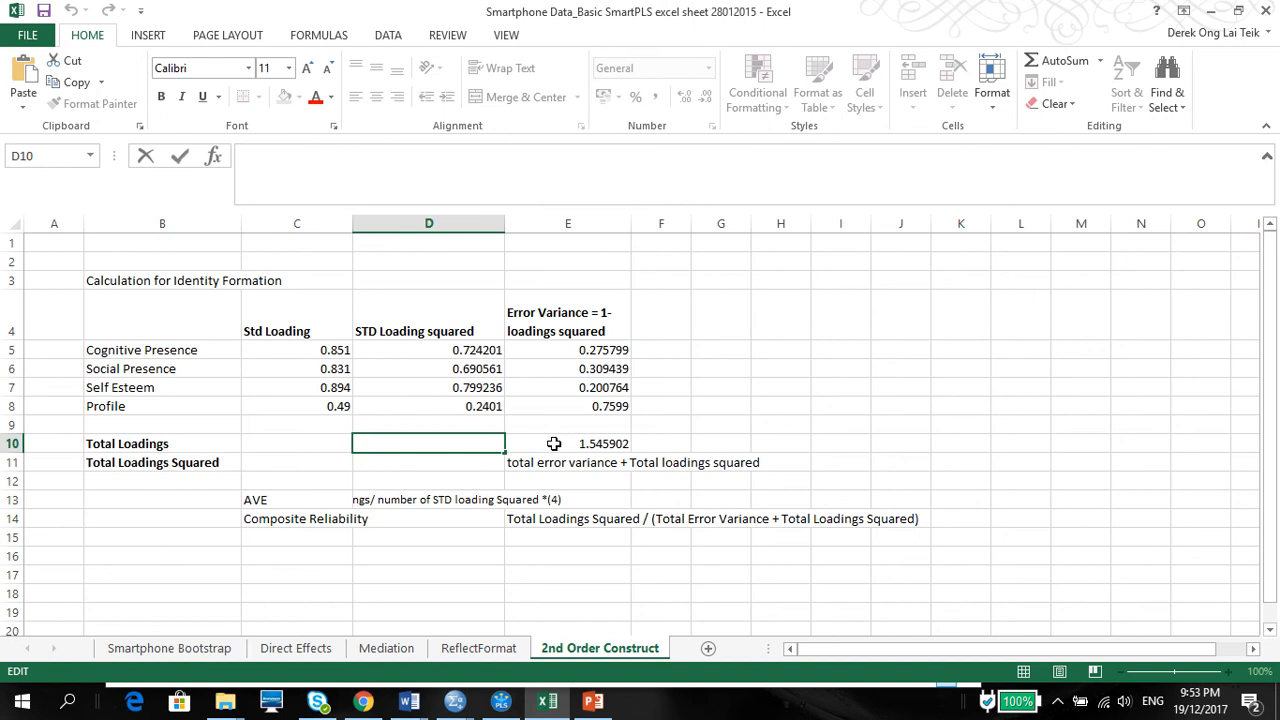
{"action": "left_click", "coordinate": [568, 443]}
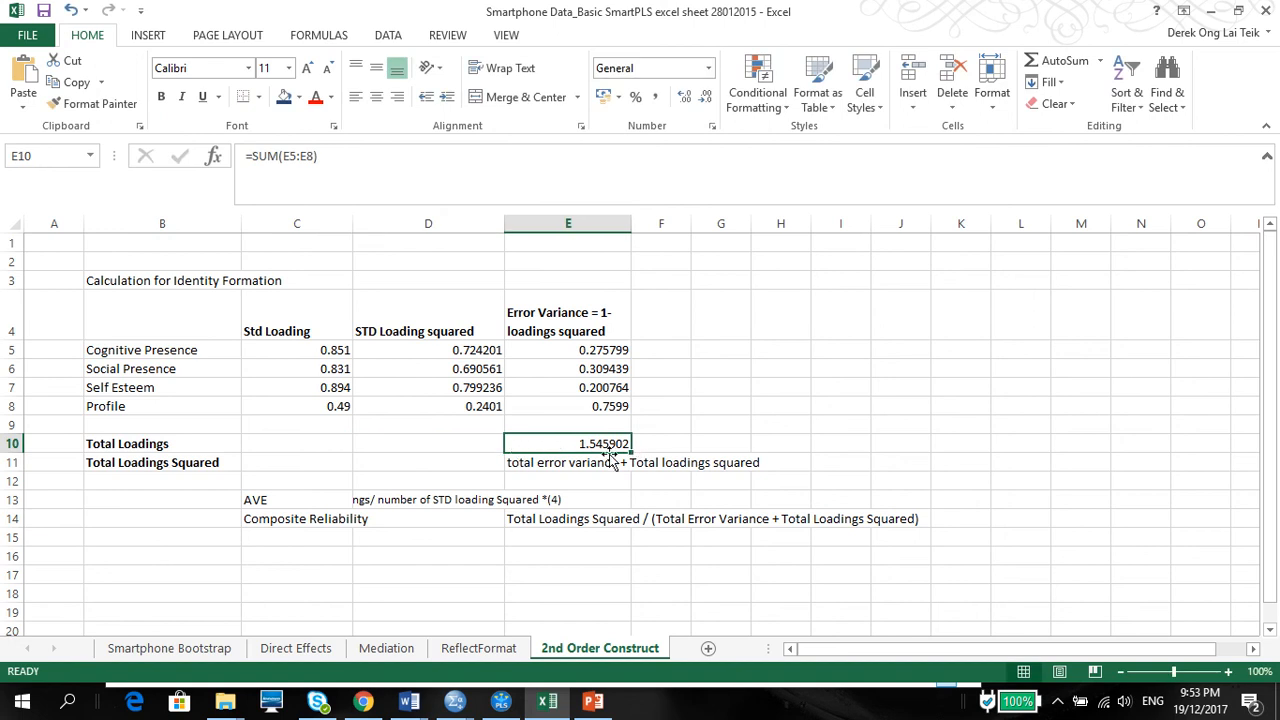
{"action": "left_click", "coordinate": [296, 443]}
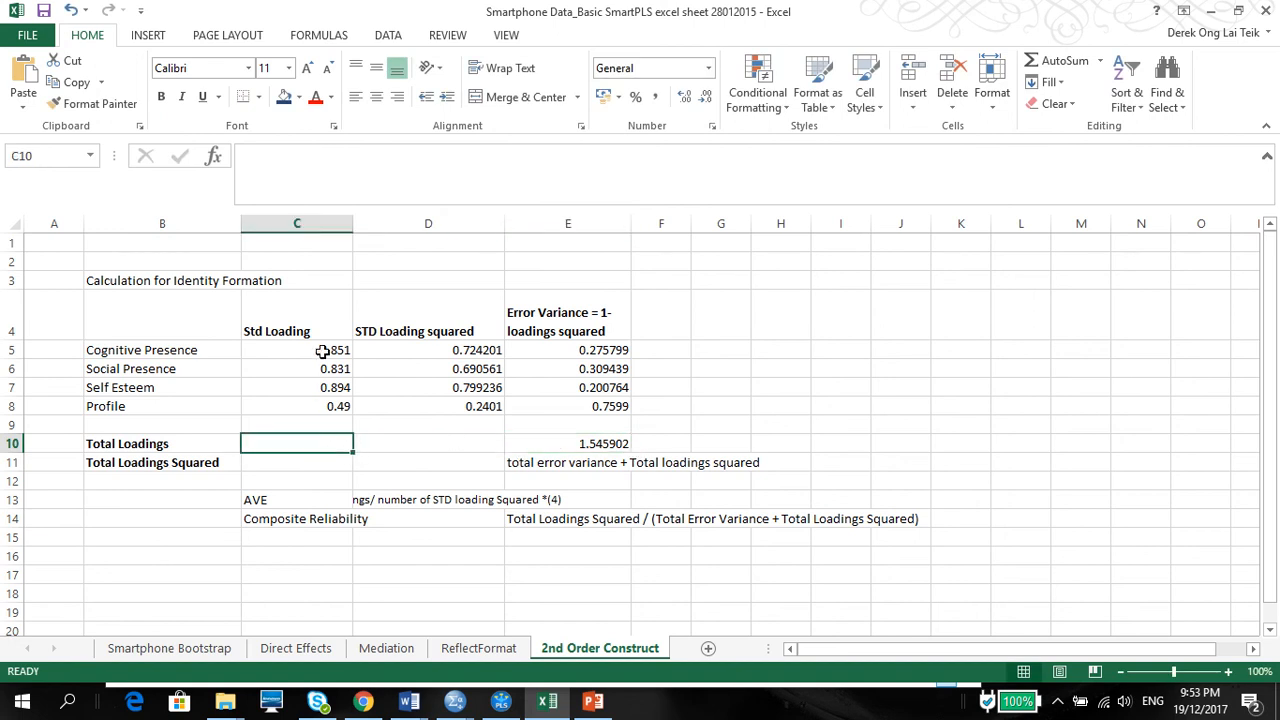
{"action": "left_click_drag", "start_coordinate": [296, 349], "coordinate": [296, 406]}
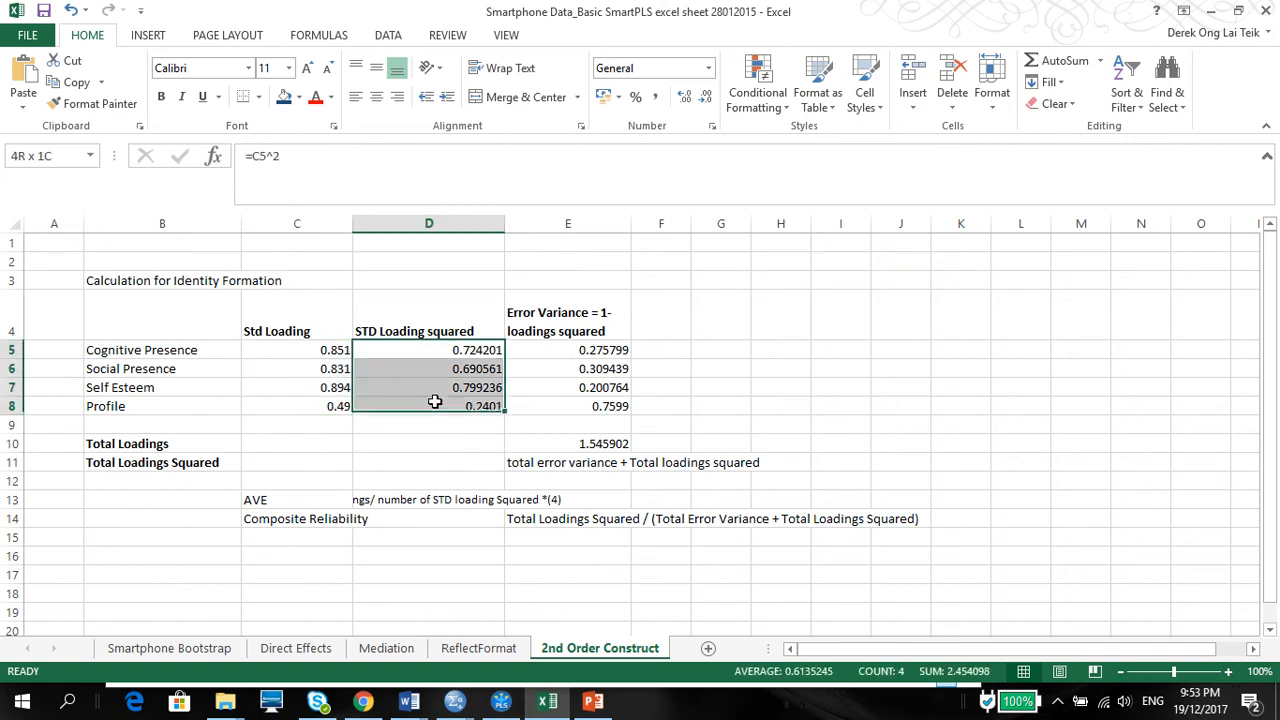
{"action": "left_click", "coordinate": [568, 443]}
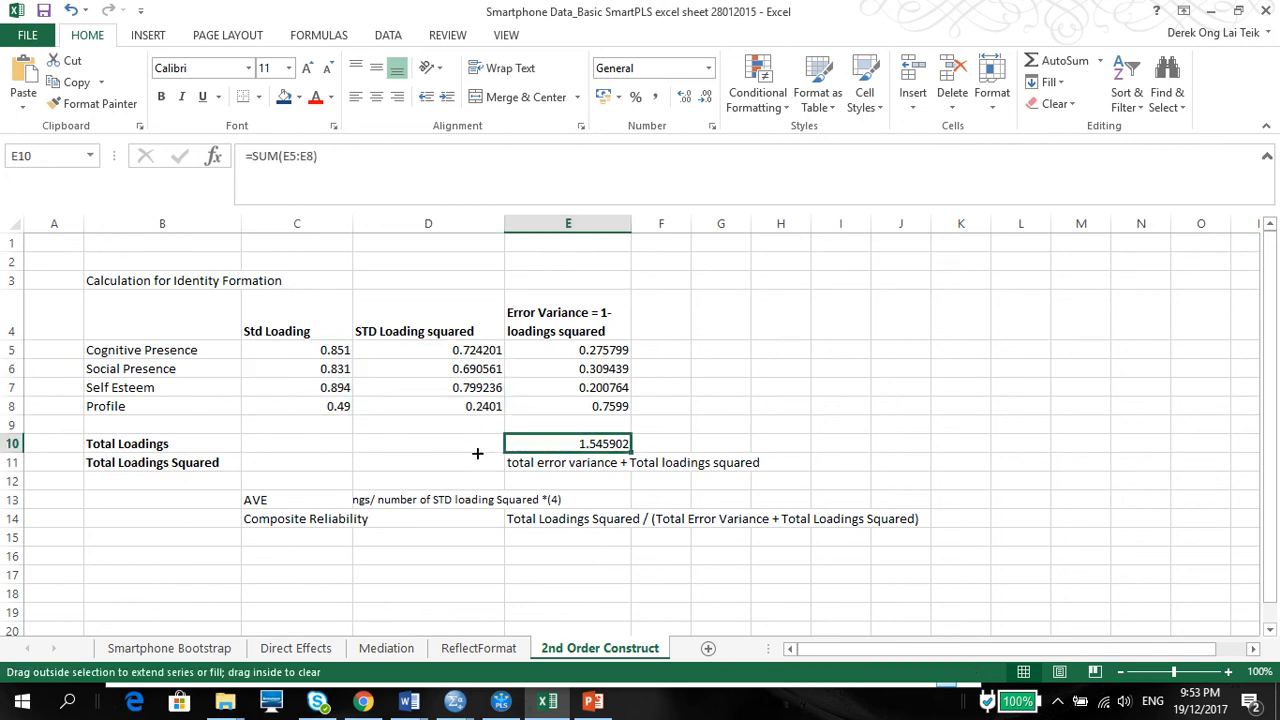
{"action": "left_click_drag", "start_coordinate": [478, 454], "coordinate": [276, 450]}
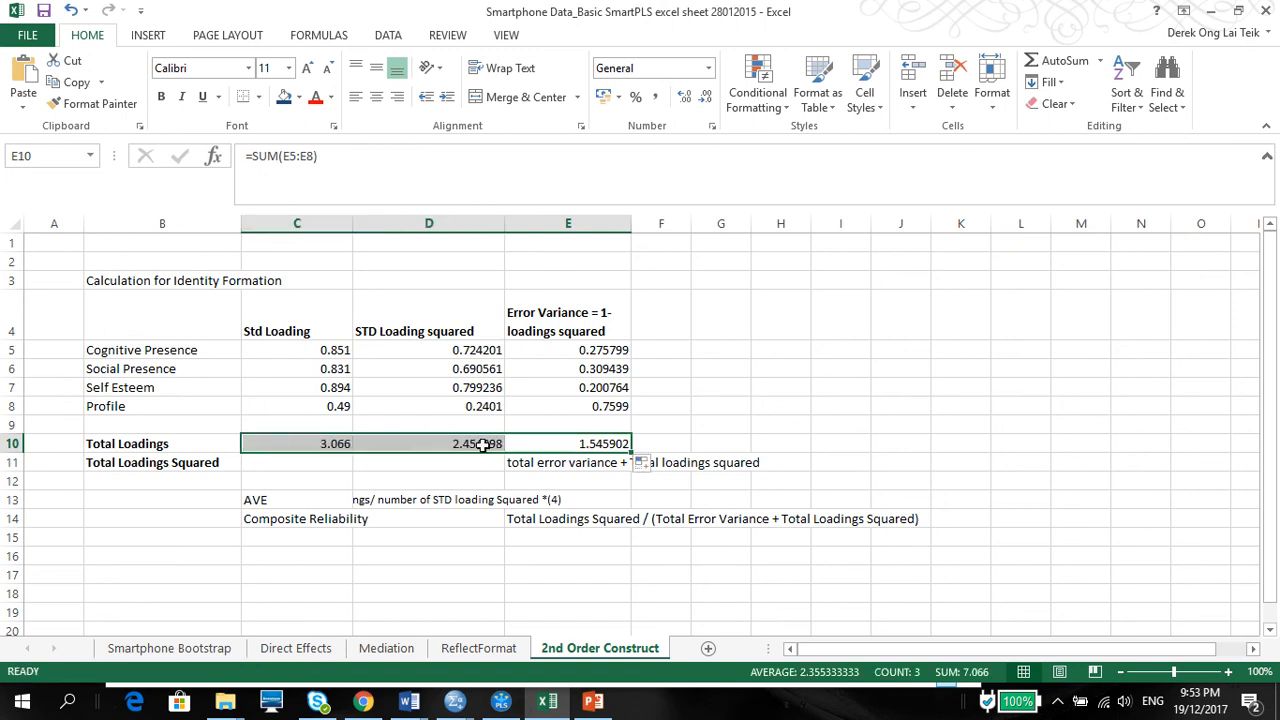
{"action": "left_click", "coordinate": [429, 443]}
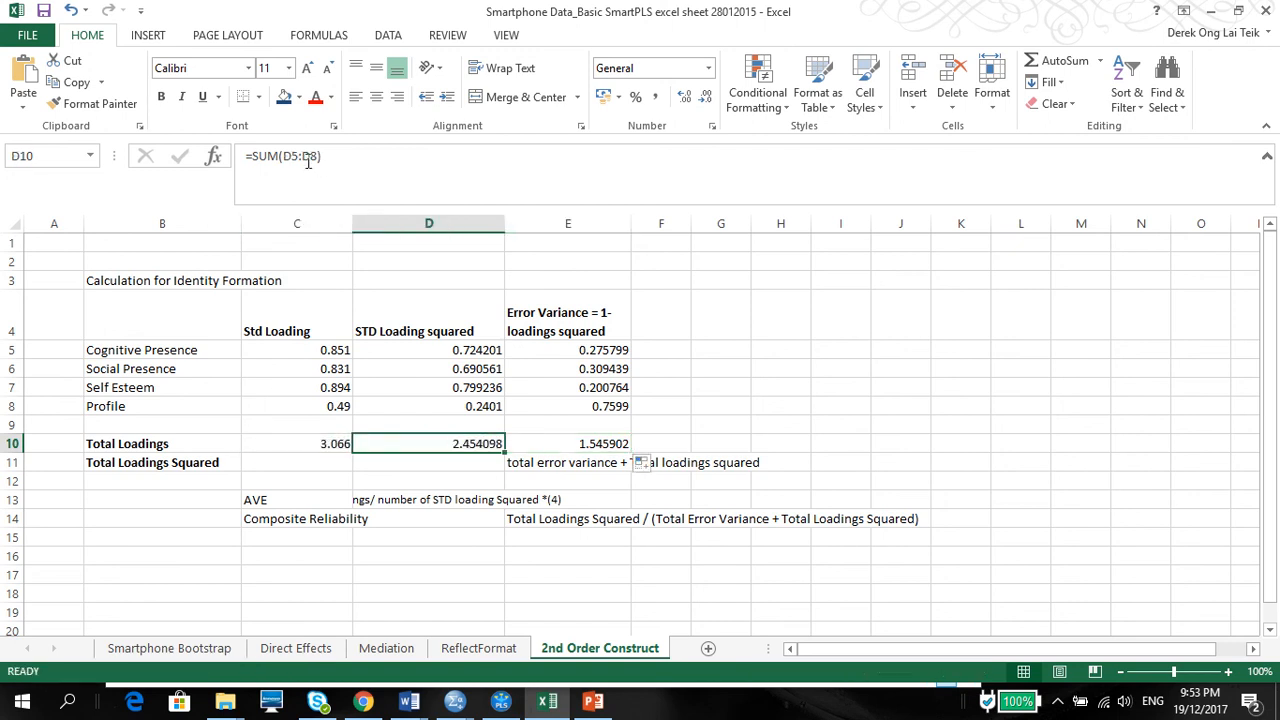
{"action": "left_click", "coordinate": [296, 443]}
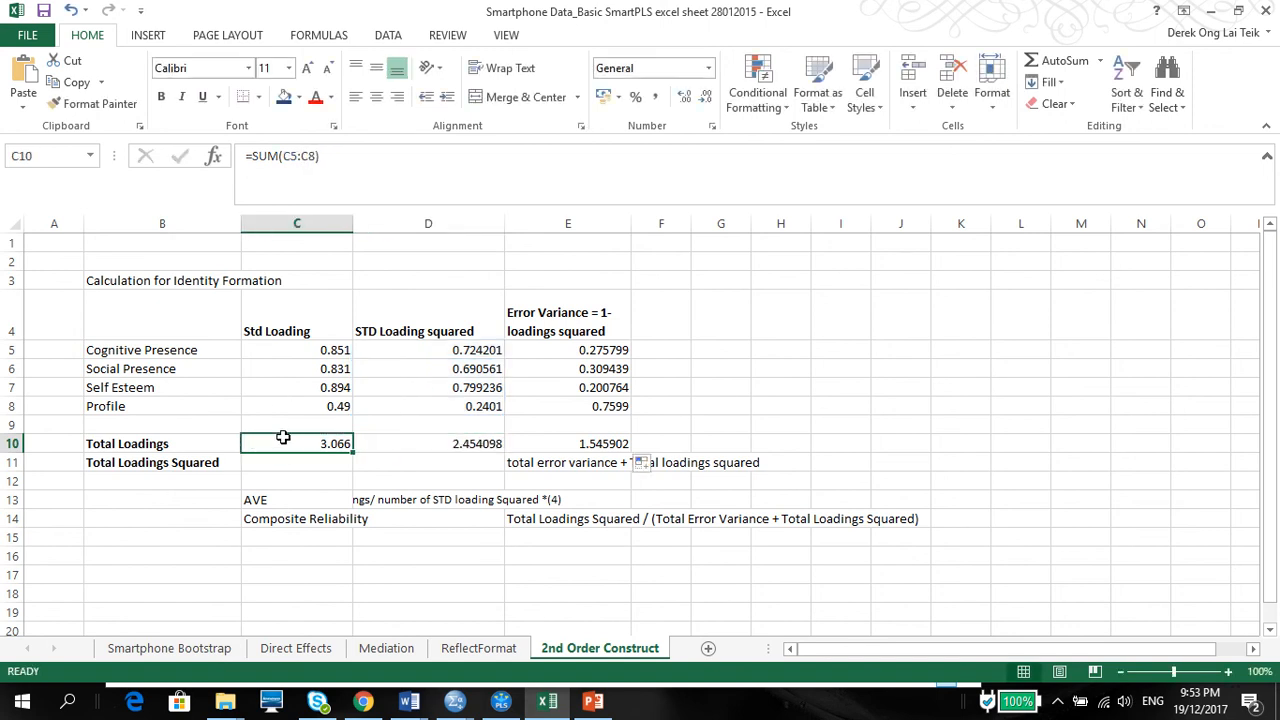
{"action": "mouse_move", "coordinate": [298, 368]}
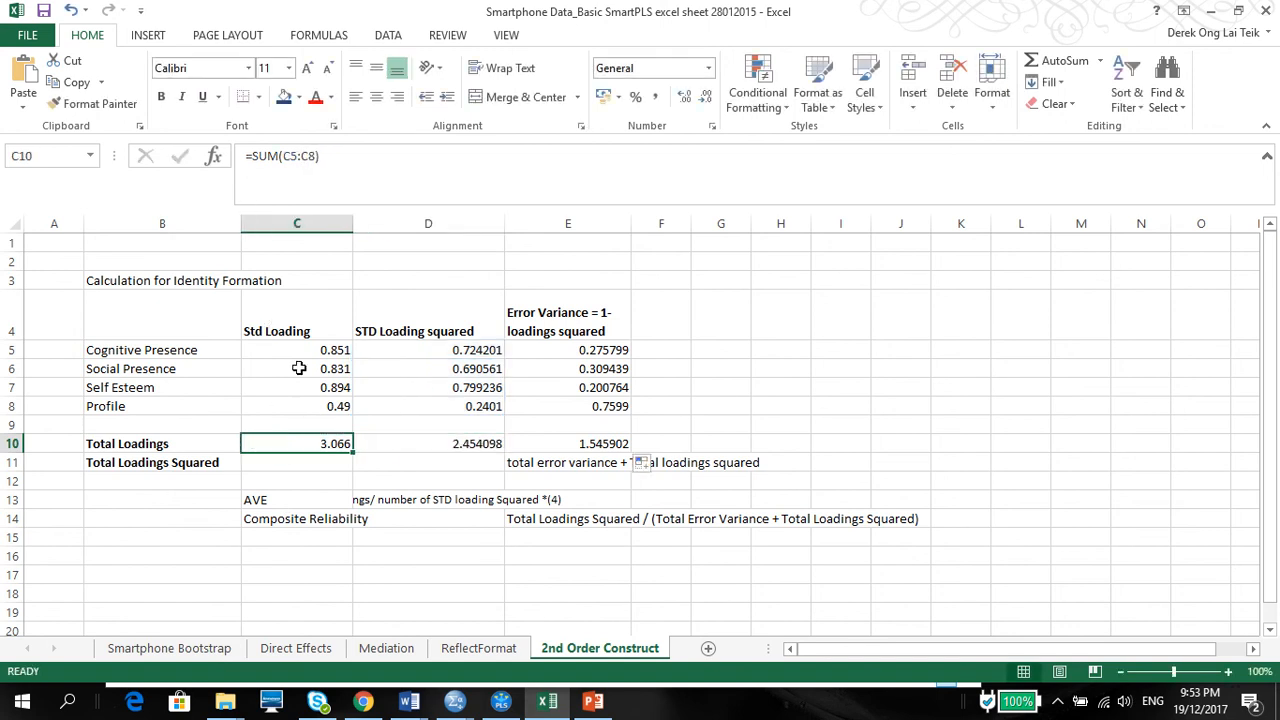
{"action": "mouse_move", "coordinate": [292, 456]}
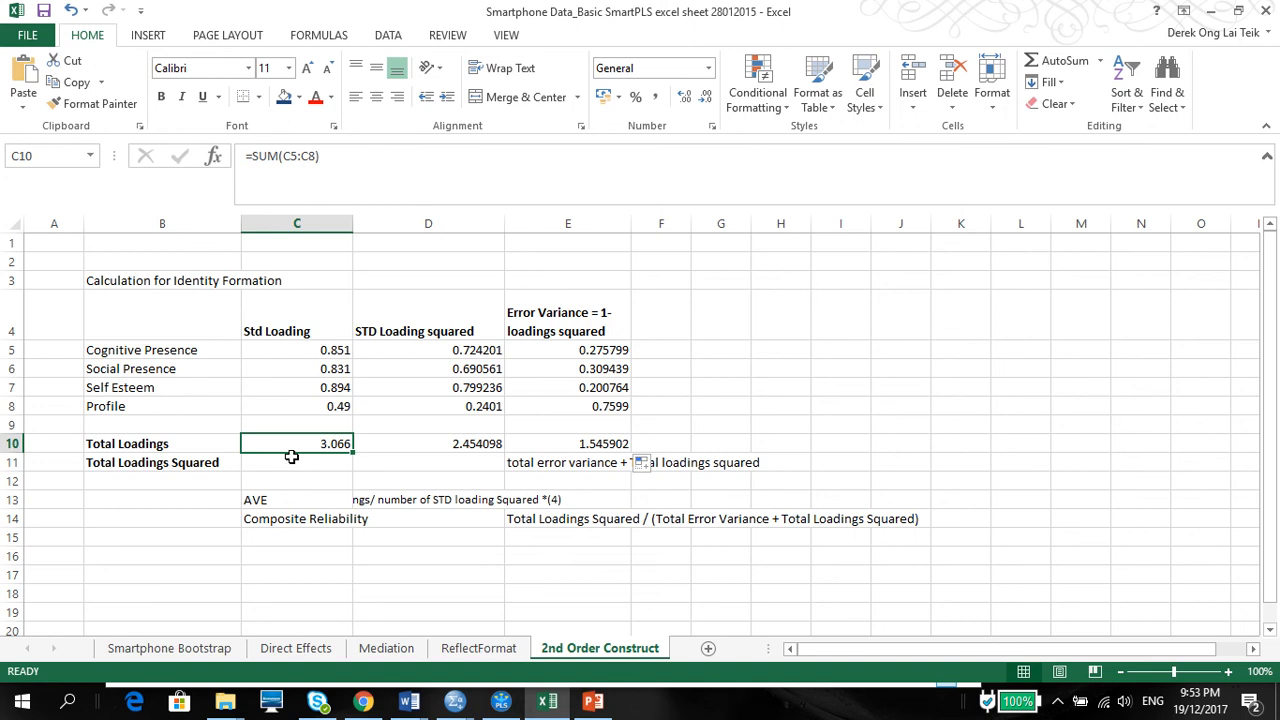
{"action": "mouse_move", "coordinate": [433, 474]}
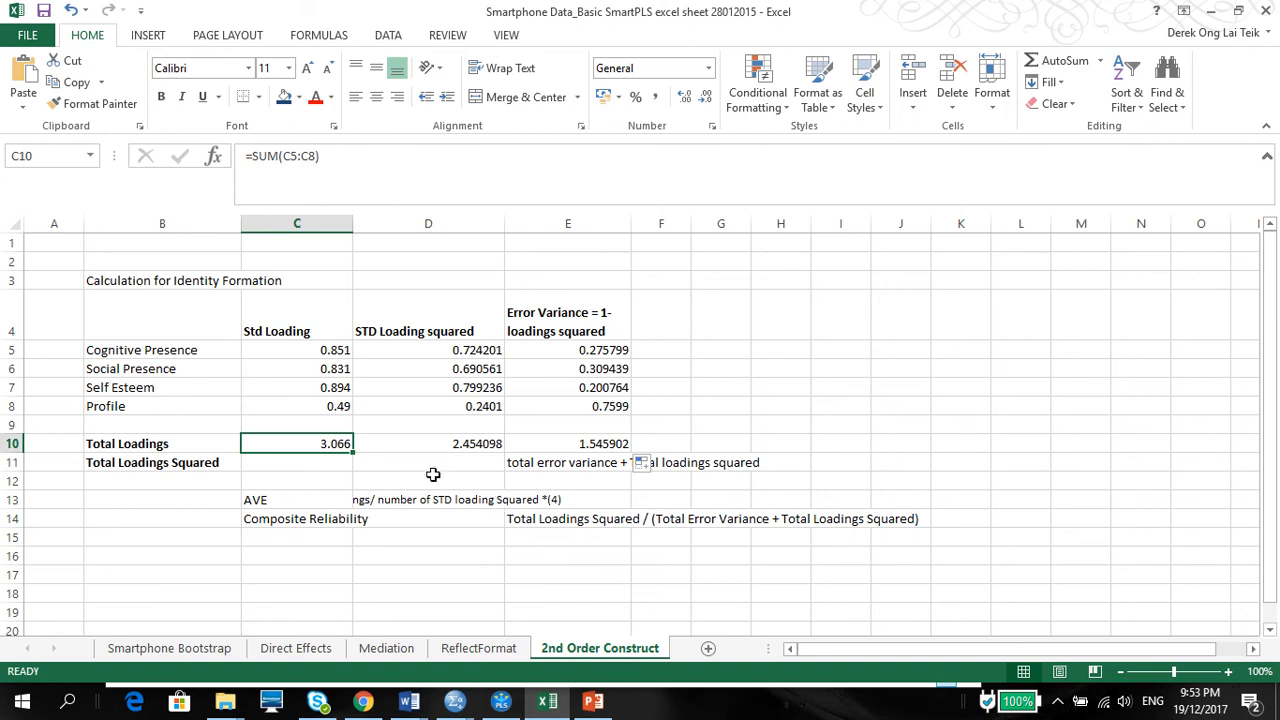
{"action": "mouse_move", "coordinate": [433, 474]}
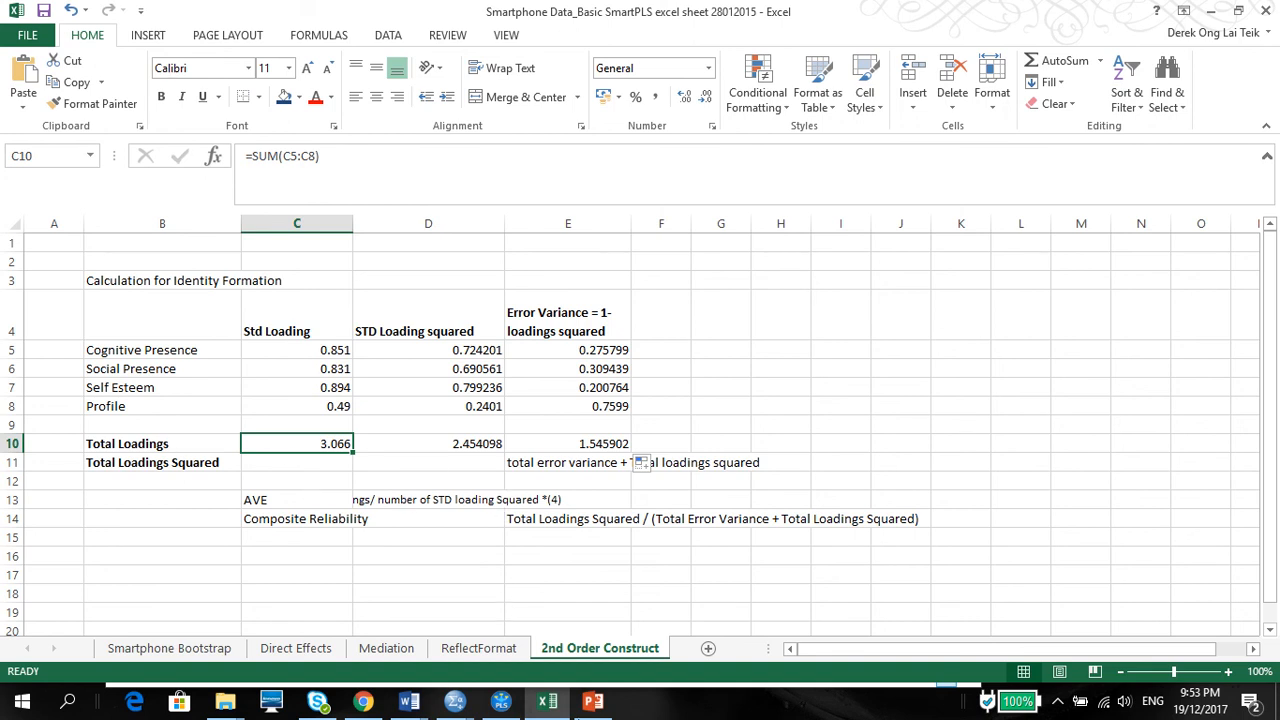
Enter =C10^2 in C11, squaring the 3.066 loadings total to 9.400356
{"action": "left_click", "coordinate": [593, 700]}
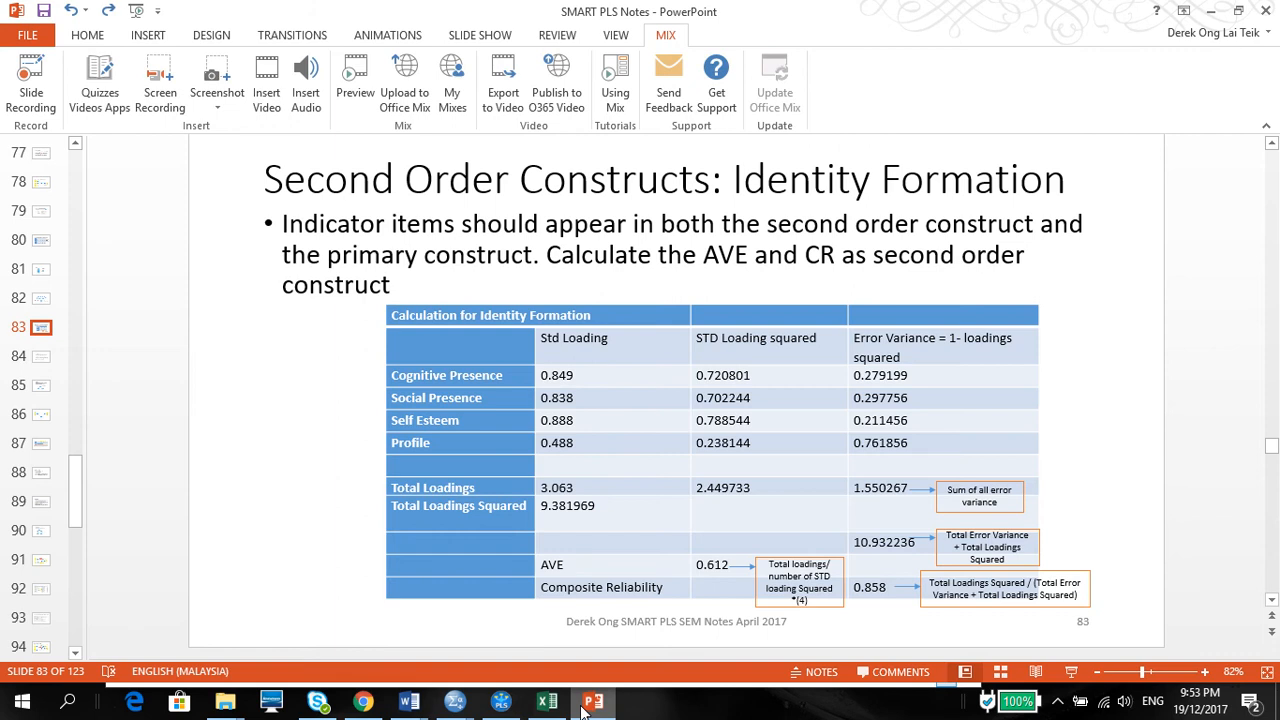
{"action": "left_click", "coordinate": [546, 700]}
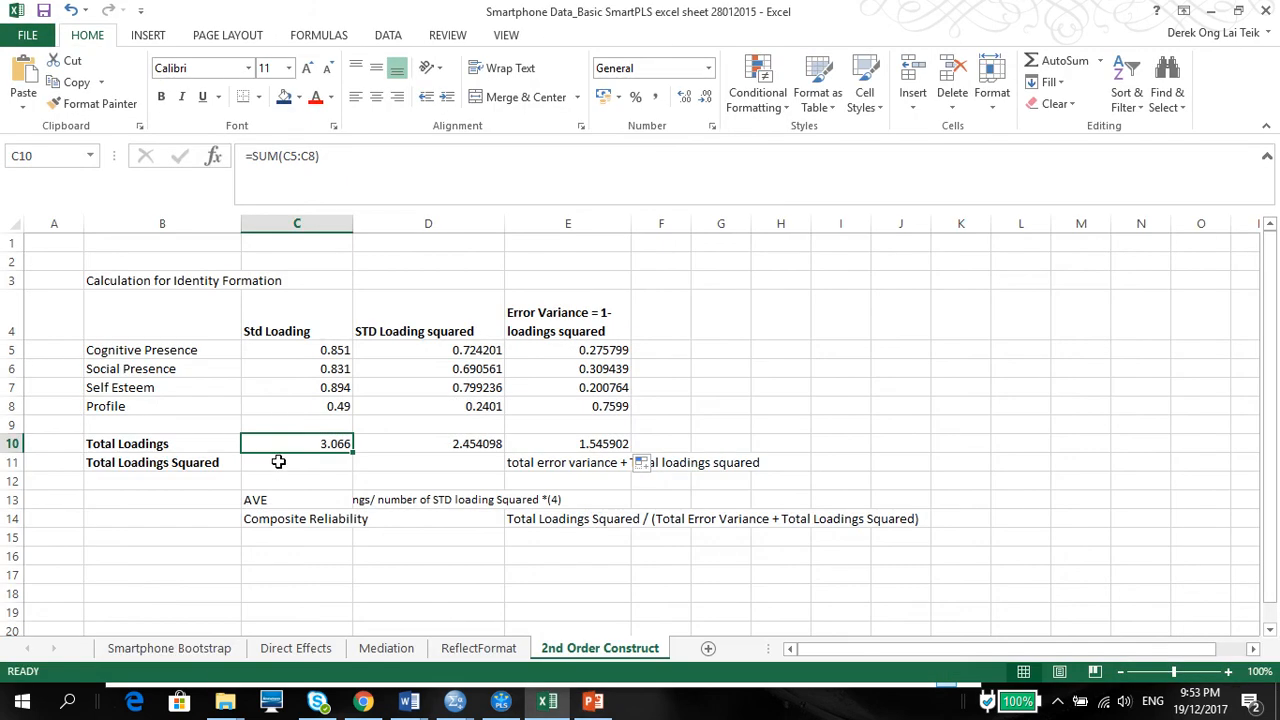
{"action": "left_click", "coordinate": [296, 462]}
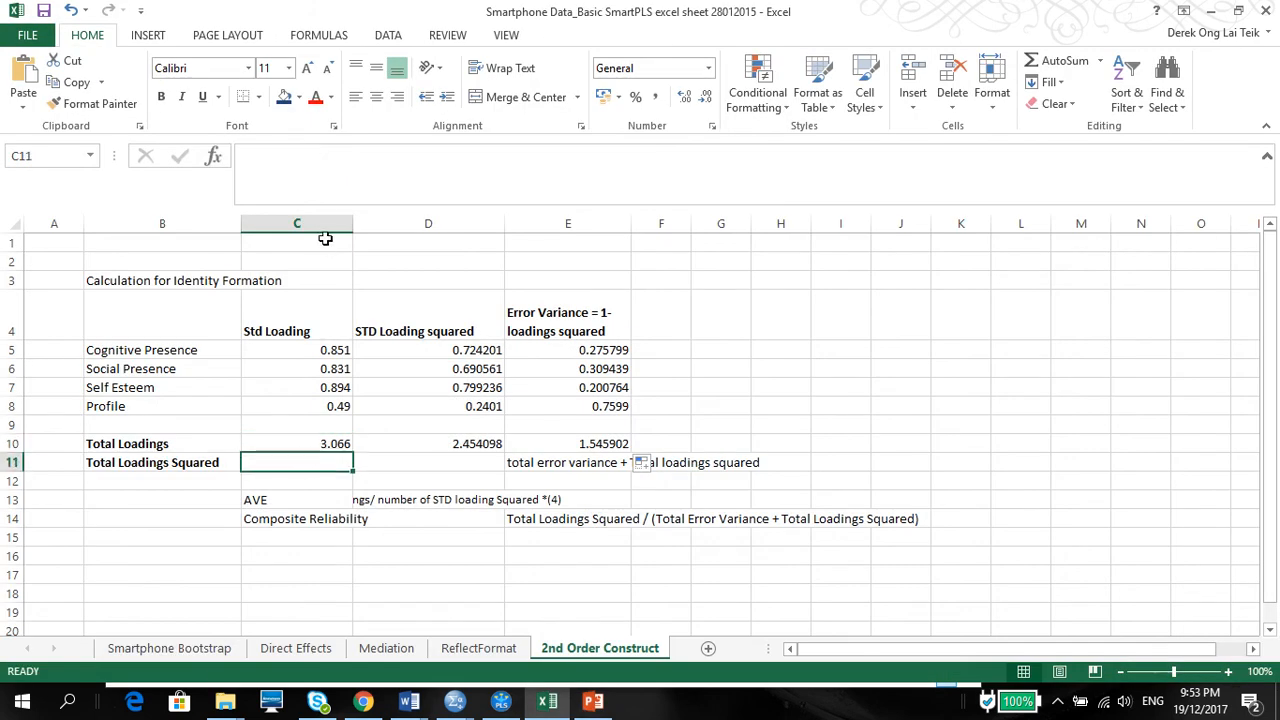
{"action": "mouse_move", "coordinate": [295, 168]}
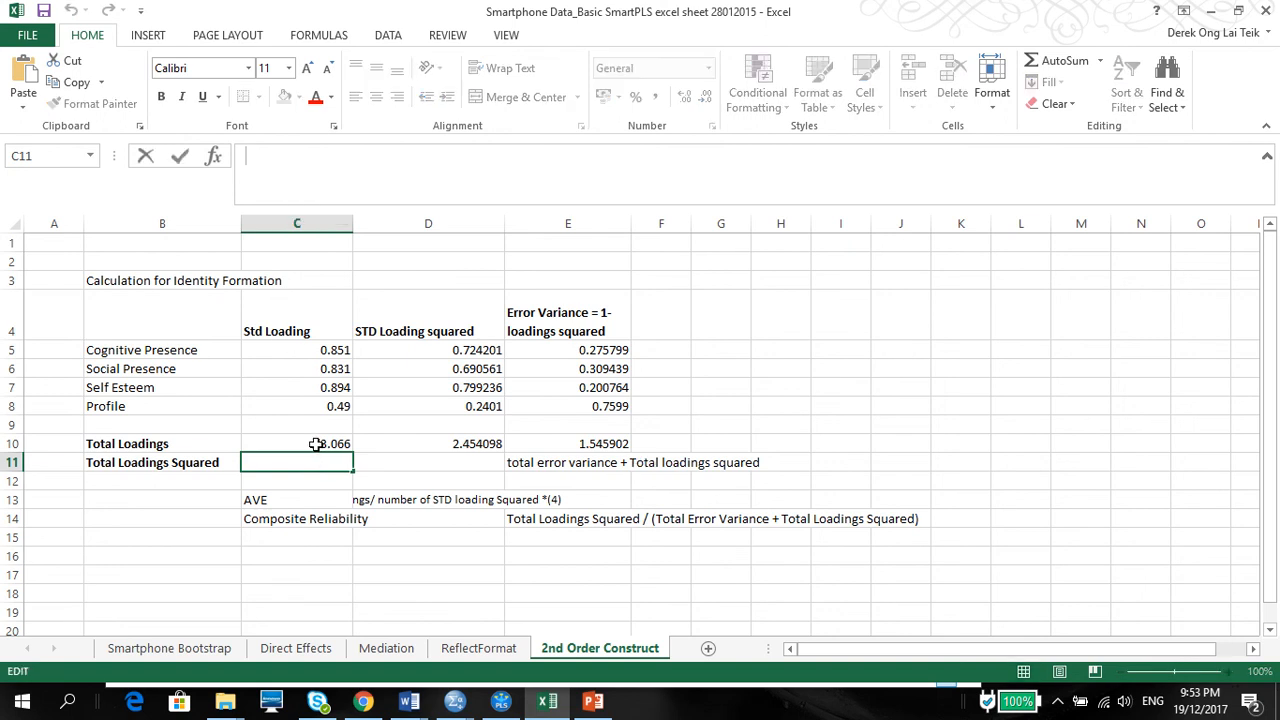
{"action": "left_click", "coordinate": [296, 443]}
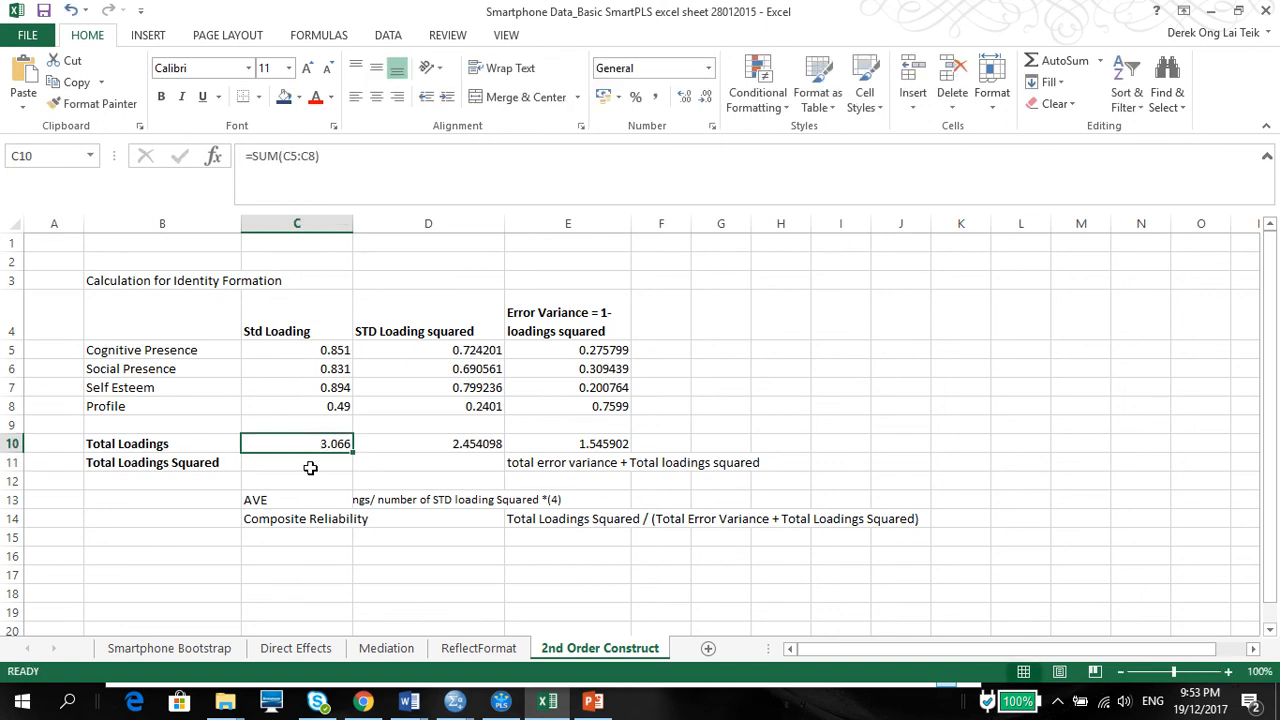
{"action": "left_click", "coordinate": [296, 462]}
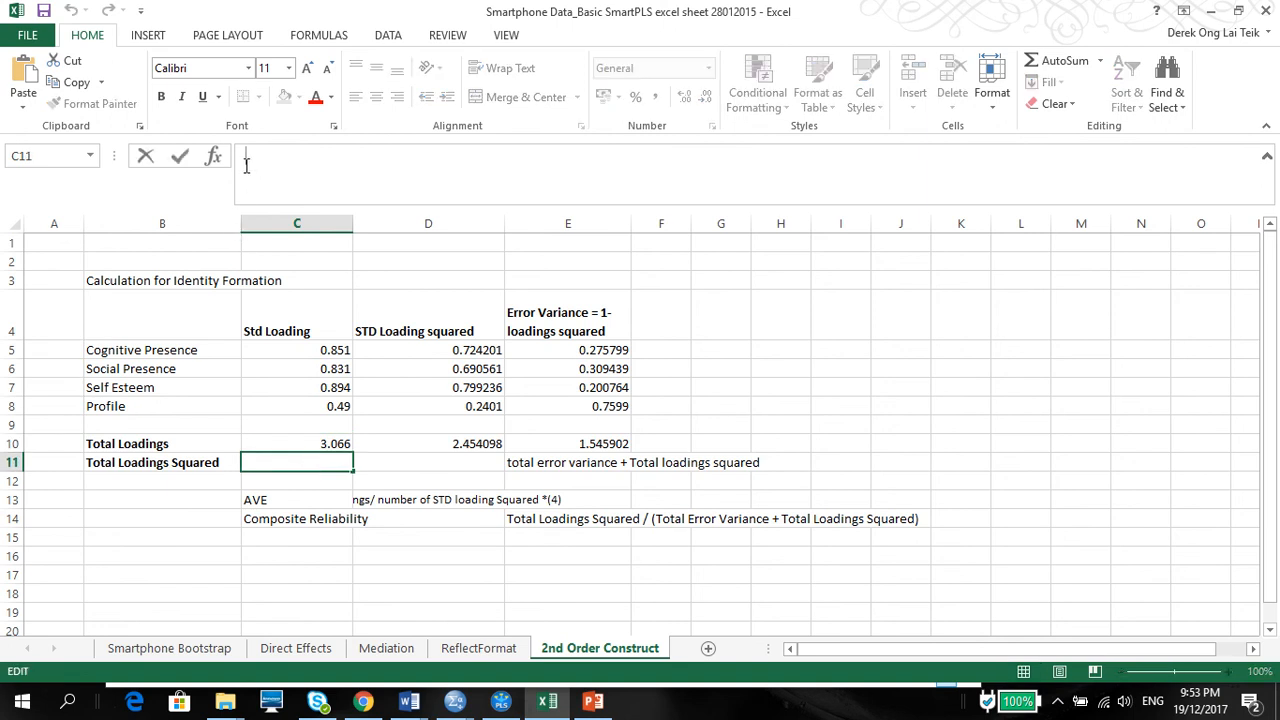
{"action": "left_click", "coordinate": [296, 443]}
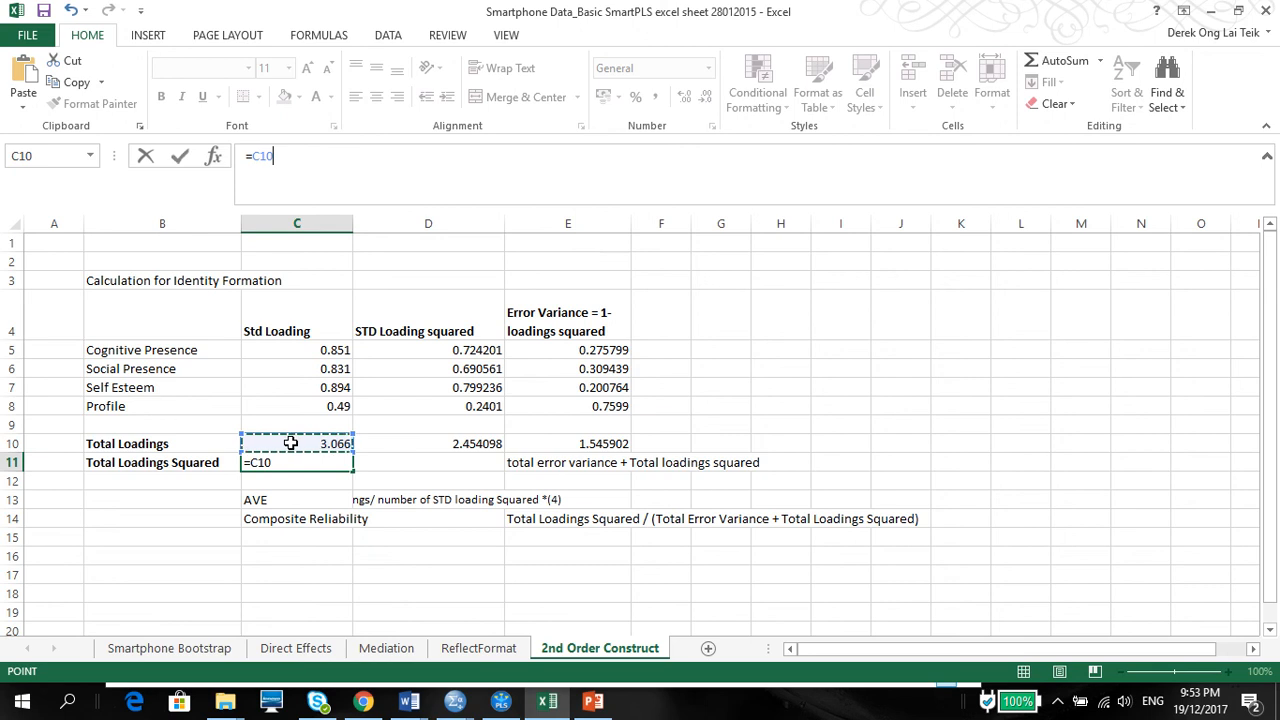
{"action": "type", "text": "^2"}
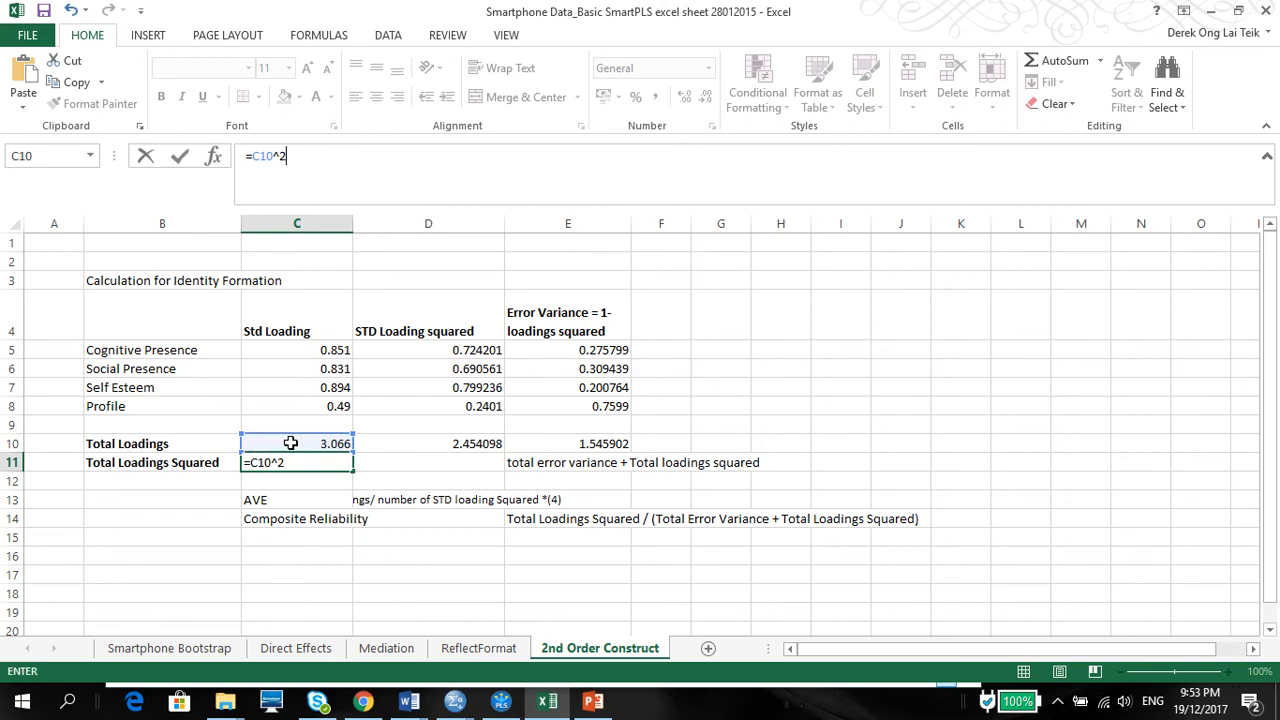
{"action": "key", "text": "Return"}
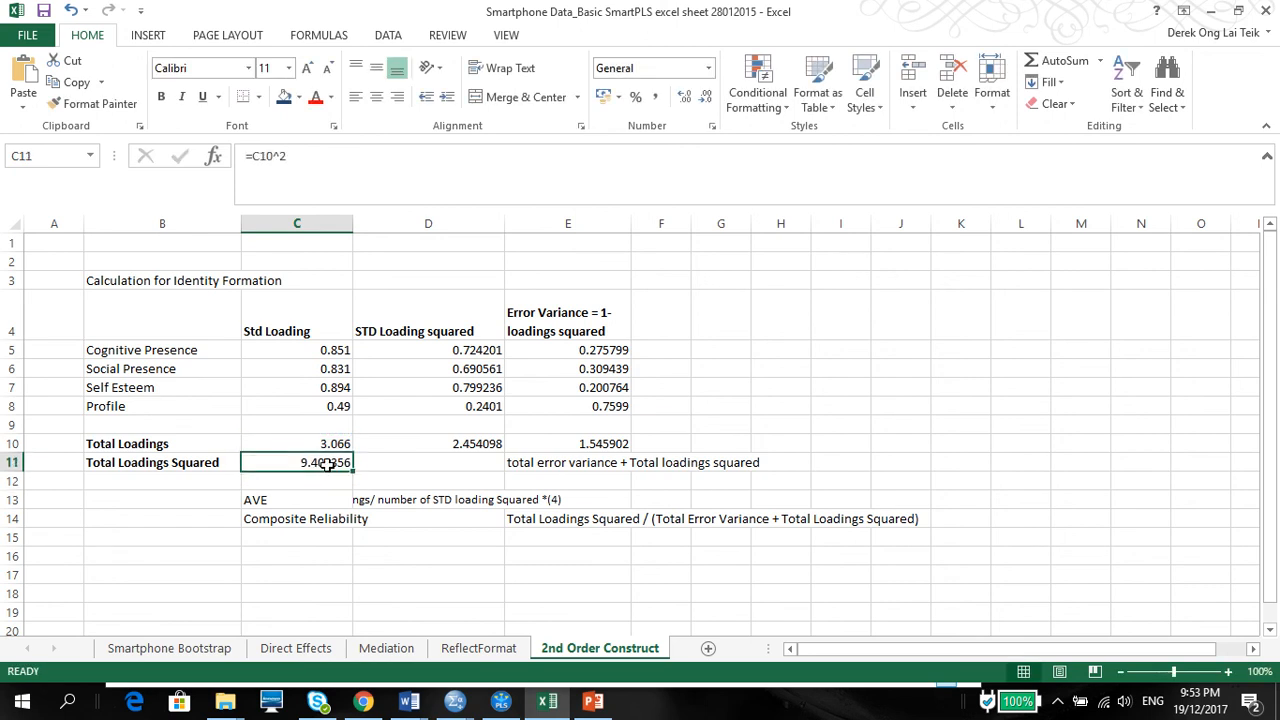
Rewrite the E11 note as =E10+C11, giving 10.946258
{"action": "left_click", "coordinate": [568, 462]}
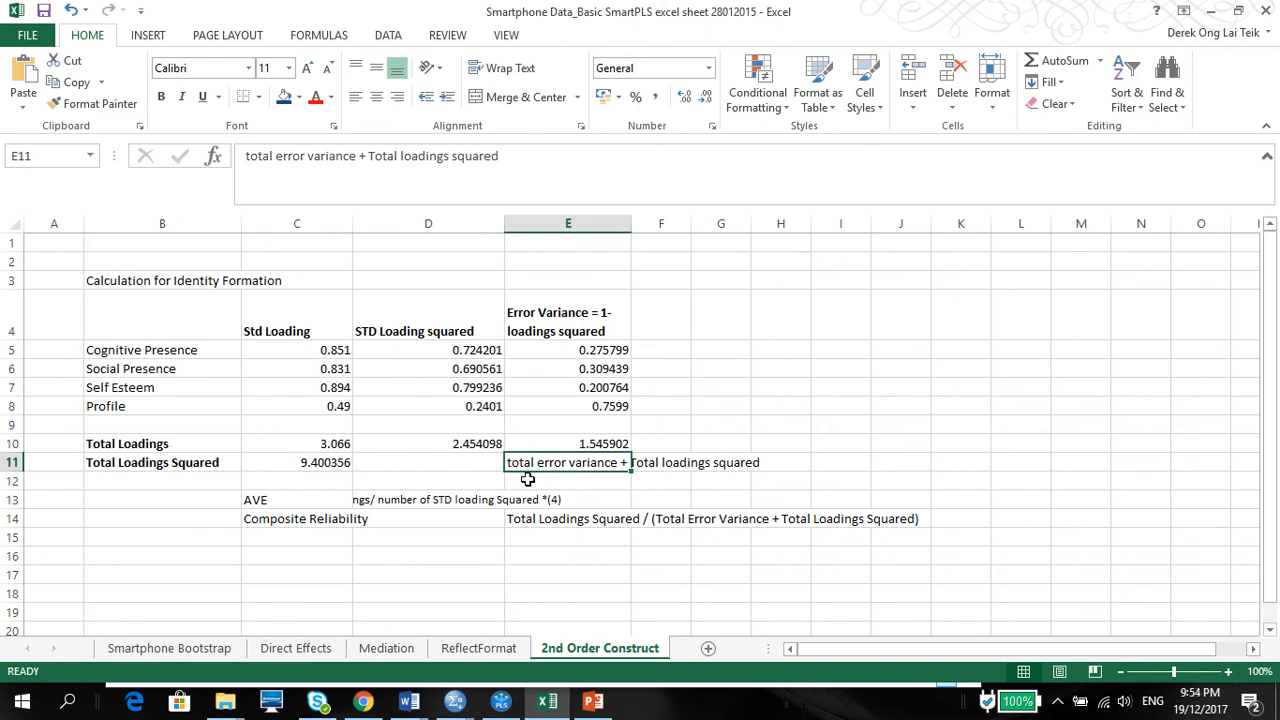
{"action": "left_click", "coordinate": [568, 480]}
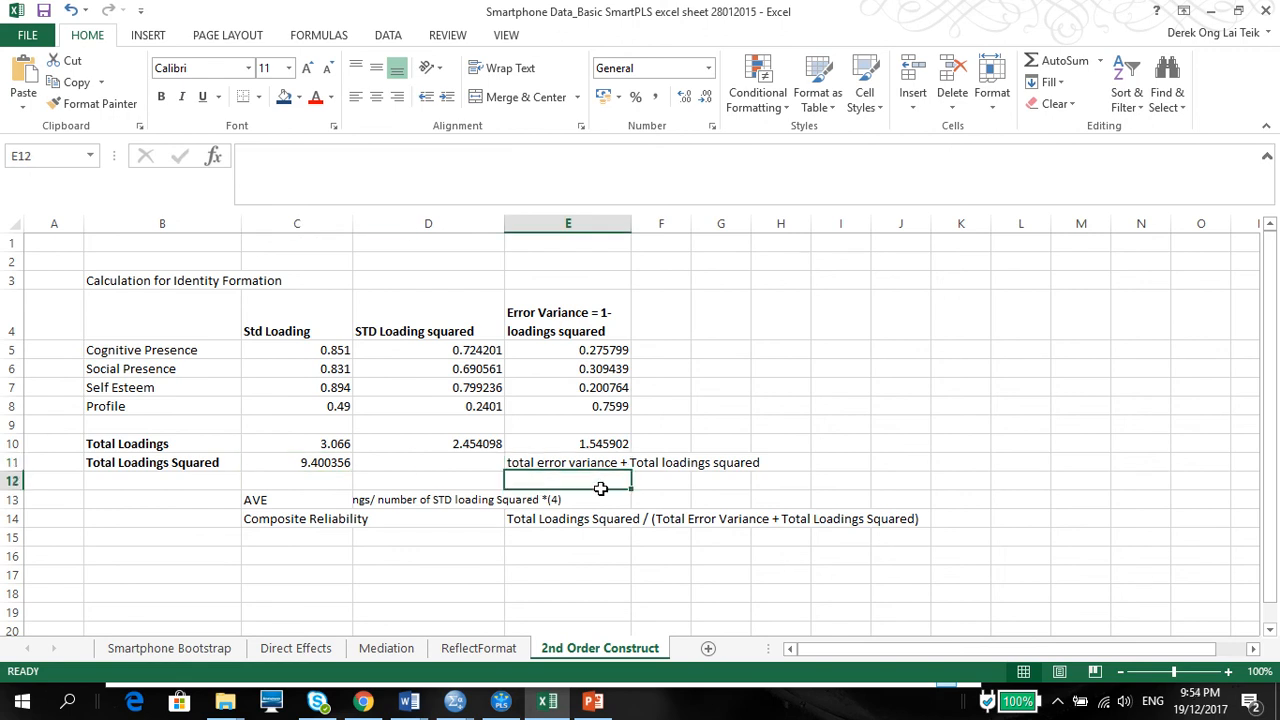
{"action": "left_click", "coordinate": [568, 443]}
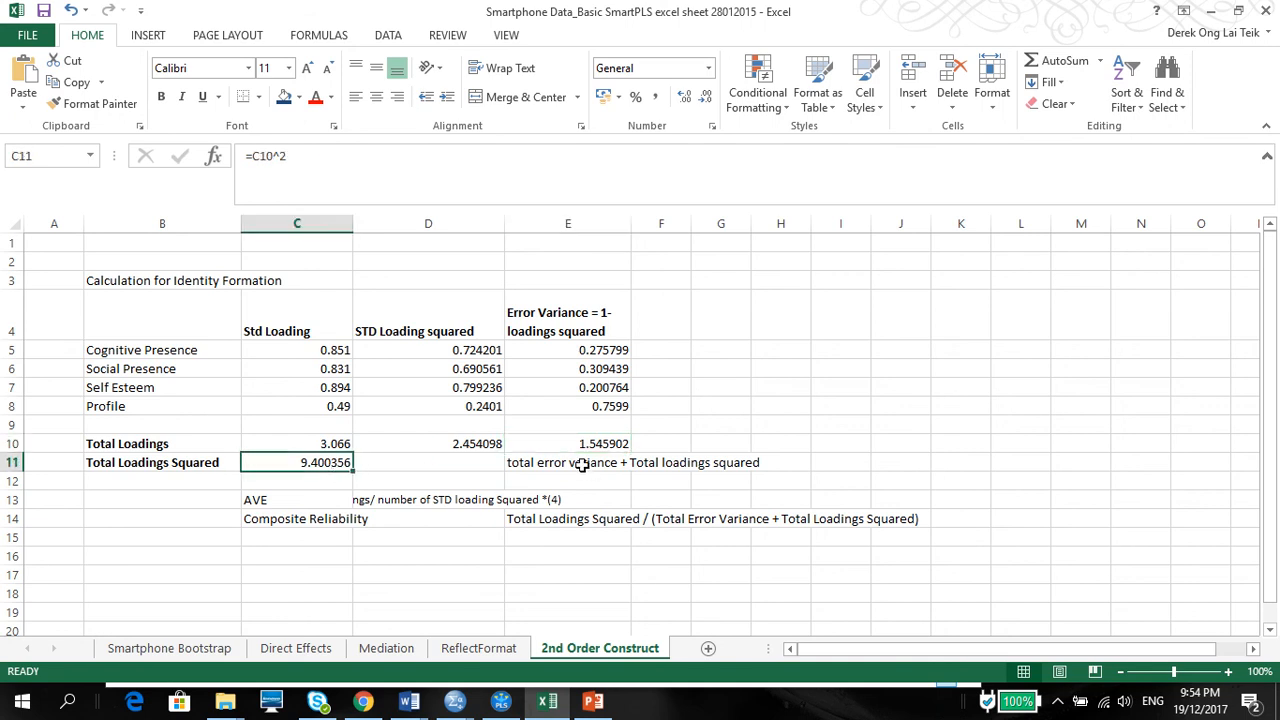
{"action": "left_click", "coordinate": [568, 462]}
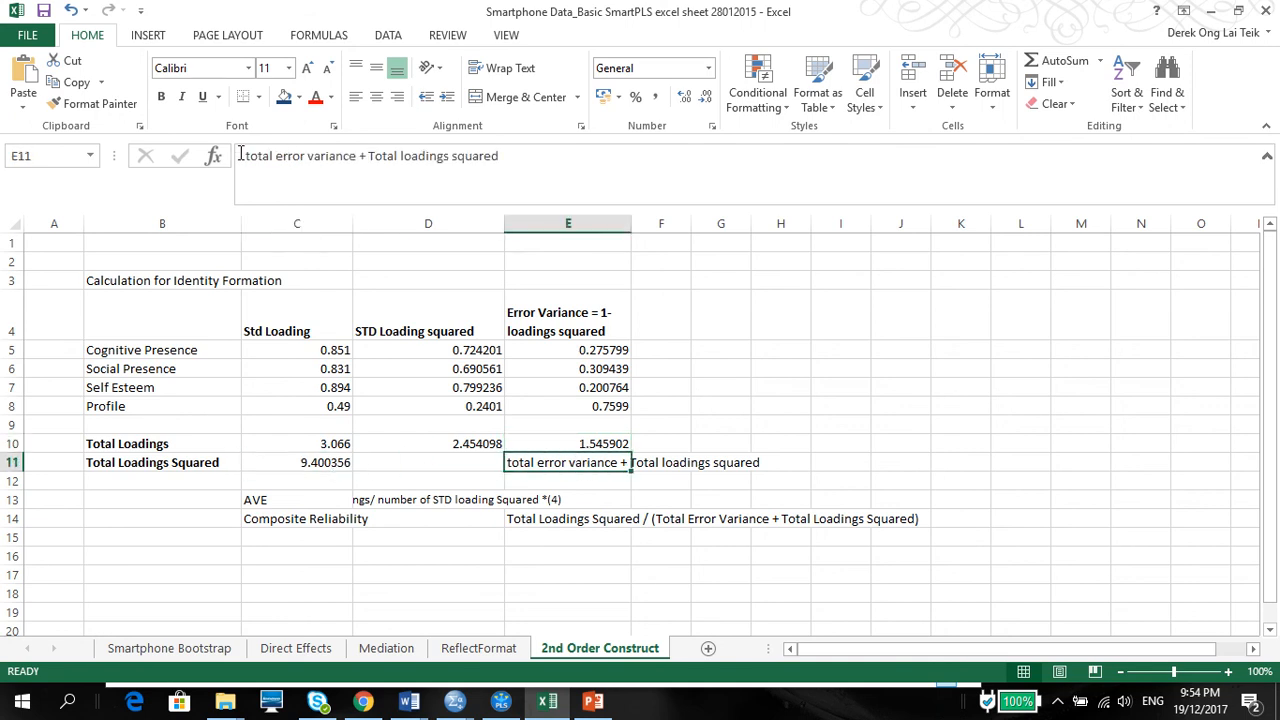
{"action": "double_click", "coordinate": [568, 462]}
{"action": "type", "text": "="}
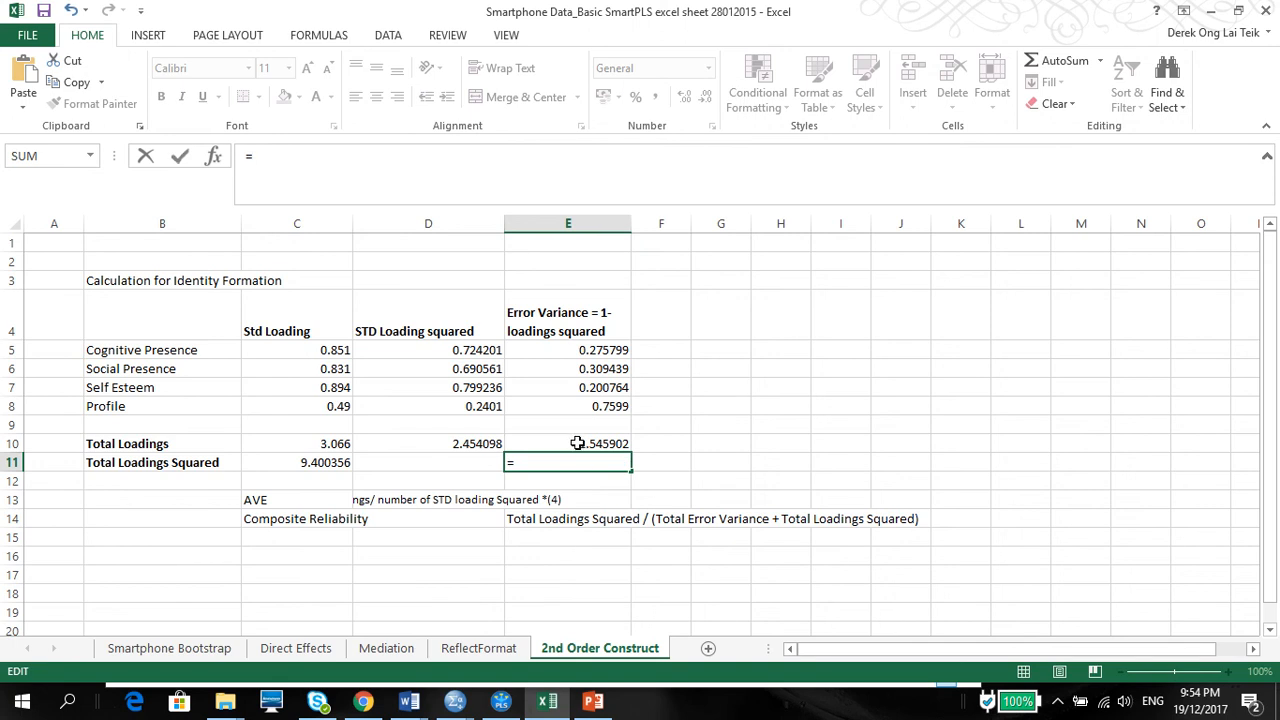
{"action": "type", "text": "E10+"}
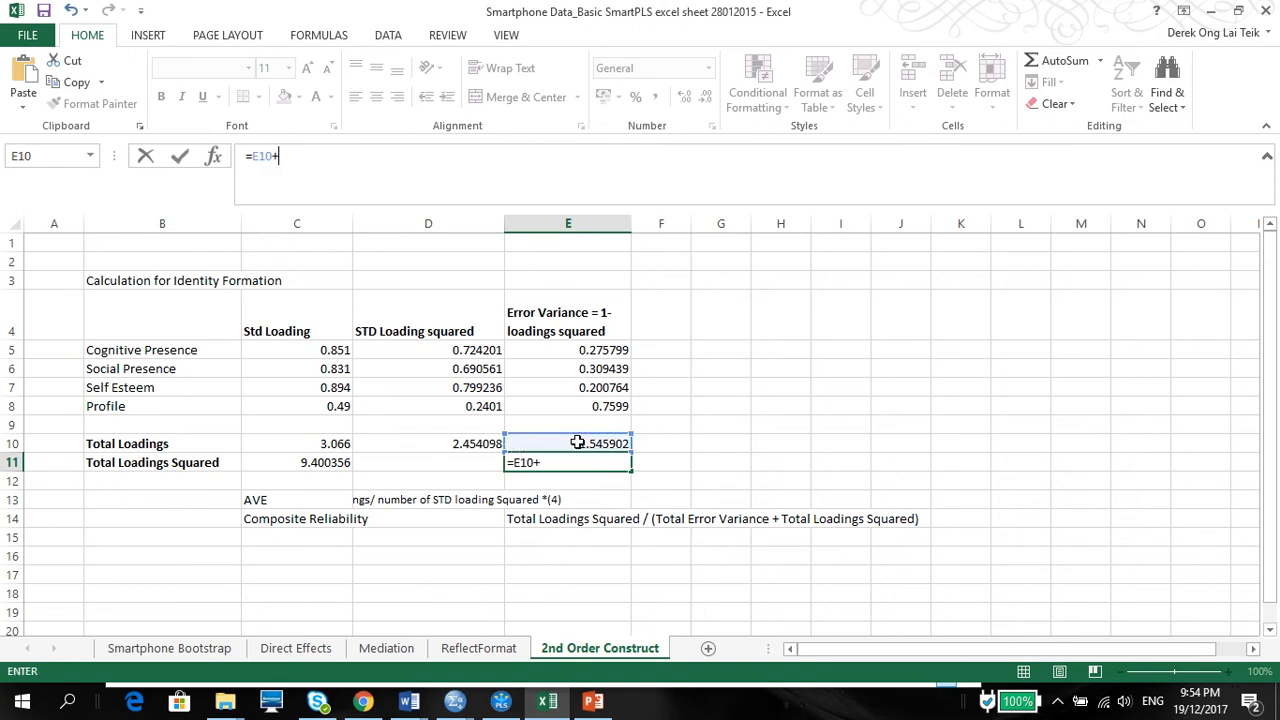
{"action": "left_click", "coordinate": [296, 462]}
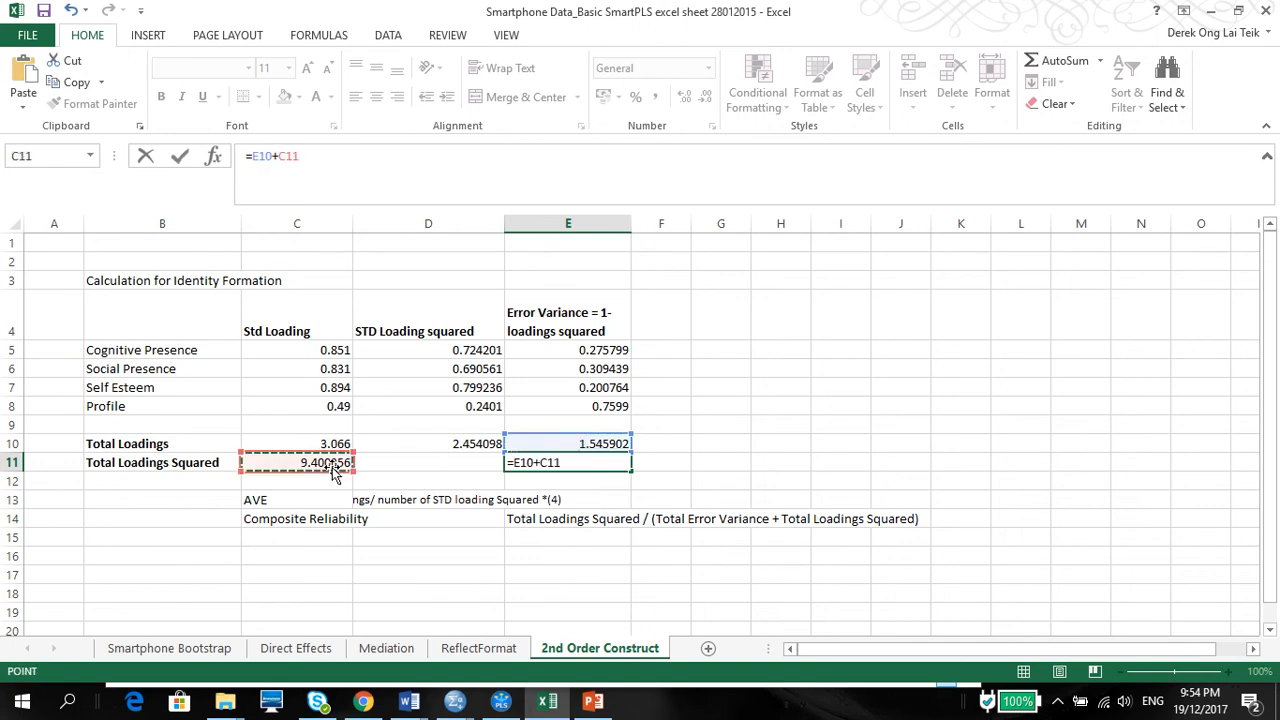
{"action": "key", "text": "Return"}
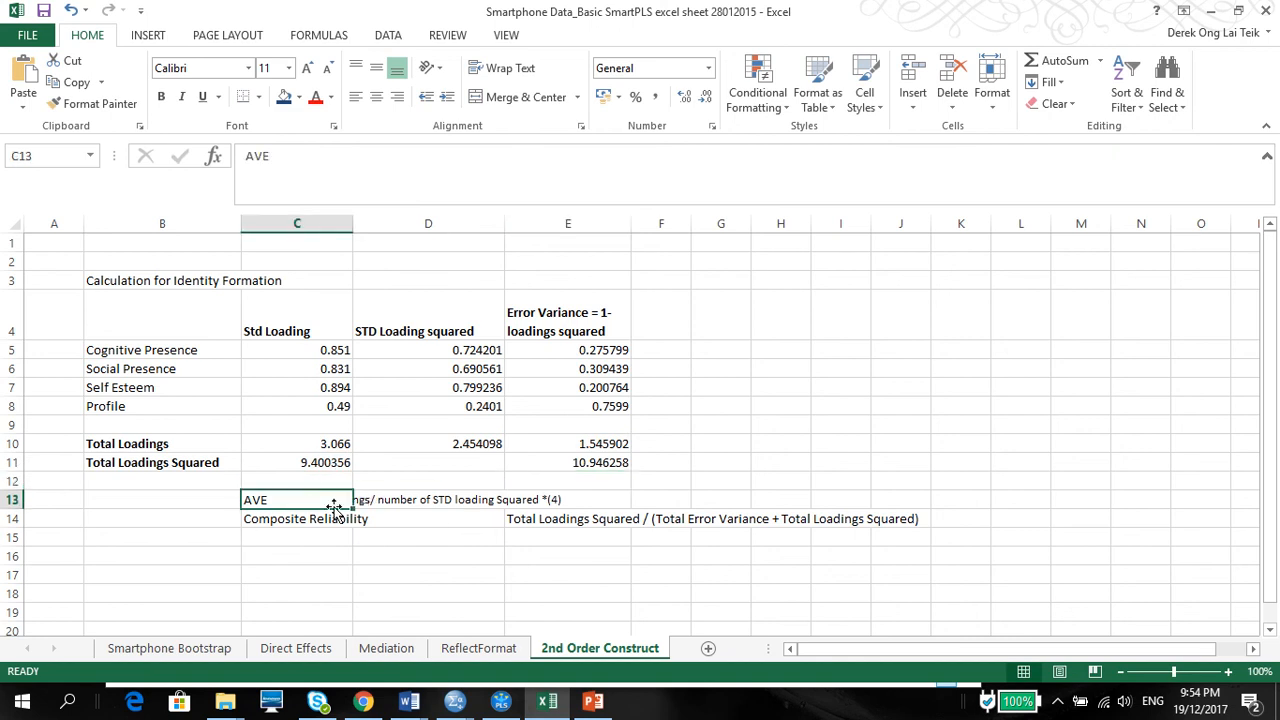
Compare the D13 AVE note with the squared-loadings and total-loadings cells
{"action": "left_click", "coordinate": [428, 499]}
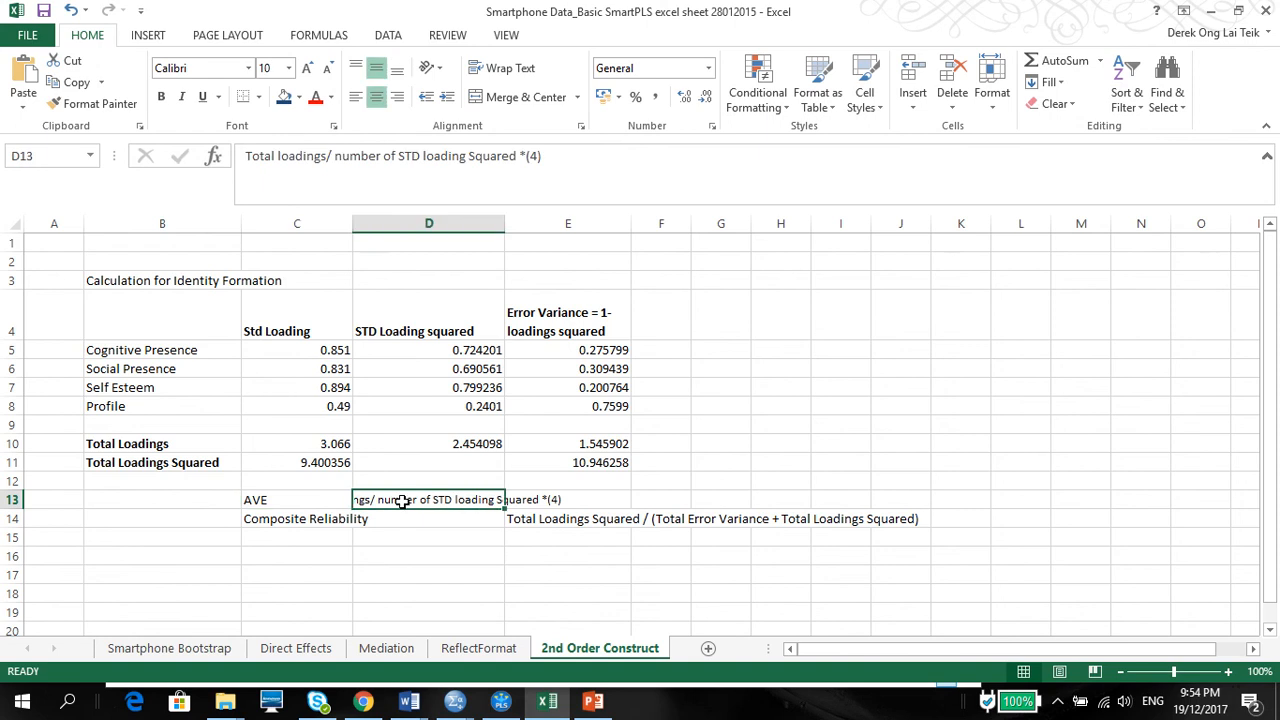
{"action": "mouse_move", "coordinate": [316, 440]}
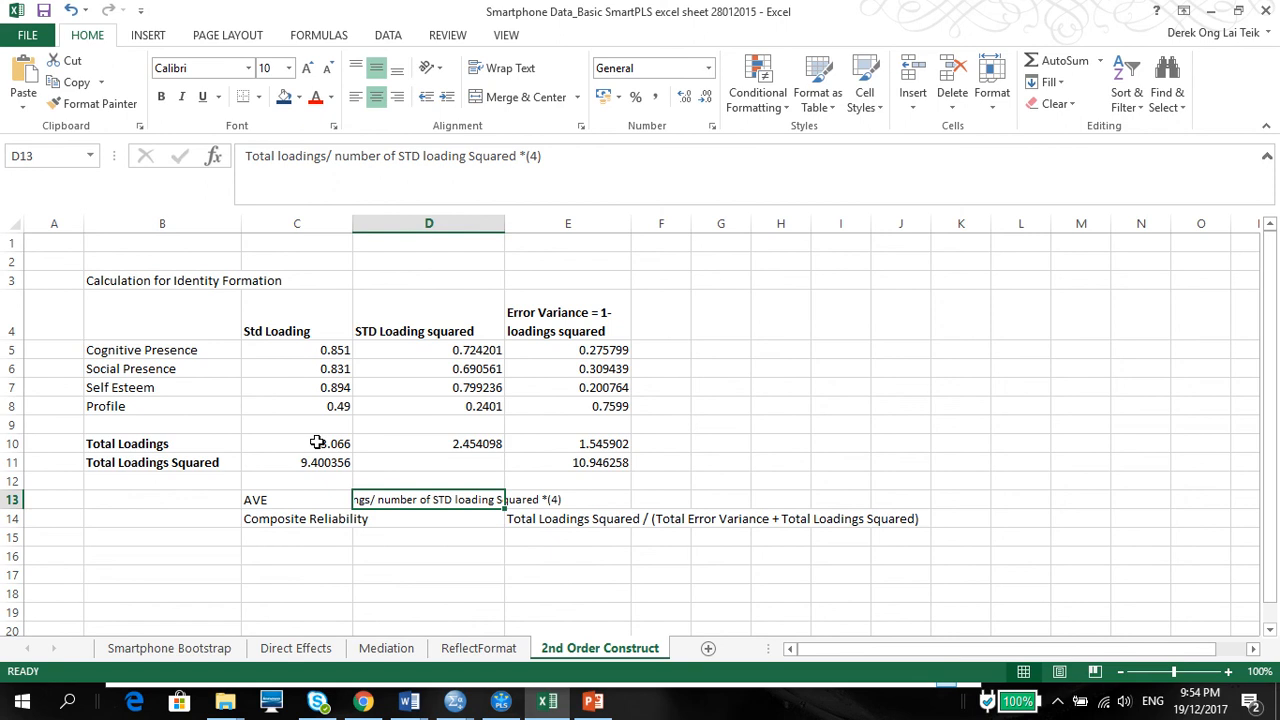
{"action": "mouse_move", "coordinate": [452, 513]}
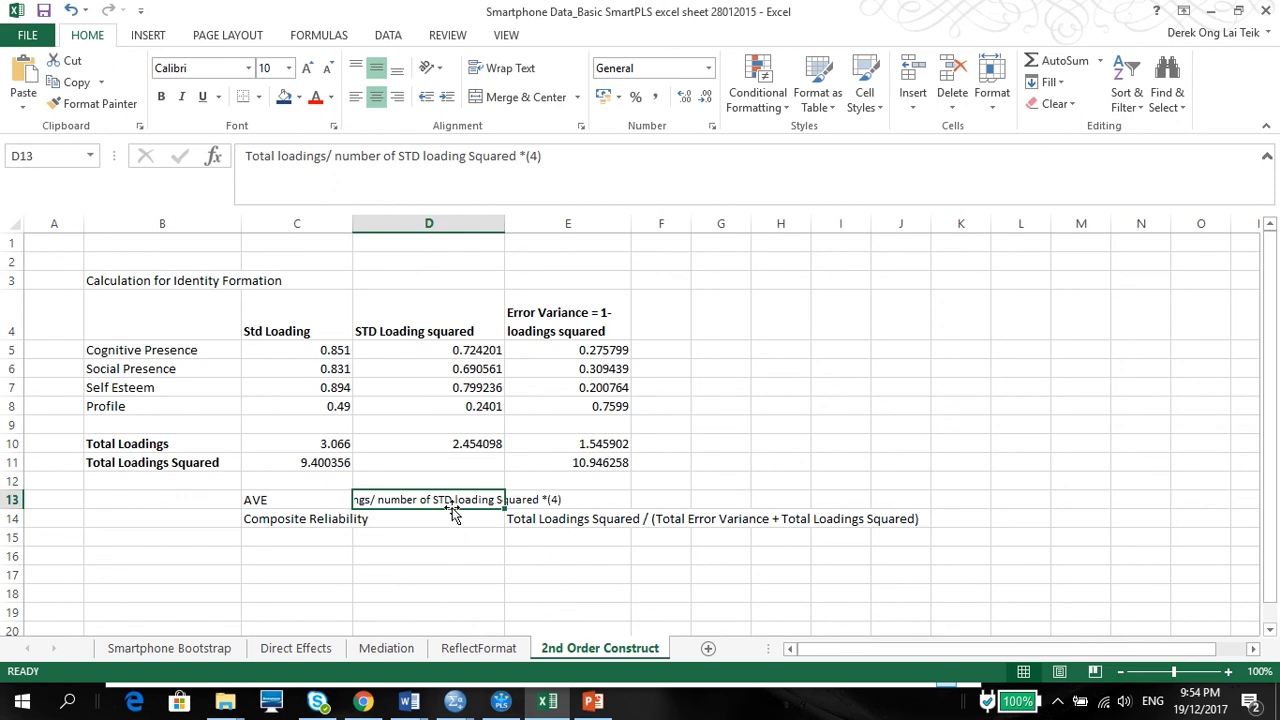
{"action": "mouse_move", "coordinate": [433, 513]}
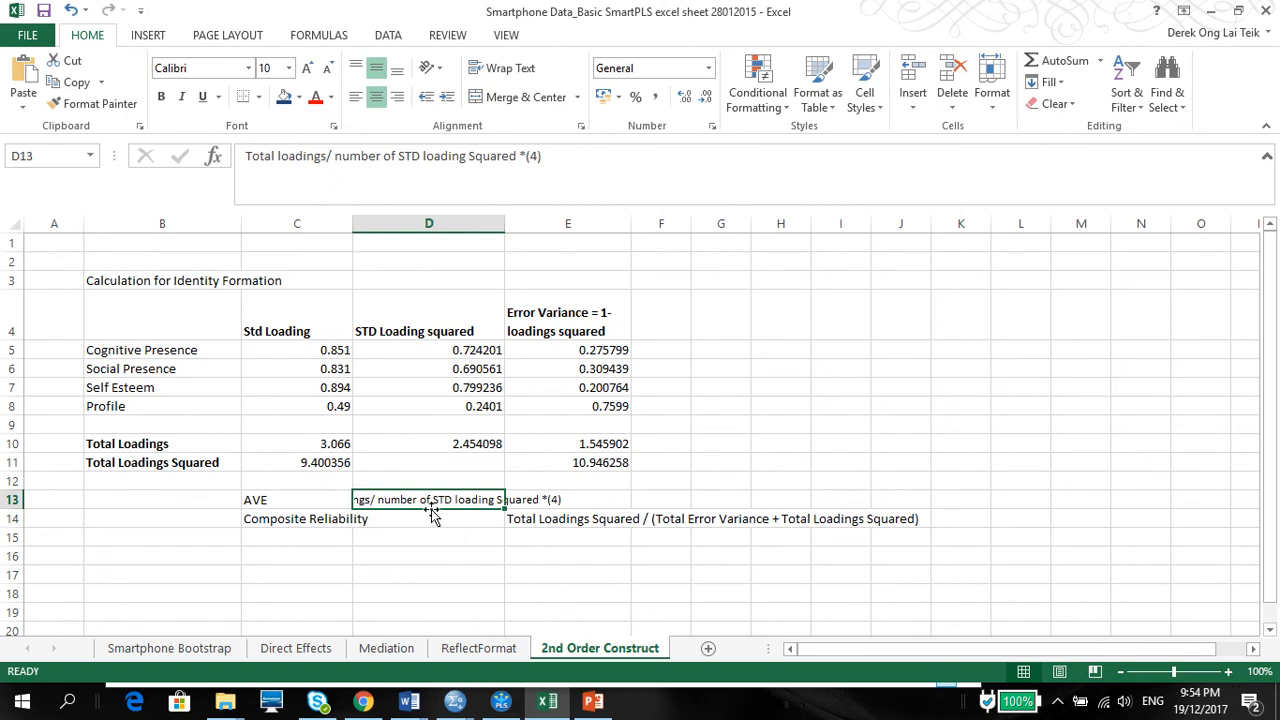
{"action": "mouse_move", "coordinate": [355, 466]}
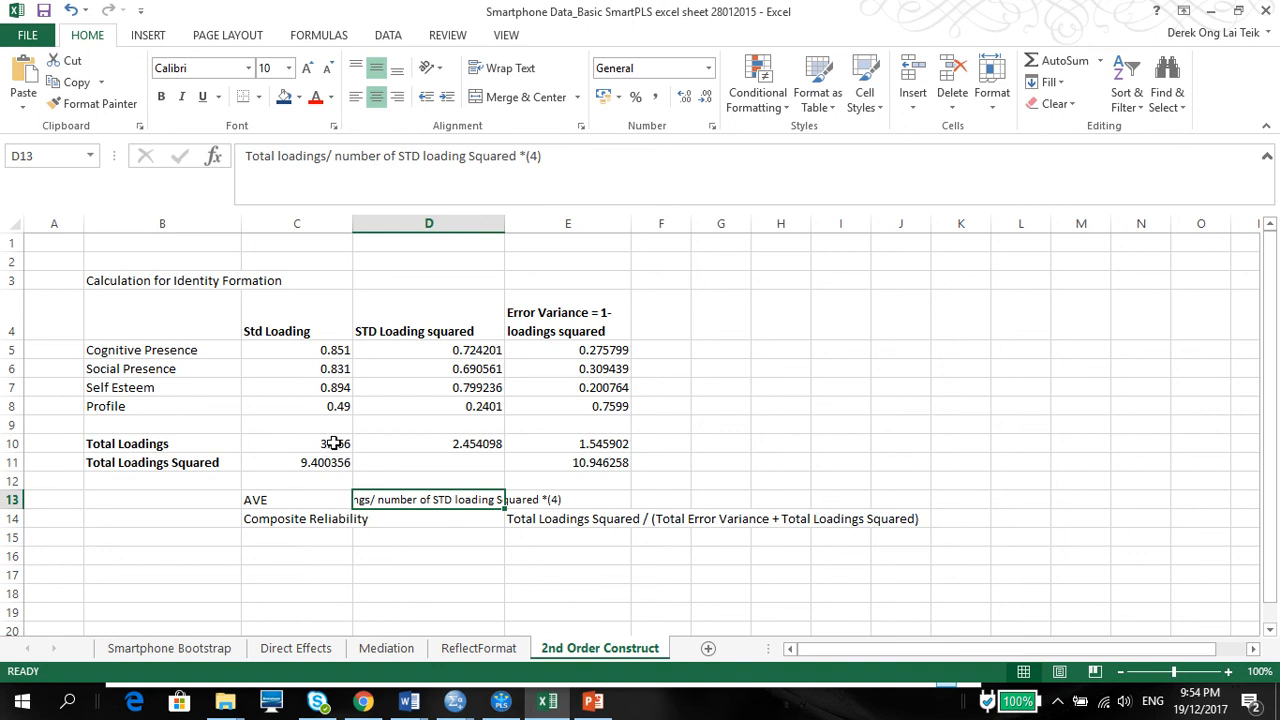
{"action": "mouse_move", "coordinate": [435, 447]}
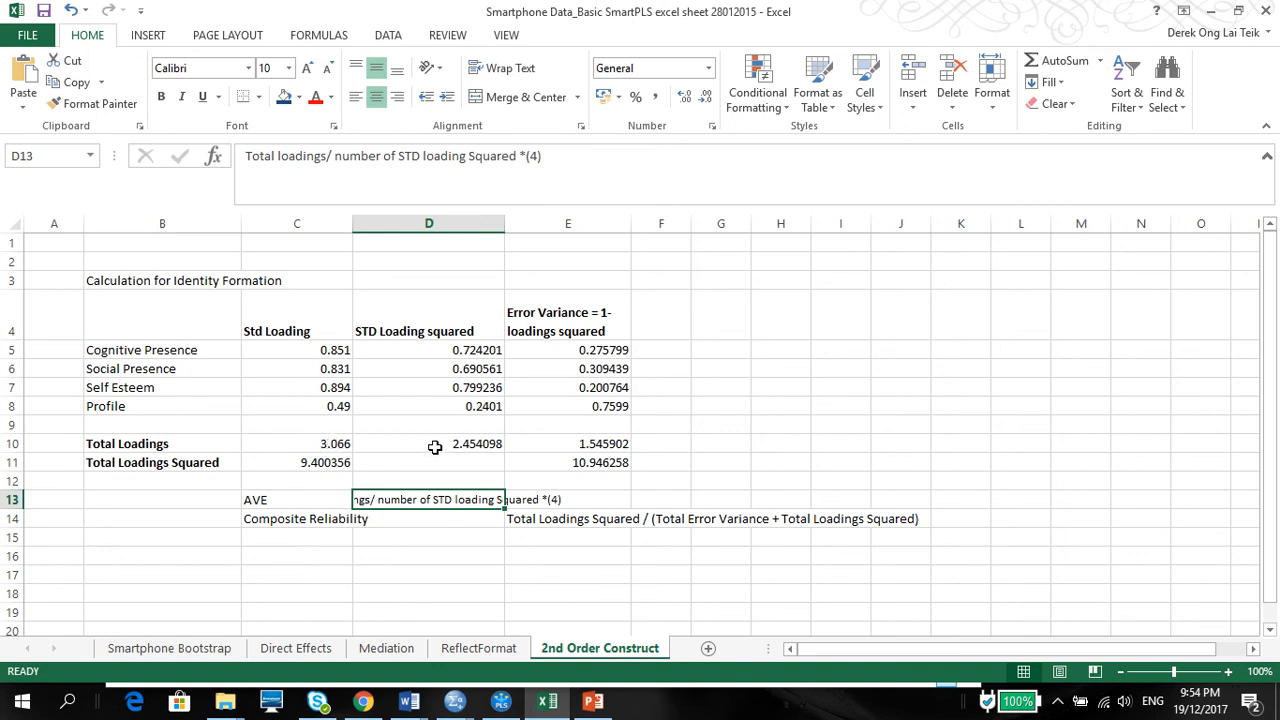
{"action": "mouse_move", "coordinate": [440, 495]}
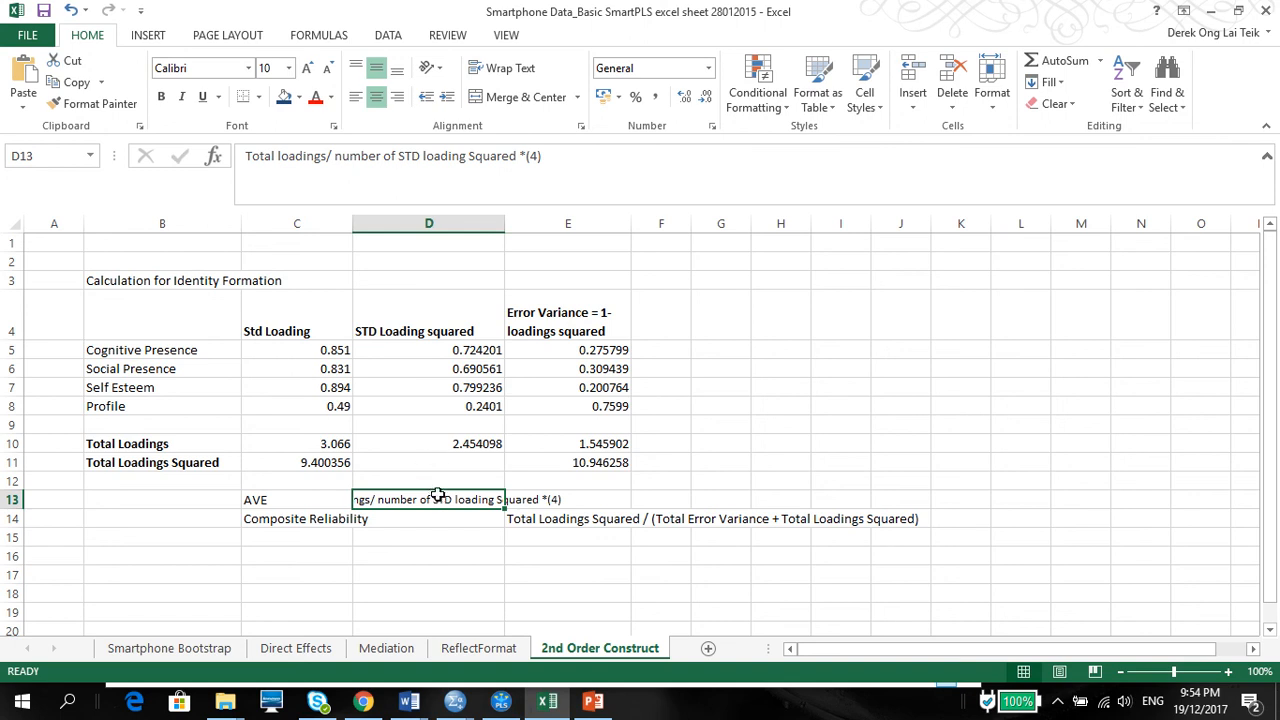
{"action": "mouse_move", "coordinate": [333, 441]}
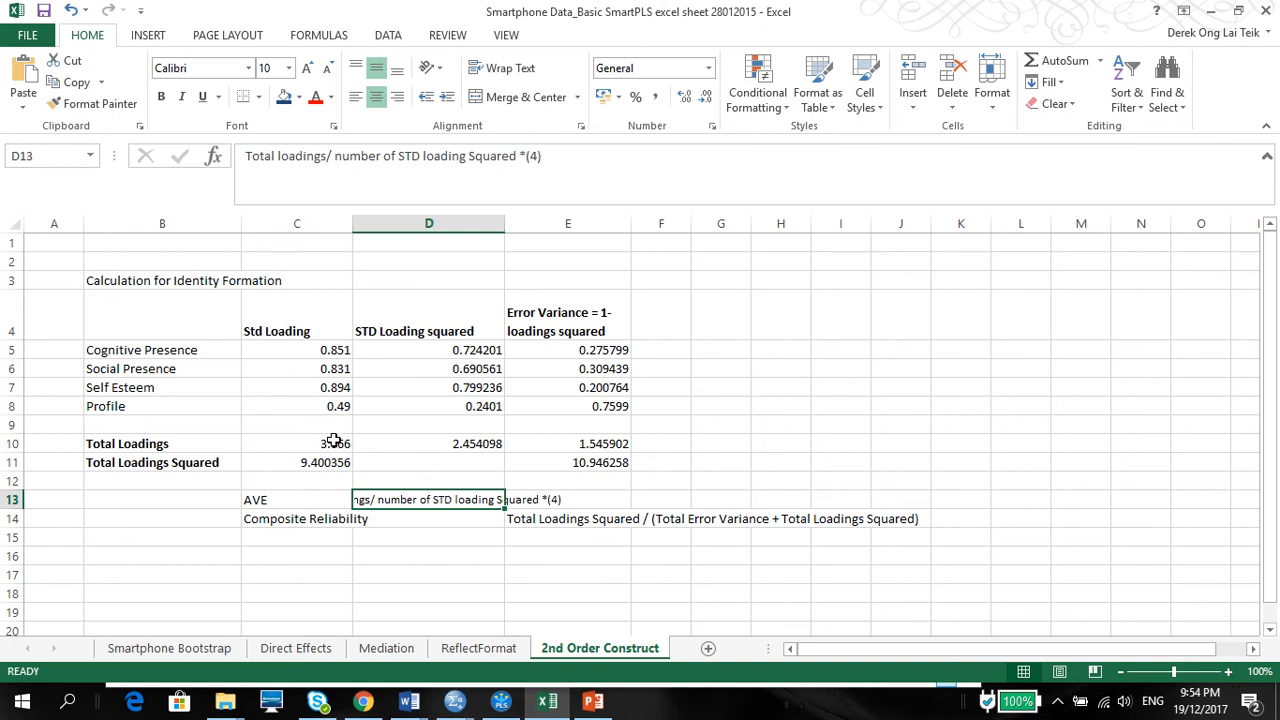
{"action": "left_click", "coordinate": [429, 443]}
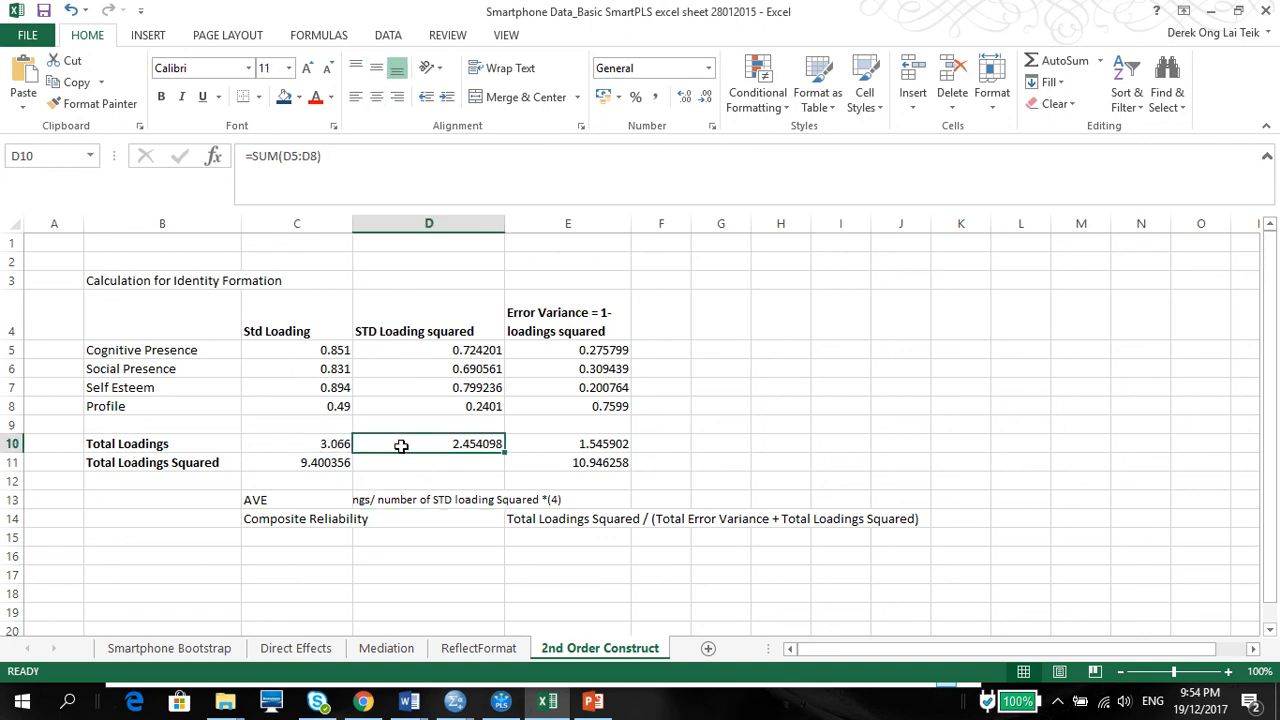
{"action": "left_click", "coordinate": [429, 499]}
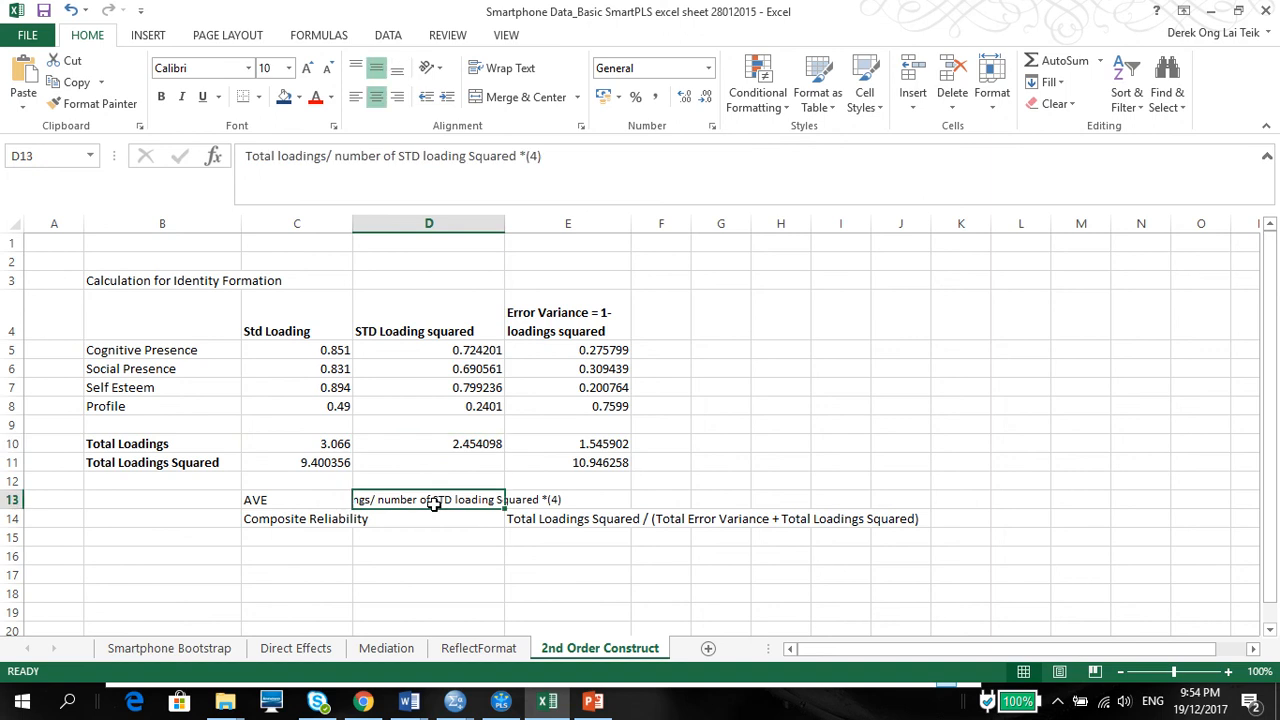
{"action": "mouse_move", "coordinate": [452, 526]}
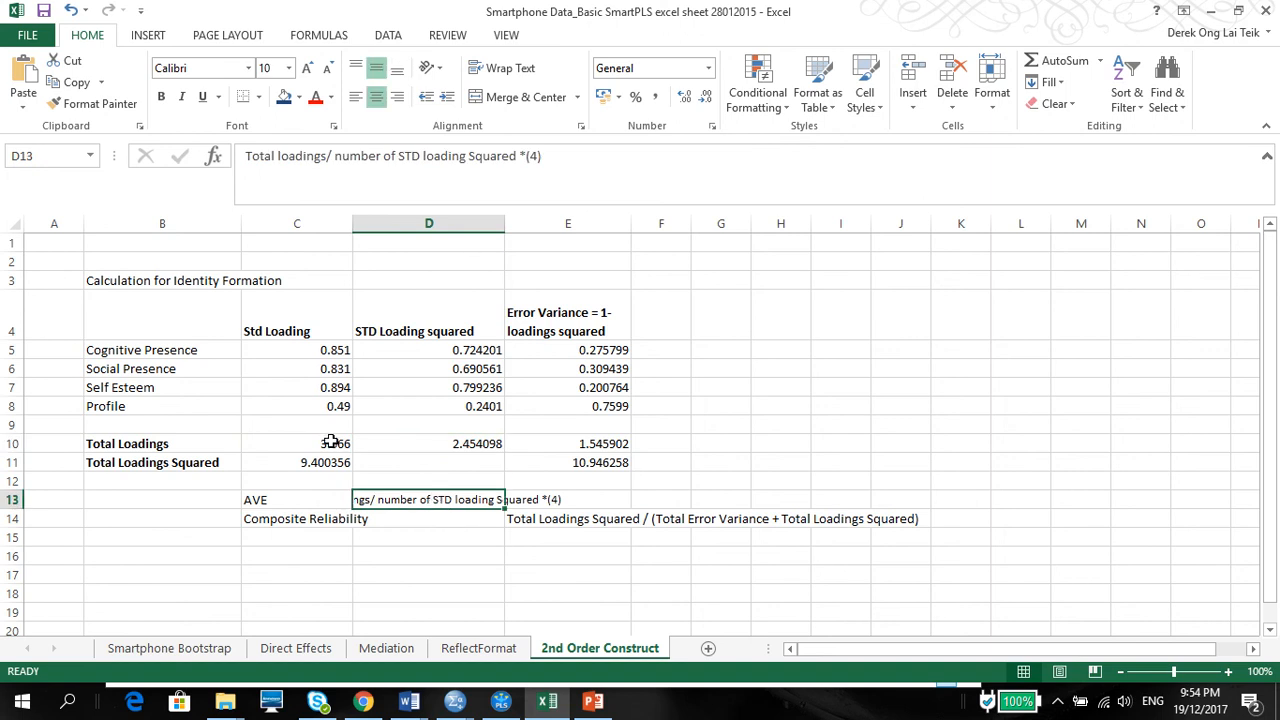
{"action": "left_click", "coordinate": [296, 443]}
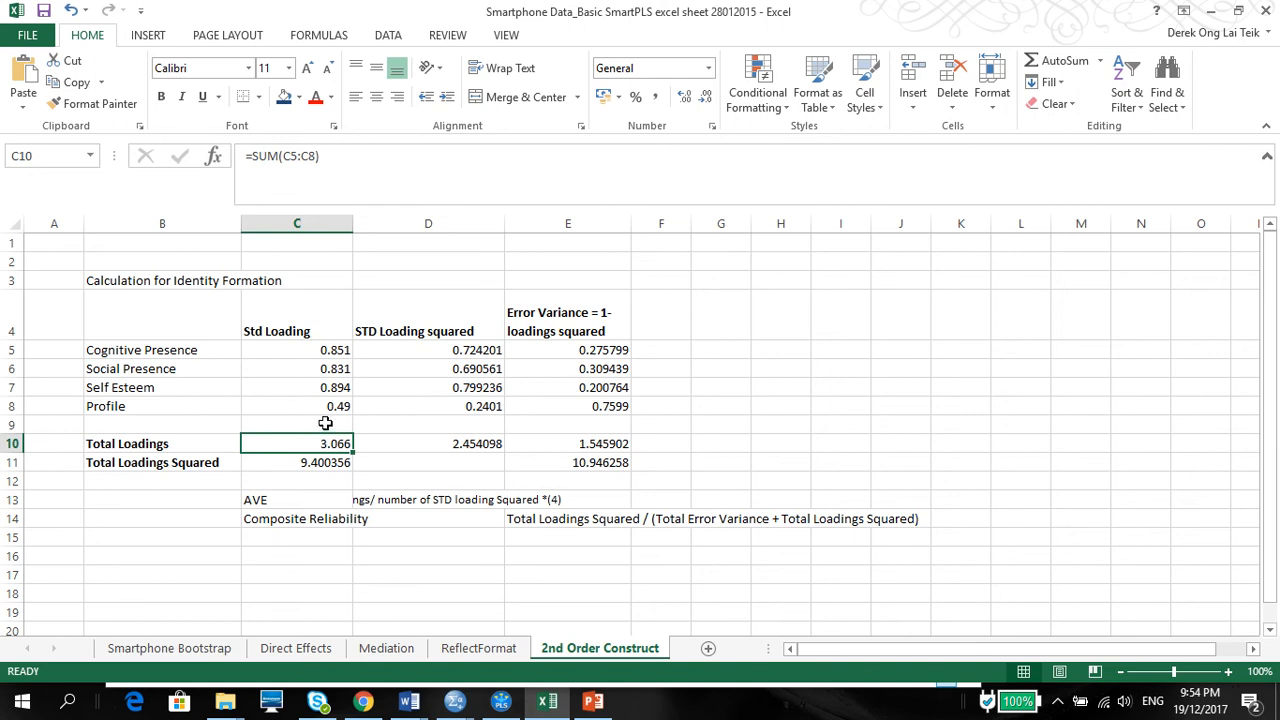
Replace D13's note with the formula =C10/4, giving 0.7665
{"action": "left_click", "coordinate": [428, 499]}
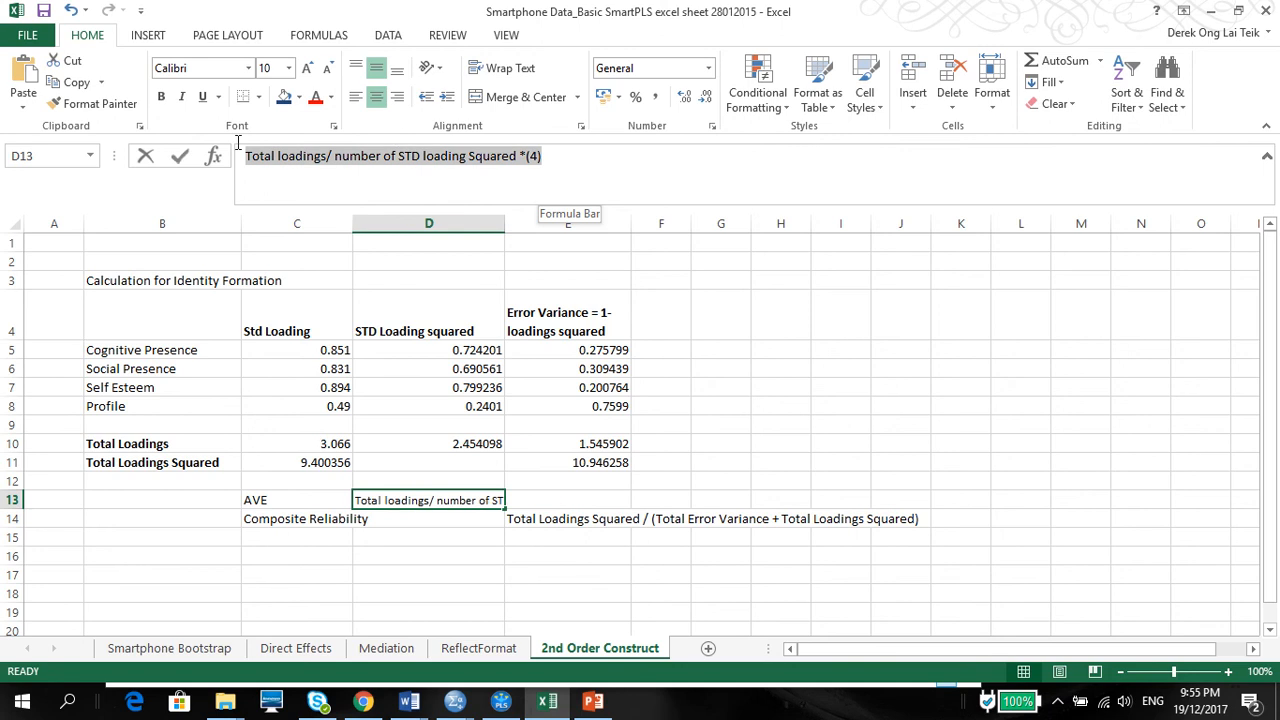
{"action": "type", "text": "="}
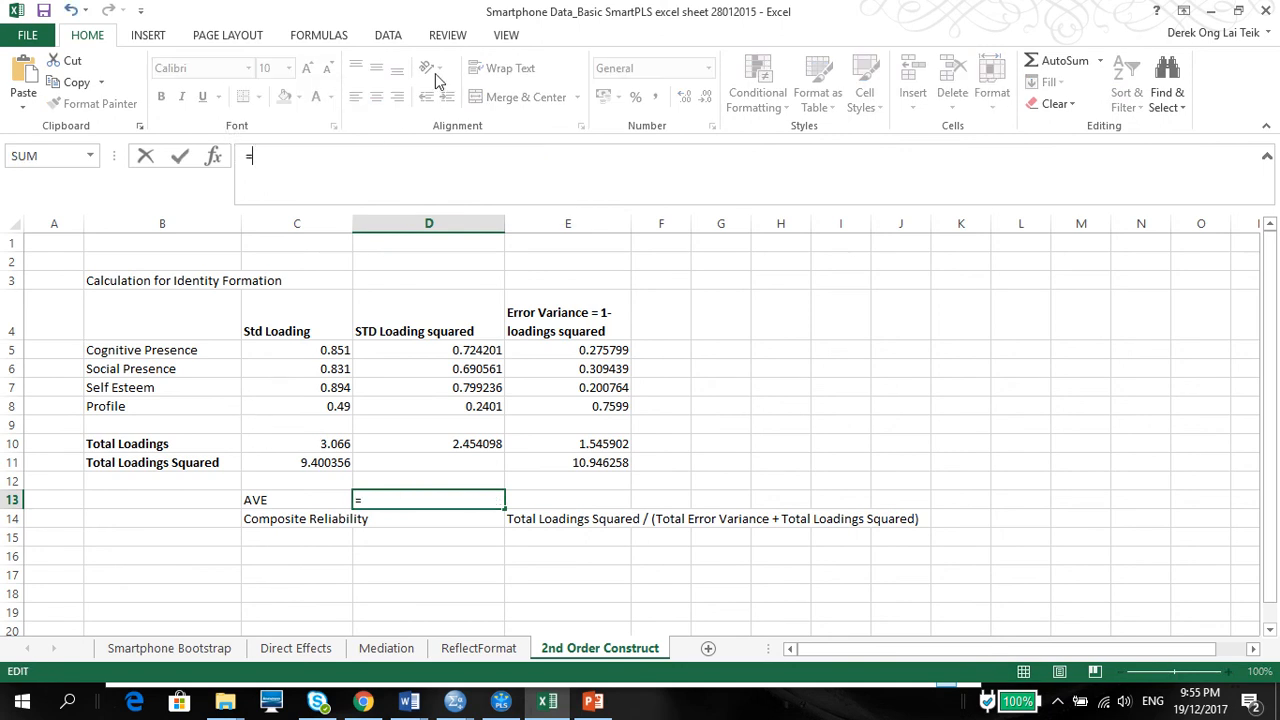
{"action": "mouse_move", "coordinate": [295, 461]}
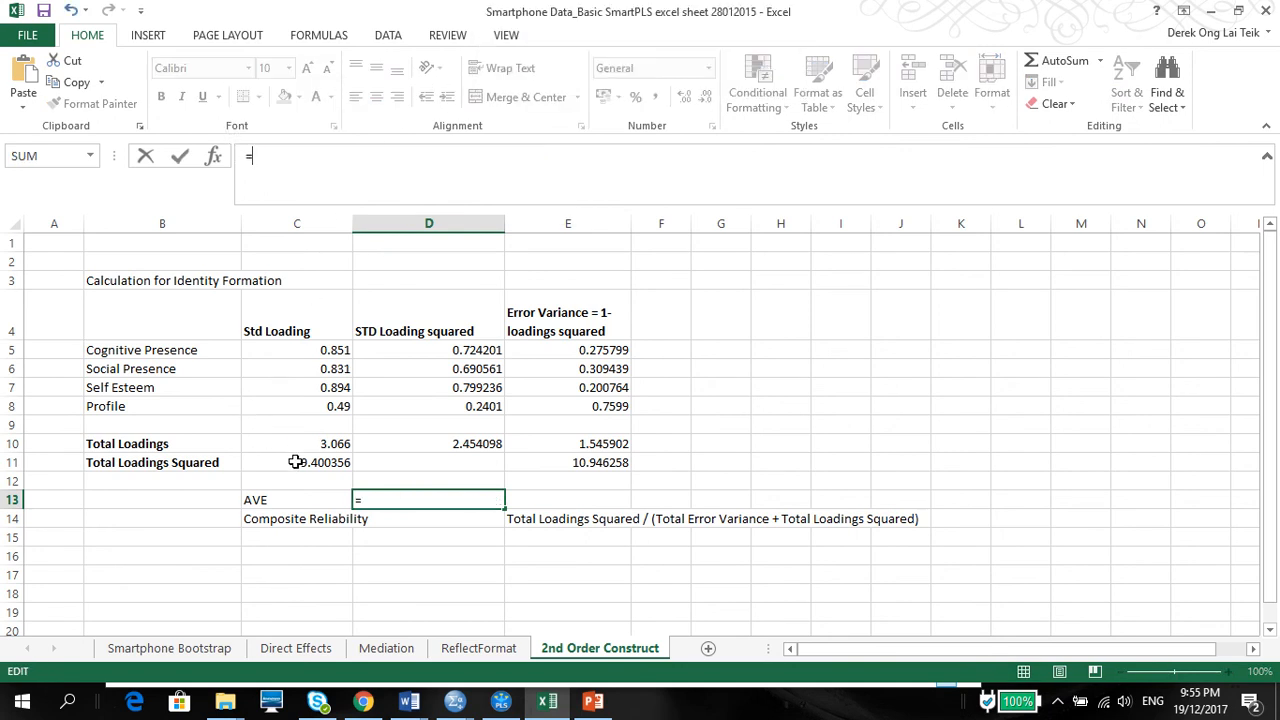
{"action": "left_click", "coordinate": [296, 443]}
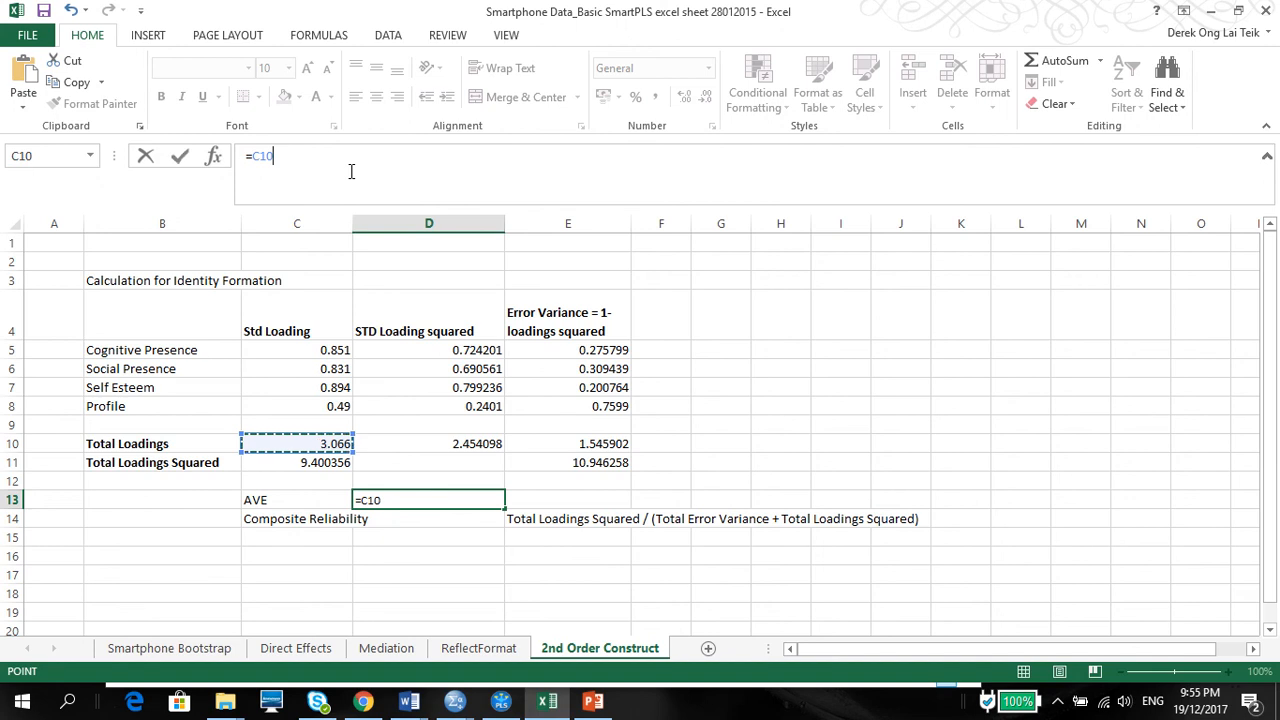
{"action": "key", "text": "Return"}
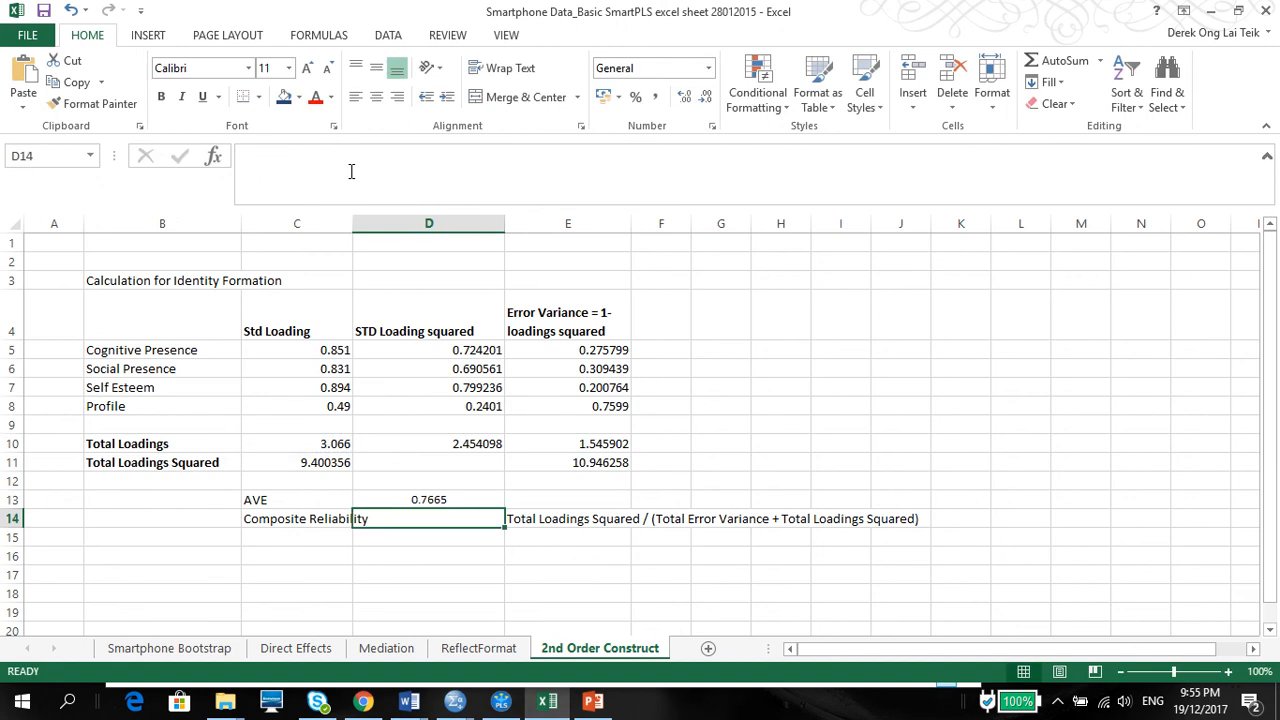
{"action": "left_click", "coordinate": [429, 499]}
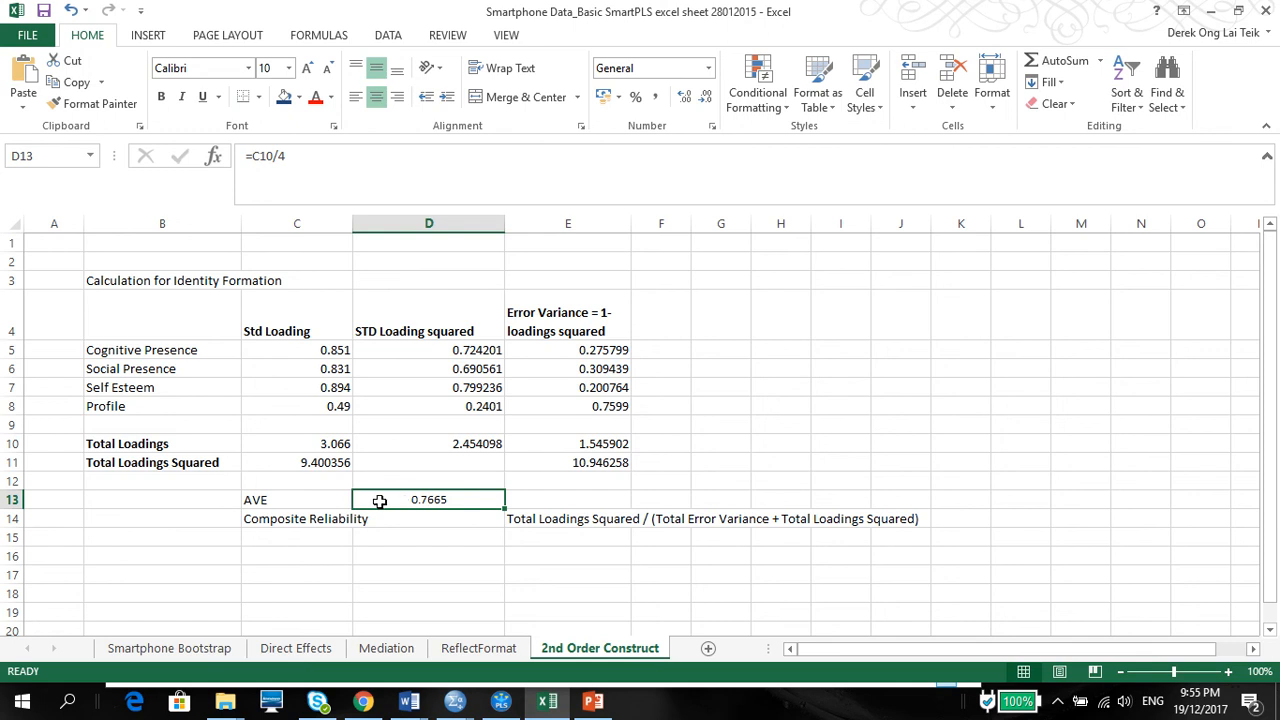
{"action": "left_click", "coordinate": [568, 518]}
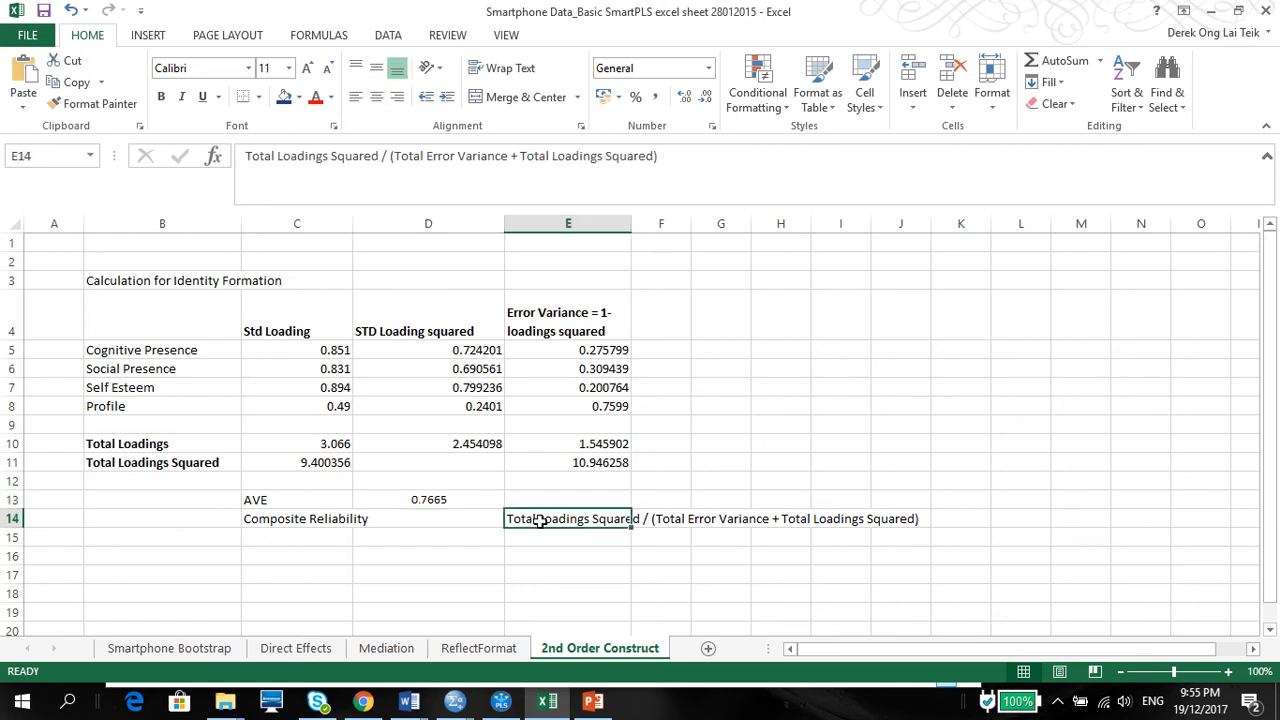
{"action": "mouse_move", "coordinate": [545, 540]}
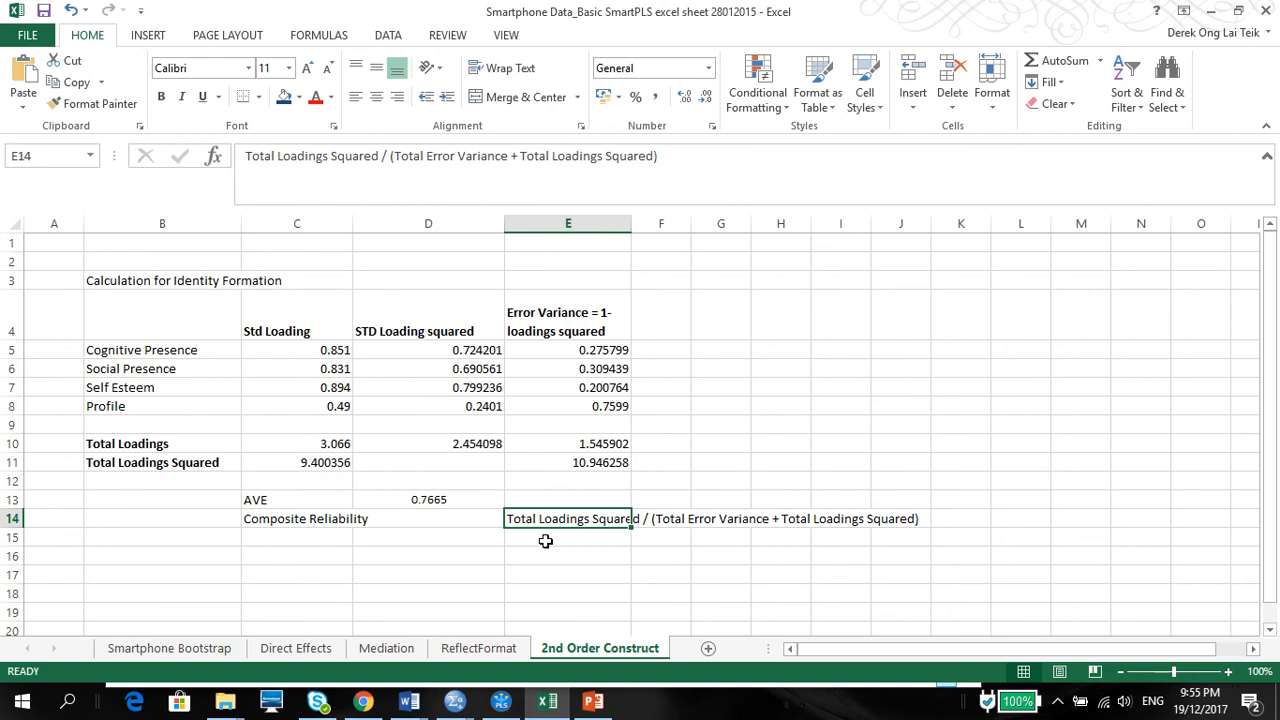
{"action": "mouse_move", "coordinate": [511, 533]}
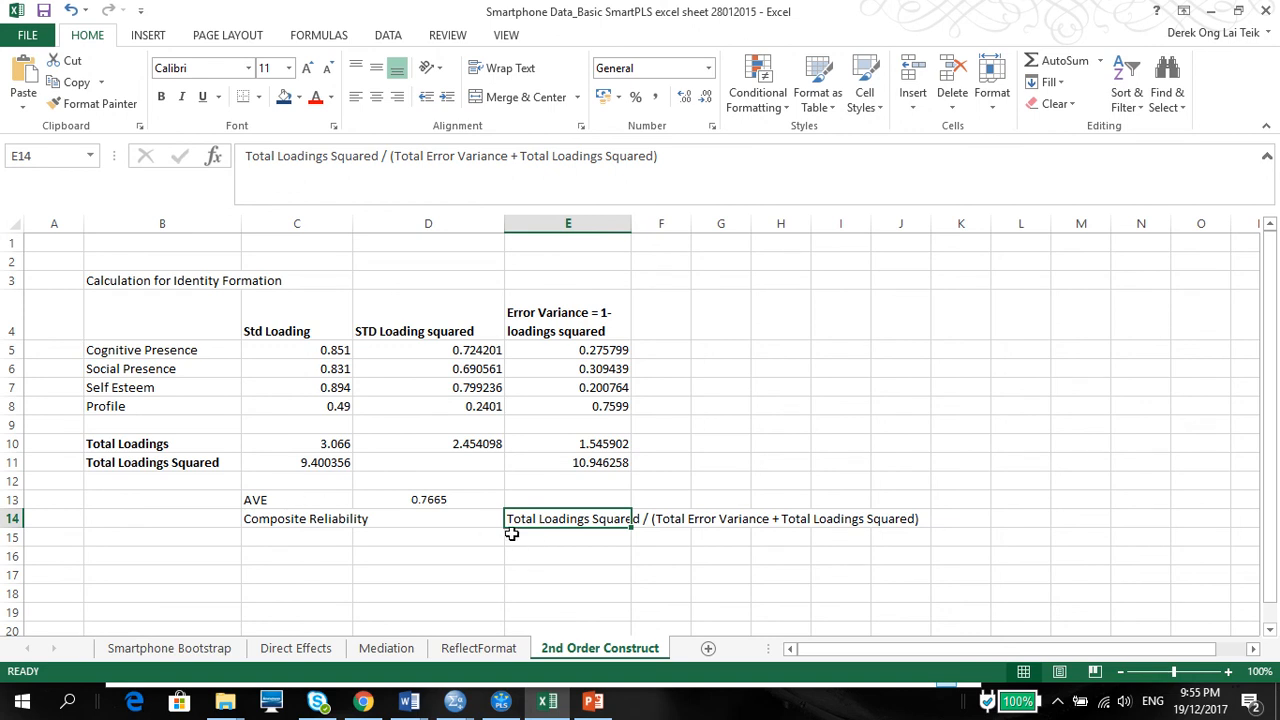
{"action": "mouse_move", "coordinate": [763, 524]}
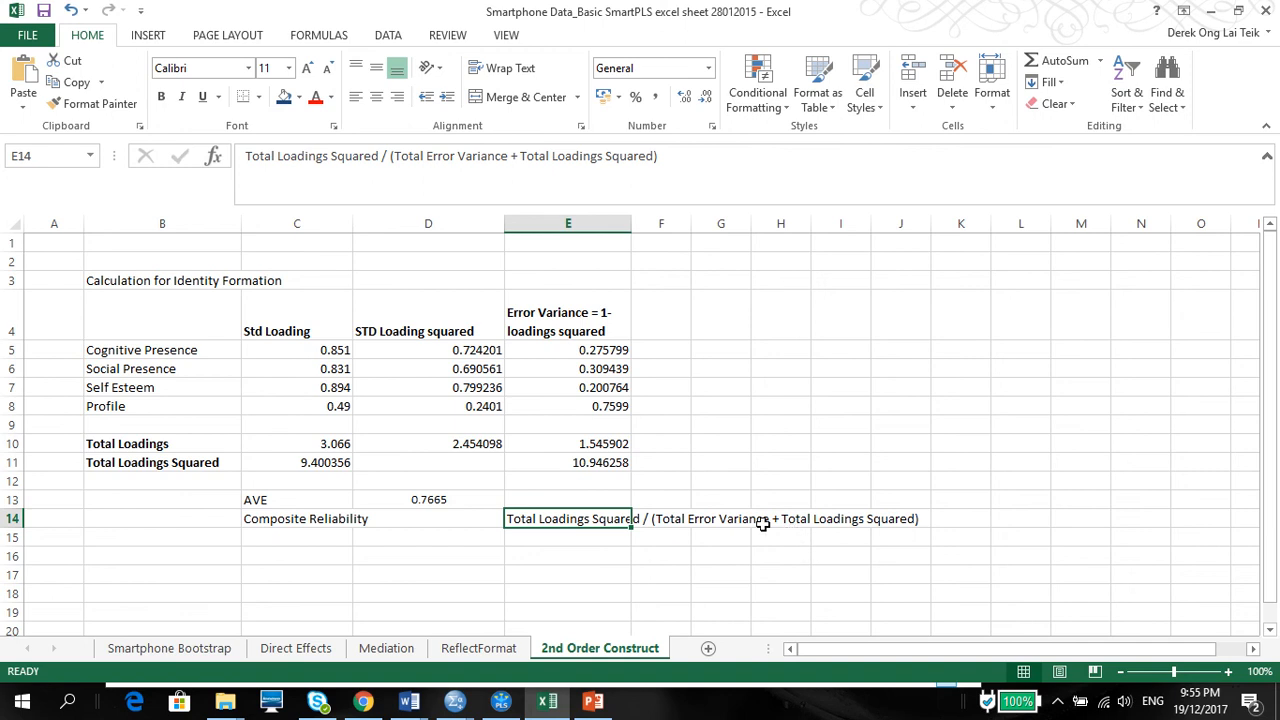
{"action": "left_click", "coordinate": [568, 462]}
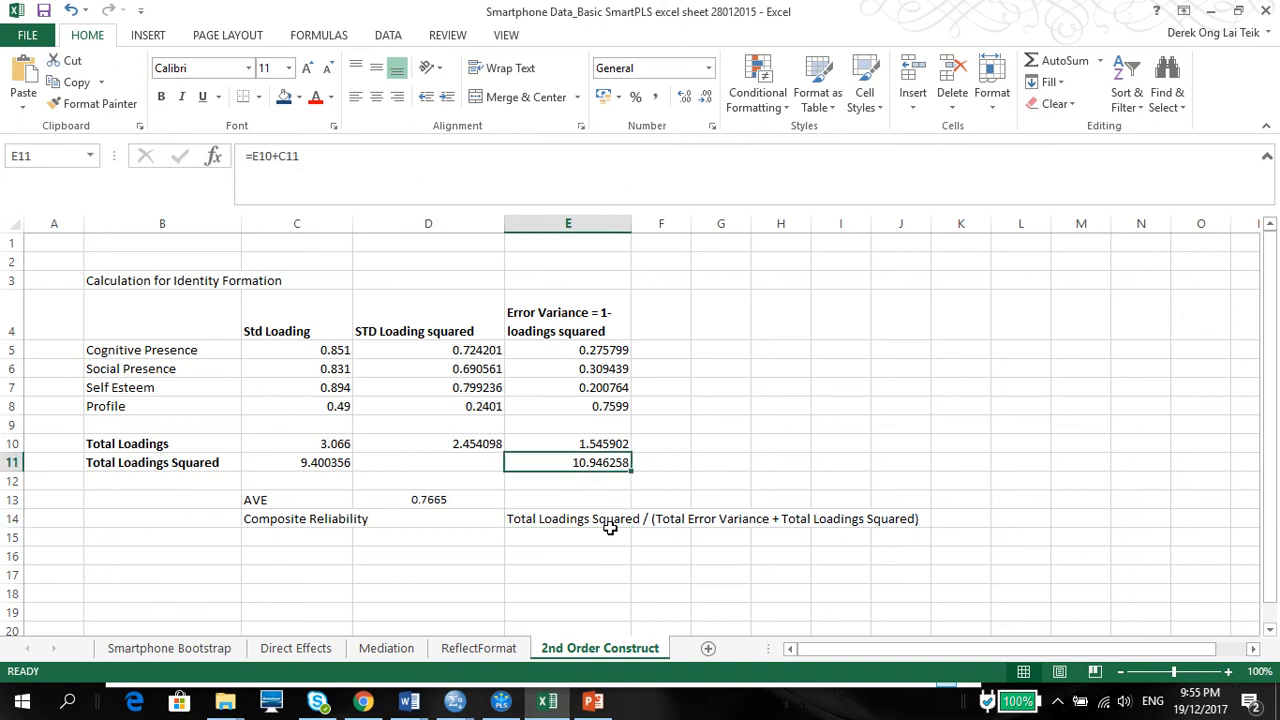
{"action": "left_click", "coordinate": [568, 518]}
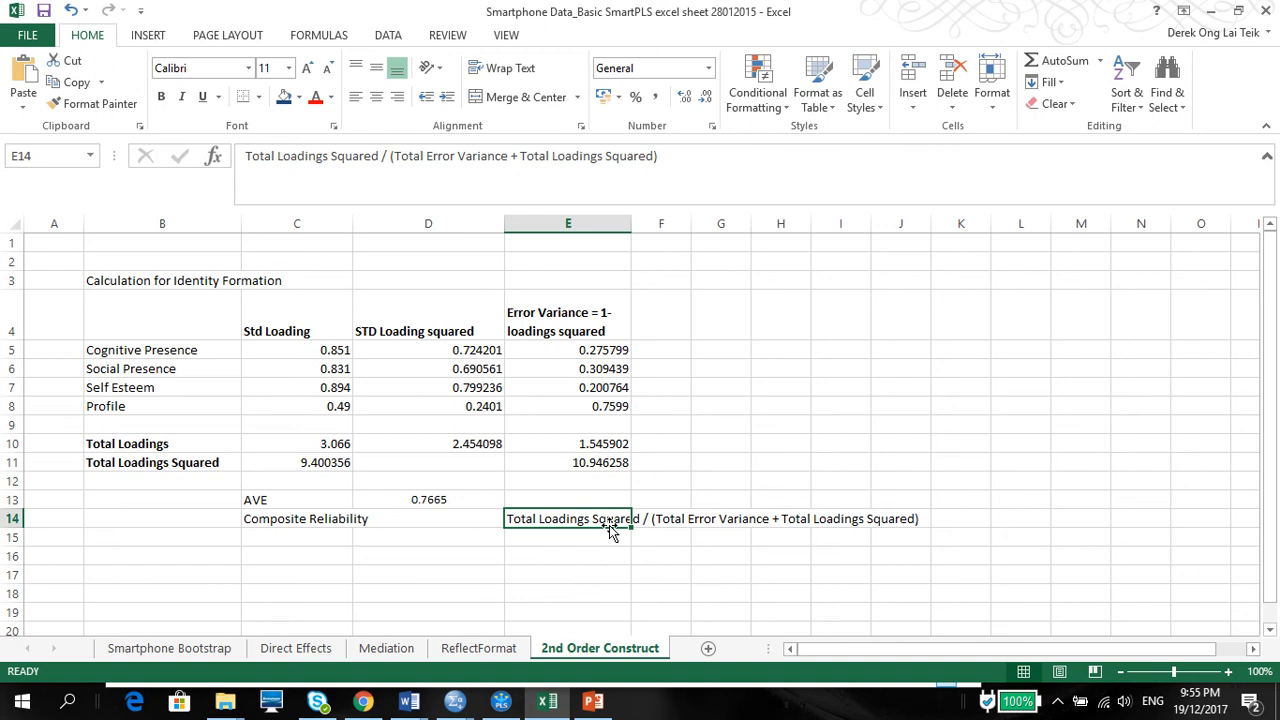
{"action": "mouse_move", "coordinate": [329, 462]}
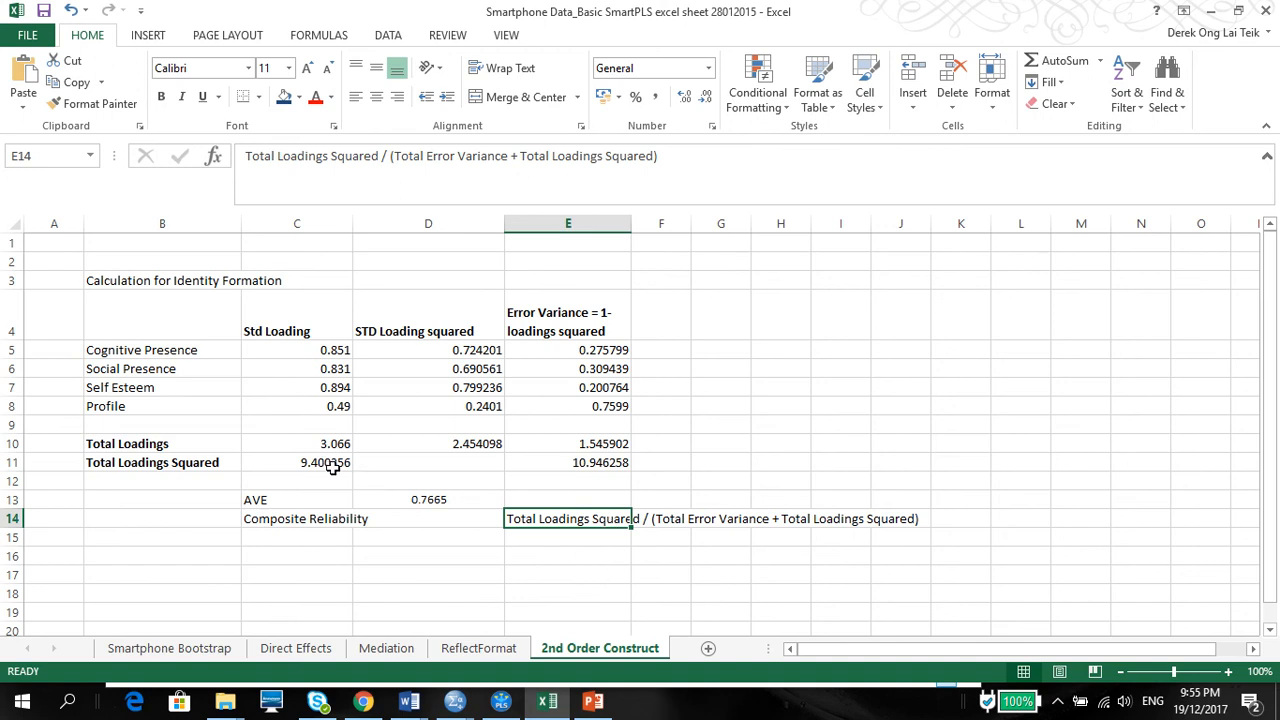
{"action": "mouse_move", "coordinate": [685, 179]}
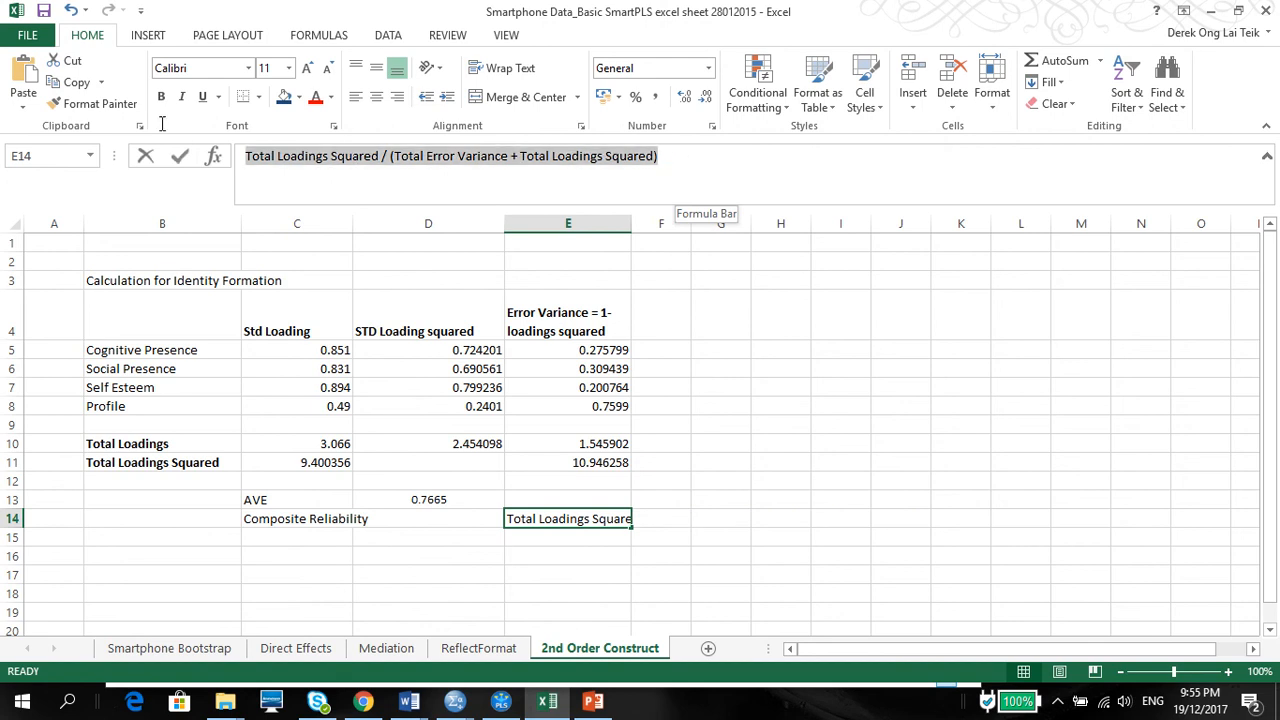
Enter total loadings squared divided by E11 in E14
{"action": "type", "text": "="}
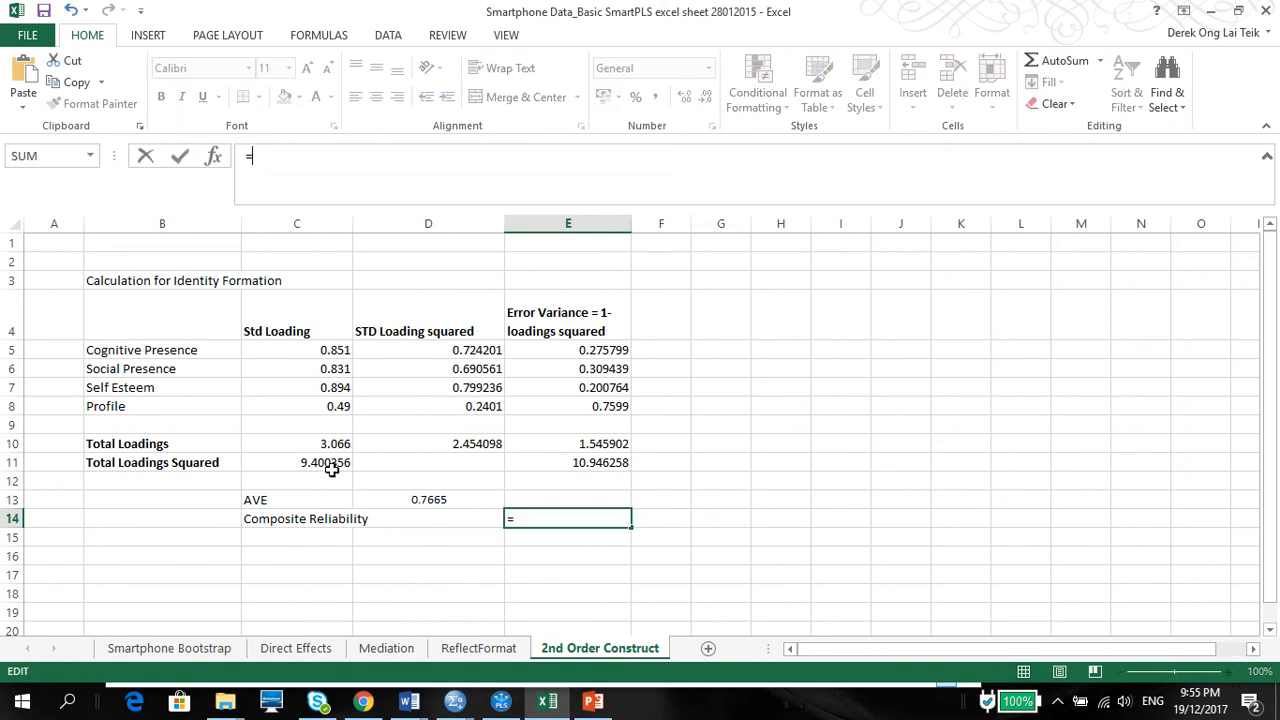
{"action": "left_click", "coordinate": [296, 462]}
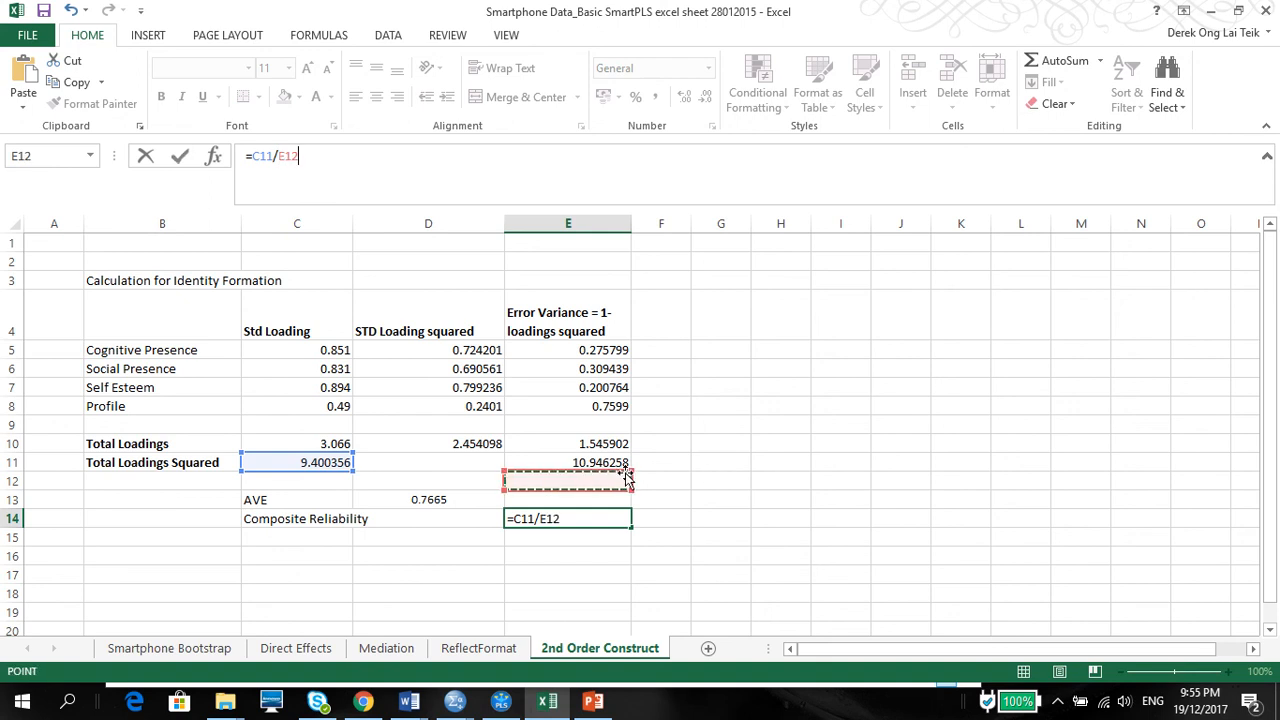
{"action": "left_click", "coordinate": [568, 462]}
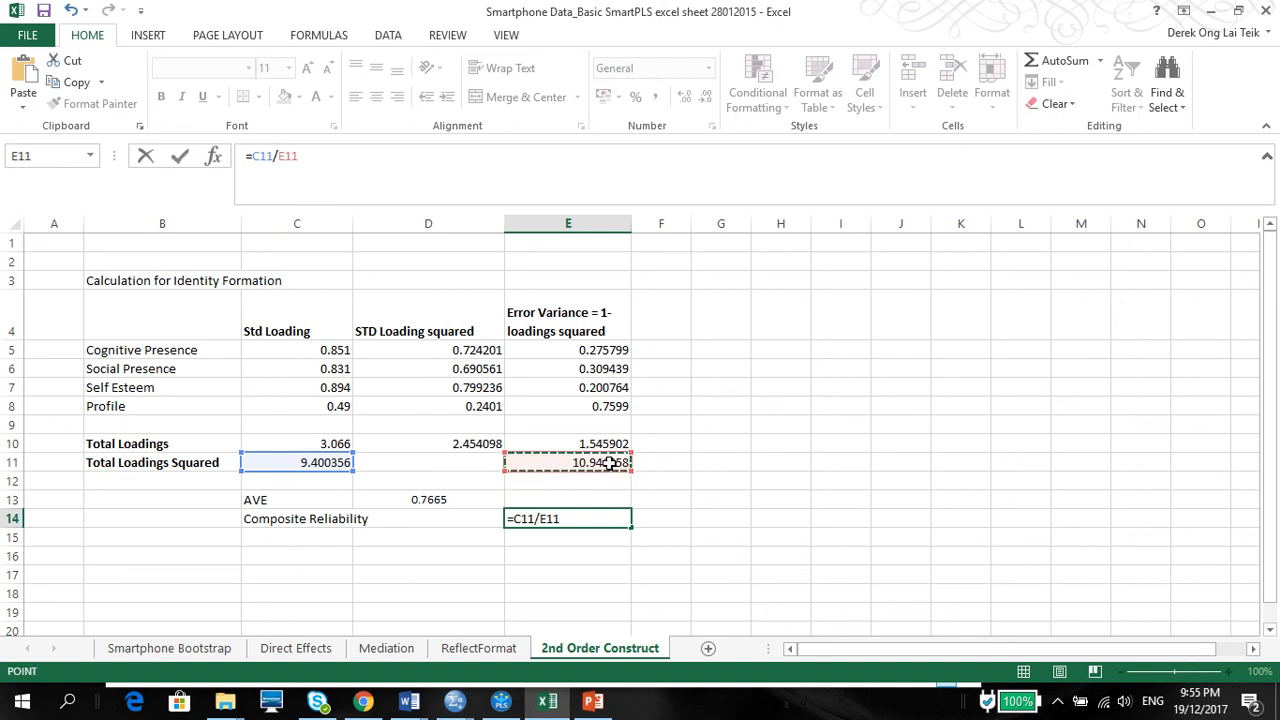
{"action": "key", "text": "Return"}
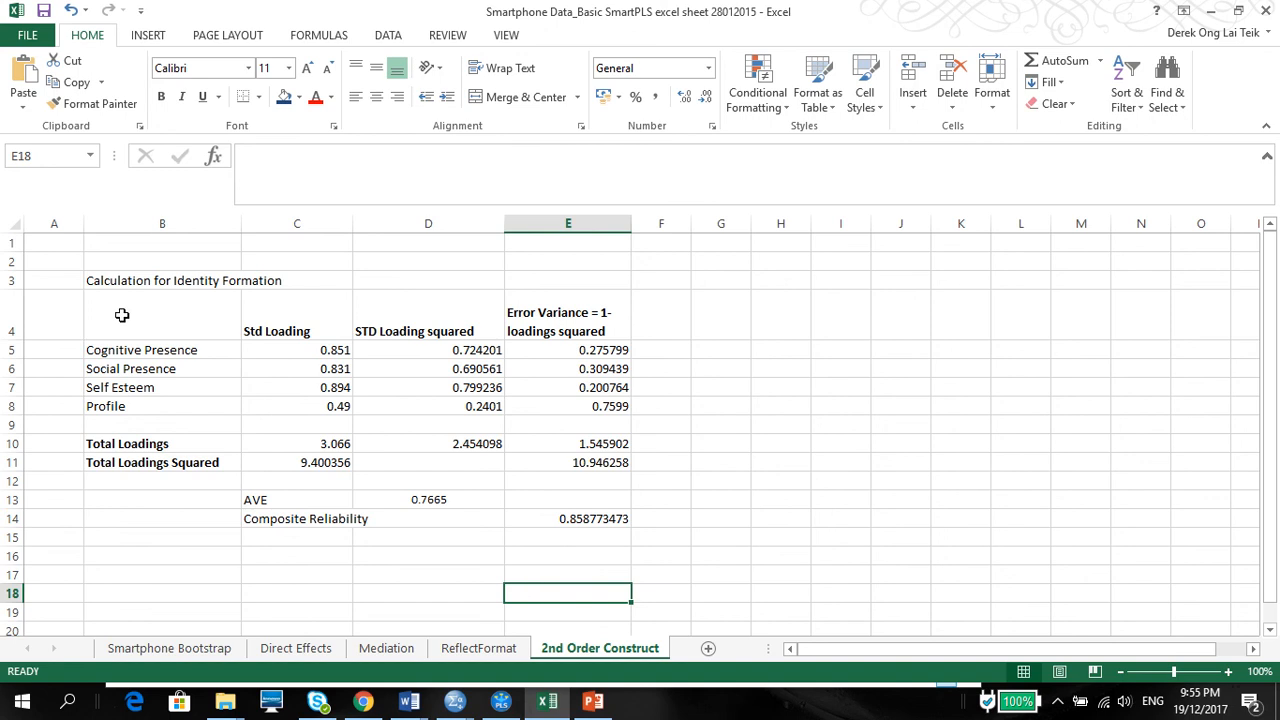
{"action": "mouse_move", "coordinate": [177, 405]}
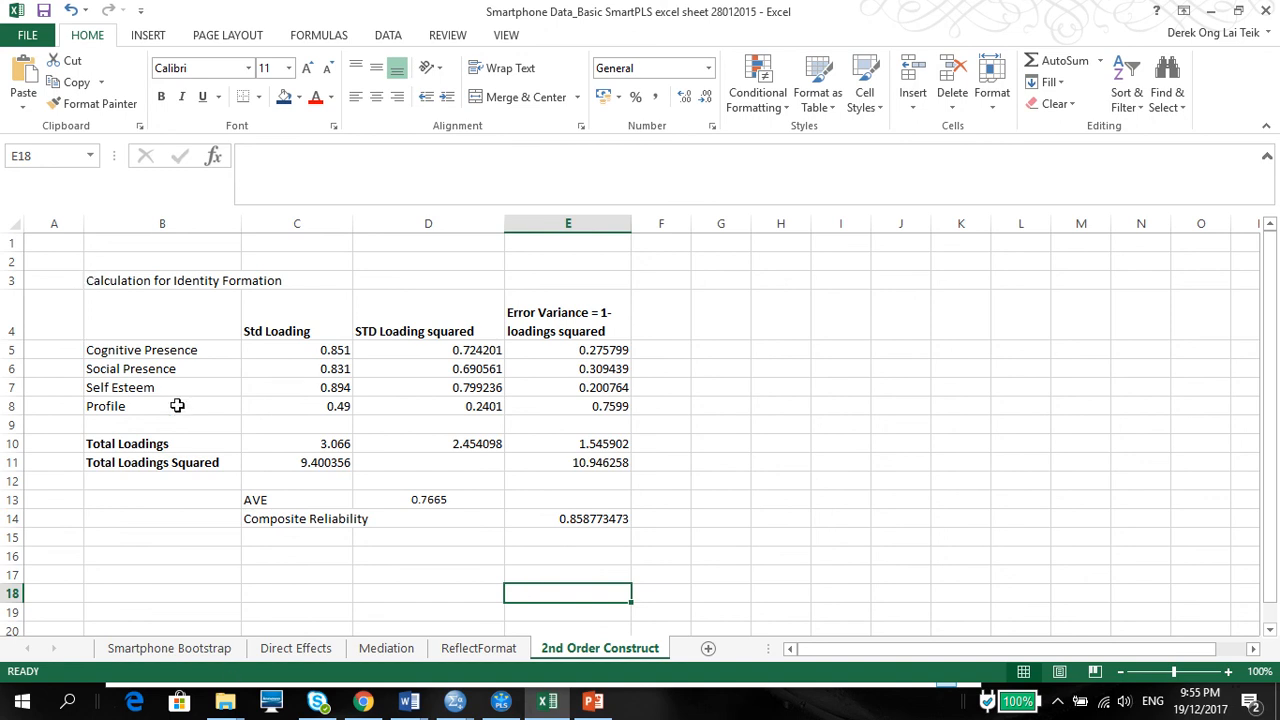
Select the Identity Formation table and recheck the D13 and E14 formulas
{"action": "left_click_drag", "start_coordinate": [162, 280], "coordinate": [429, 350]}
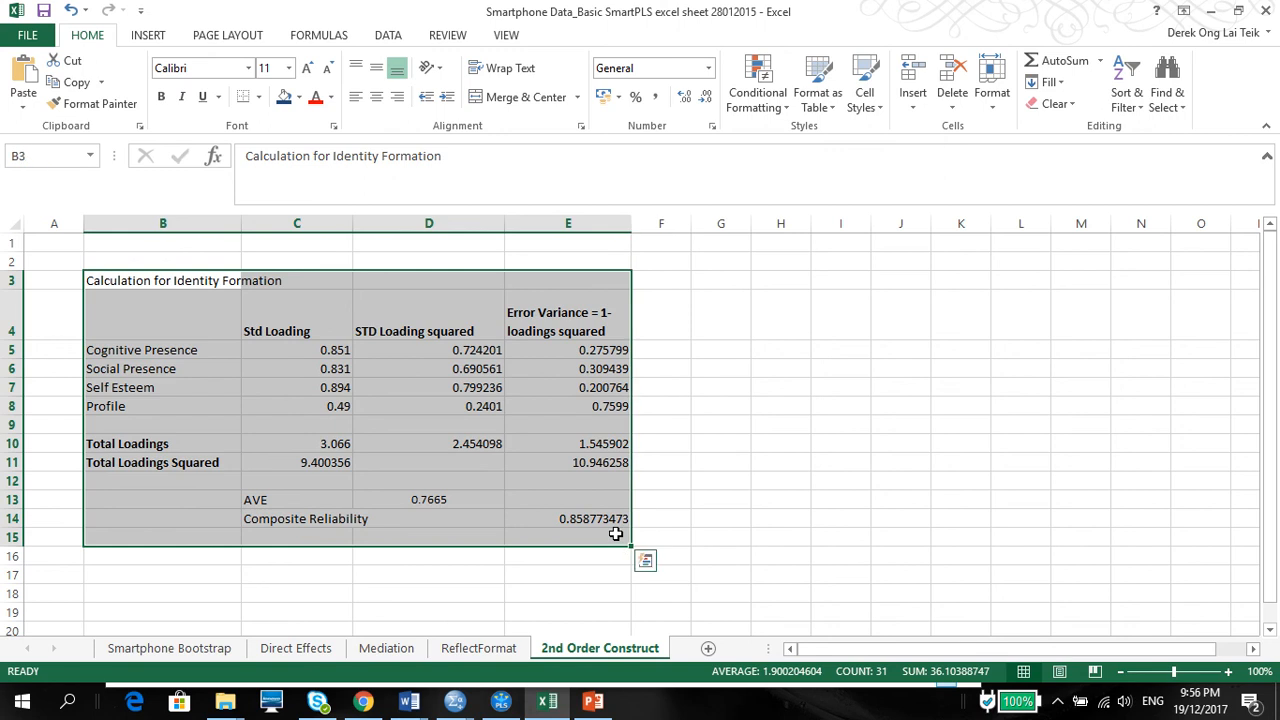
{"action": "left_click", "coordinate": [429, 499]}
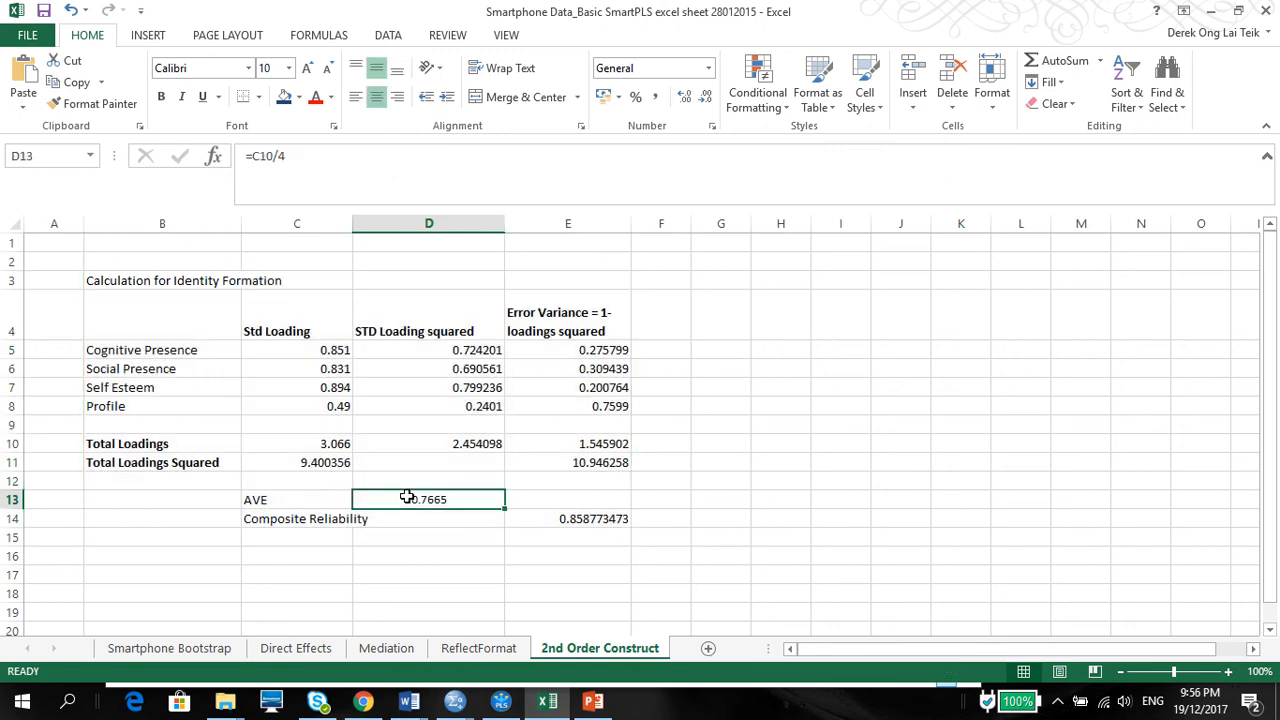
{"action": "left_click", "coordinate": [568, 518]}
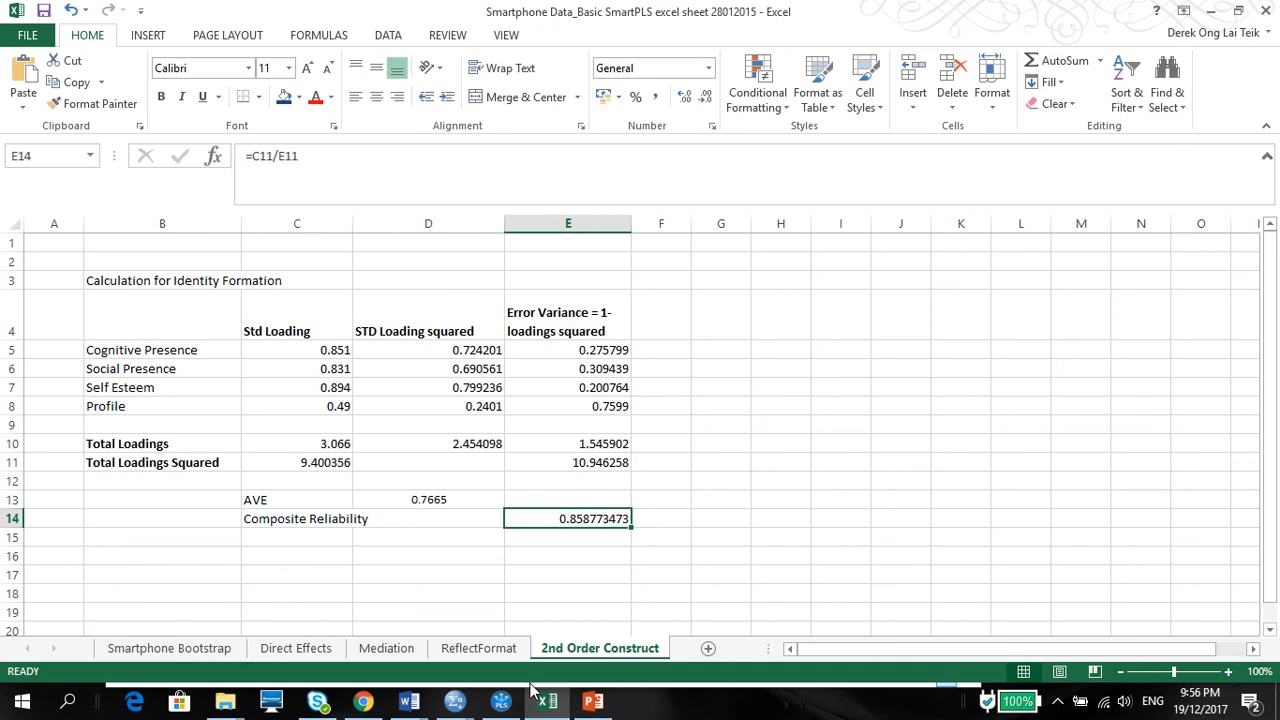
{"action": "mouse_move", "coordinate": [407, 700]}
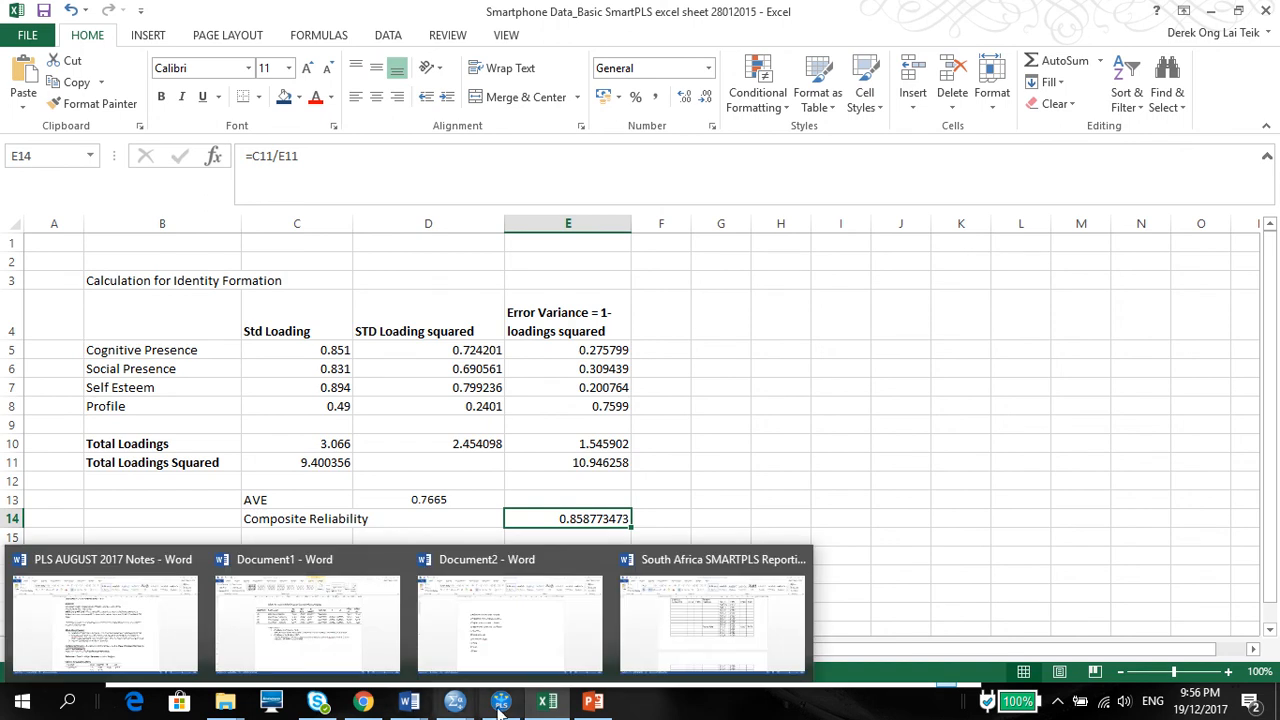
Open the South Africa SMARTPLS Reporting document and scroll Table 3 to Learning Experience
{"action": "left_click", "coordinate": [500, 700]}
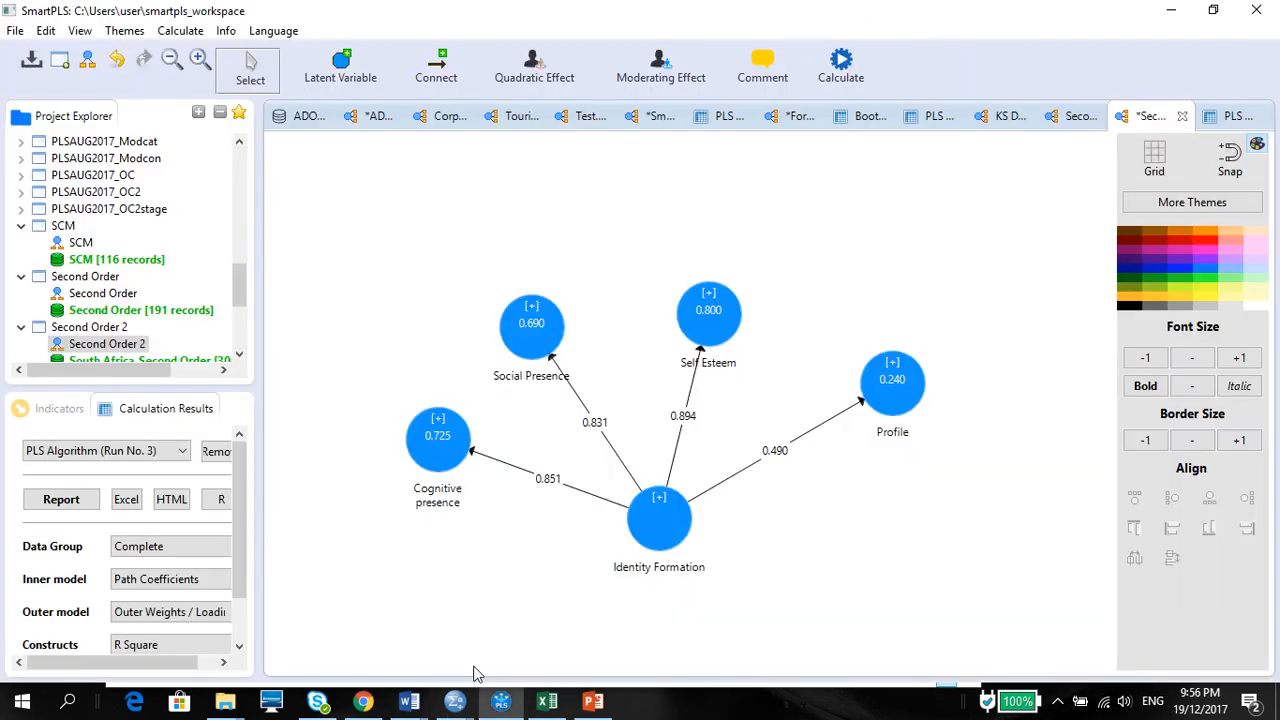
{"action": "mouse_move", "coordinate": [408, 700]}
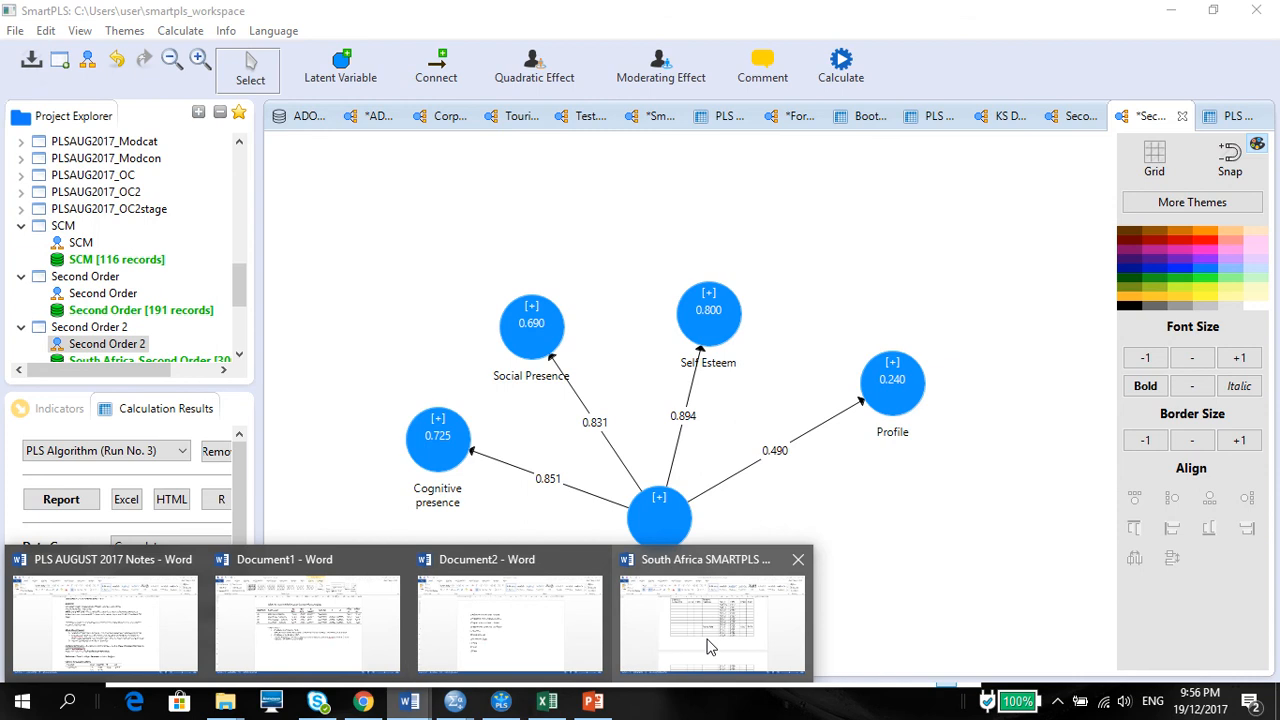
{"action": "left_click", "coordinate": [711, 620]}
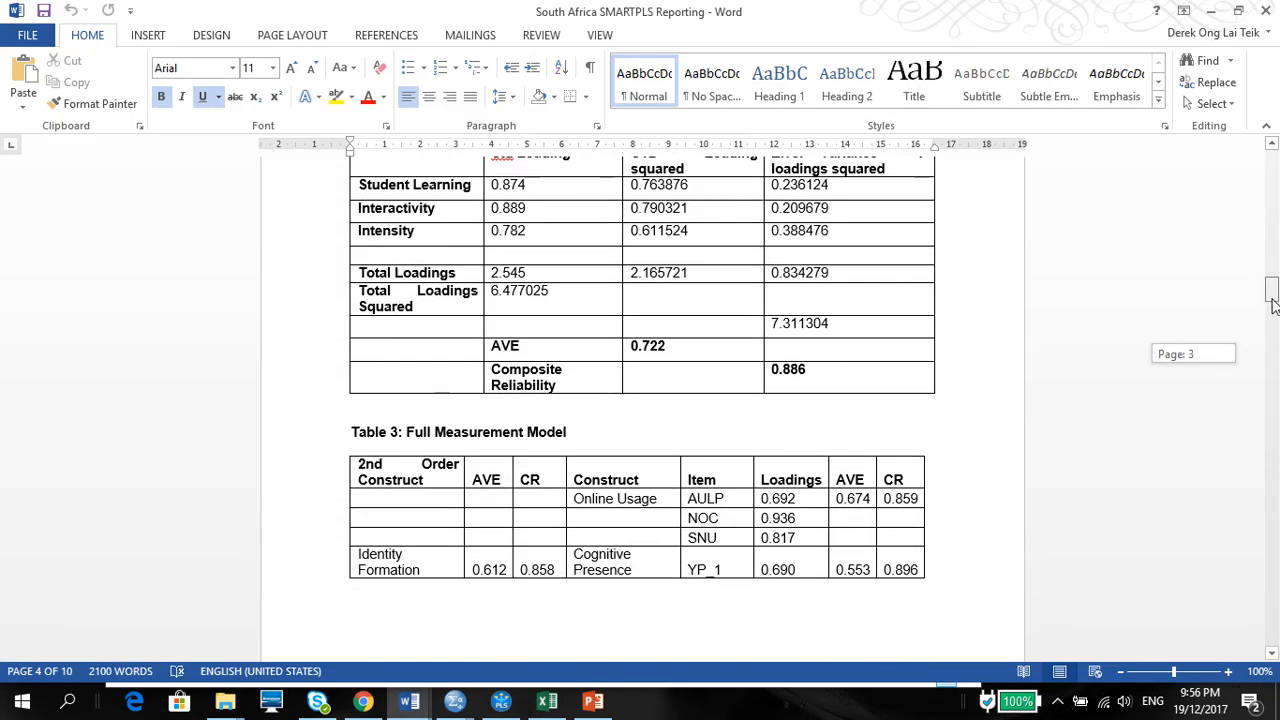
{"action": "scroll", "scroll_direction": "down", "scroll_amount": 3}
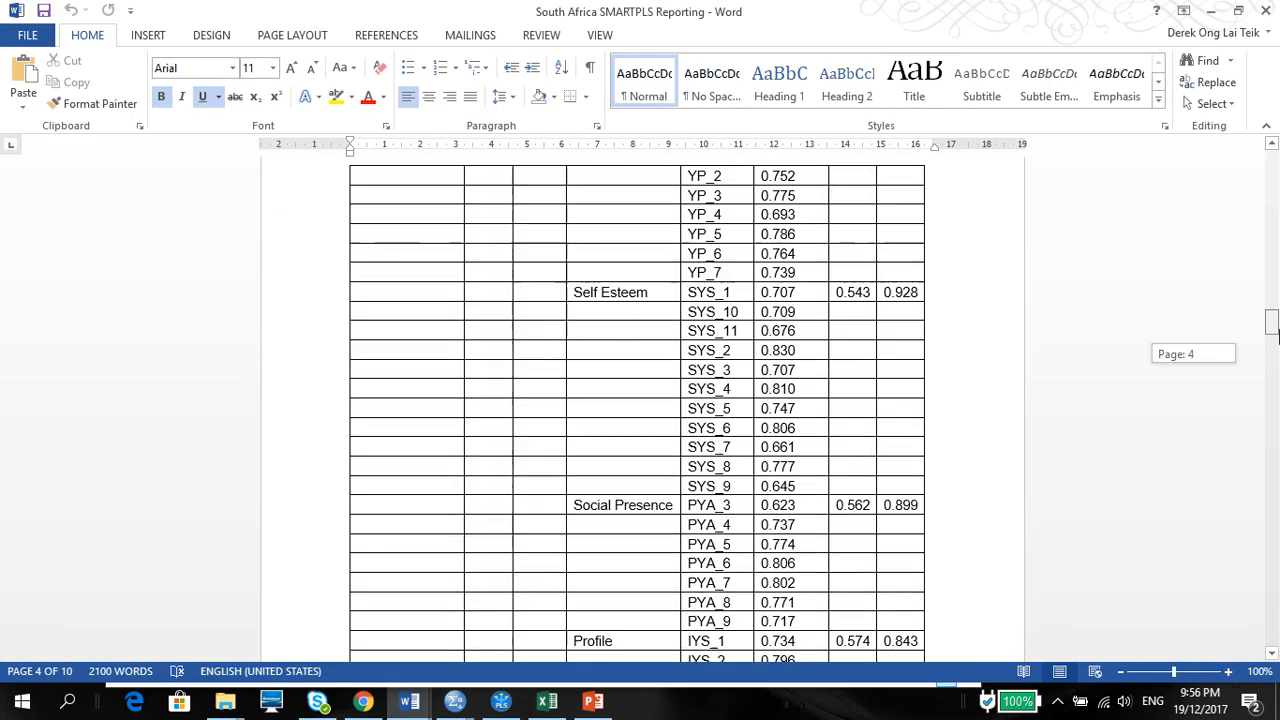
{"action": "scroll", "scroll_direction": "down", "scroll_amount": 3}
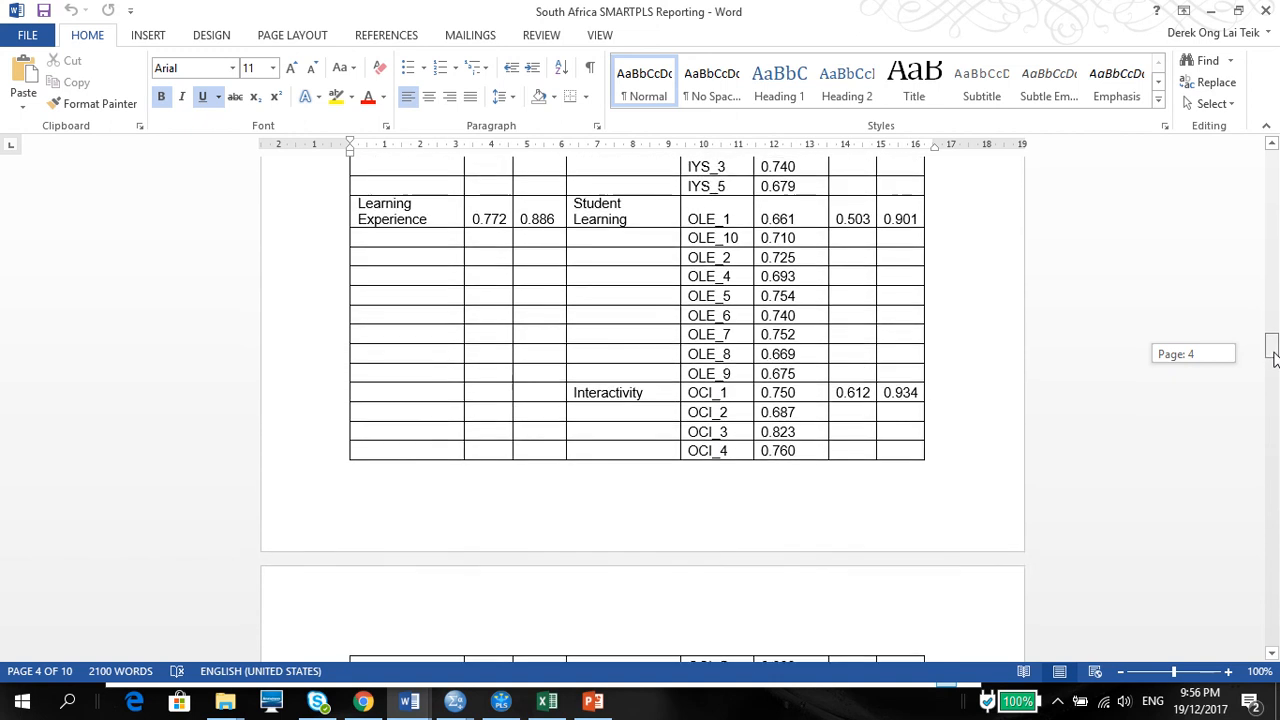
{"action": "scroll", "scroll_direction": "down", "scroll_amount": 3}
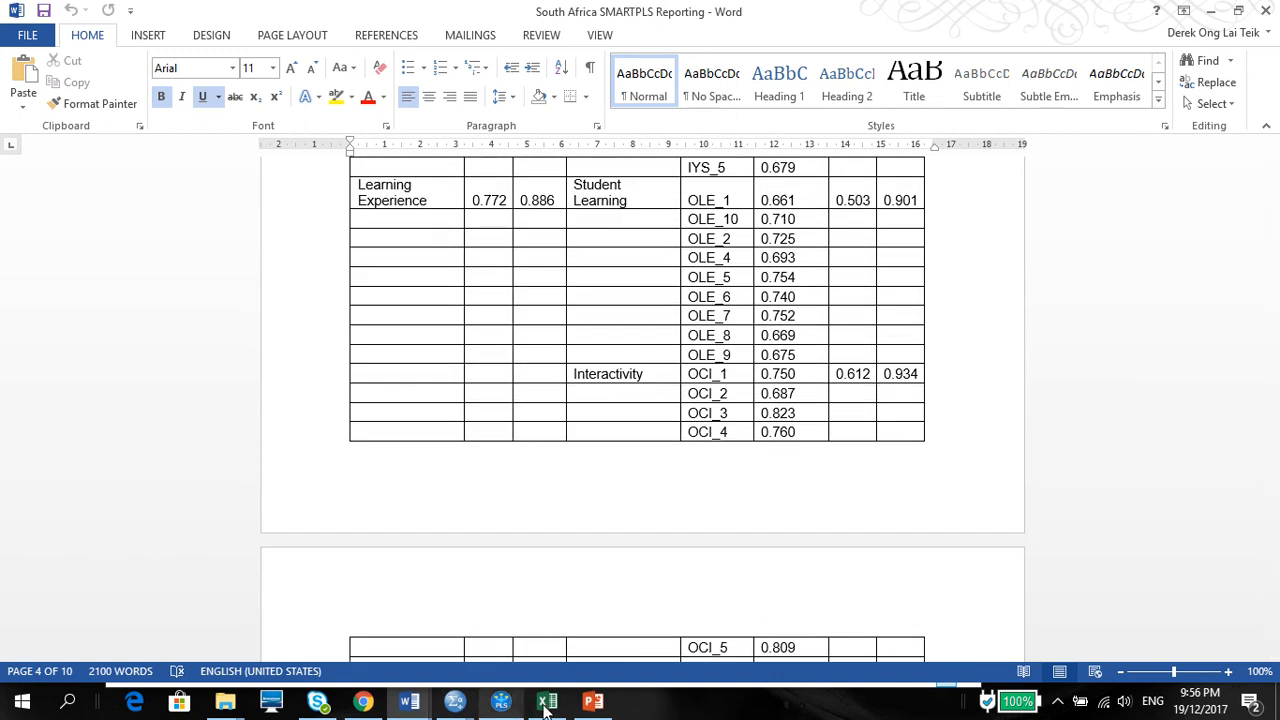
Show PowerPoint slide 82, 'Second Order Constructs', with the full path model
{"action": "left_click", "coordinate": [593, 700]}
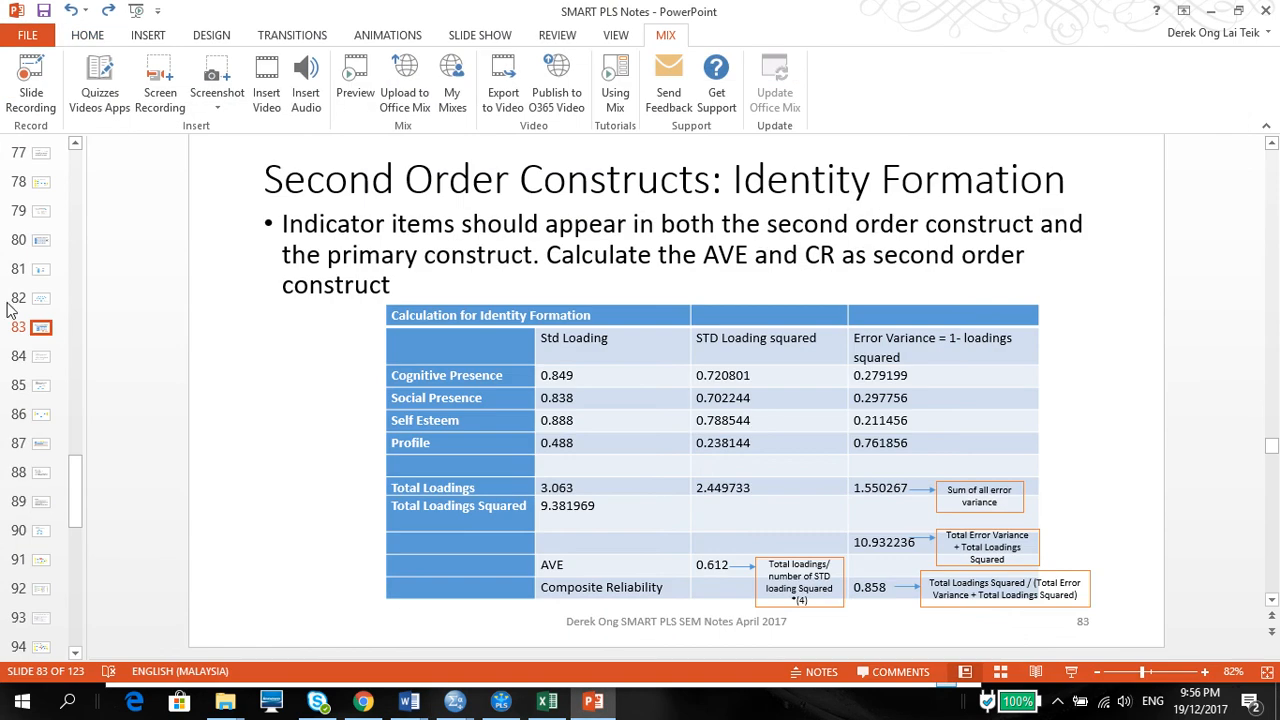
{"action": "left_click", "coordinate": [42, 298]}
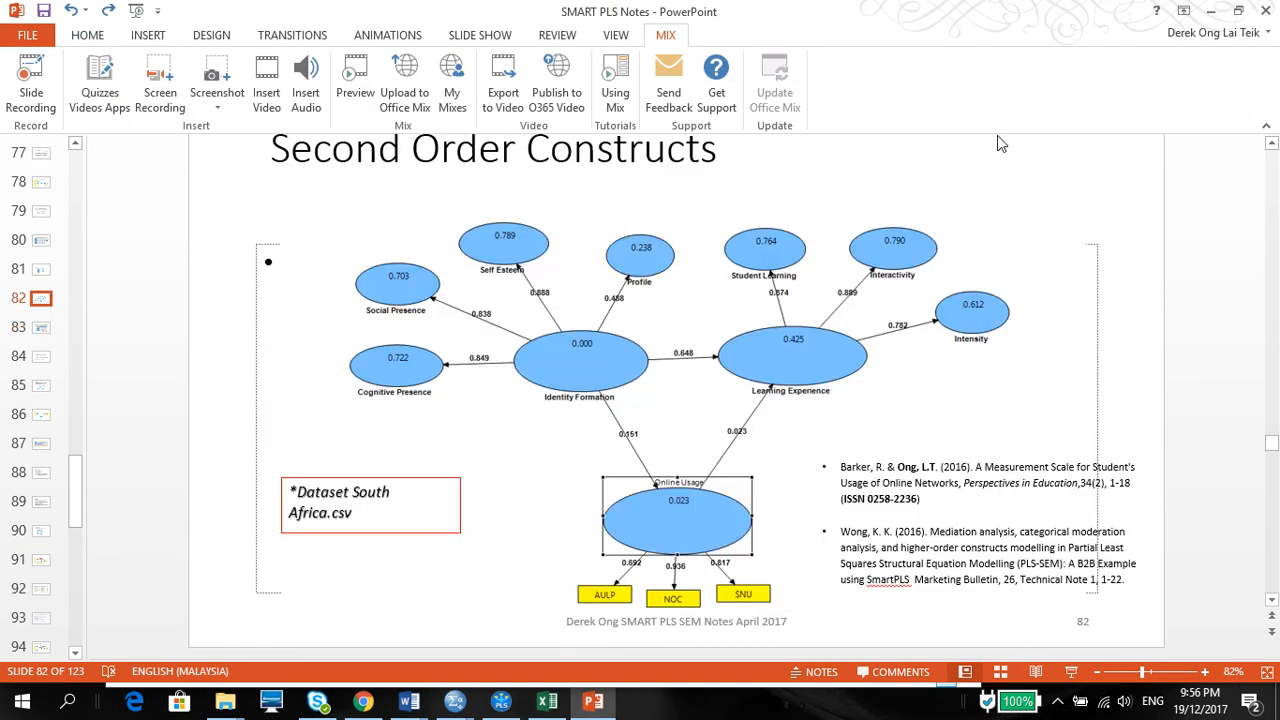
{"action": "mouse_move", "coordinate": [594, 700]}
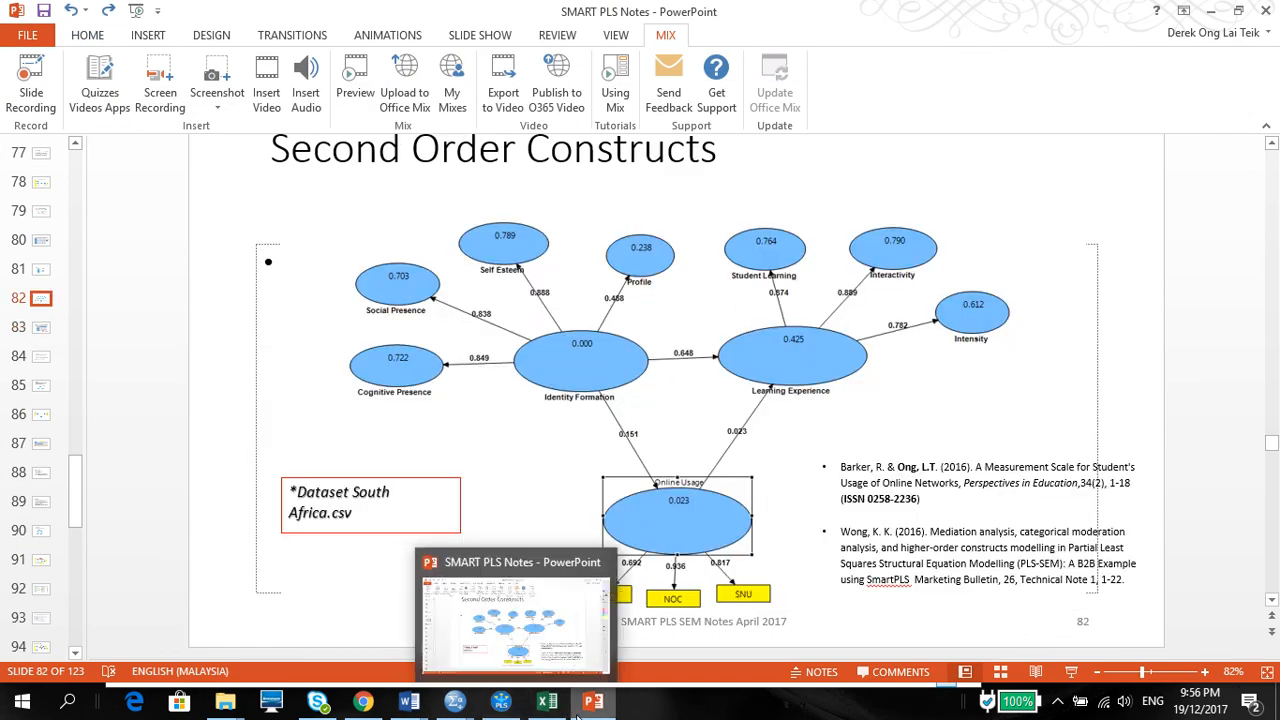
{"action": "mouse_move", "coordinate": [500, 700]}
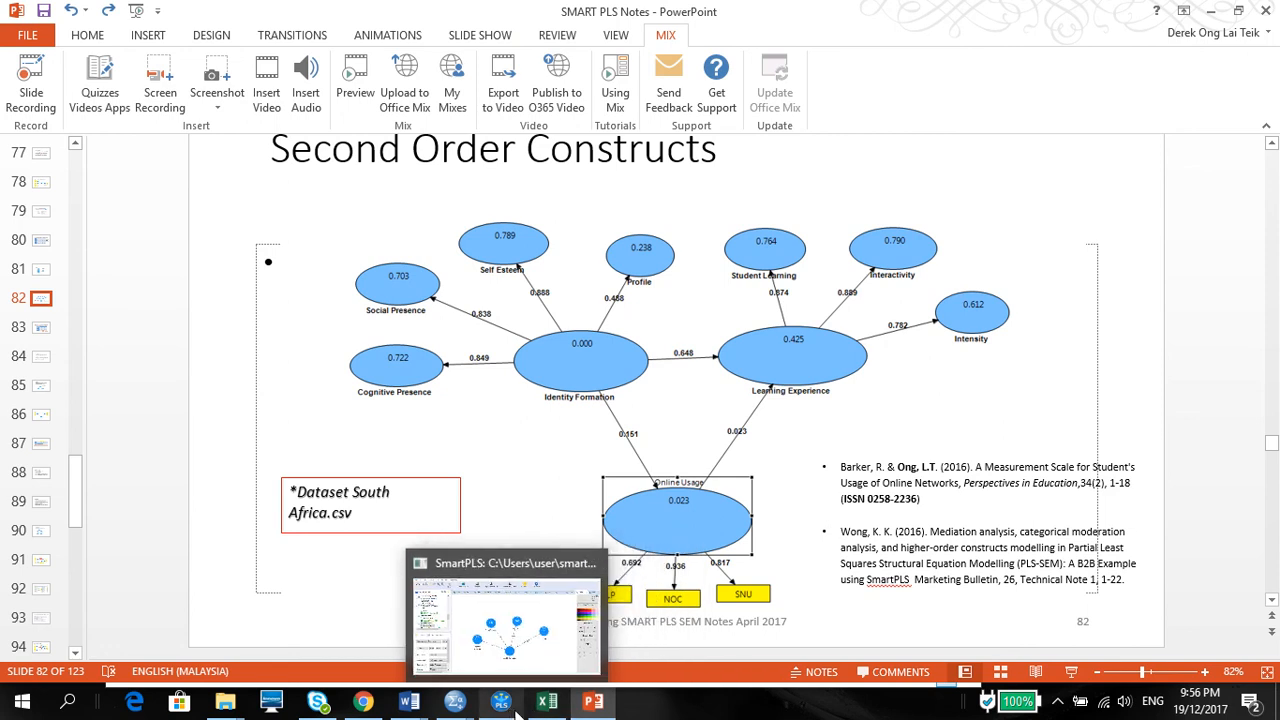
Bring the SMARTPLS report forward, select the OLE_1 to OLE_9 items, and scroll the table
{"action": "left_click", "coordinate": [408, 700]}
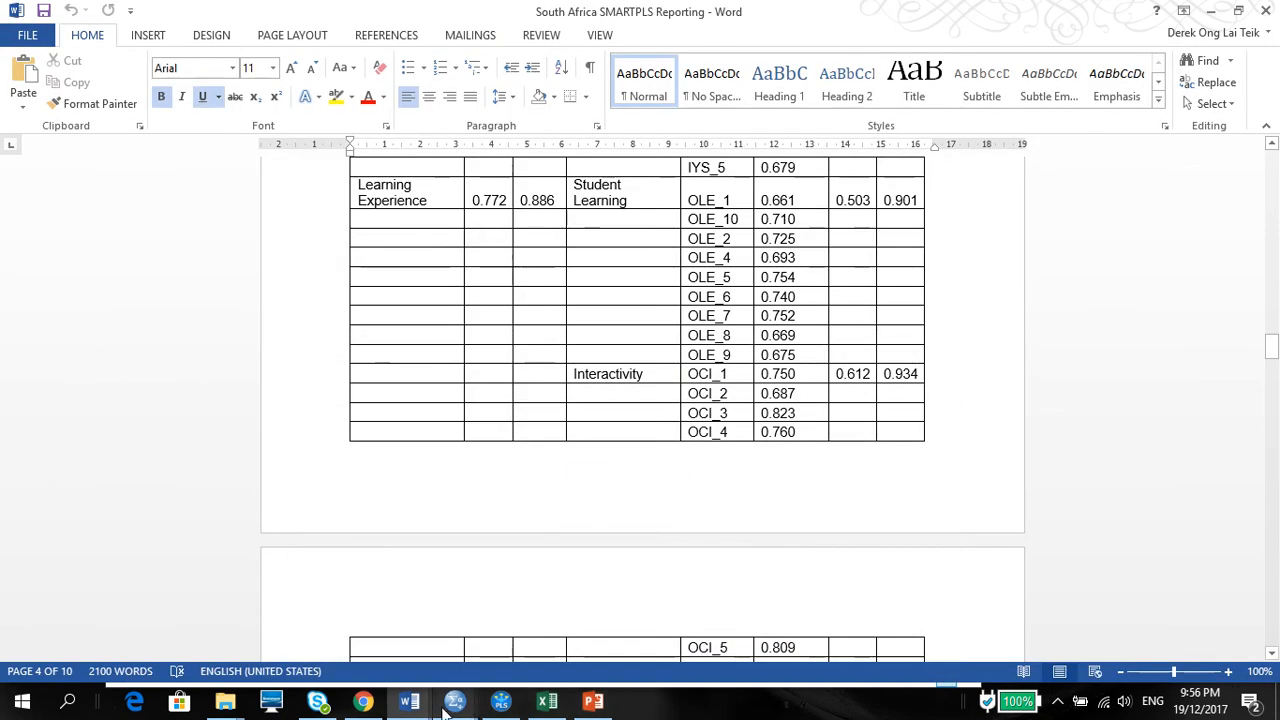
{"action": "mouse_move", "coordinate": [409, 701]}
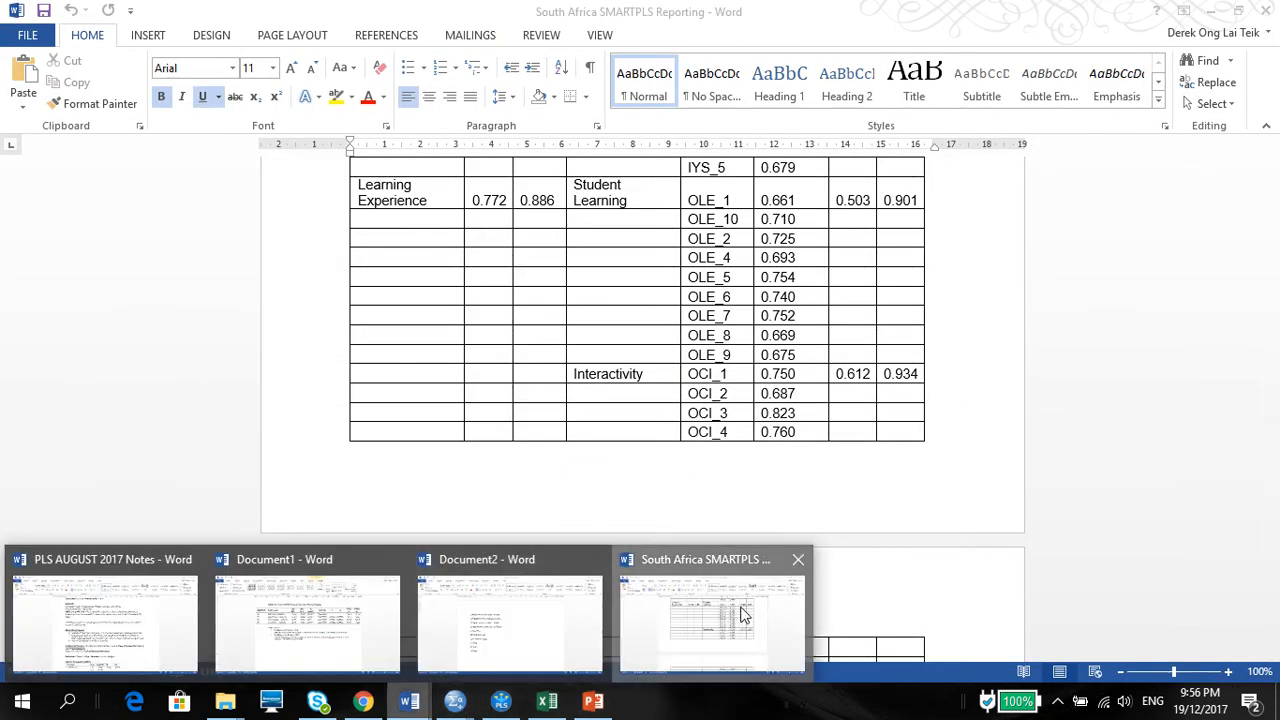
{"action": "left_click", "coordinate": [712, 615]}
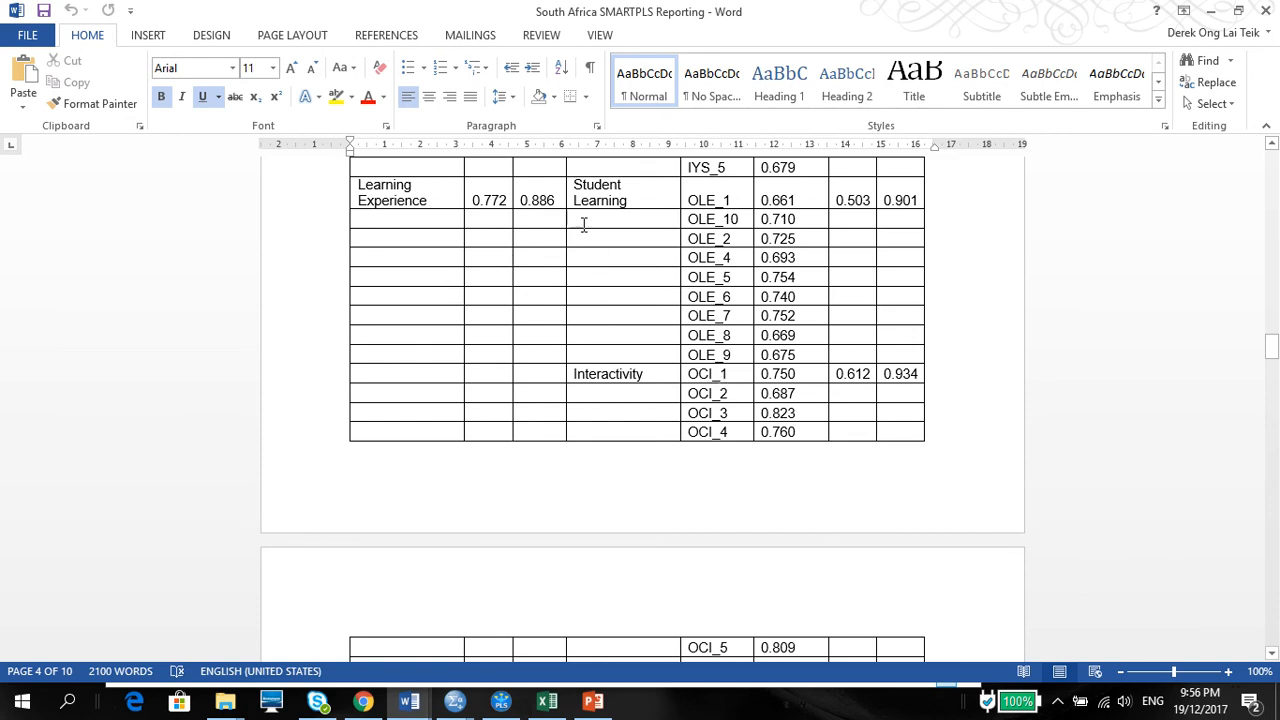
{"action": "mouse_move", "coordinate": [738, 225]}
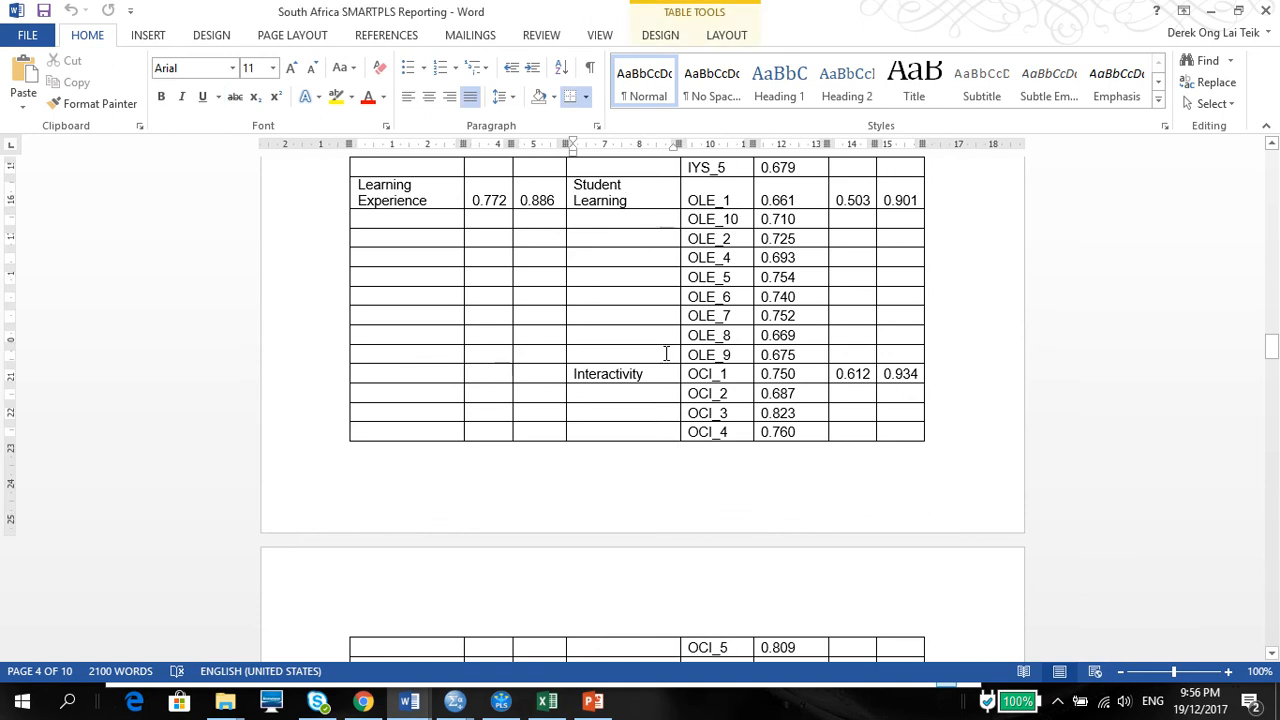
{"action": "mouse_move", "coordinate": [666, 374]}
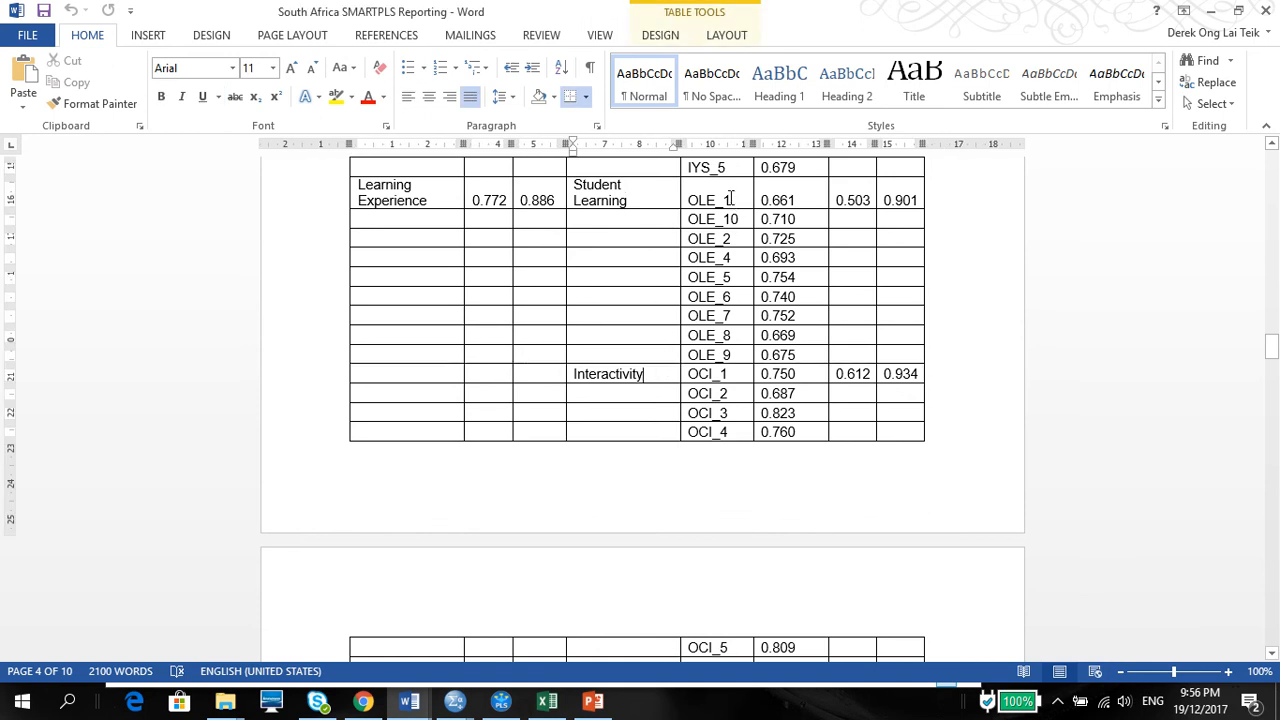
{"action": "left_click_drag", "start_coordinate": [778, 200], "coordinate": [790, 277]}
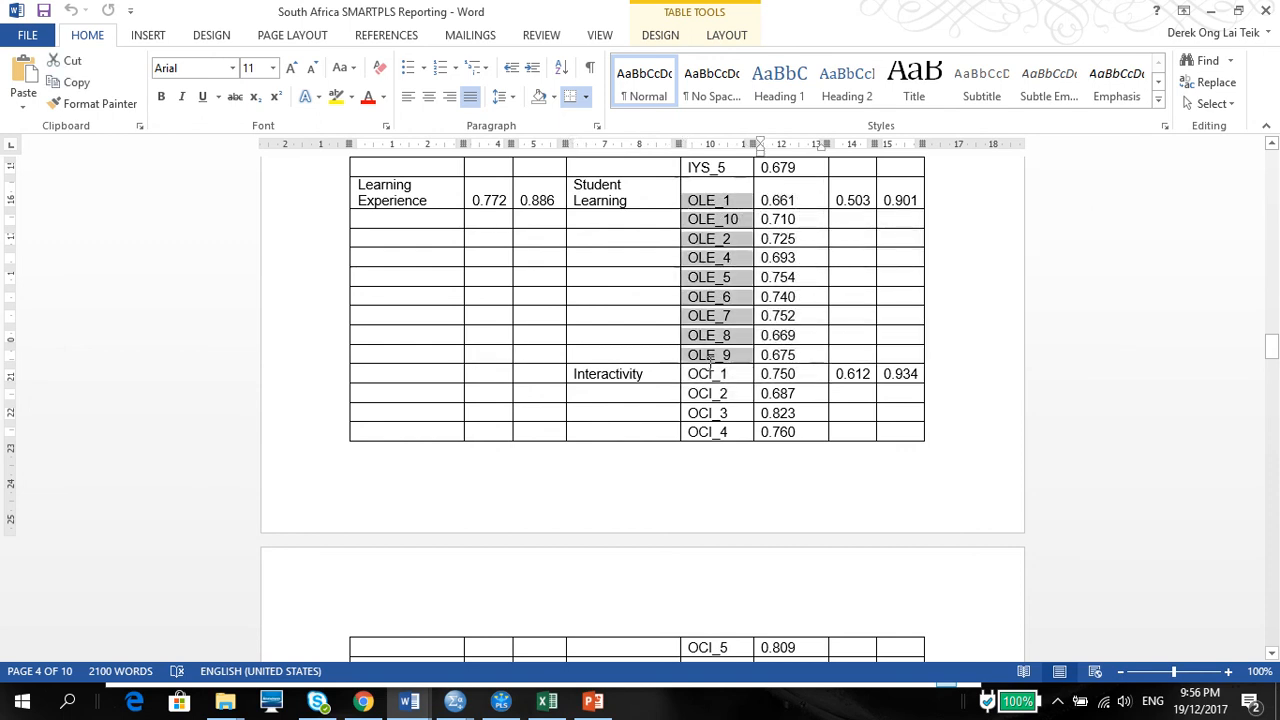
{"action": "right_click", "coordinate": [860, 272]}
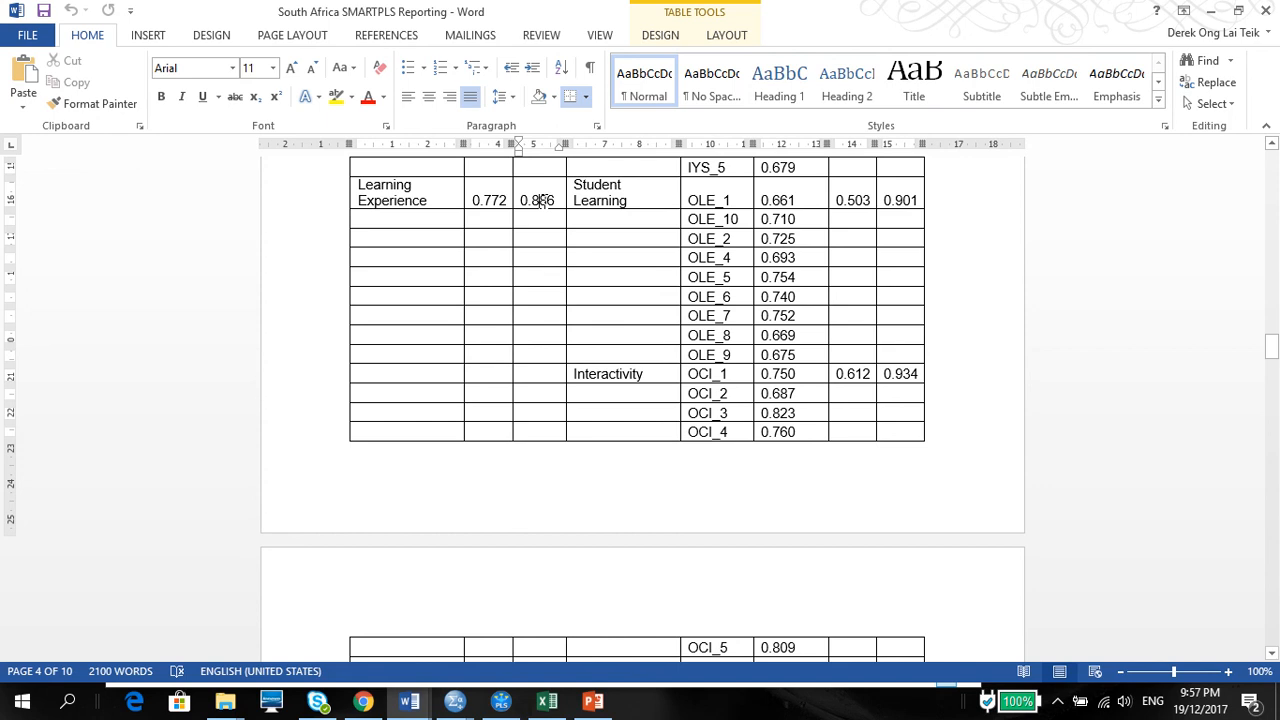
{"action": "scroll", "scroll_direction": "down", "scroll_amount": 3}
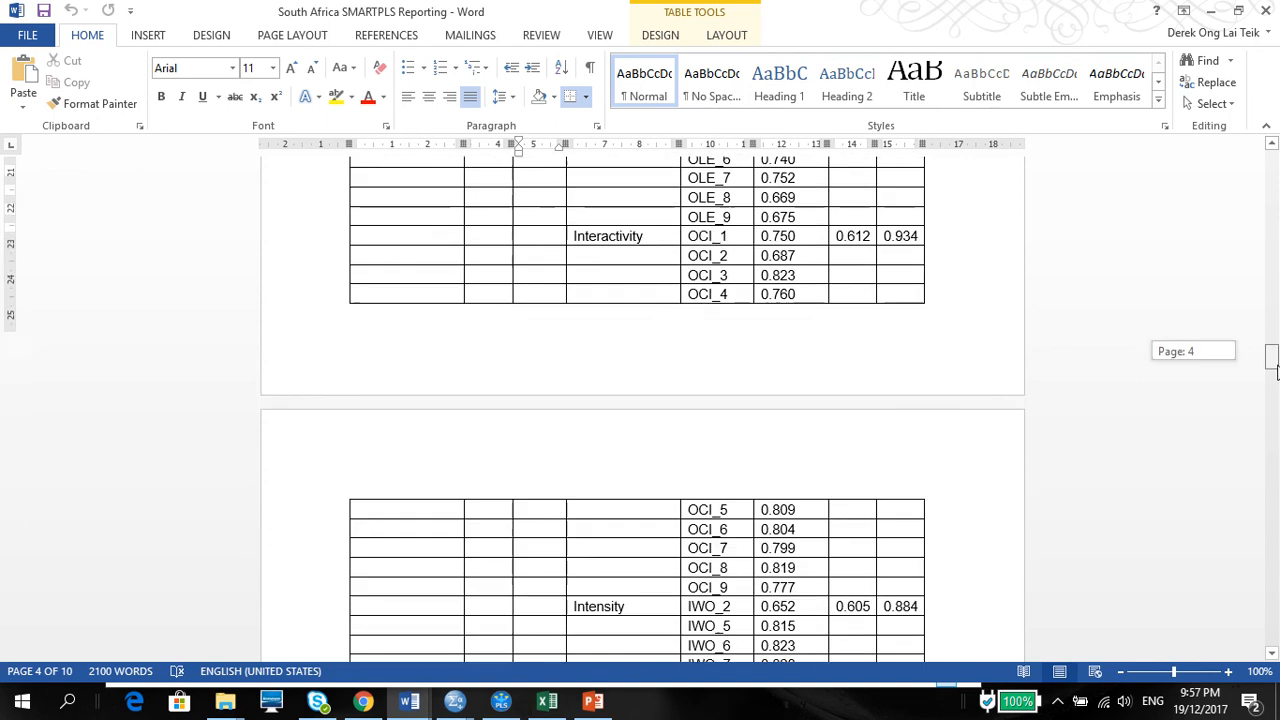
{"action": "scroll", "scroll_direction": "down", "scroll_amount": 3}
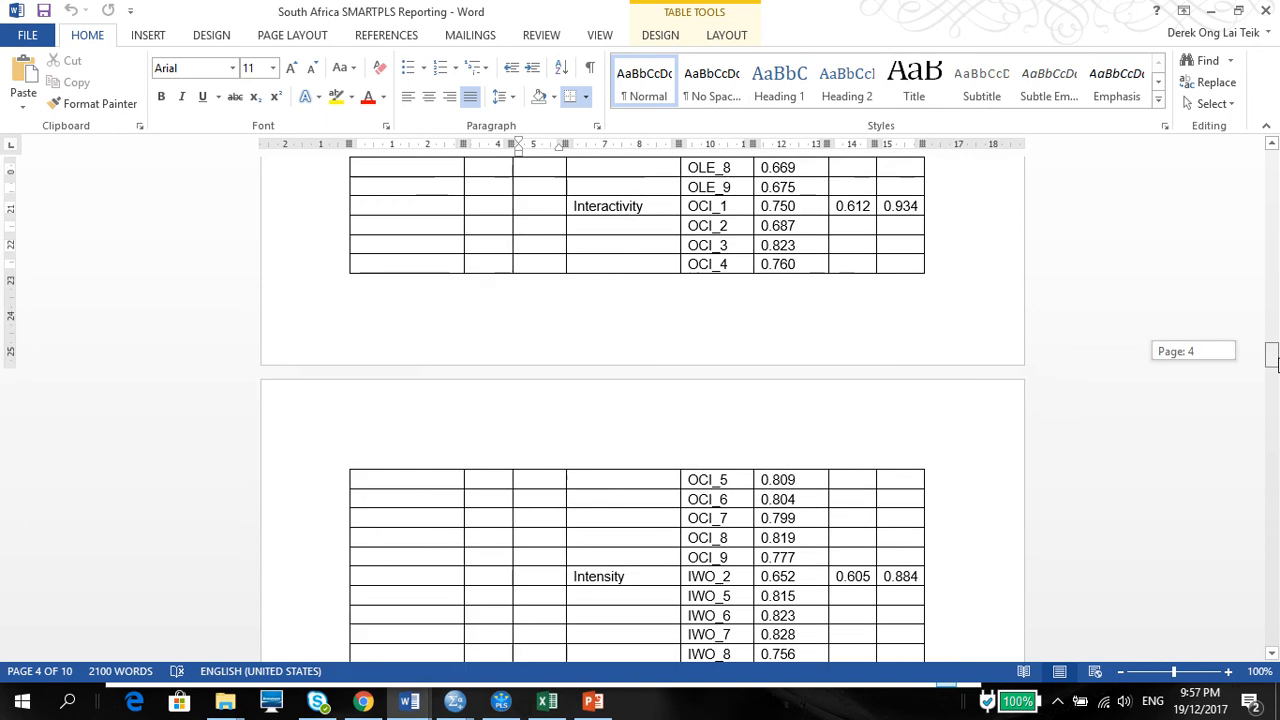
{"action": "scroll", "scroll_direction": "up", "scroll_amount": 3}
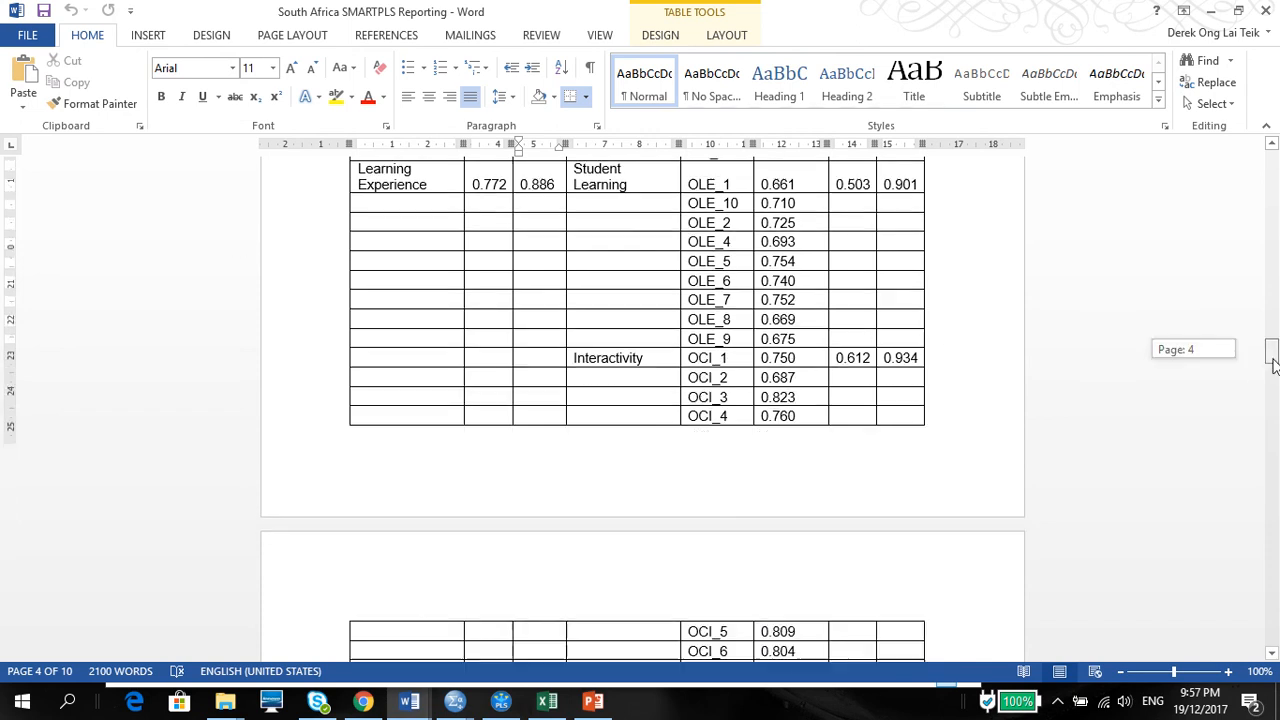
Scroll to Table 4 Latent Variable Correlations and click into the note below it
{"action": "scroll", "scroll_direction": "down", "scroll_amount": 3}
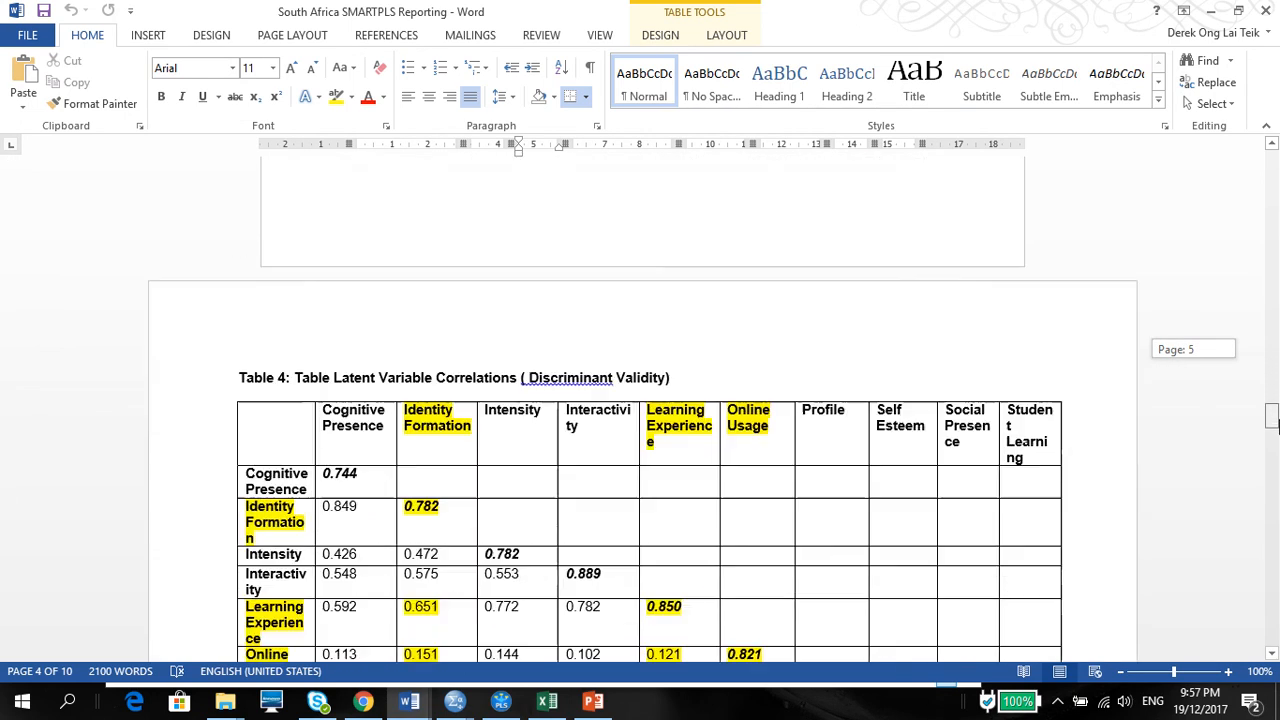
{"action": "scroll", "scroll_direction": "down", "scroll_amount": 3}
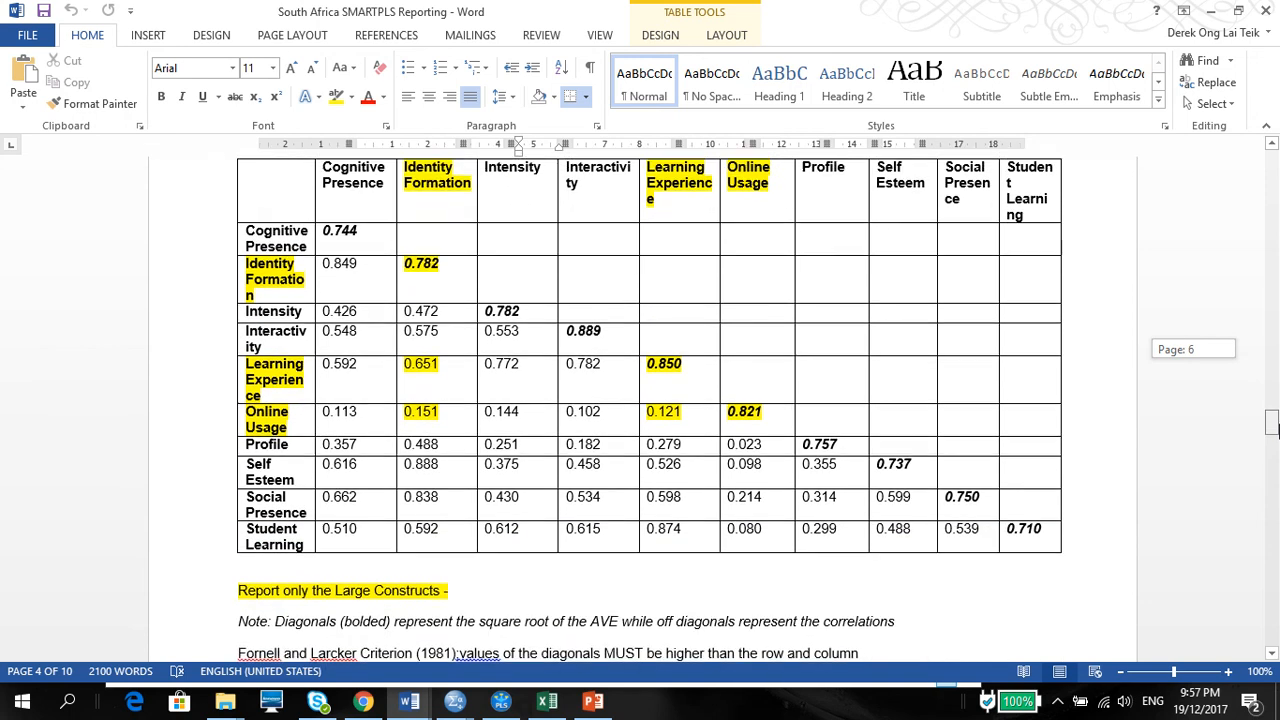
{"action": "scroll", "scroll_direction": "up", "scroll_amount": 3}
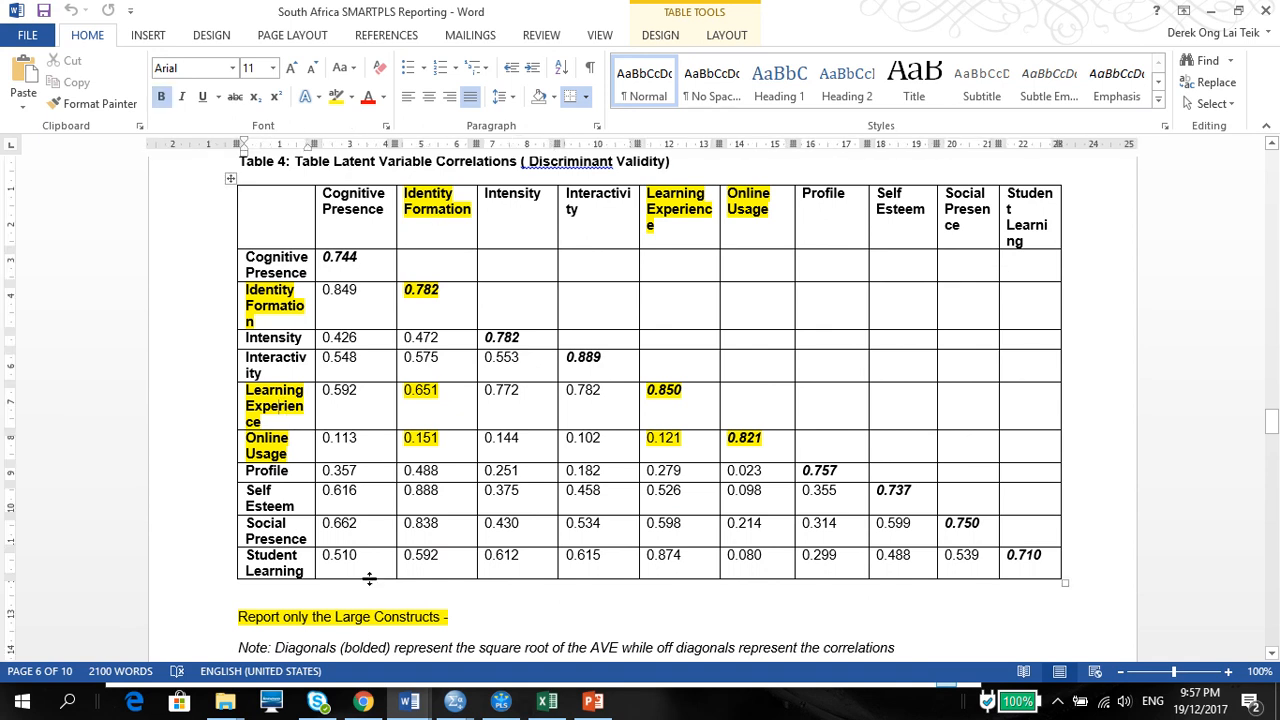
{"action": "left_click", "coordinate": [550, 307]}
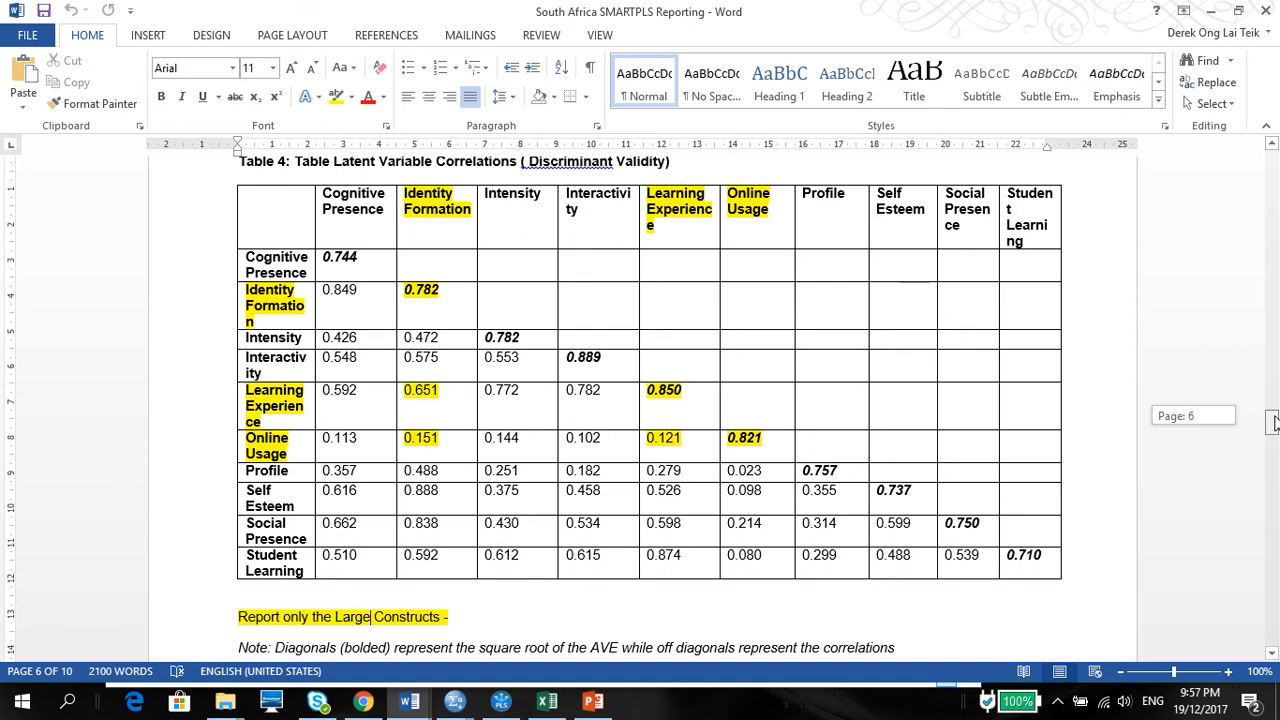
{"action": "scroll", "scroll_direction": "up", "scroll_amount": 3}
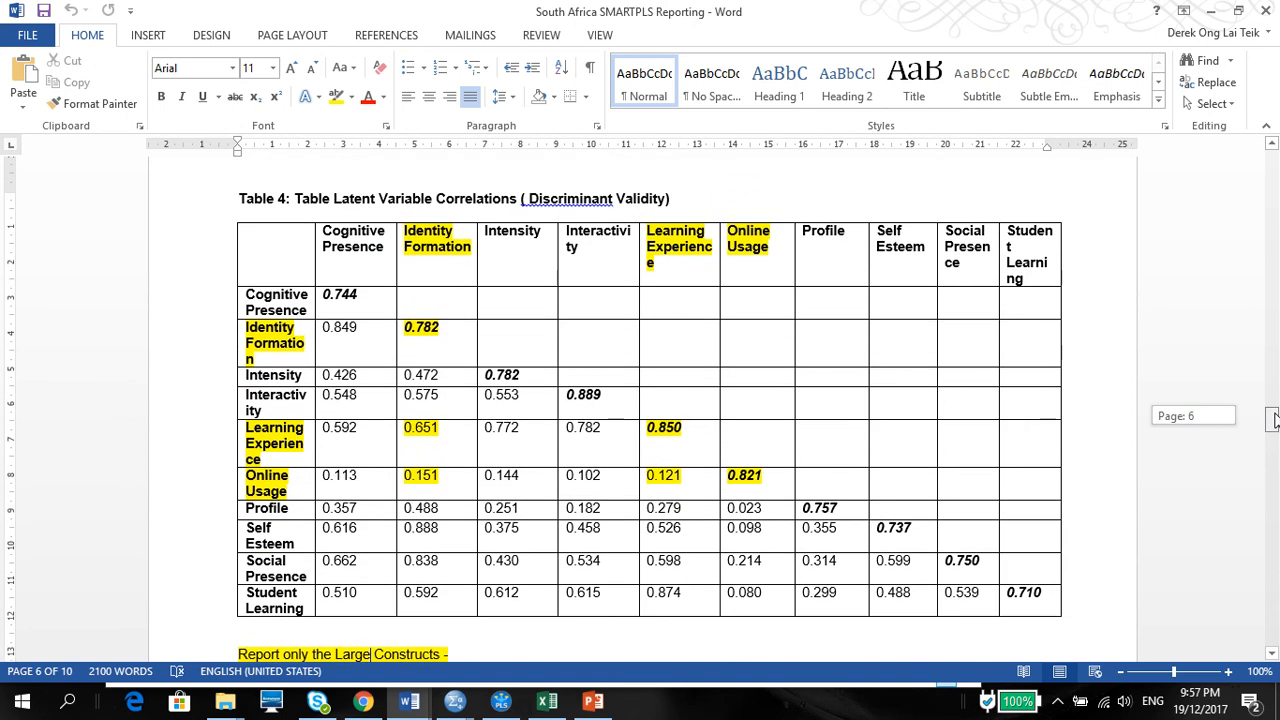